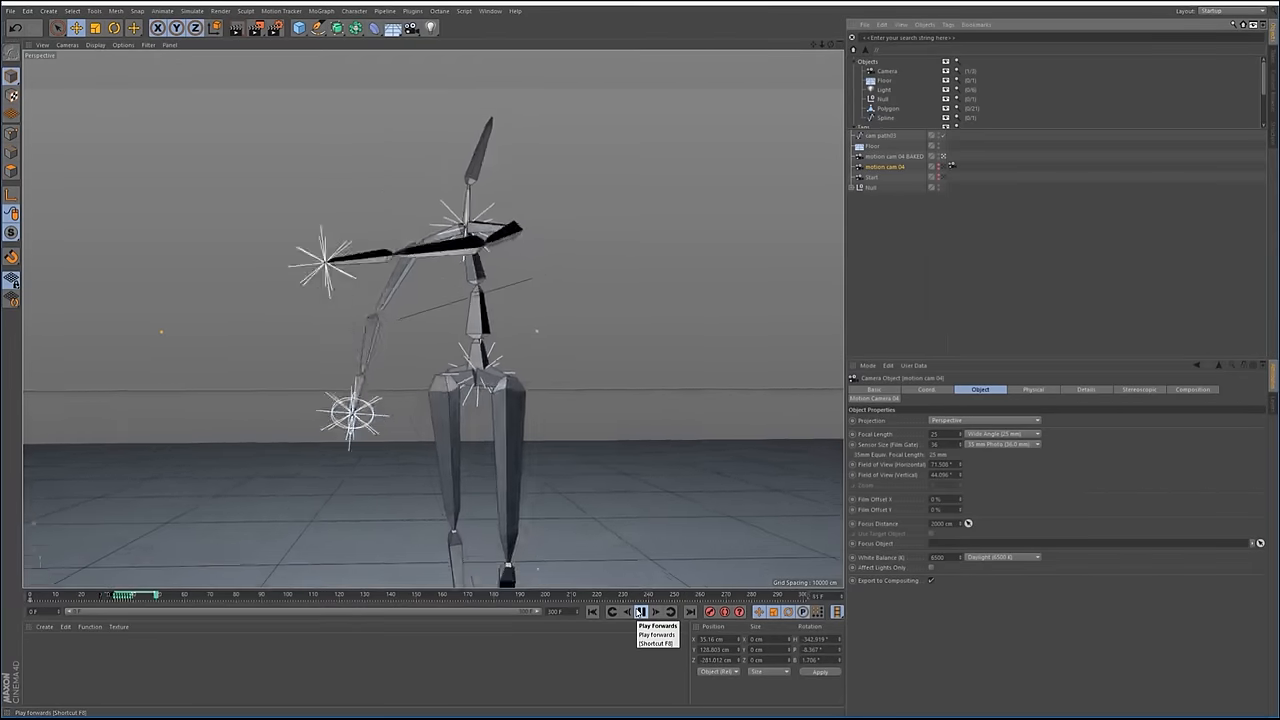
- Play back the skeleton's dance animation in the viewport through the scene camera
click(640, 612)
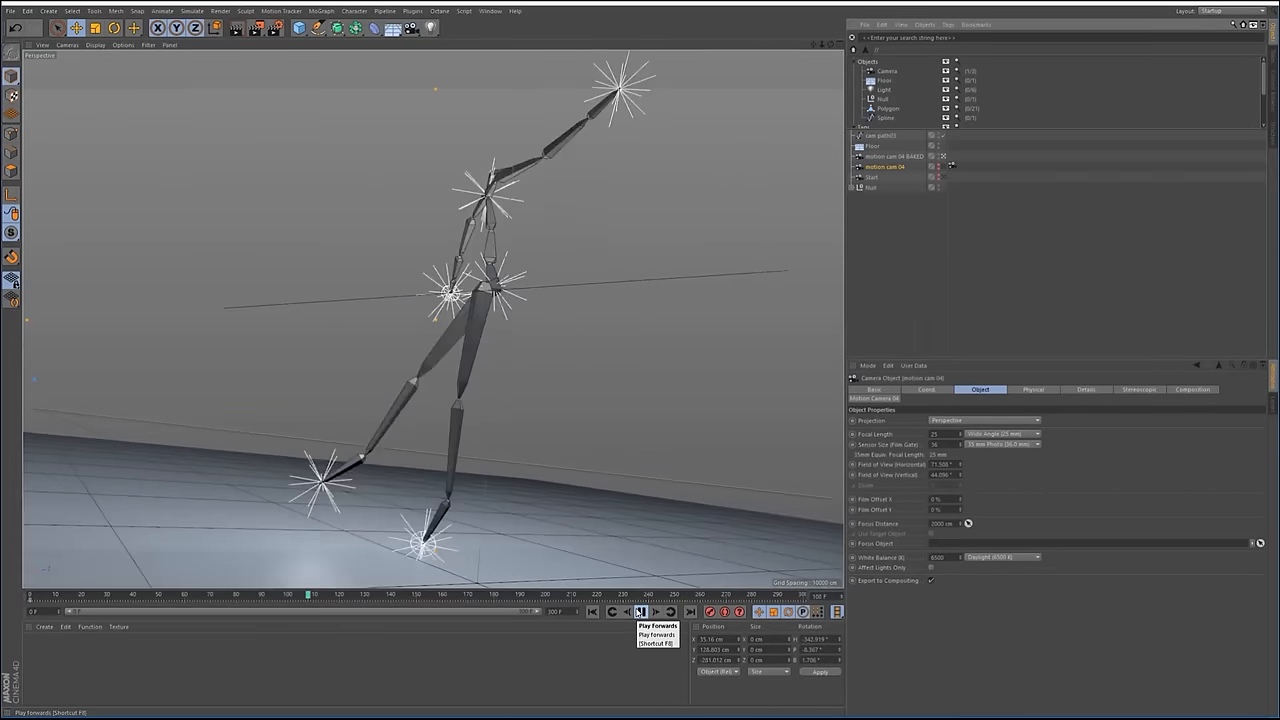
click(640, 612)
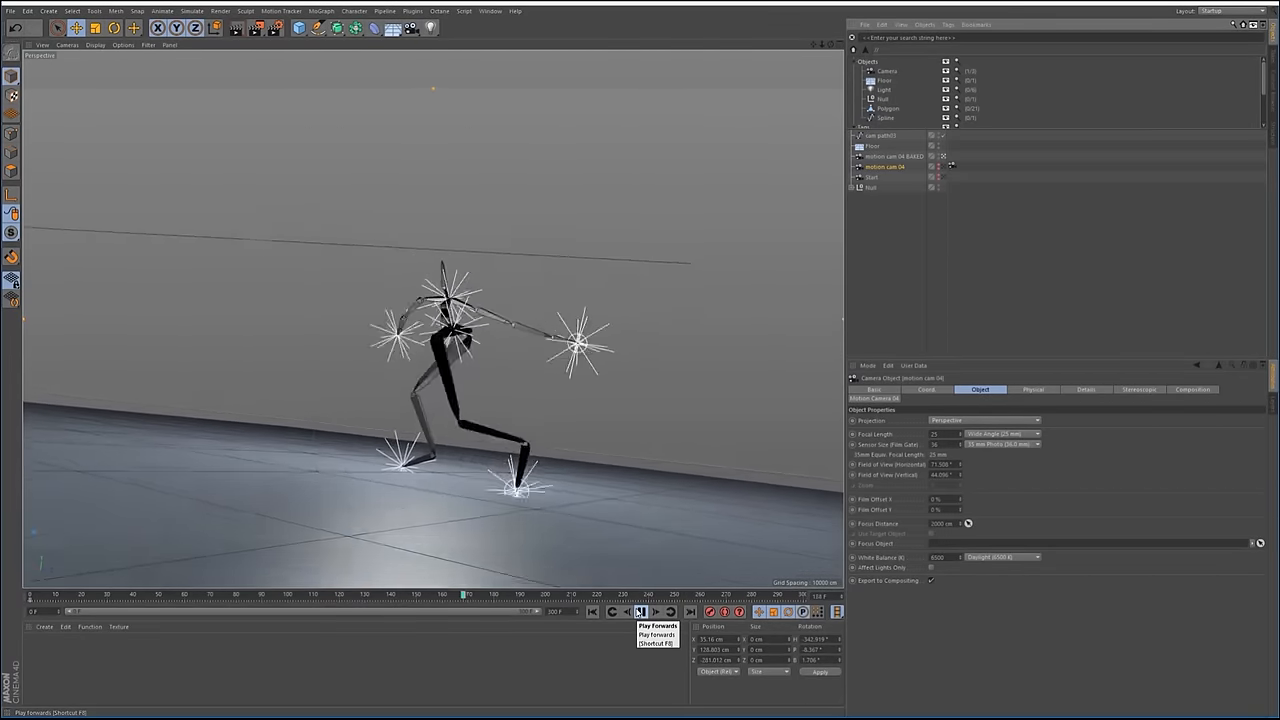
click(640, 612)
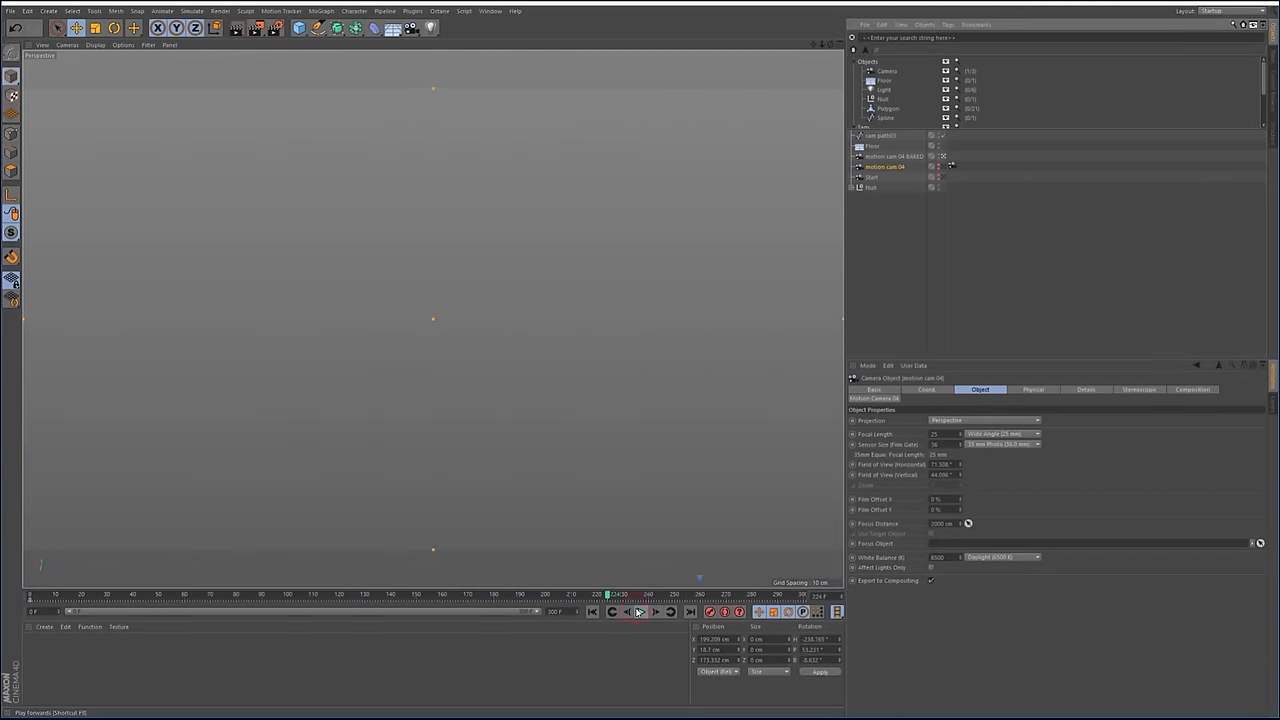
click(640, 612)
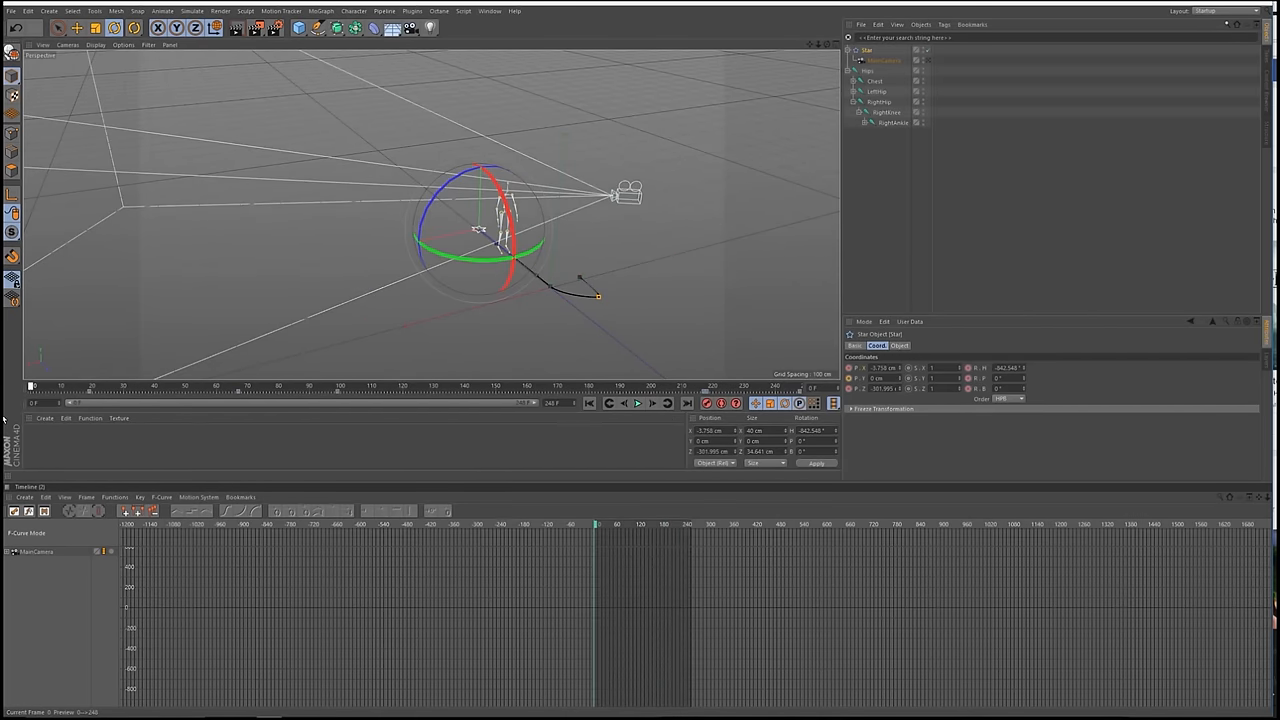
- Select MainCamera and add a PSR constraint via Character > Constraints
click(884, 60)
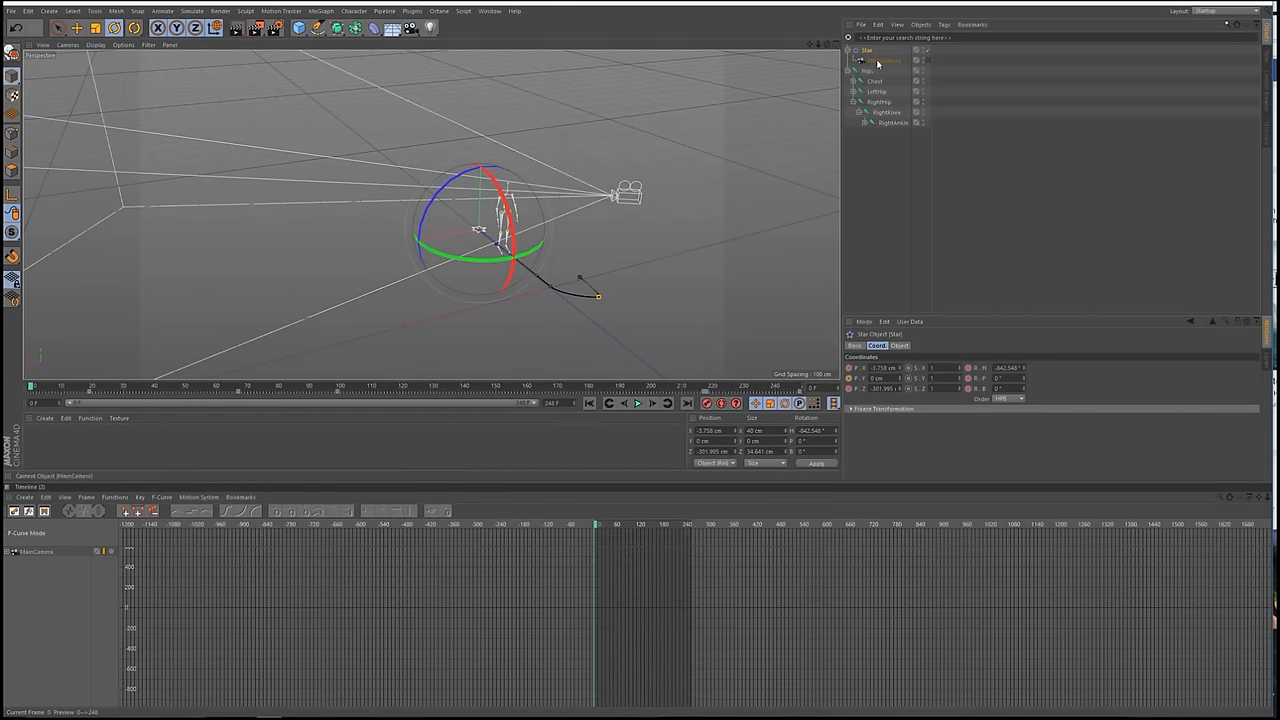
click(884, 60)
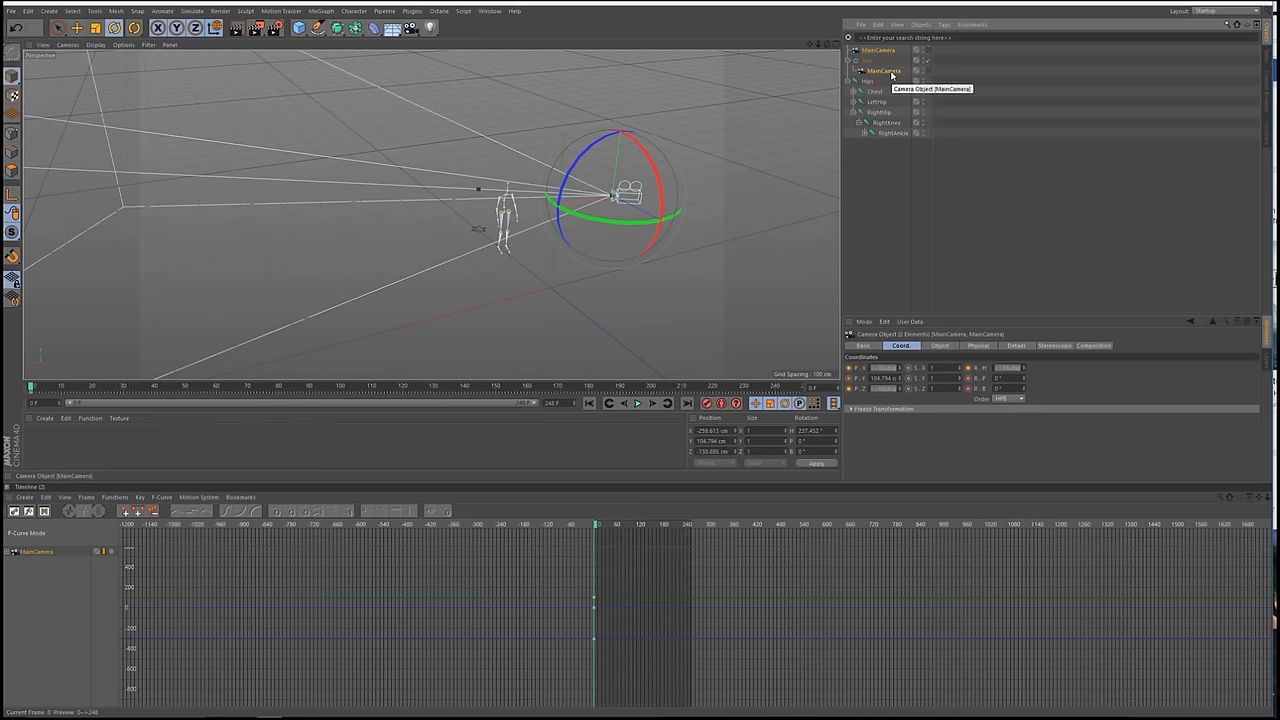
click(354, 12)
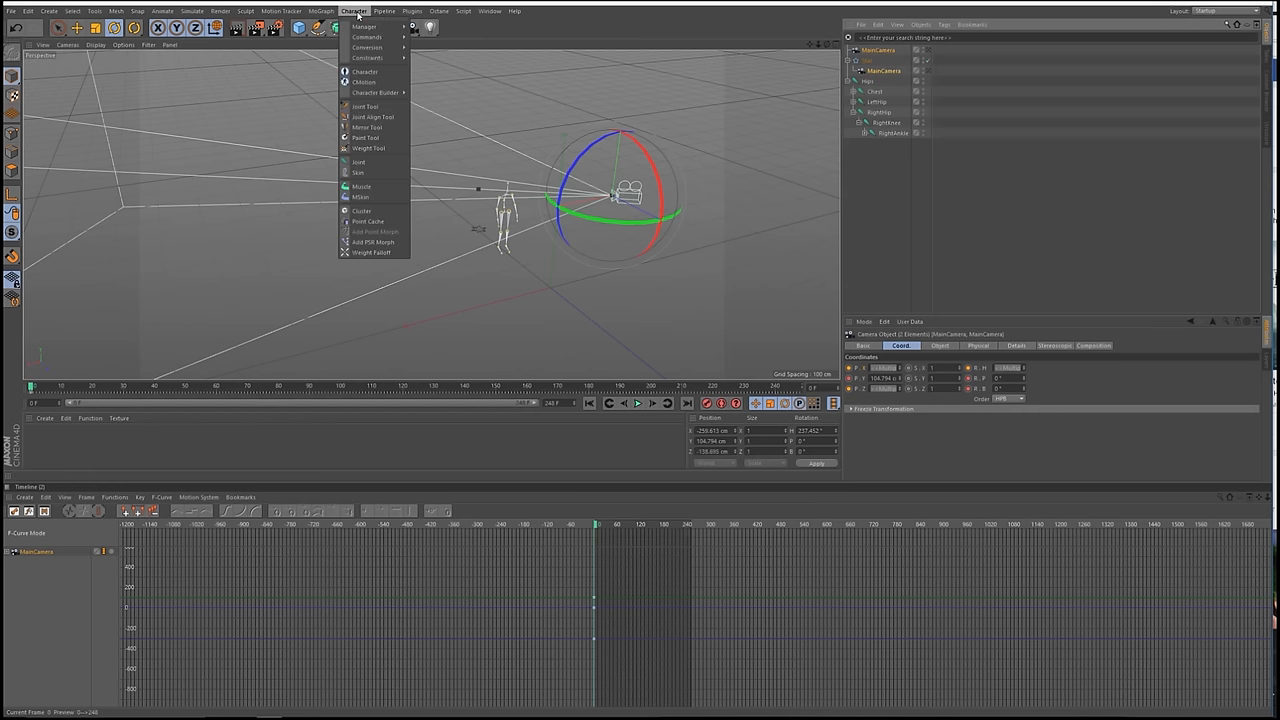
mouse_move(368, 56)
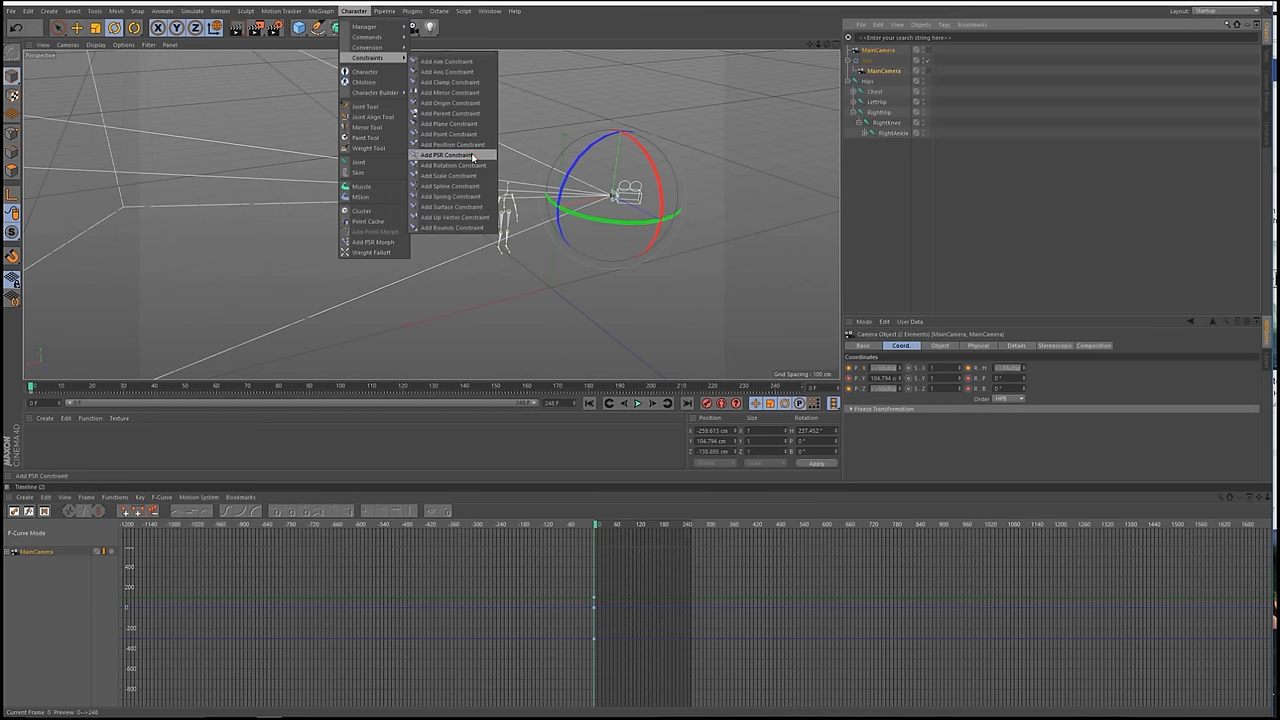
click(444, 156)
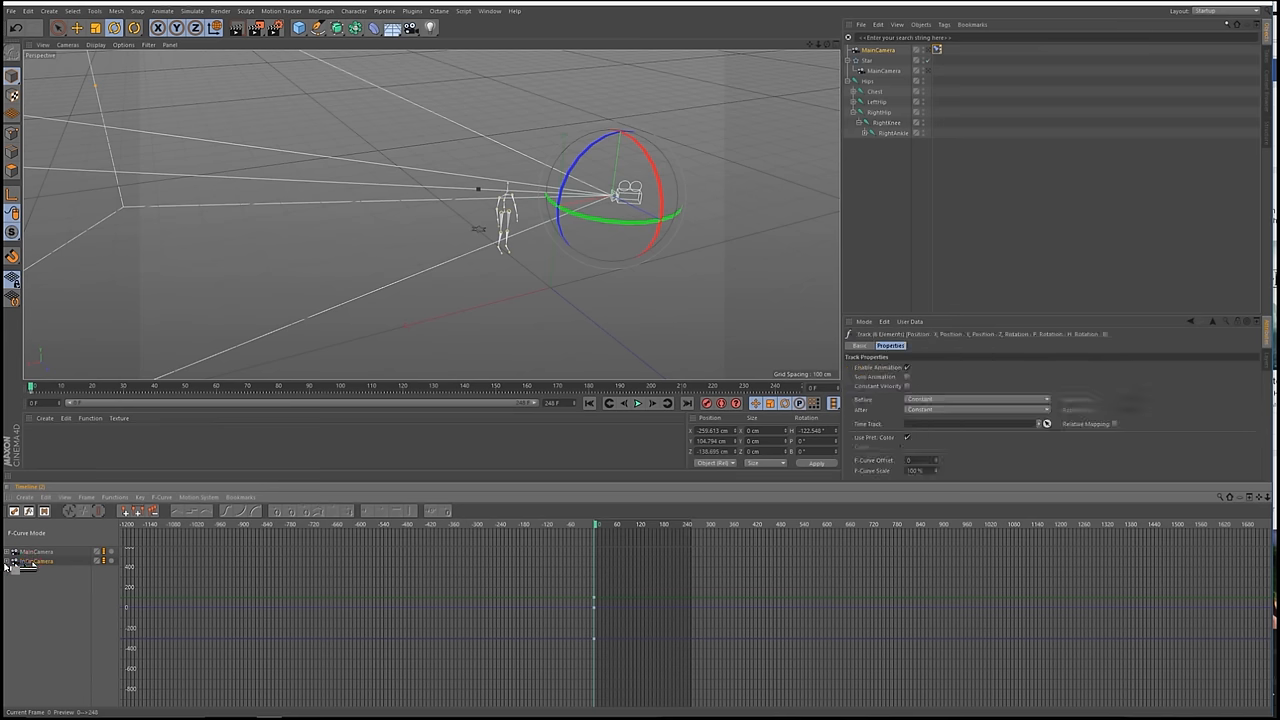
- Select the camera's animation tracks and bake them into keyframes with Functions > Bake Objects
click(8, 560)
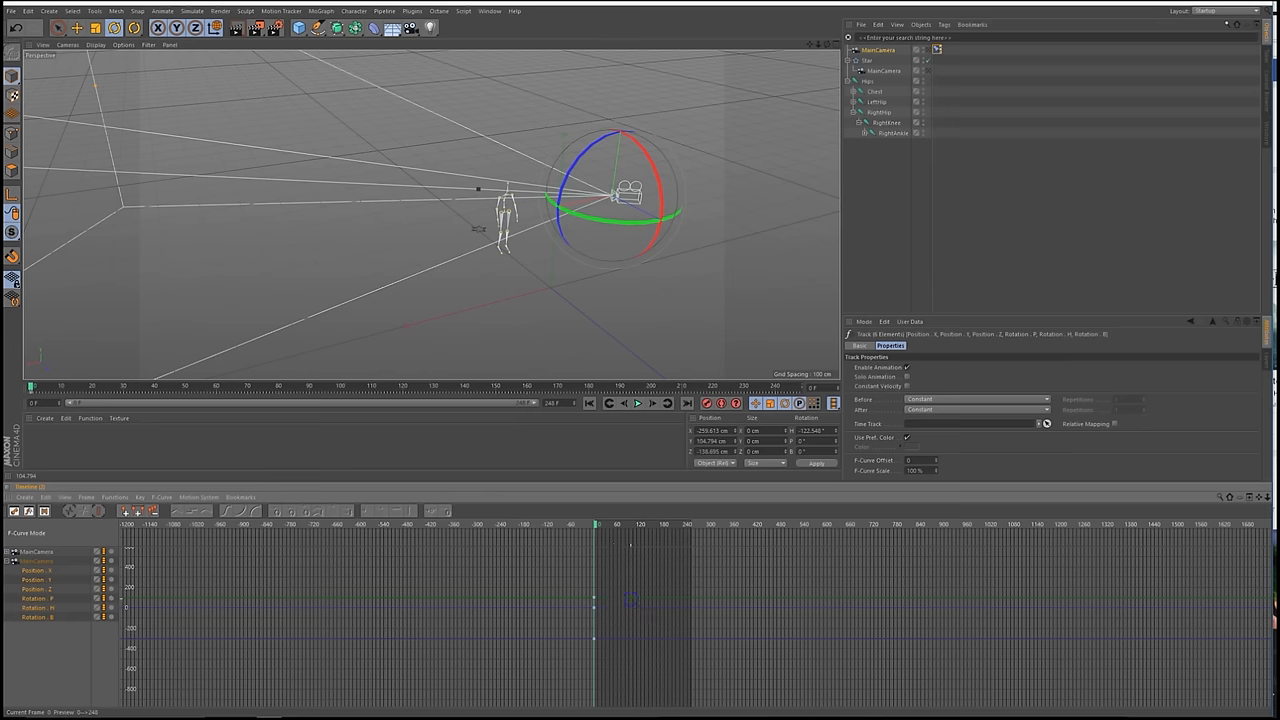
click(878, 50)
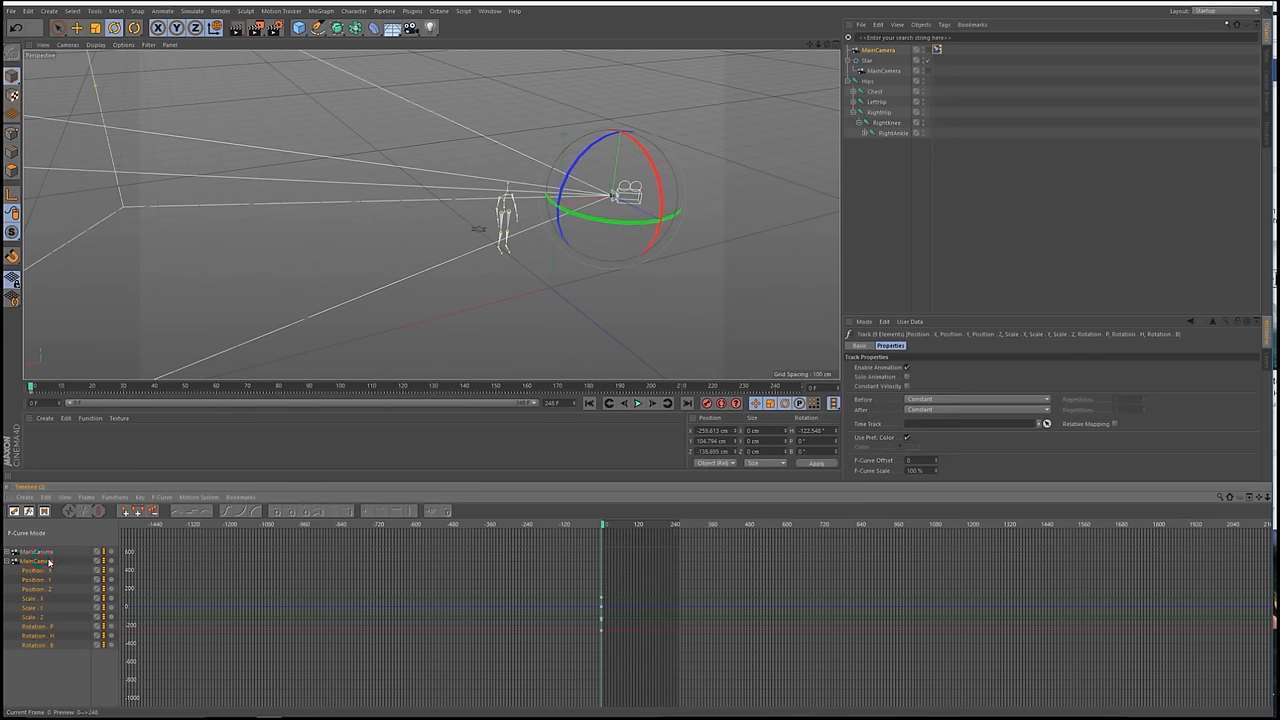
click(116, 496)
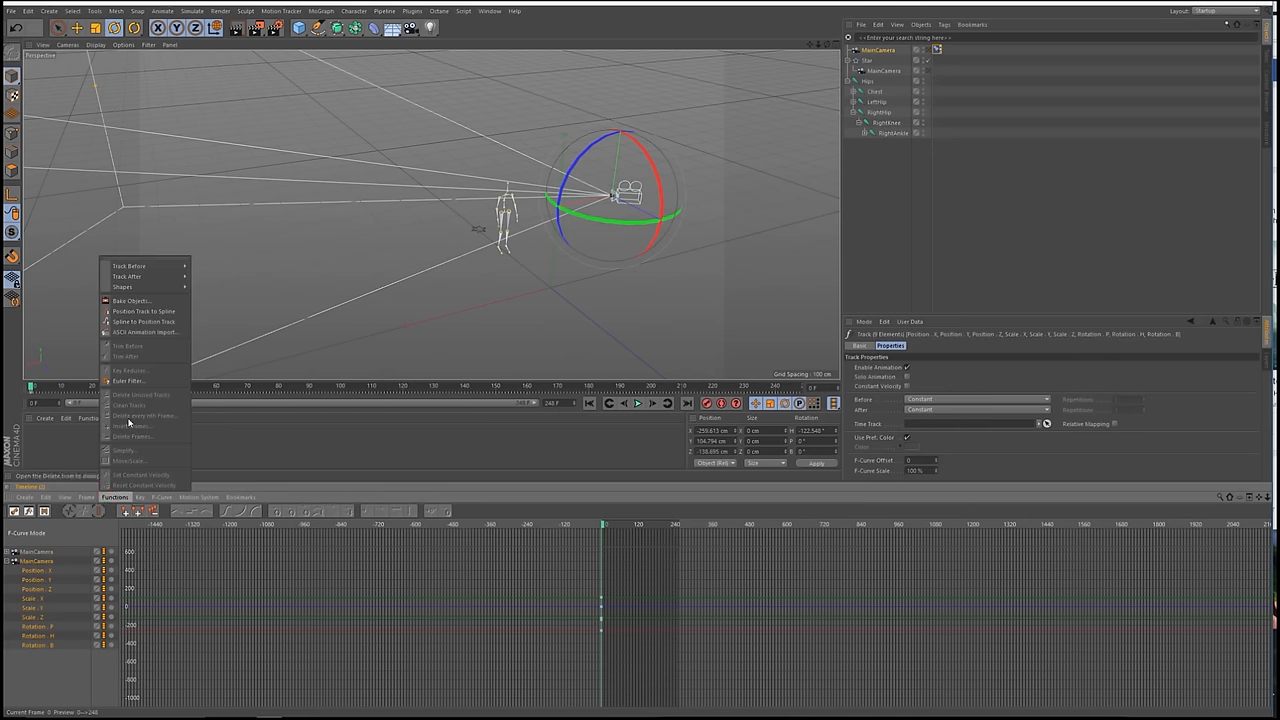
click(130, 300)
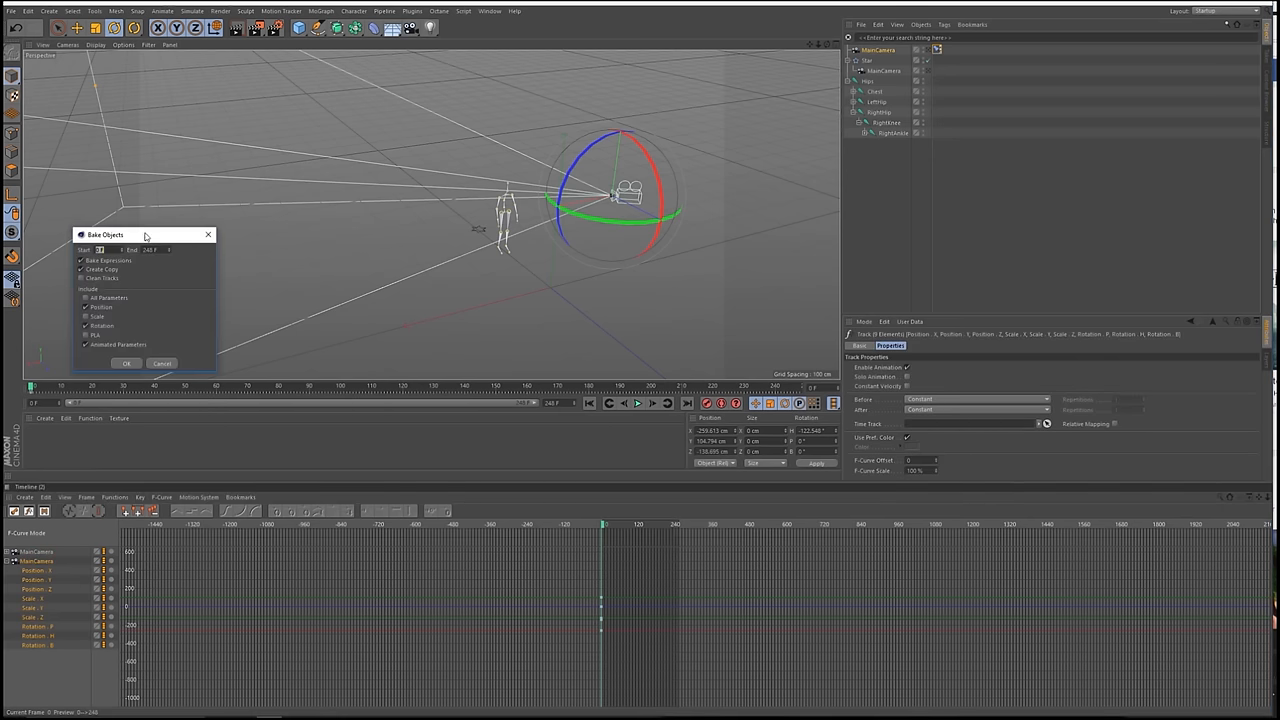
drag(144, 236, 510, 296)
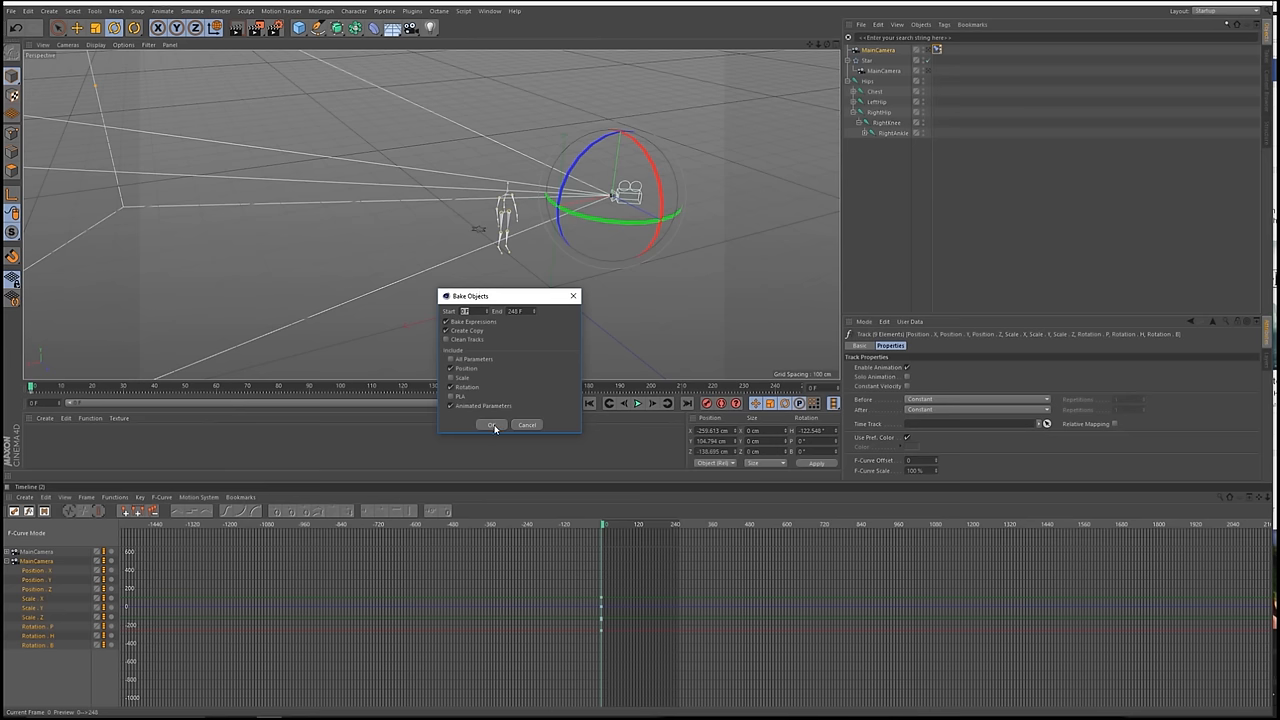
click(492, 424)
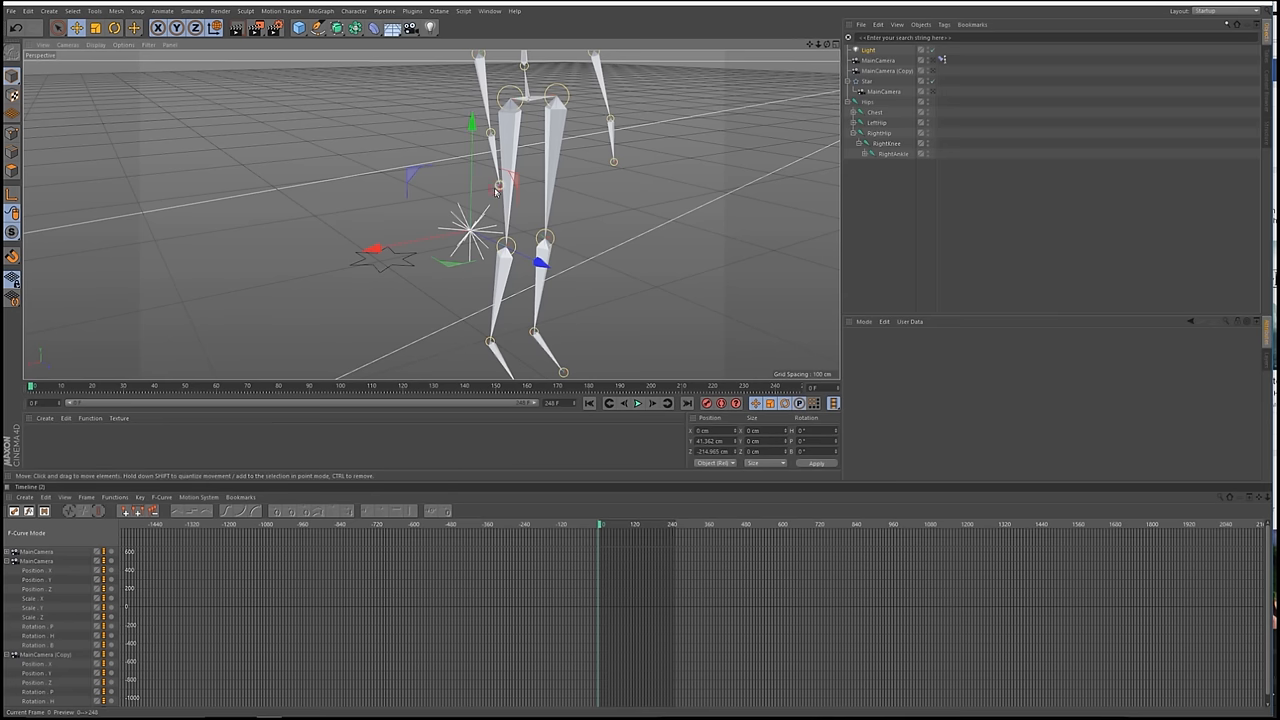
- Add a PSR constraint to the light and bake its timeline track into keyframes
click(354, 12)
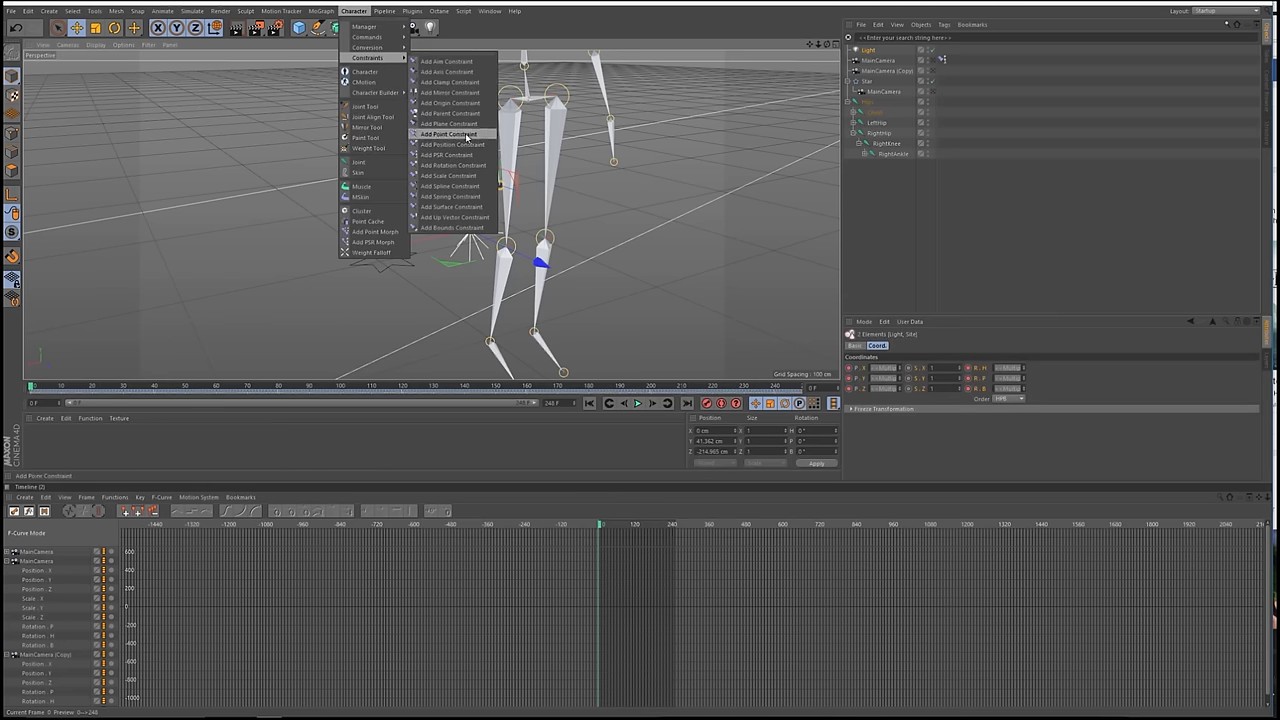
click(448, 154)
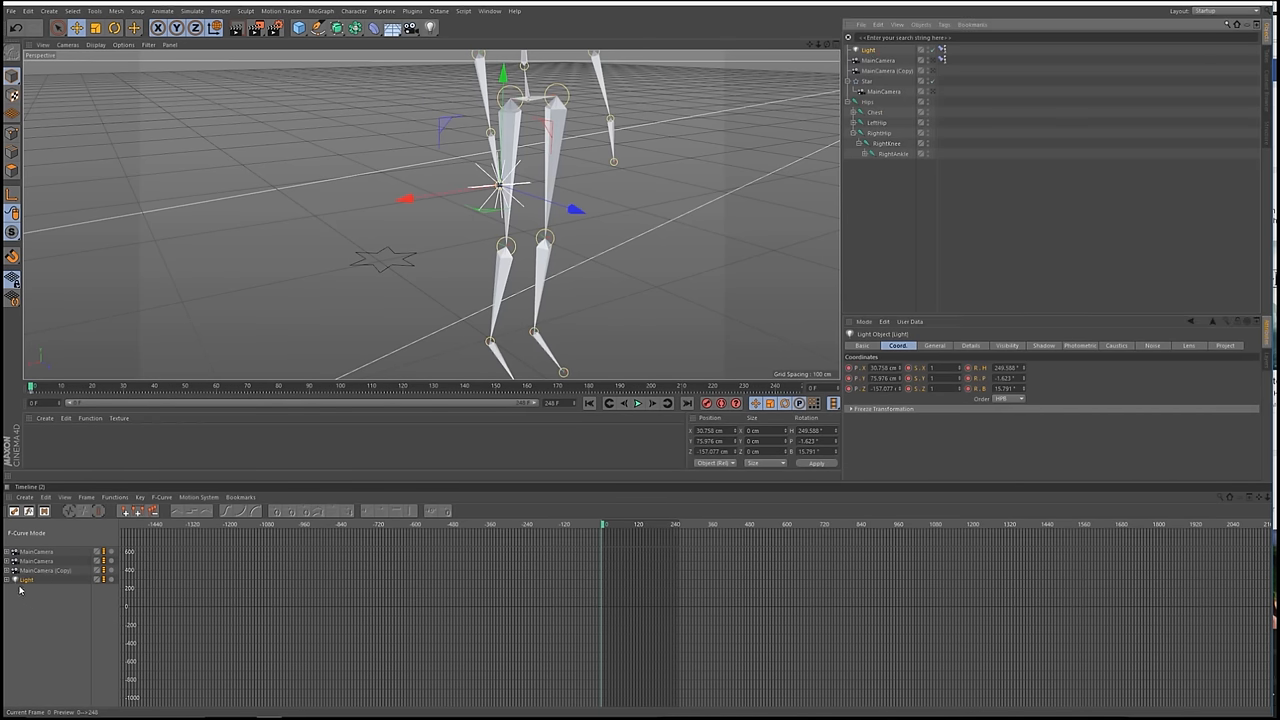
click(26, 580)
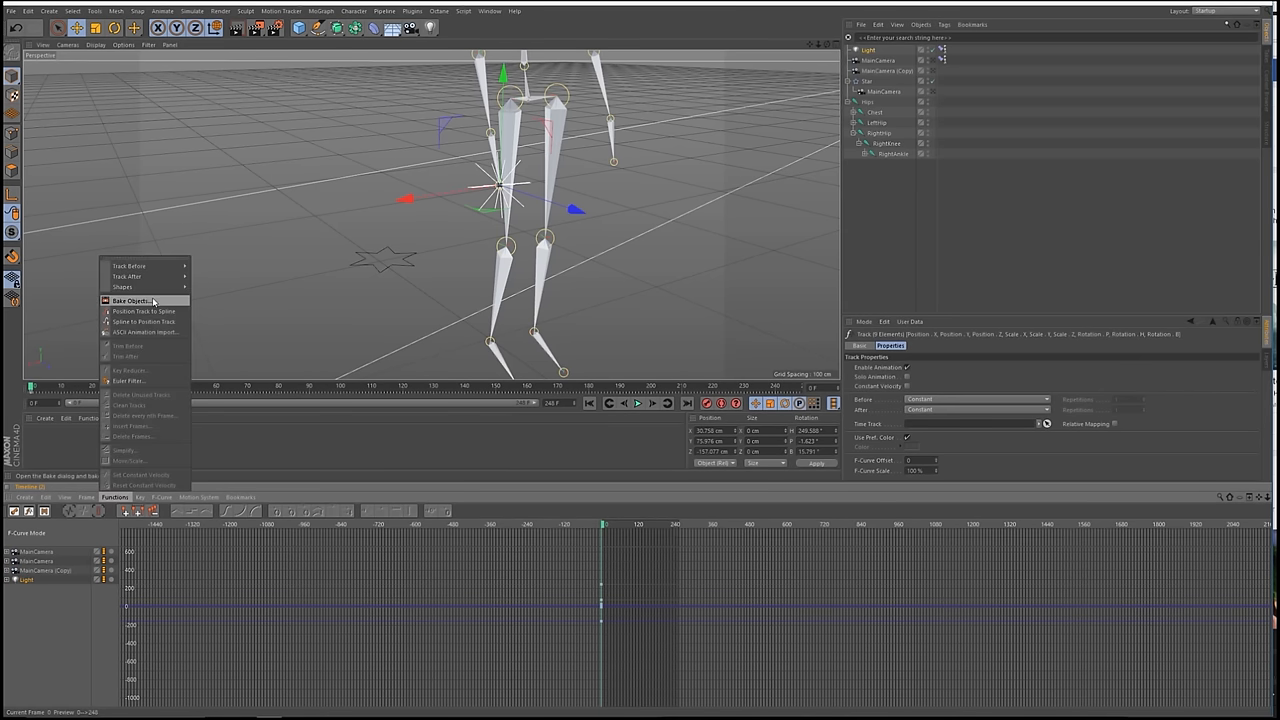
click(128, 300)
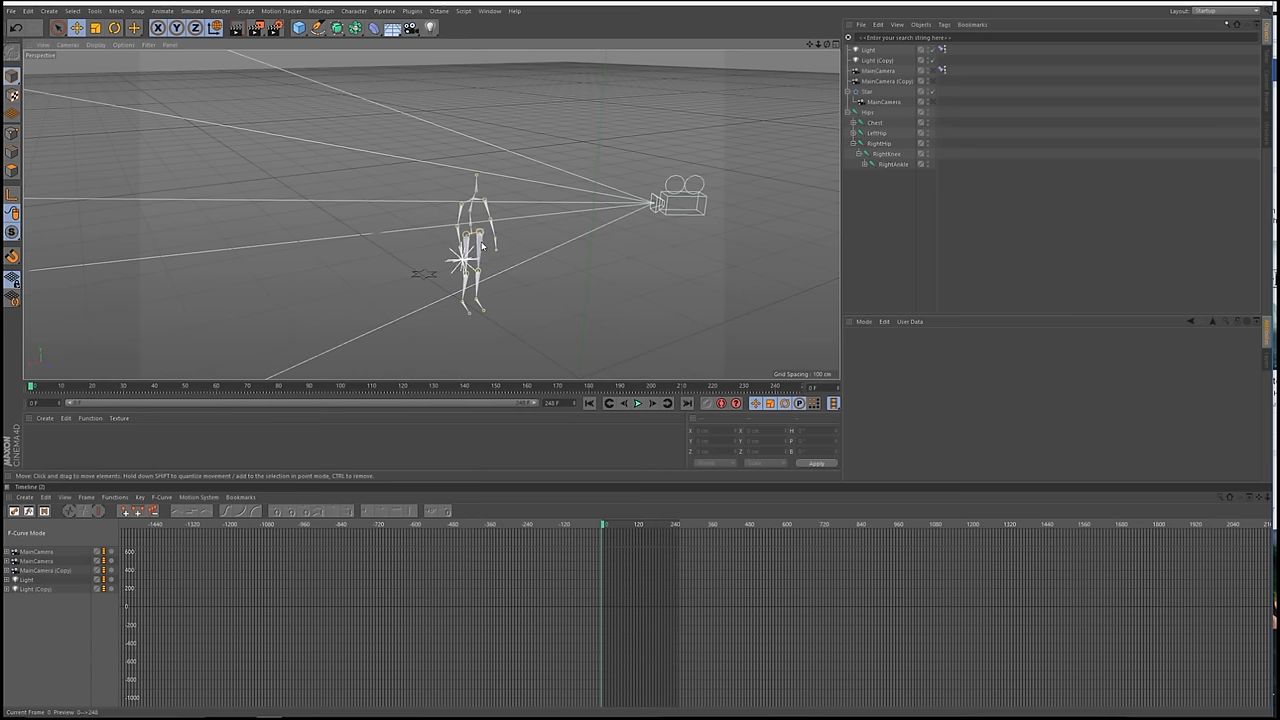
drag(480, 250, 500, 230)
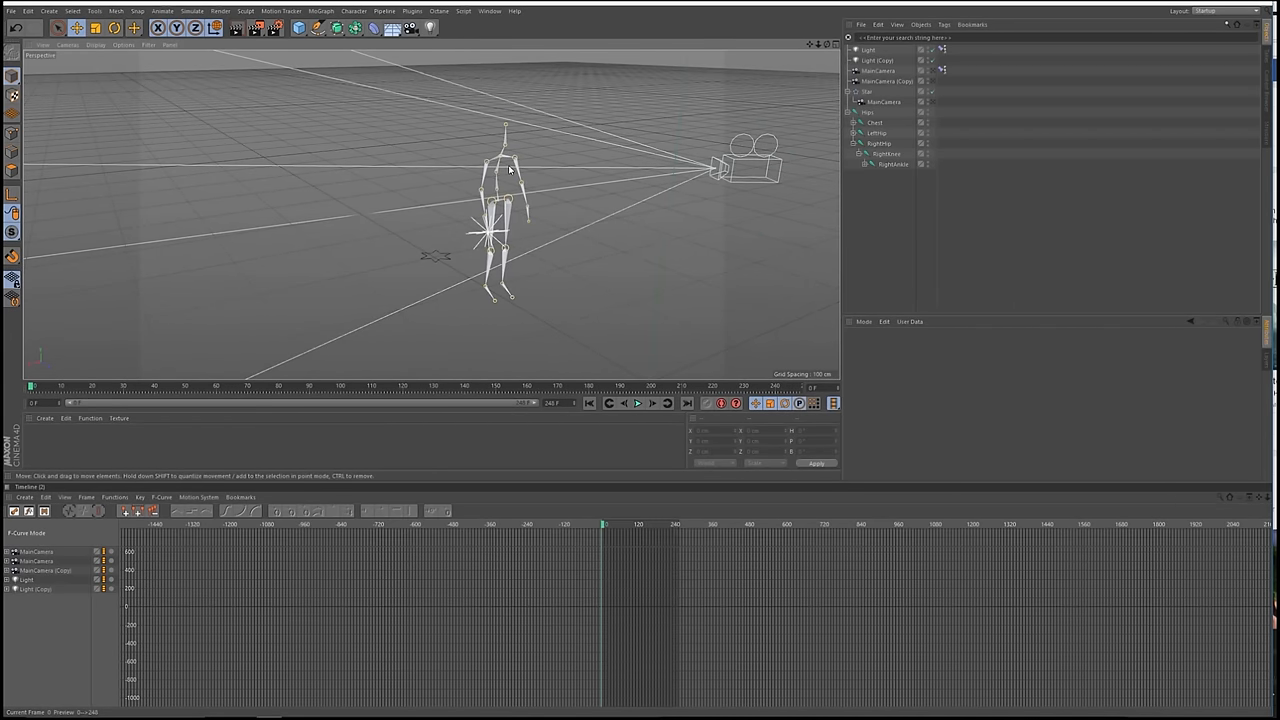
mouse_move(506, 174)
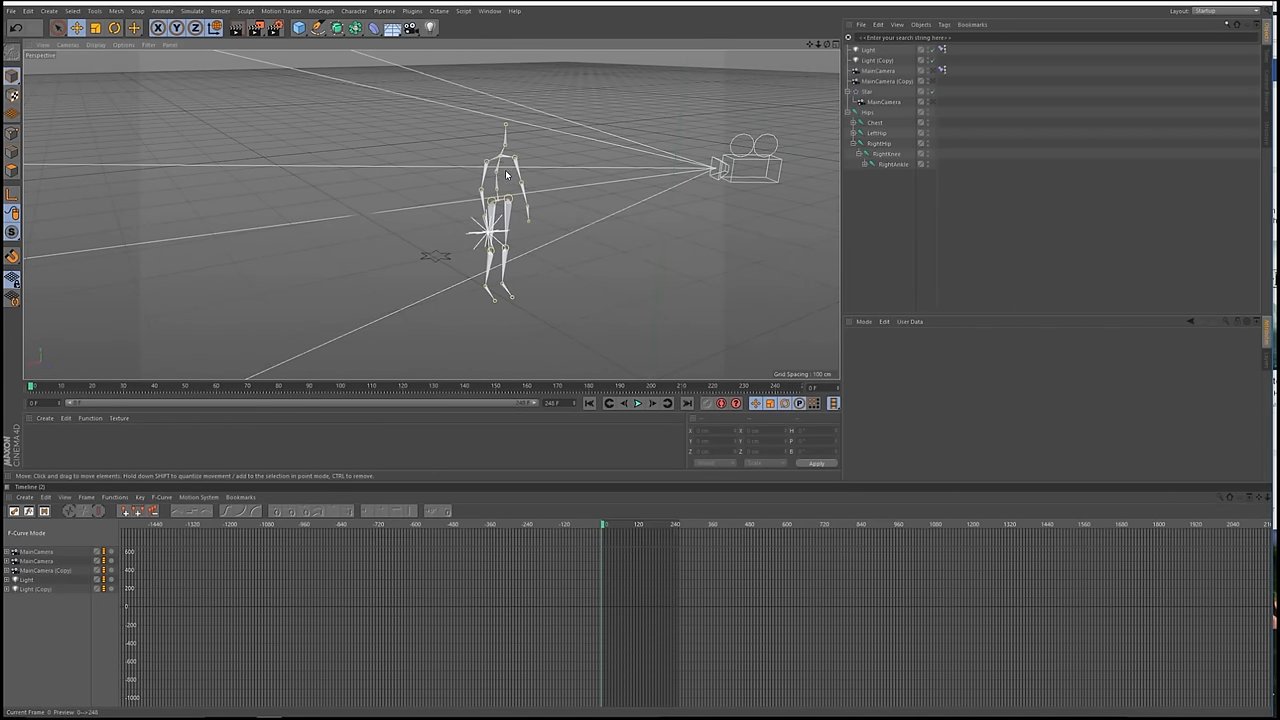
mouse_move(300, 28)
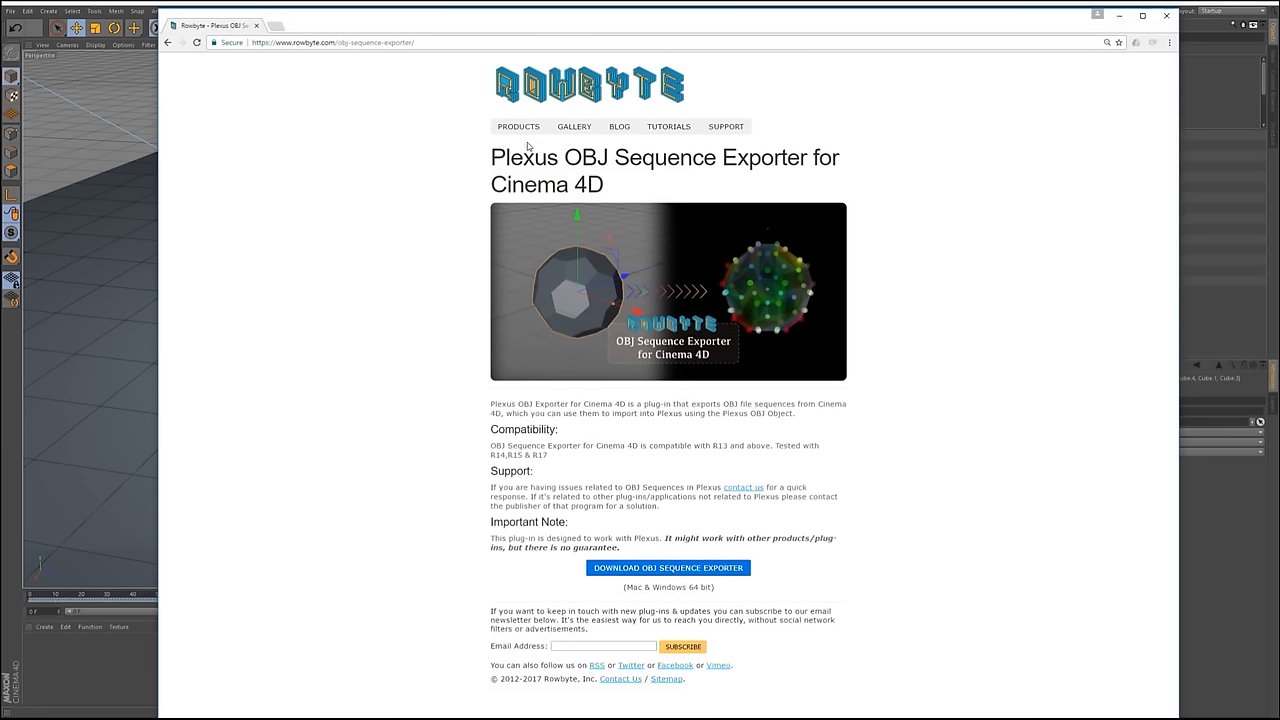
mouse_move(940, 236)
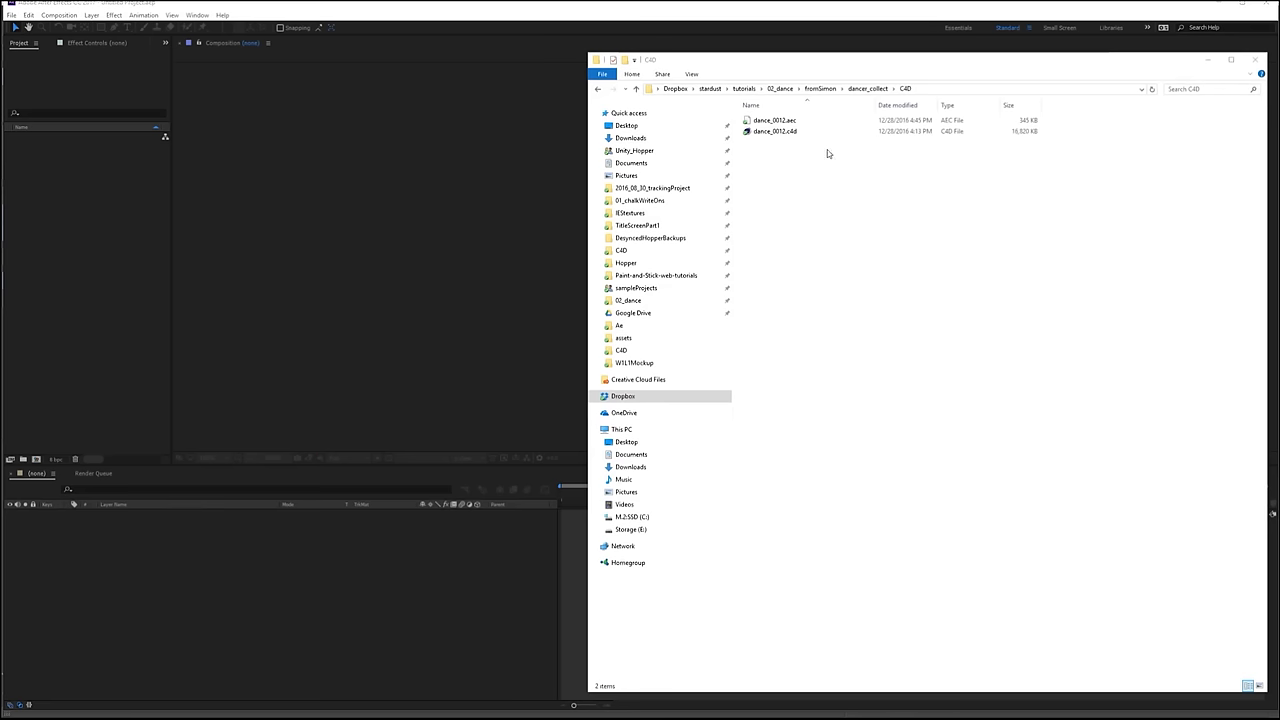
- Drag the dance .c4d scene file from the C4D folder into the After Effects timeline
click(776, 132)
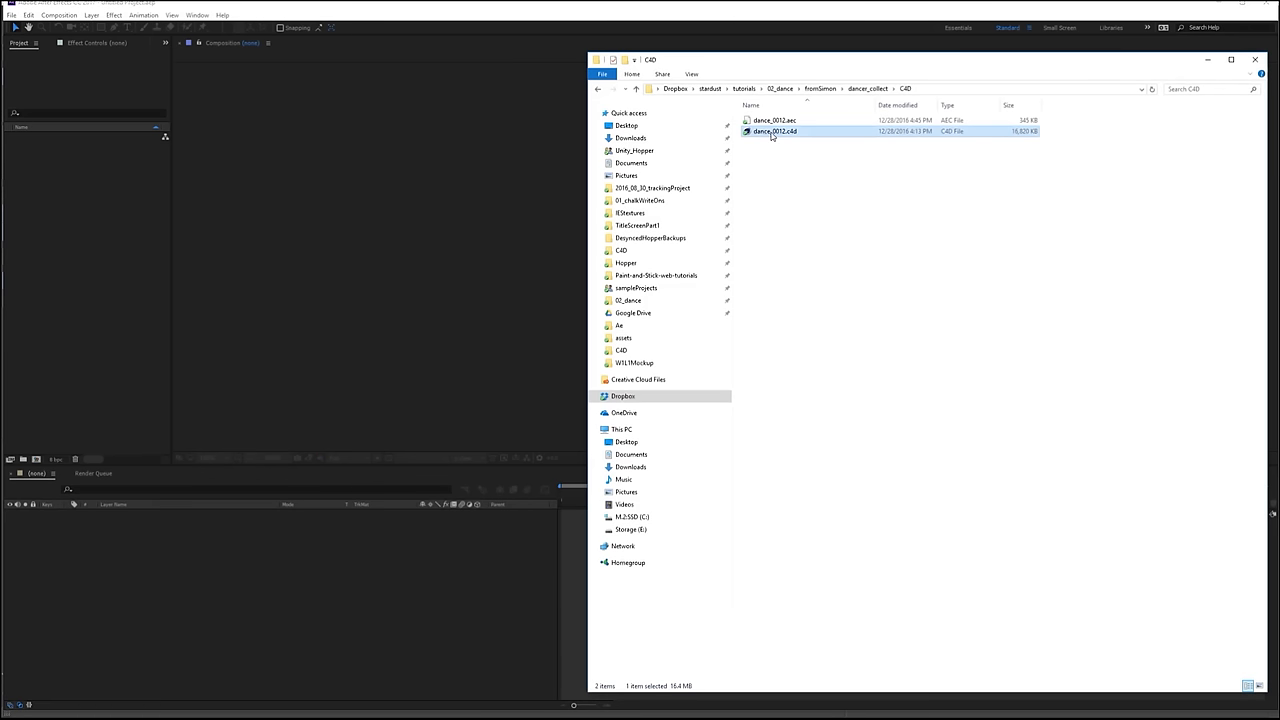
drag(776, 132, 90, 228)
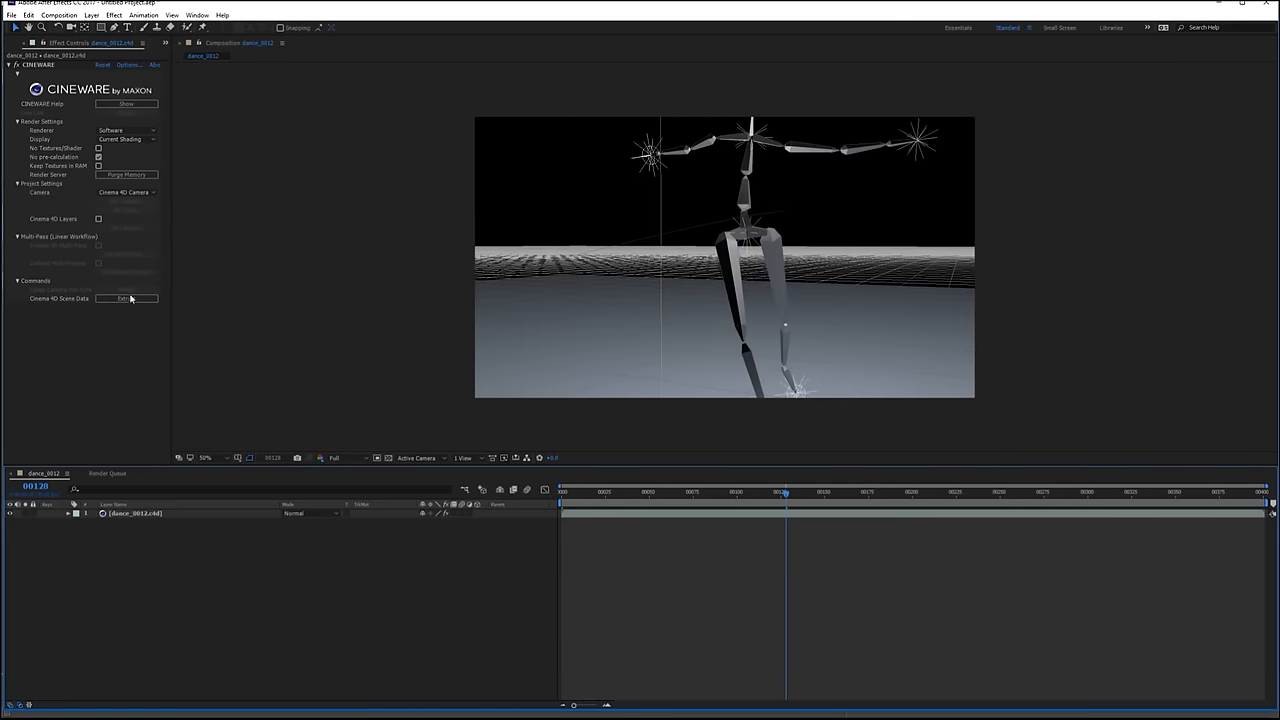
- Extract the Cinema 4D scene data as layers and delete the unneeded extracted layers
click(126, 298)
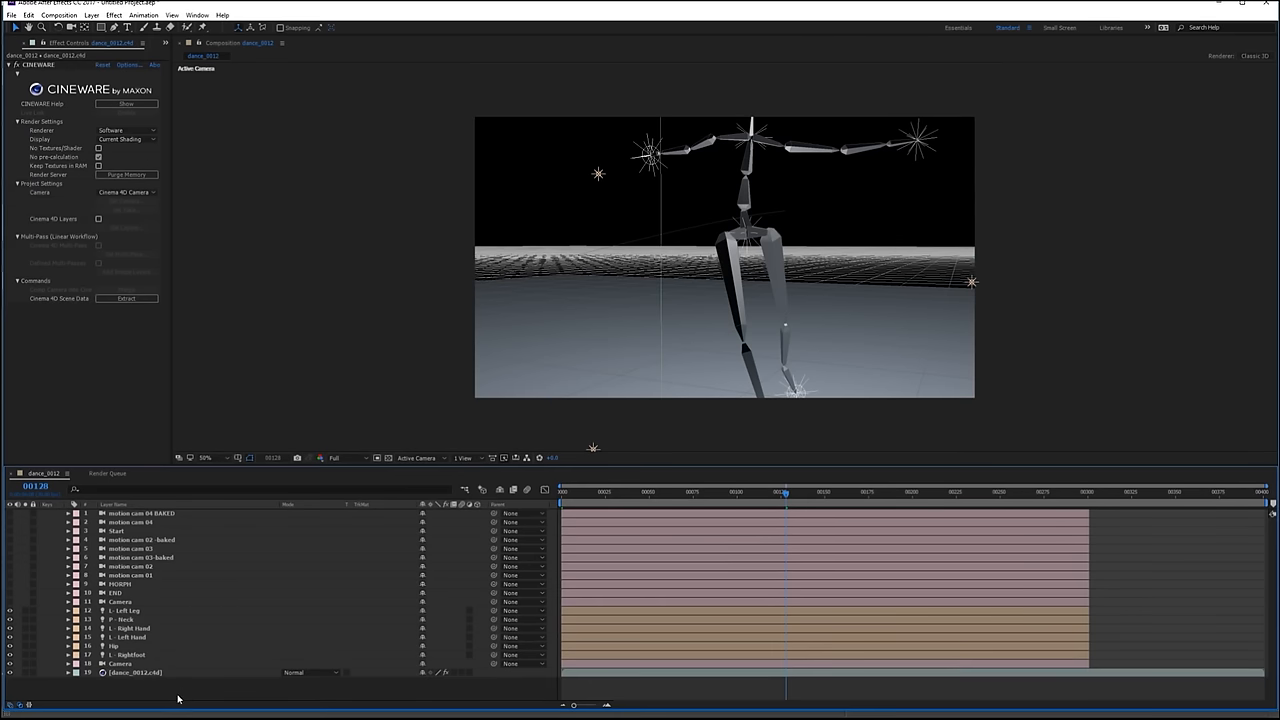
click(120, 664)
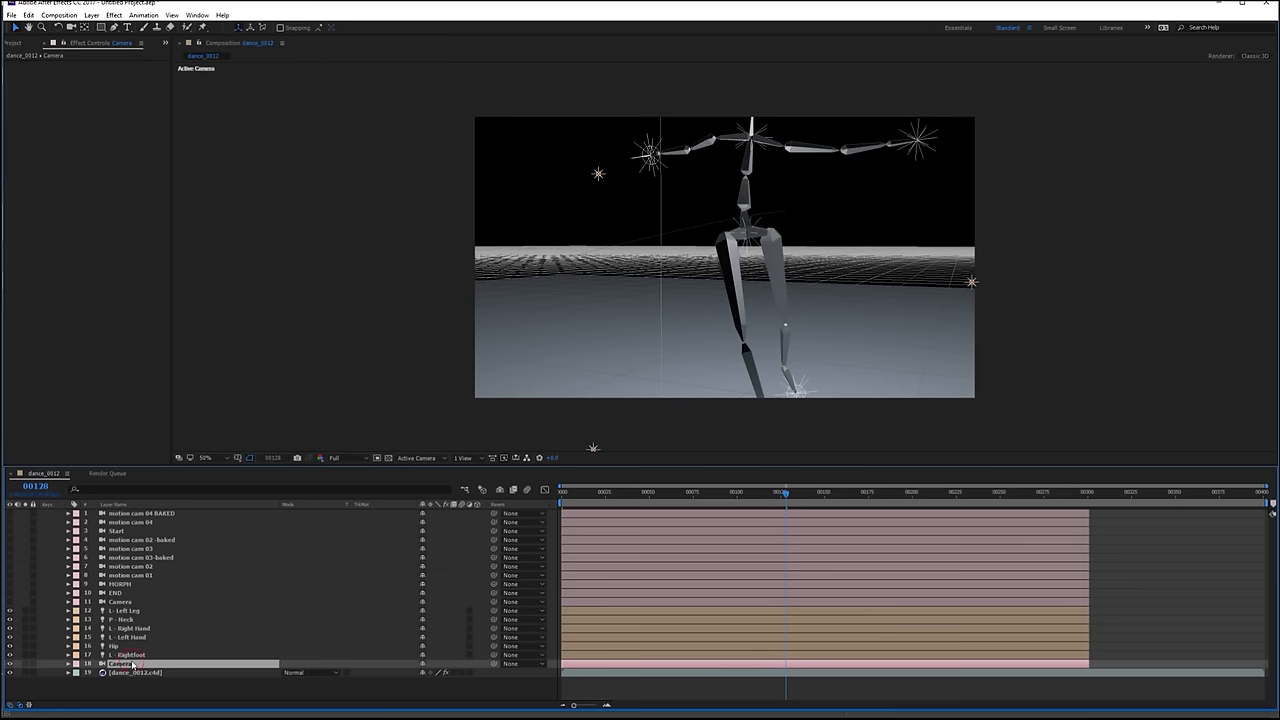
click(136, 672)
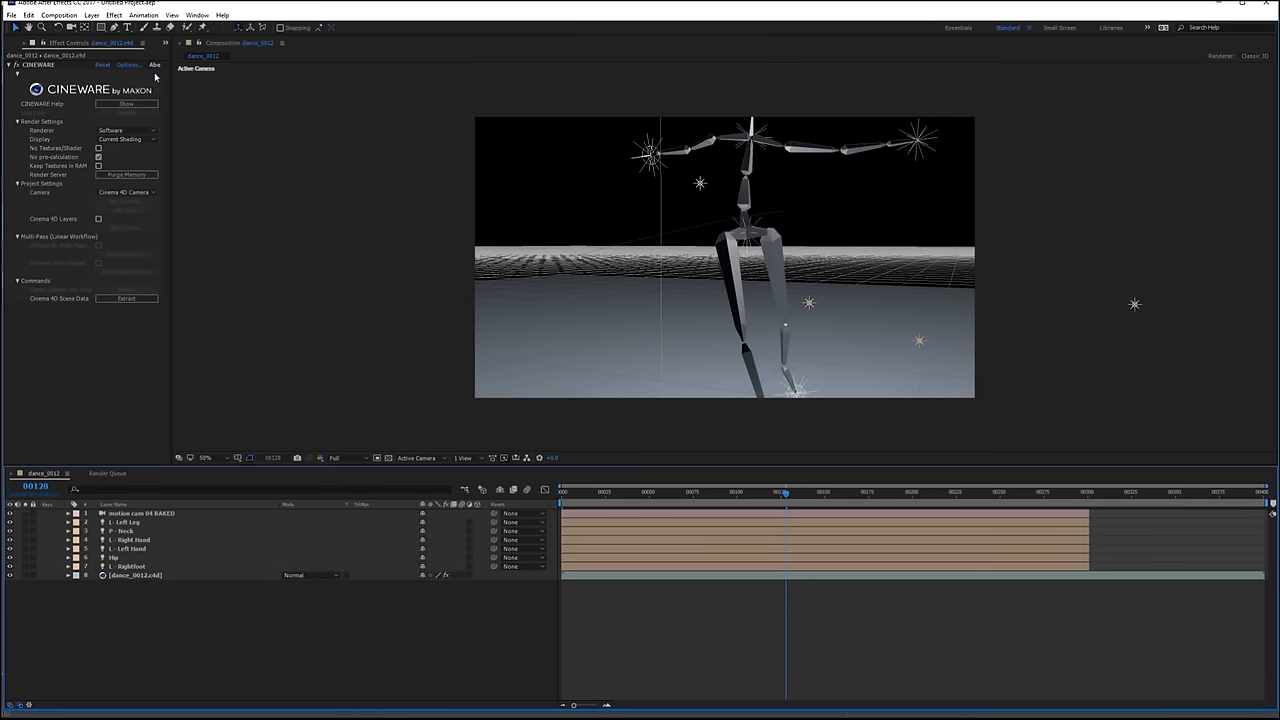
- Set the Cineware camera to Comp Camera so the scene renders through it
click(128, 192)
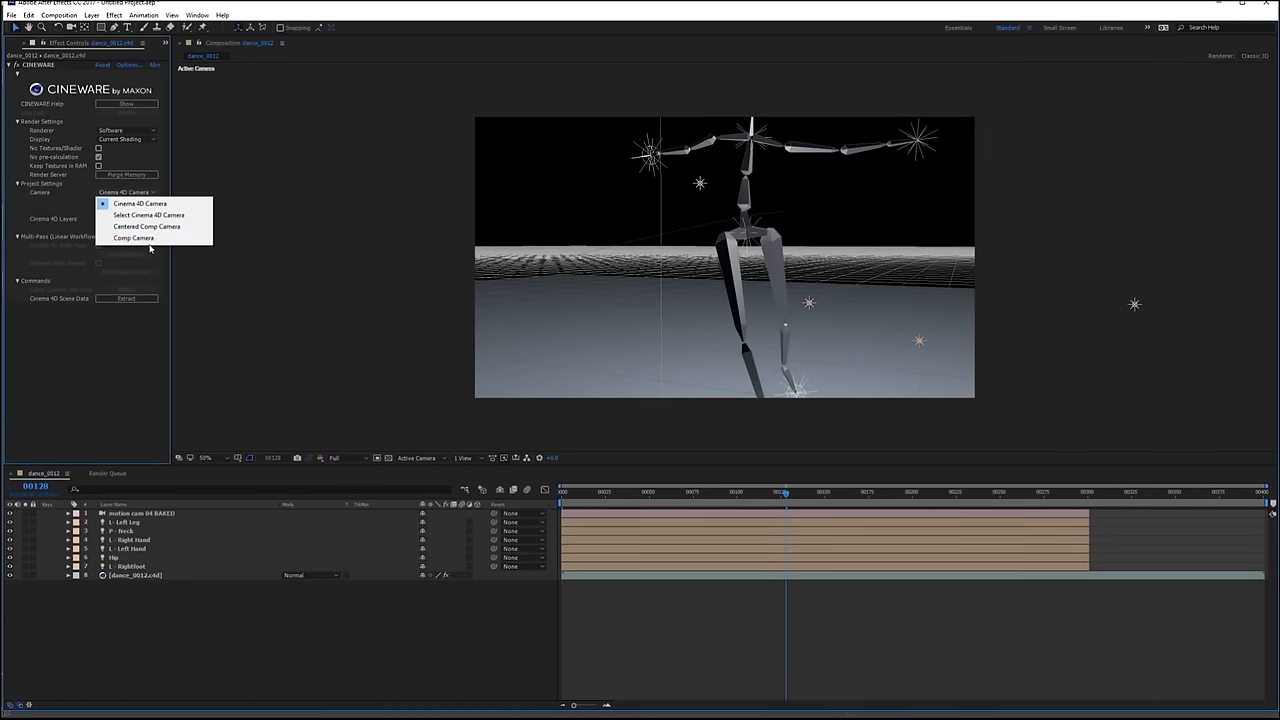
click(132, 238)
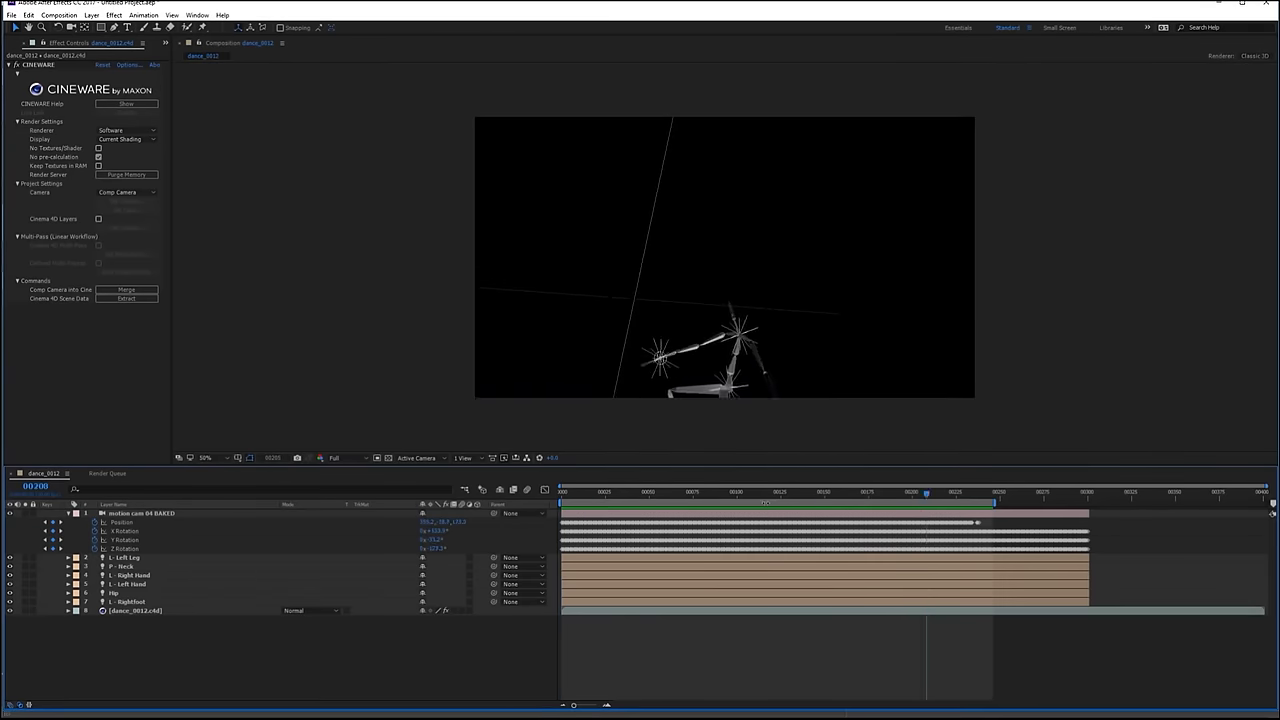
click(758, 492)
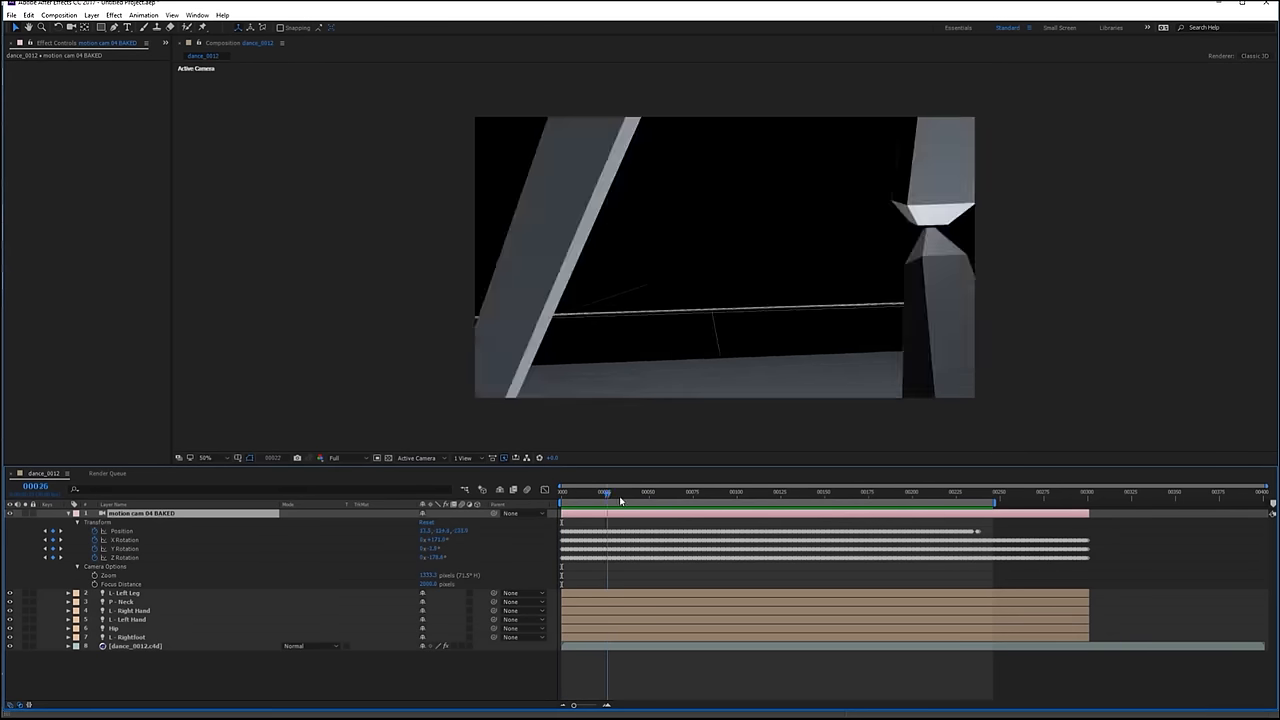
click(910, 492)
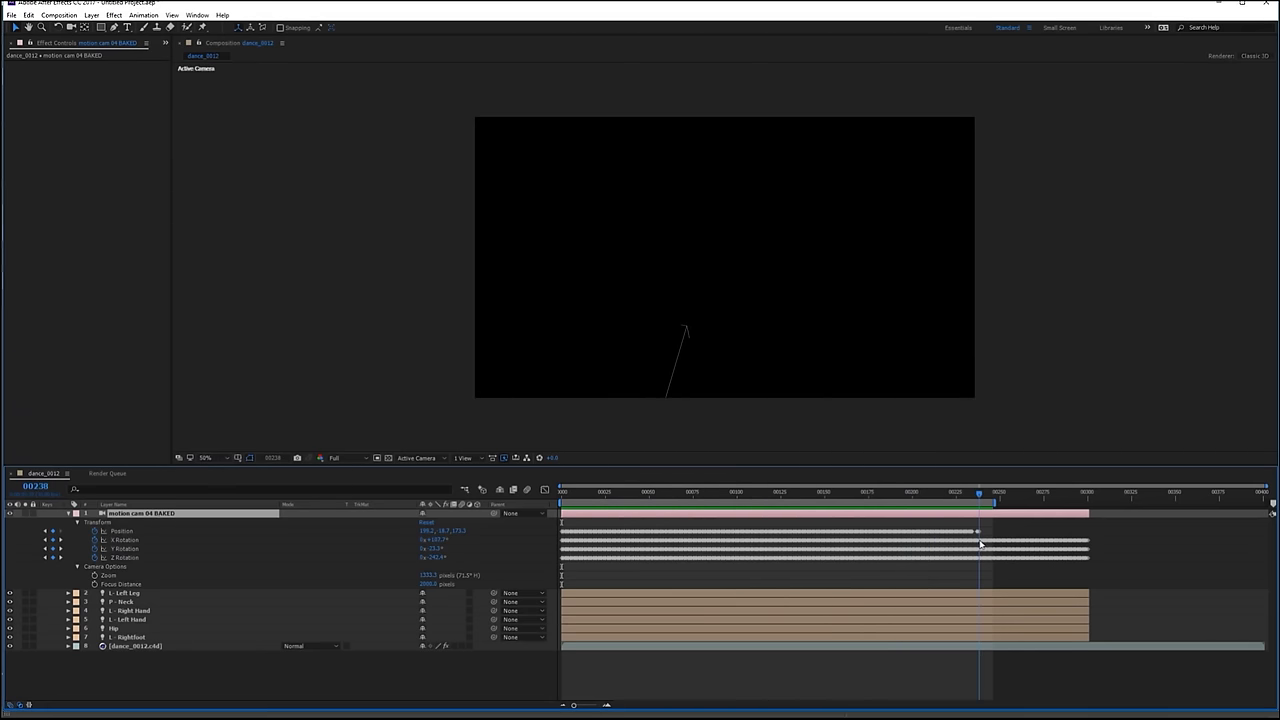
drag(978, 492, 920, 492)
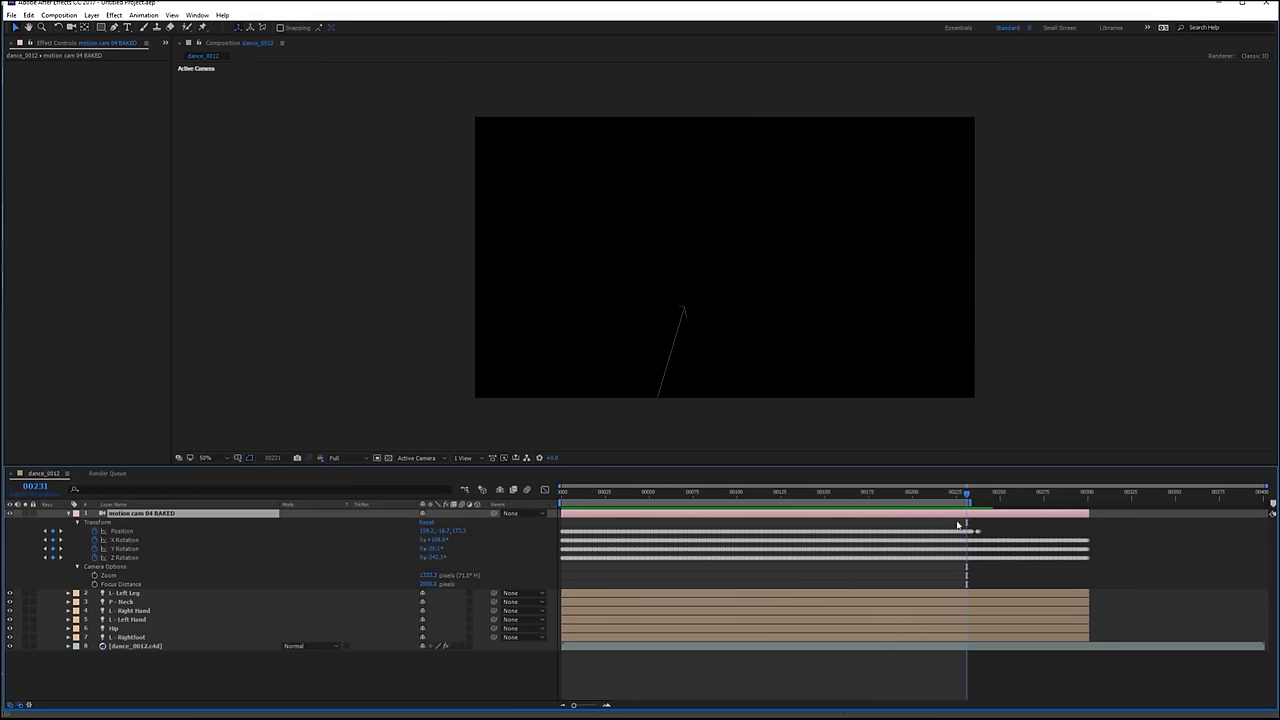
click(912, 492)
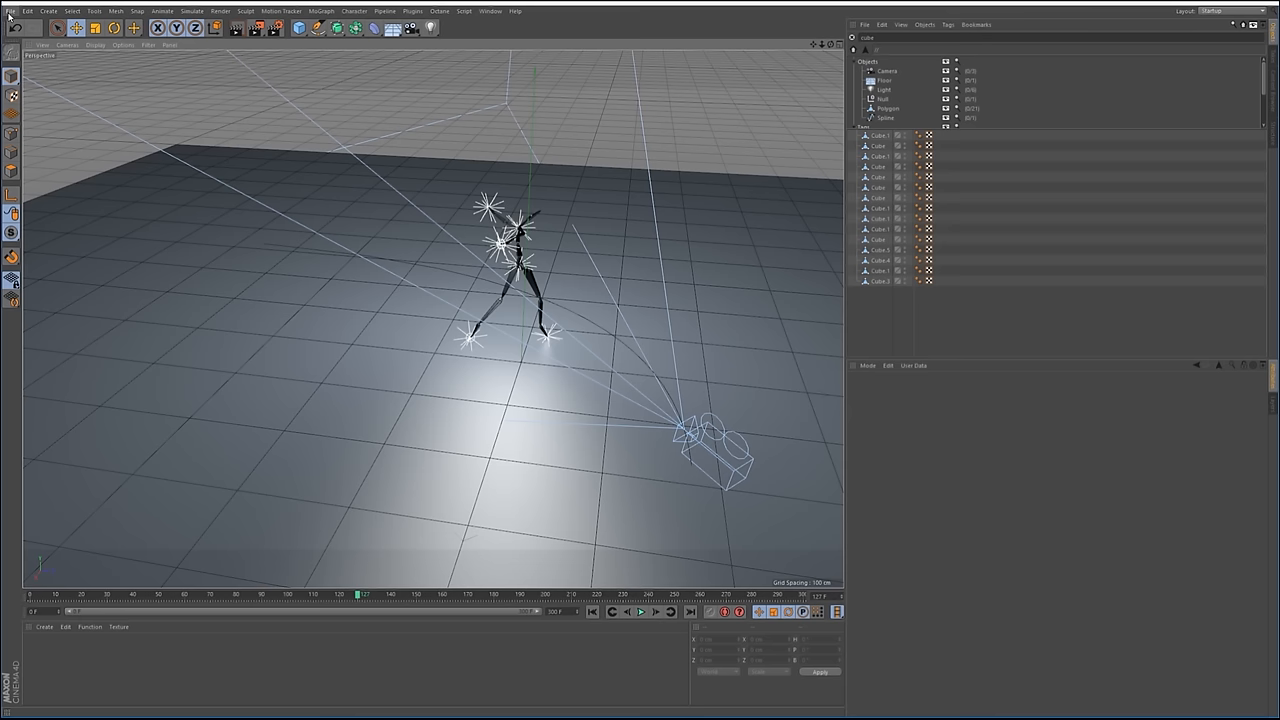
- Start a Wavefront OBJ export of the dancing skeleton from the File menu
click(8, 12)
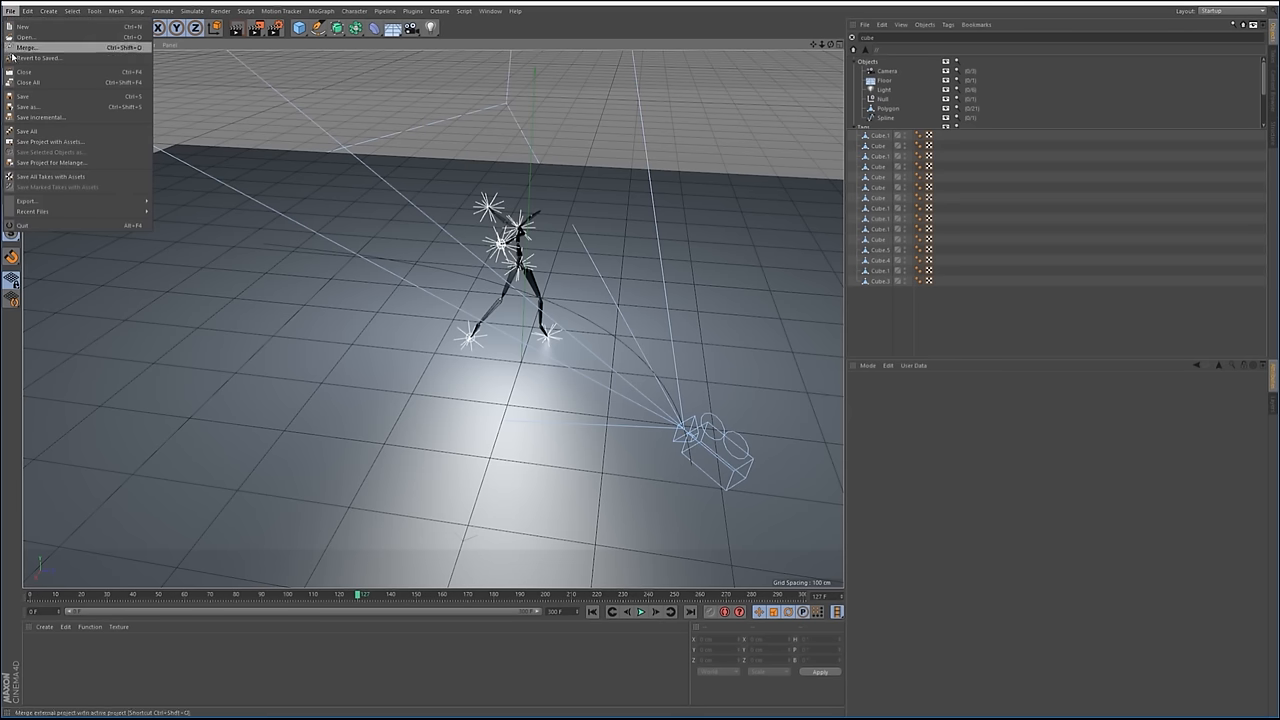
click(28, 200)
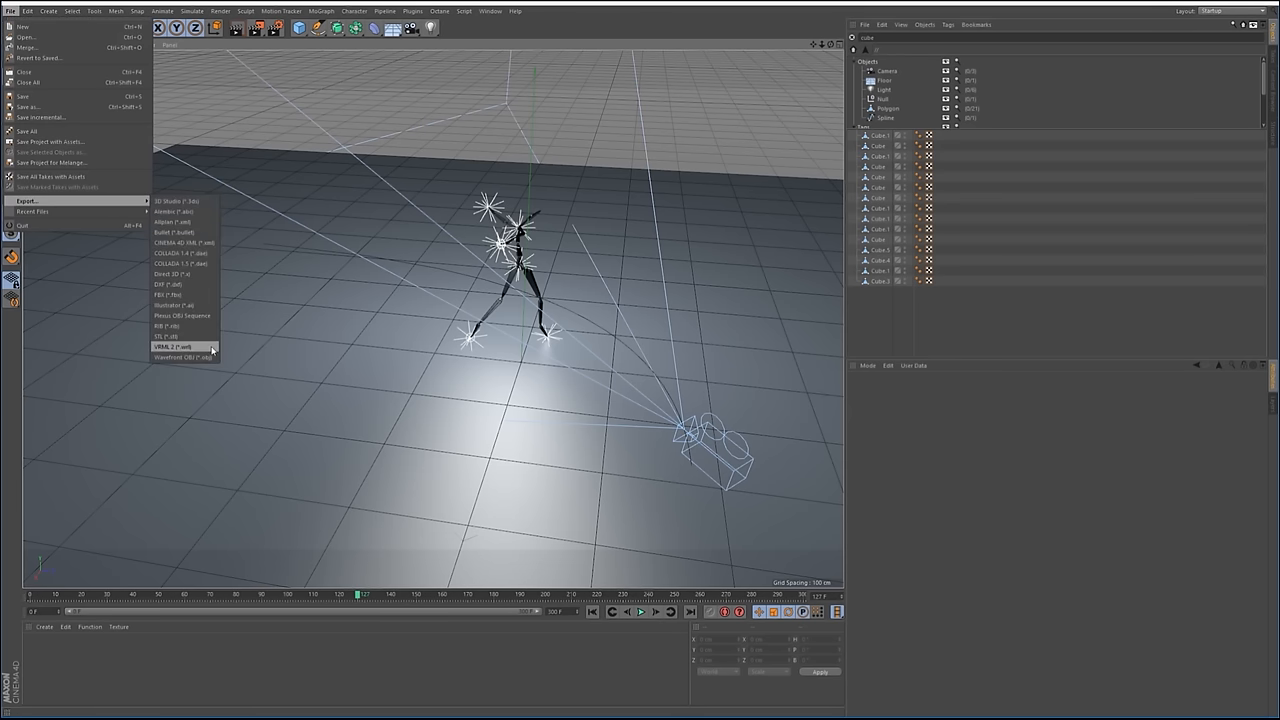
click(176, 346)
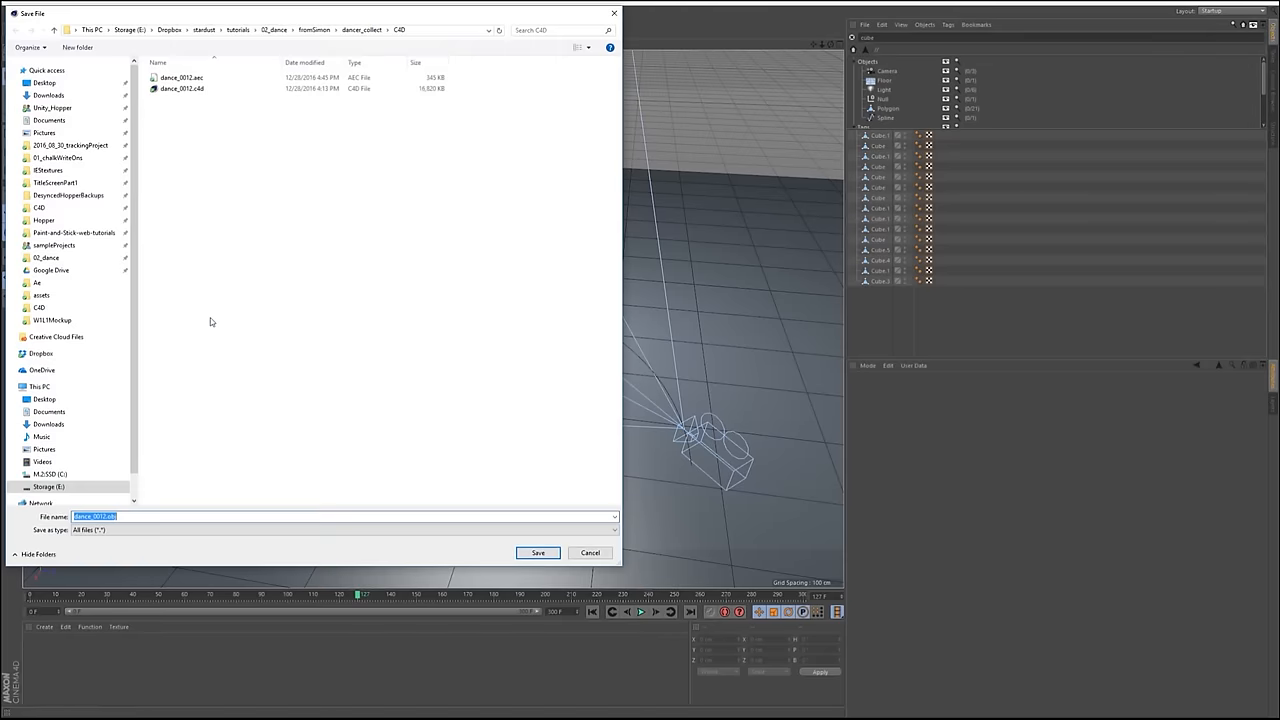
mouse_move(276, 176)
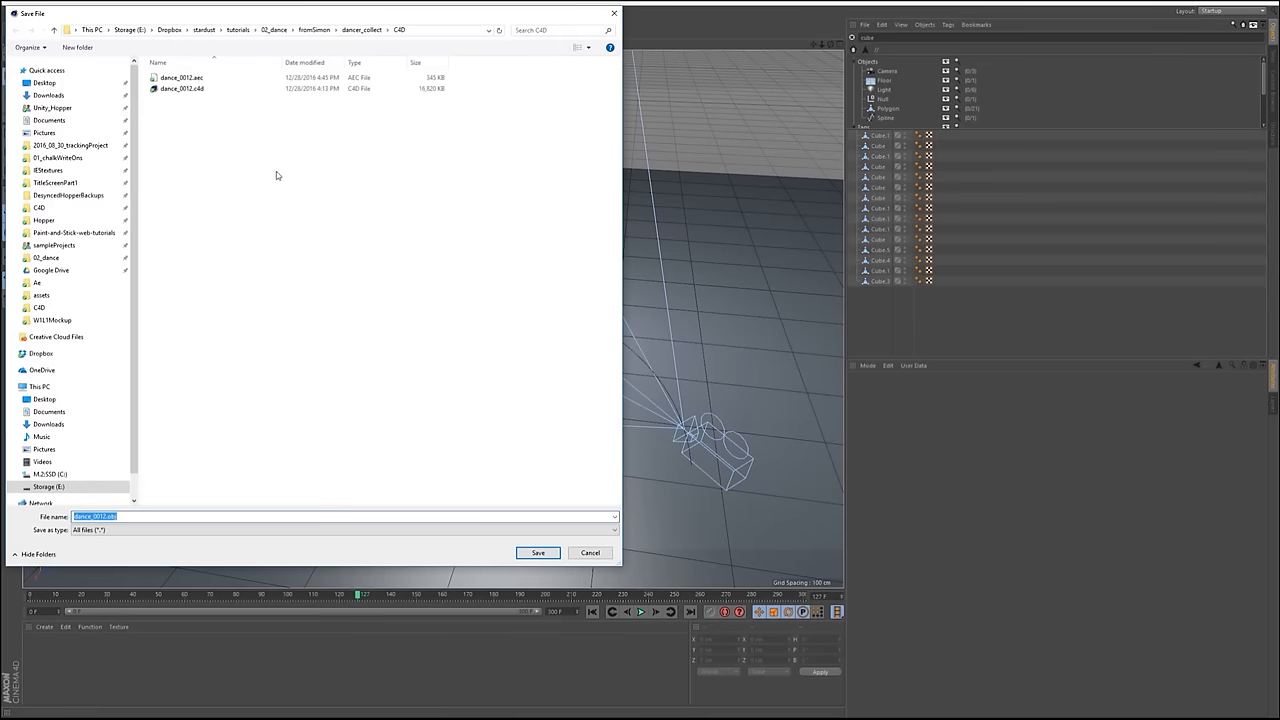
- Create a new 'export' folder in the save dialog and save the OBJ sequence into it
right_click(276, 176)
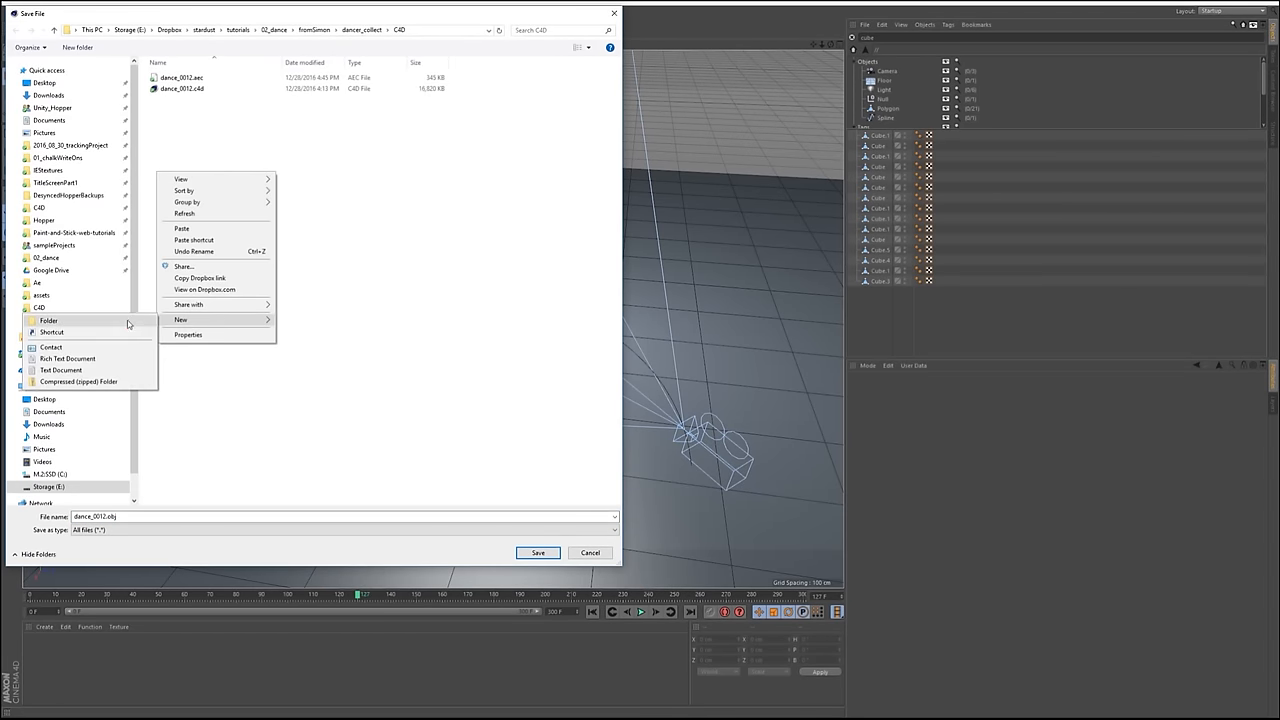
click(48, 320)
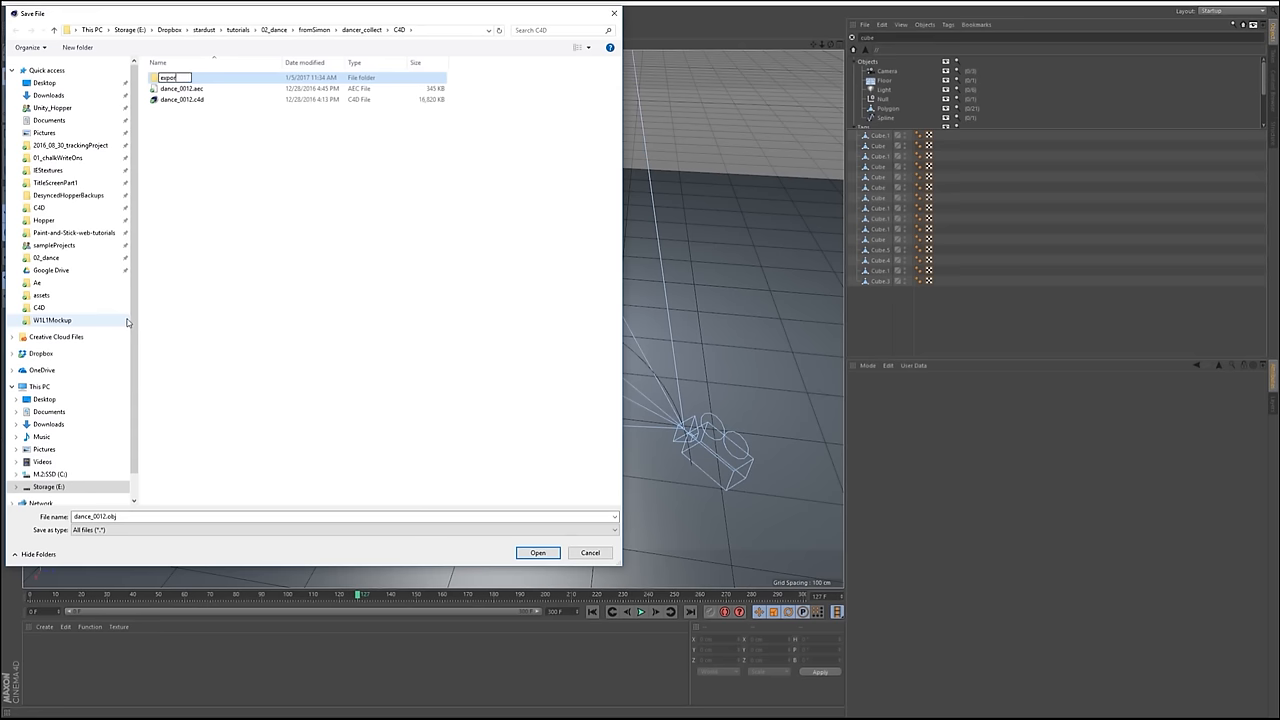
double_click(168, 76)
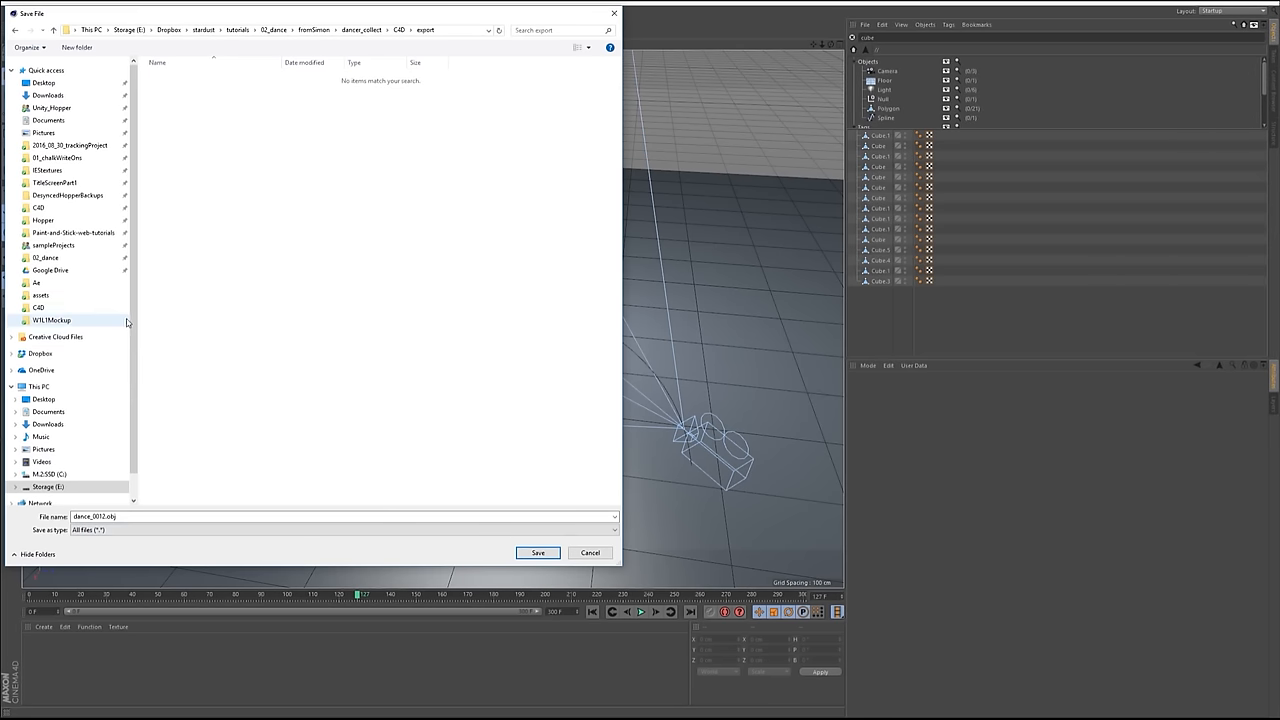
click(536, 552)
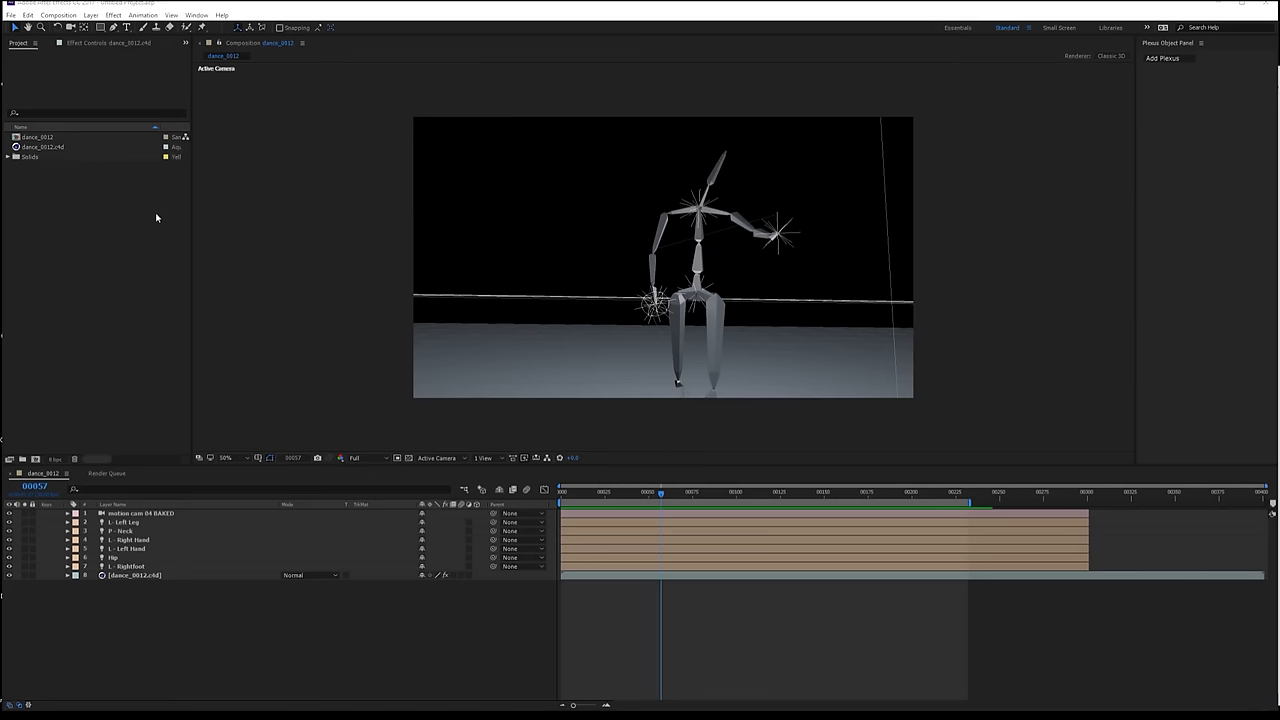
mouse_move(88, 206)
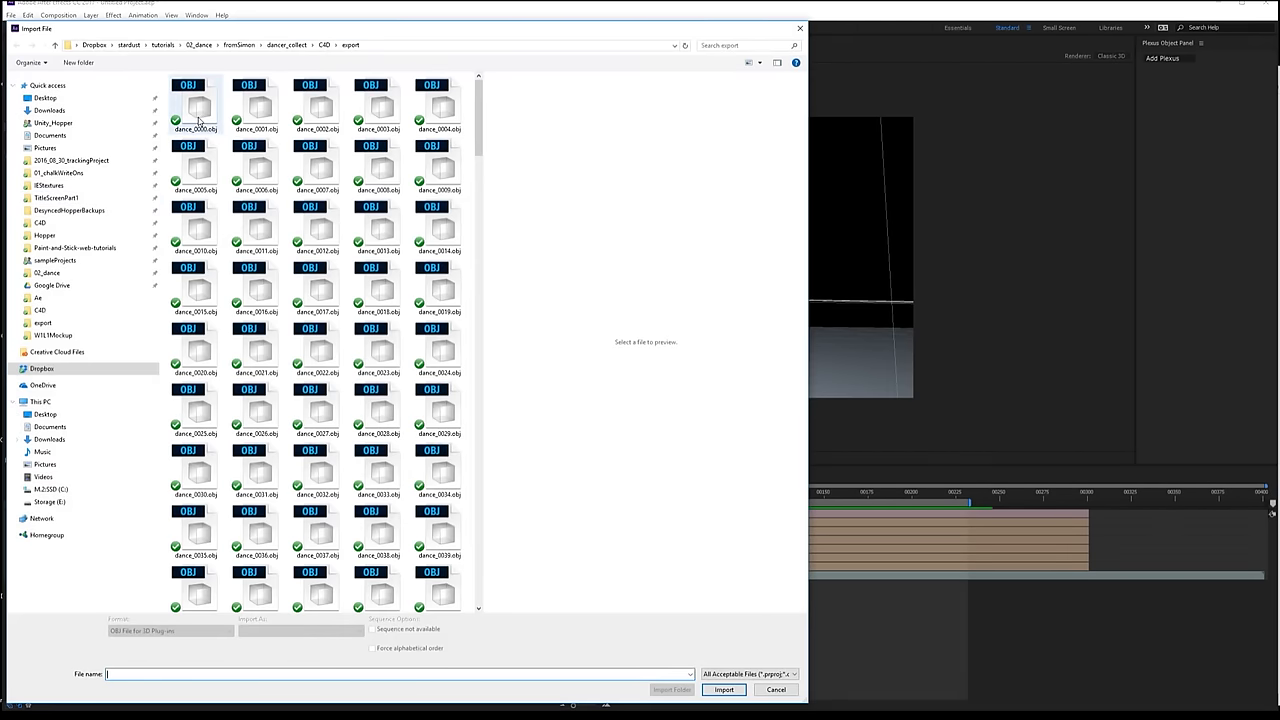
- Import the OBJ files as a sequence, check composition settings, and confirm its frame rate interpretation
click(724, 688)
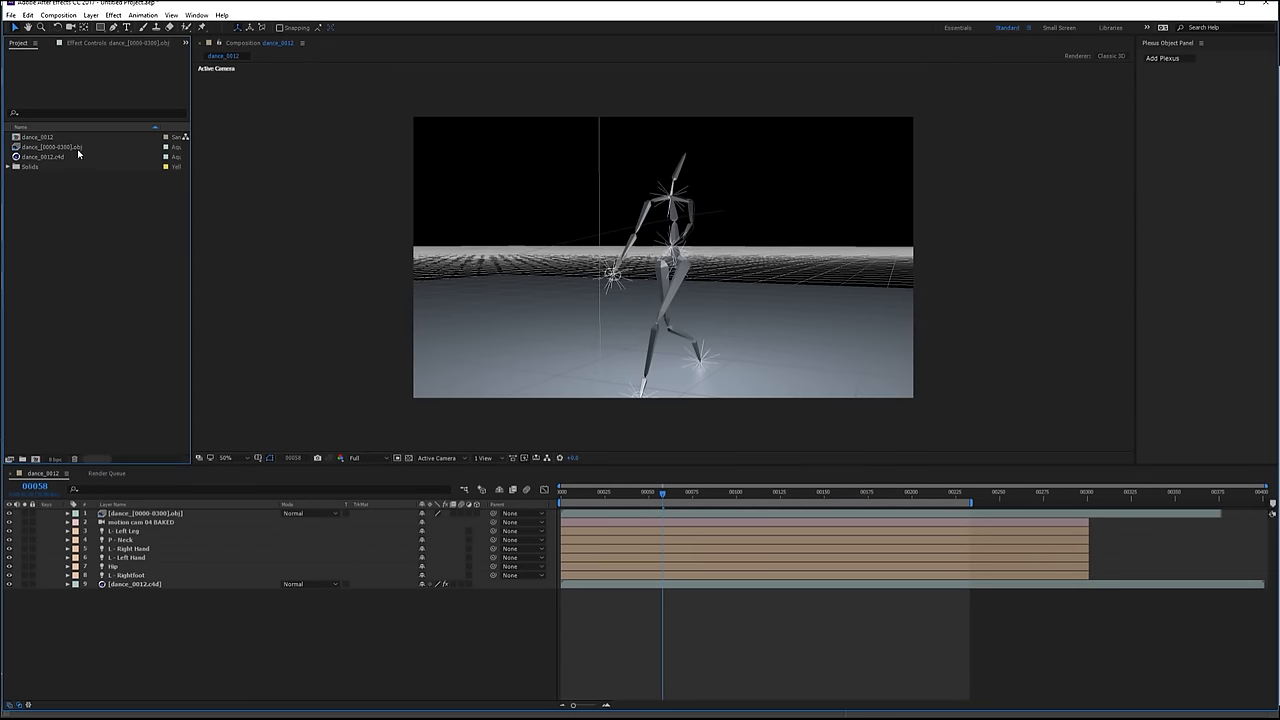
mouse_move(336, 636)
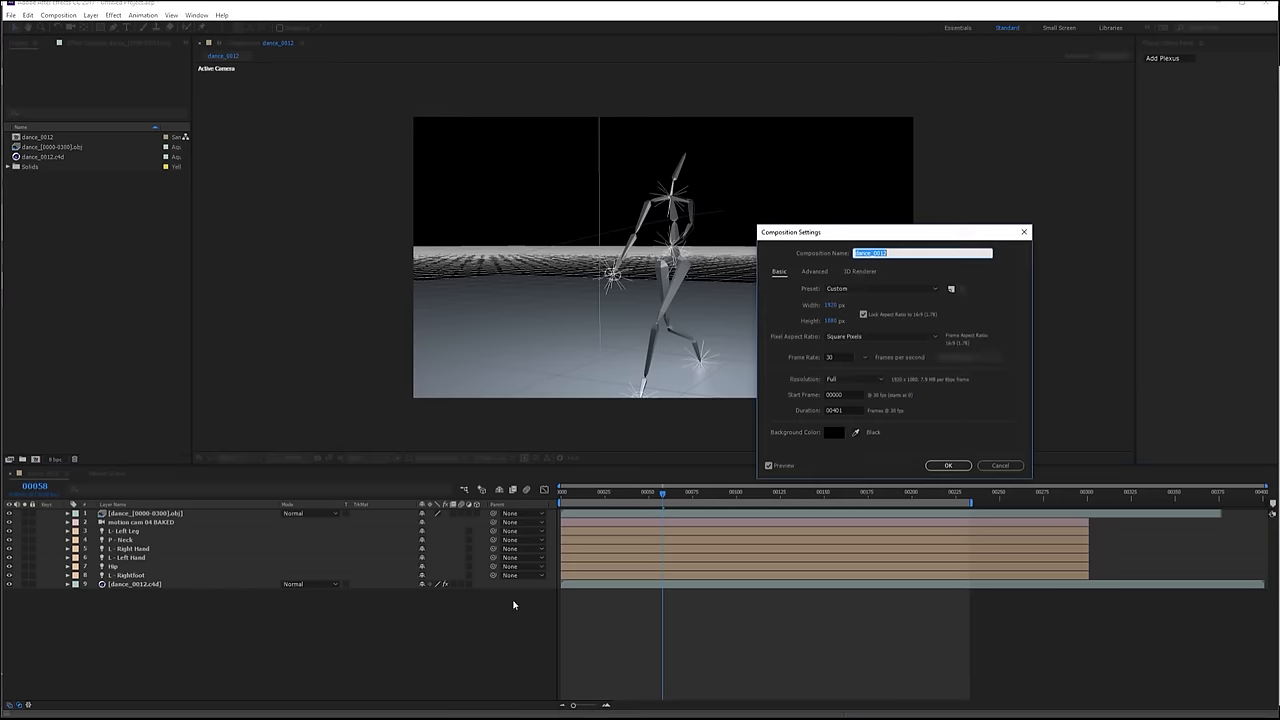
click(948, 464)
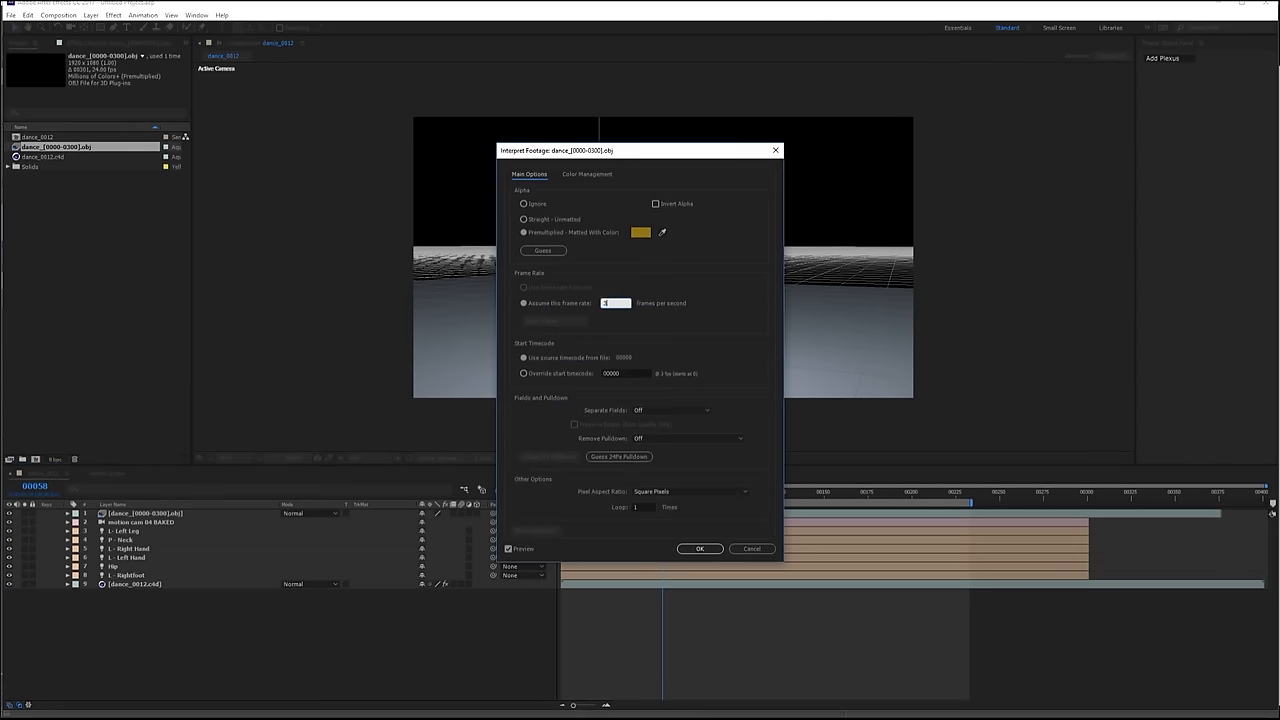
click(700, 548)
text(ple)
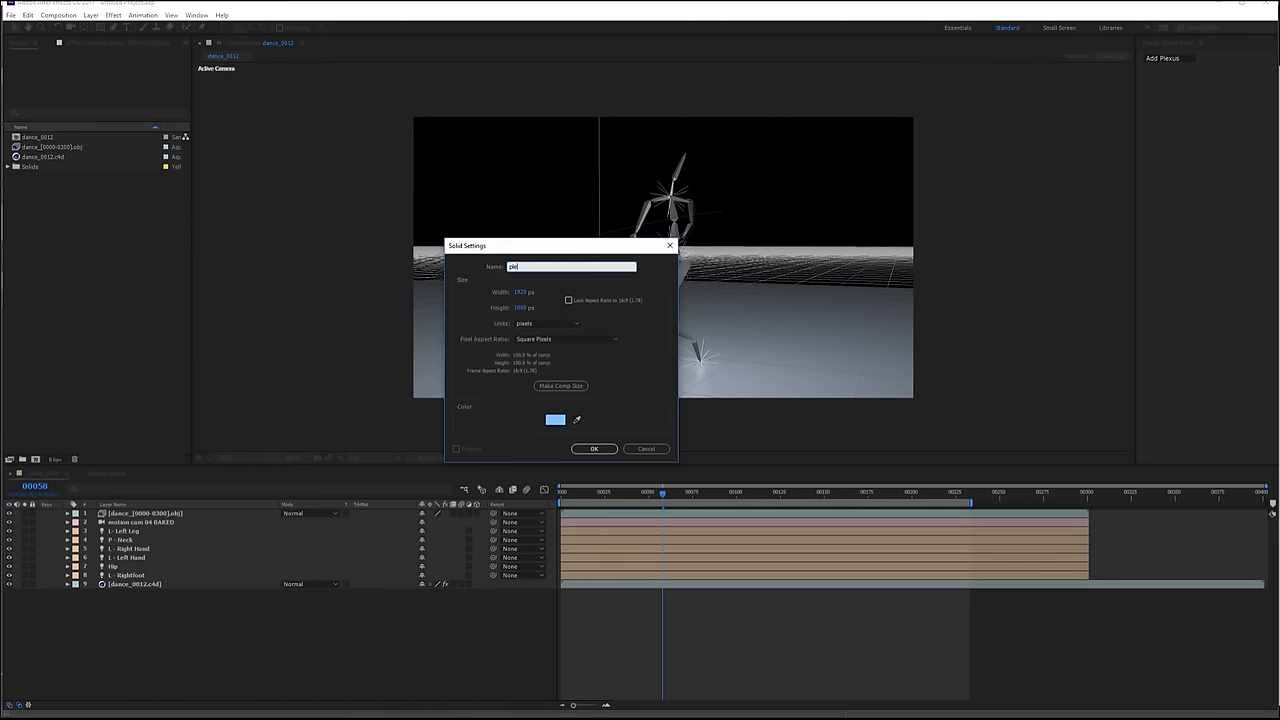
- Create a solid with Plexus and add OBJ geometry sourced from the dance OBJ sequence layer
click(594, 448)
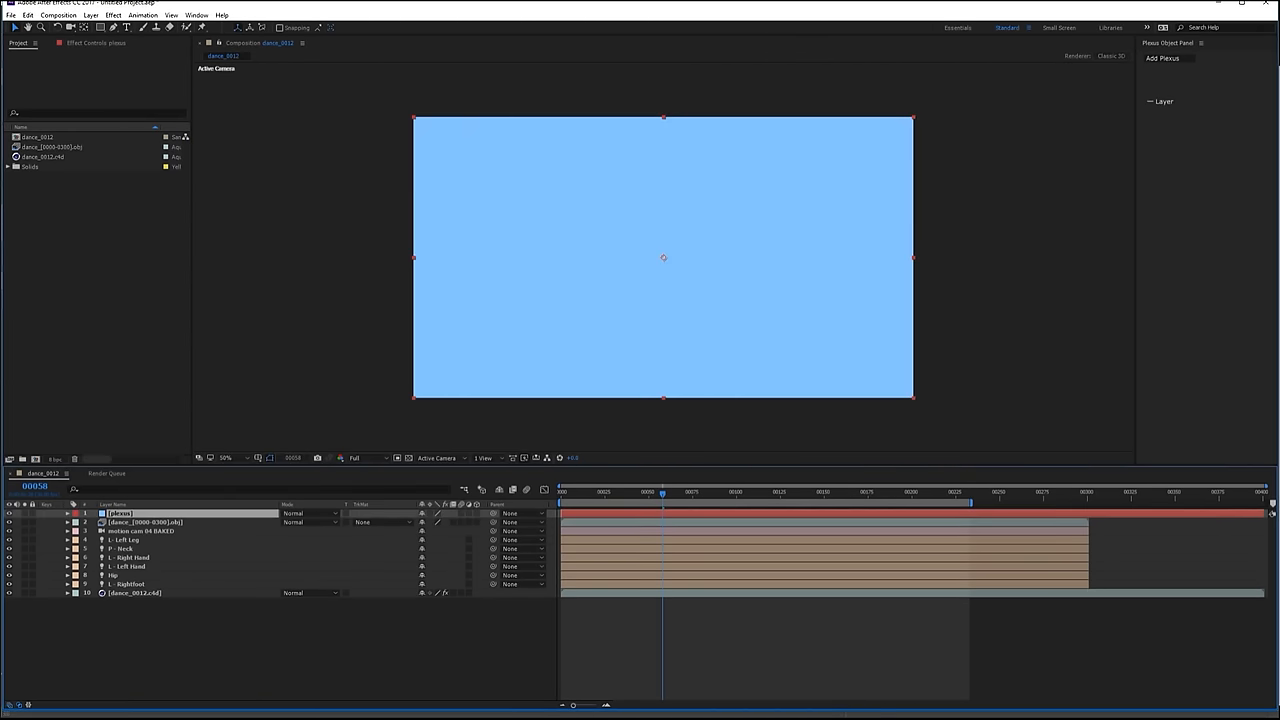
click(112, 16)
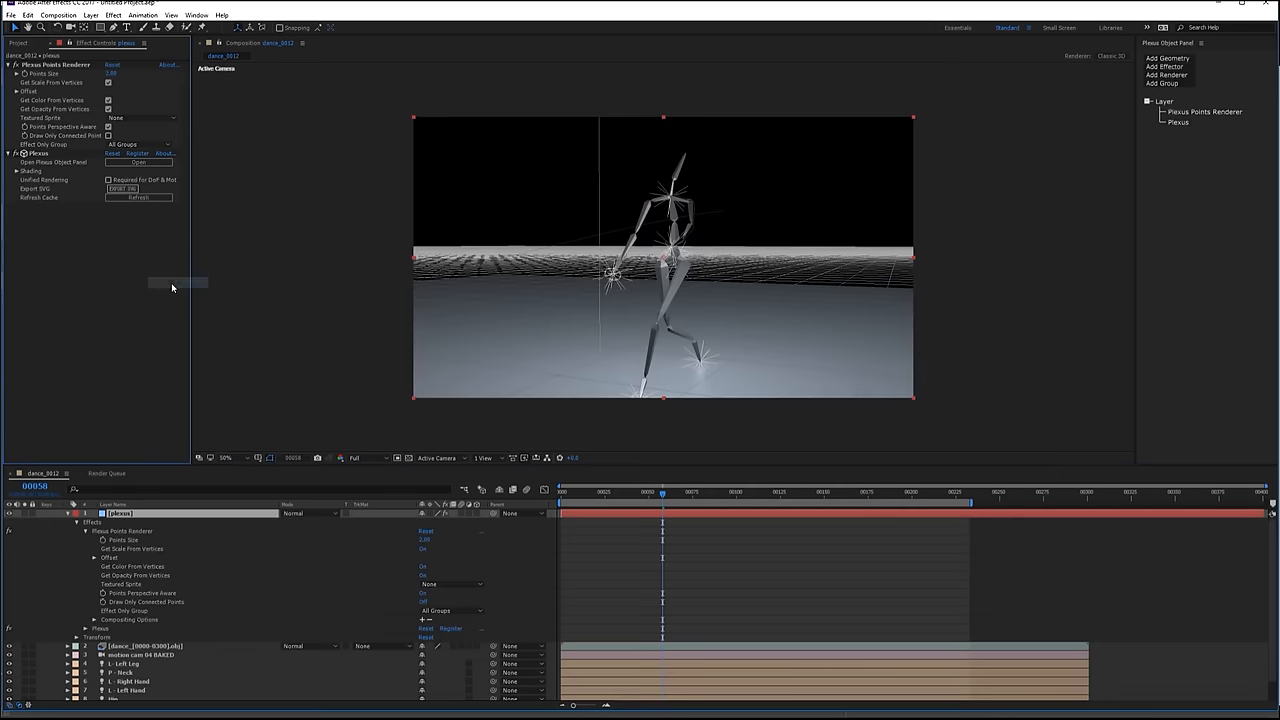
mouse_move(1004, 160)
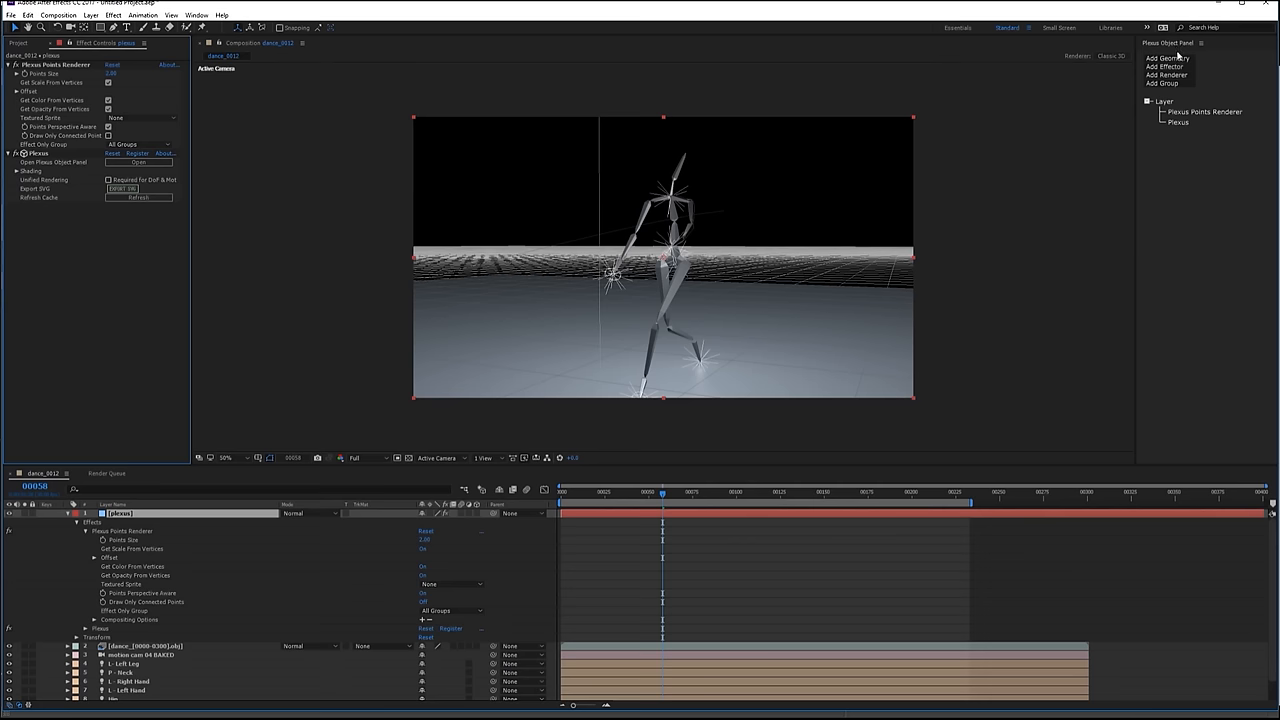
click(1166, 56)
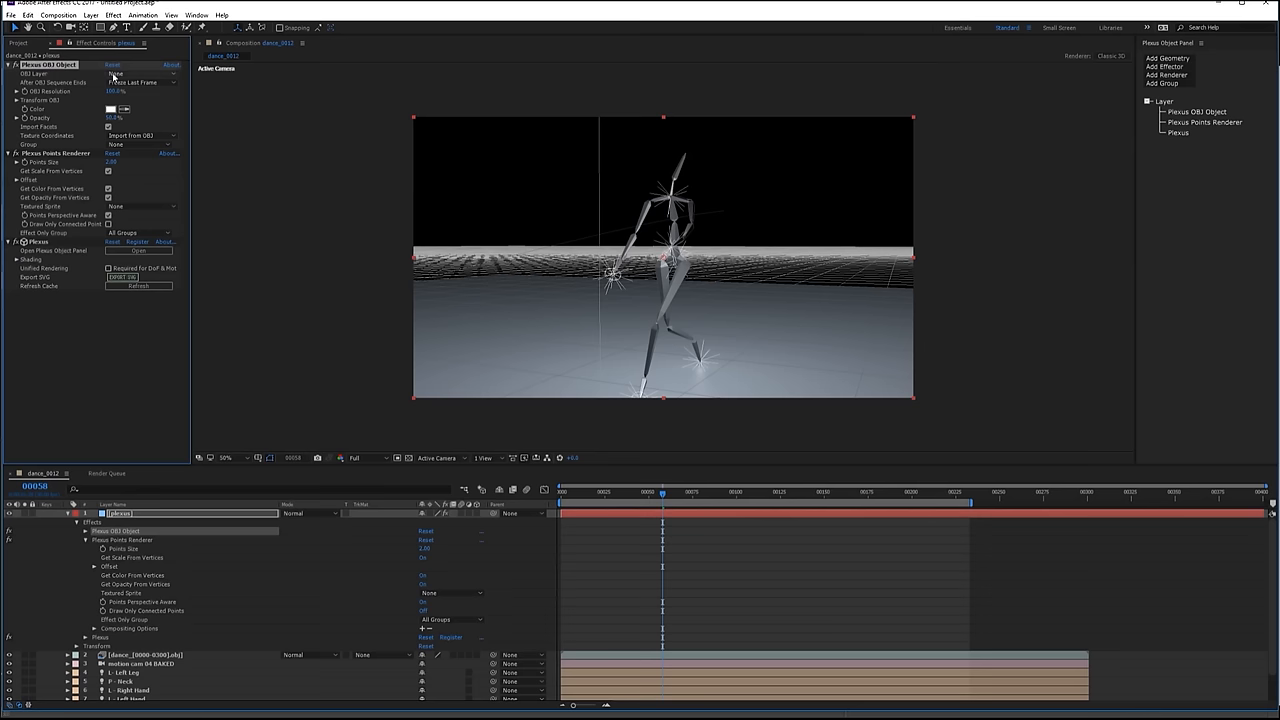
click(140, 72)
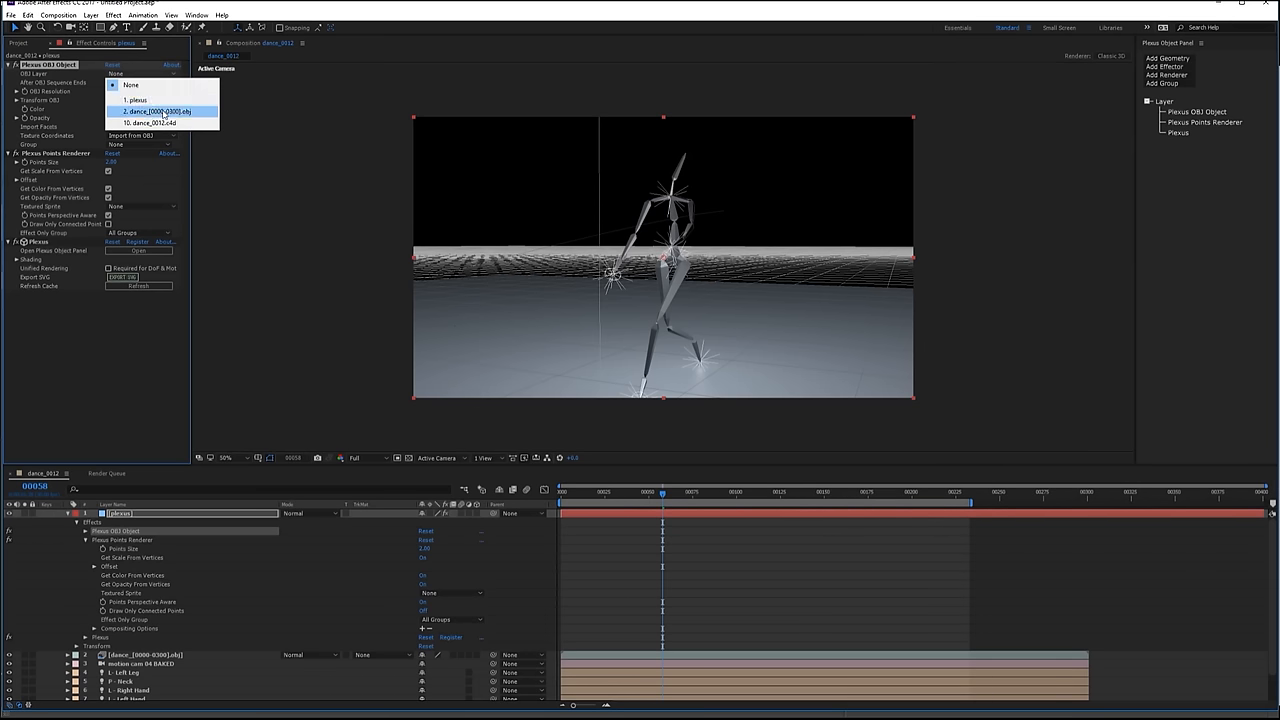
click(156, 112)
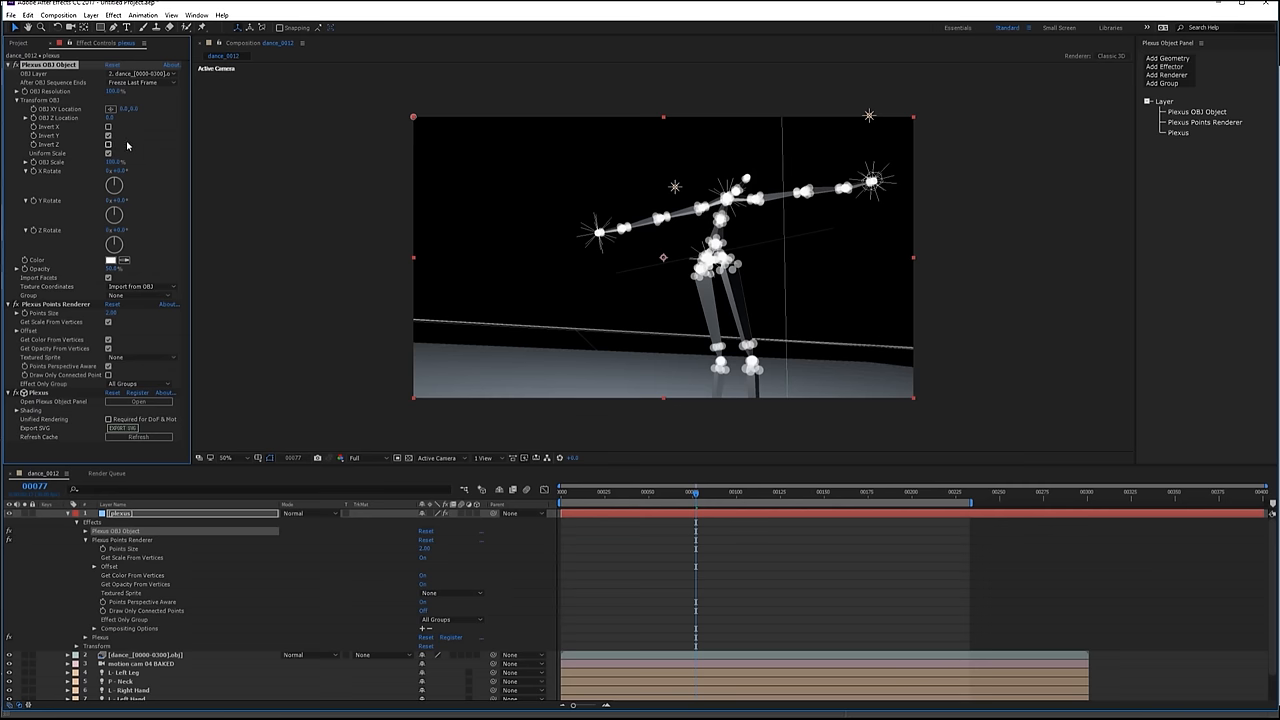
- Adjust the Plexus OBJ Object transform values so the points match the skeleton's joints
click(108, 136)
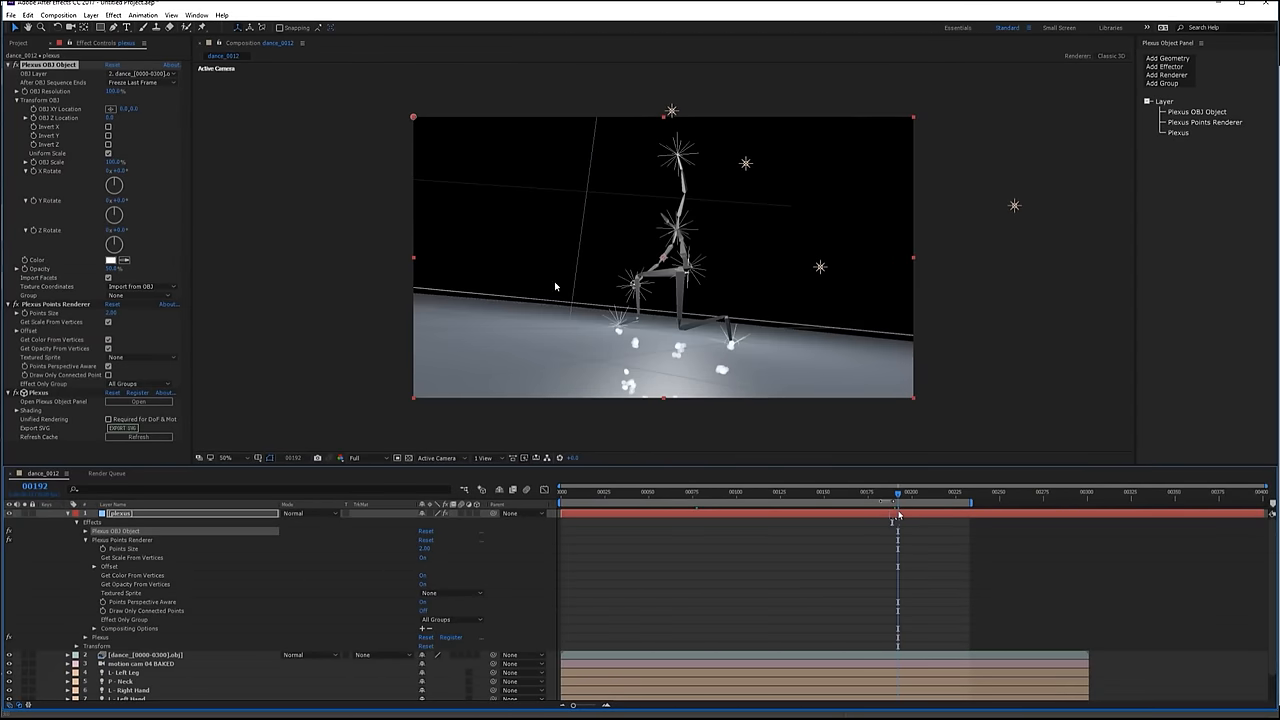
click(108, 144)
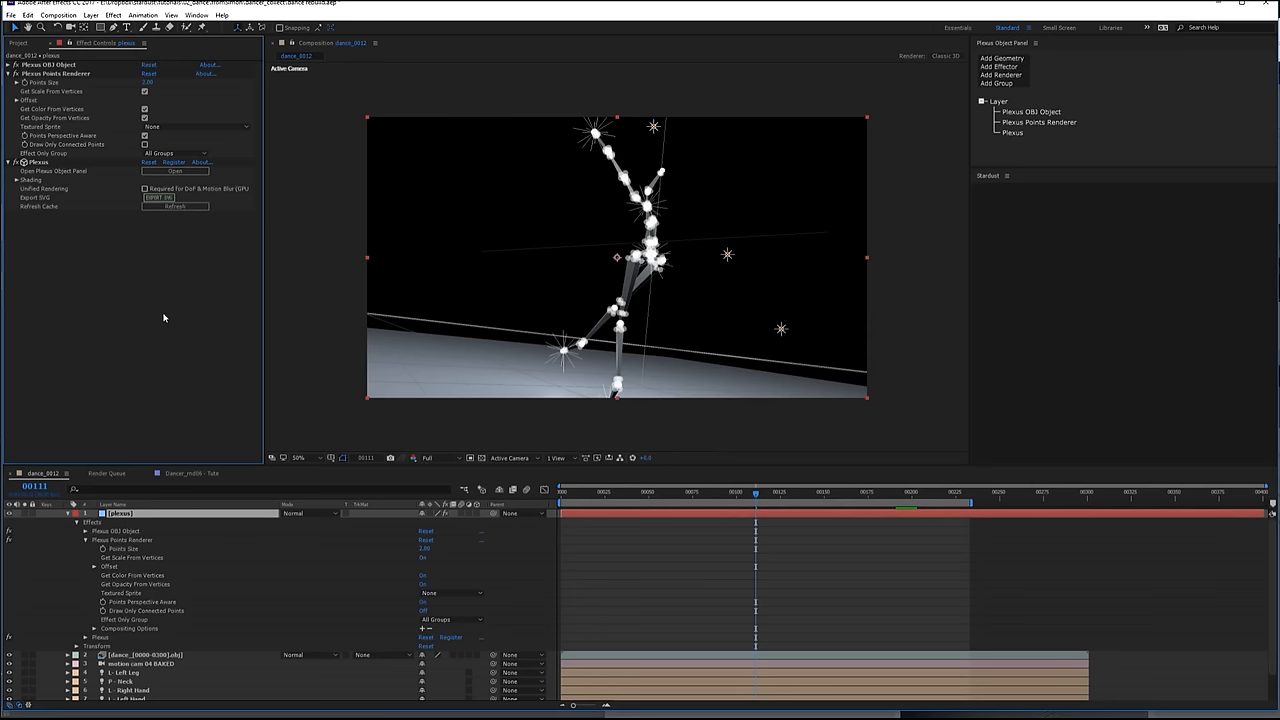
mouse_move(146, 552)
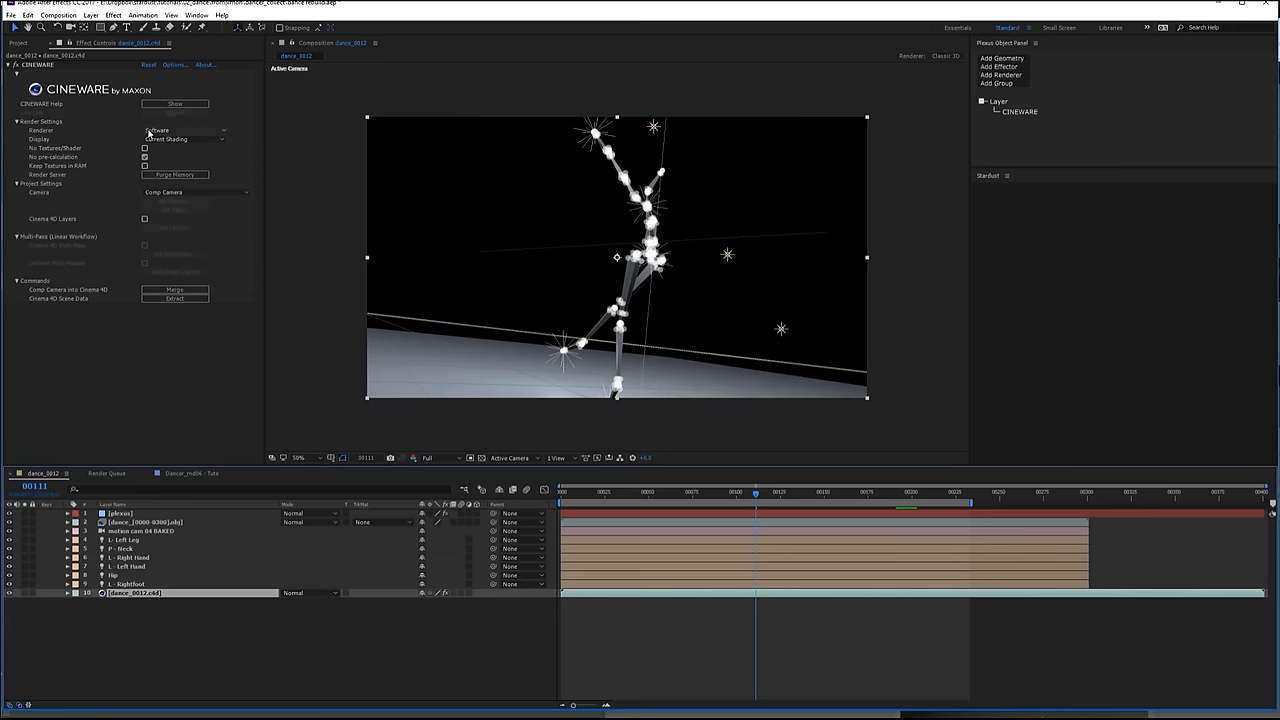
- Switch the Cinema 4D scene layer to the draft Cineware renderer and check the body-part nulls' motion paths
click(184, 132)
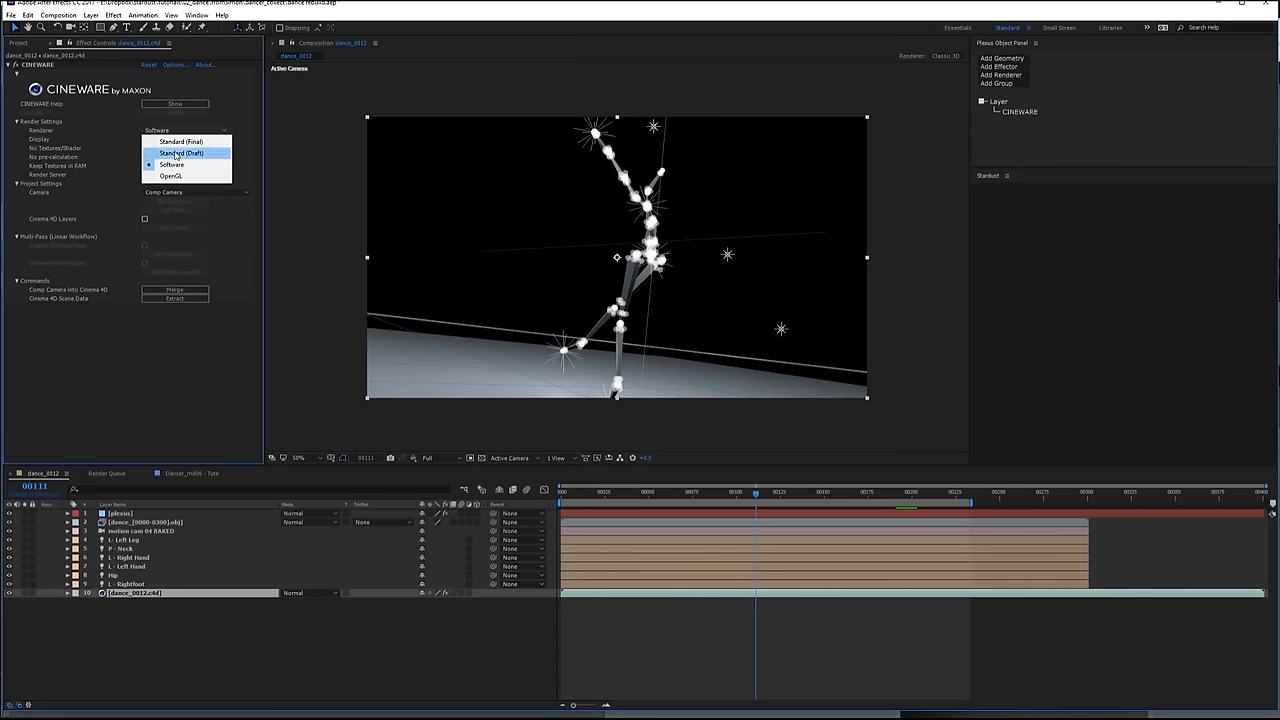
click(180, 152)
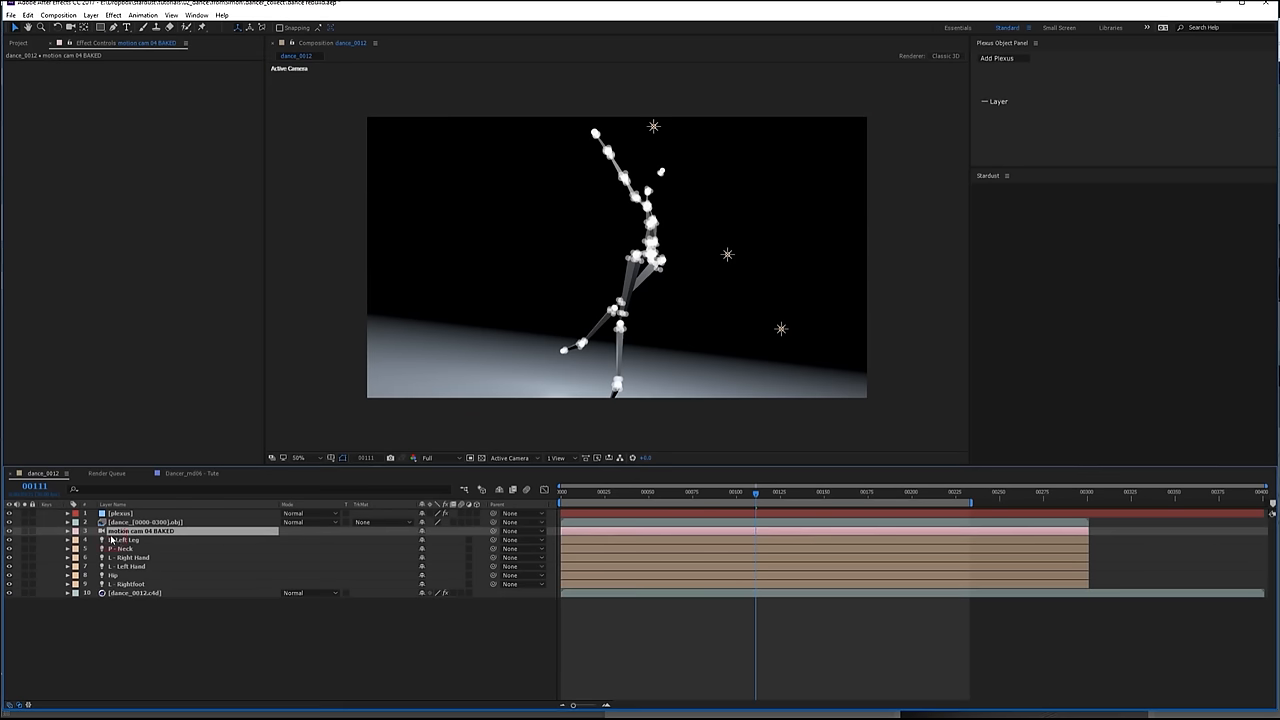
click(10, 532)
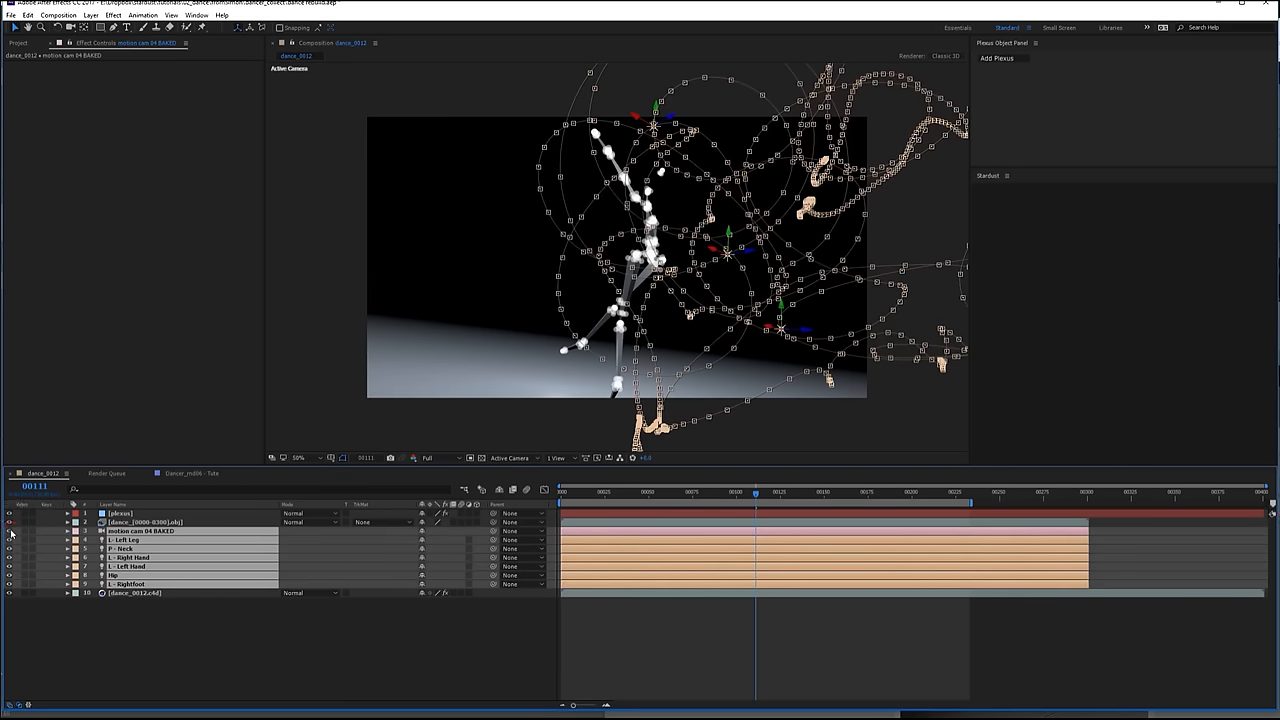
click(10, 520)
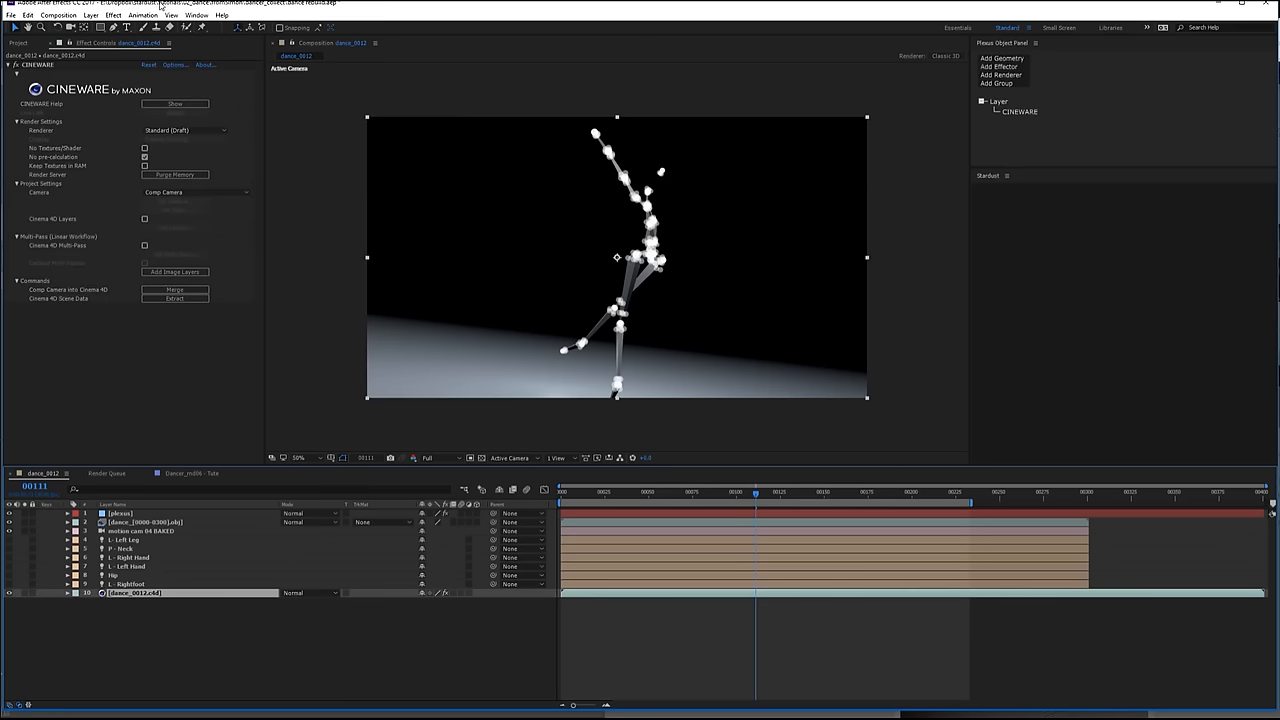
- Apply a colour effect to the scene layer and confirm the Map White To colour, darkening the render
click(112, 16)
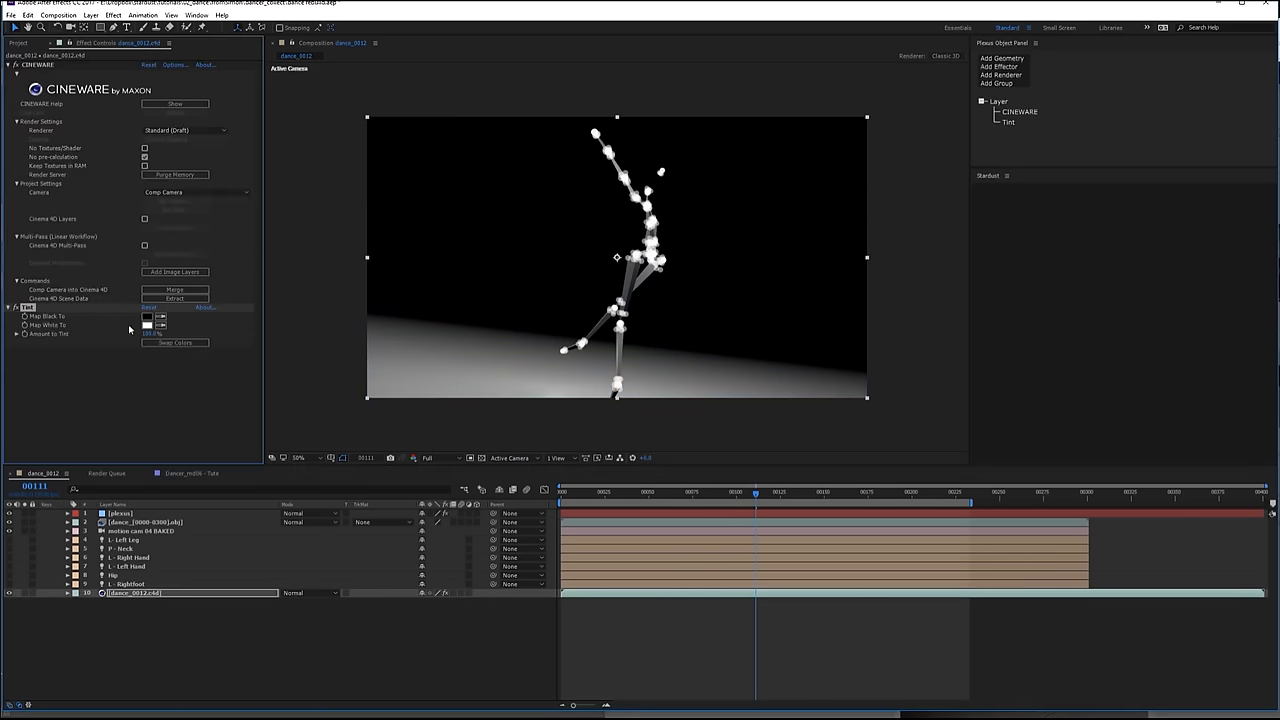
click(148, 324)
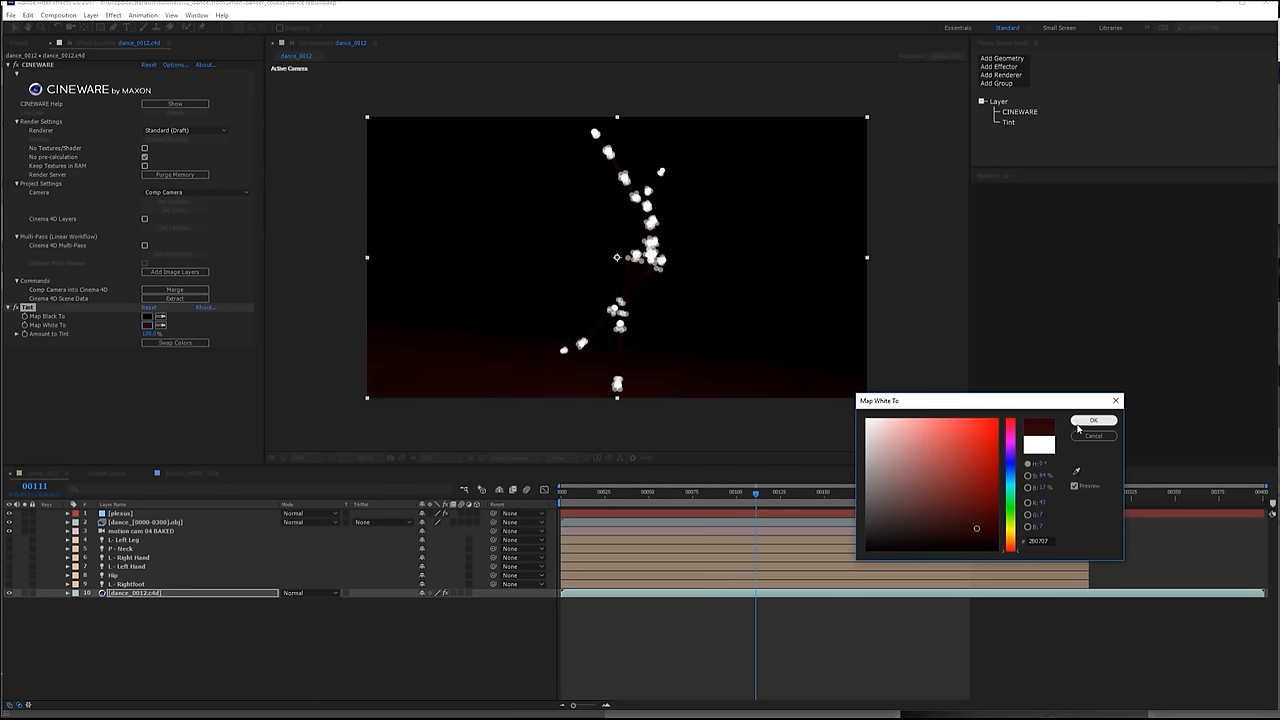
click(1092, 420)
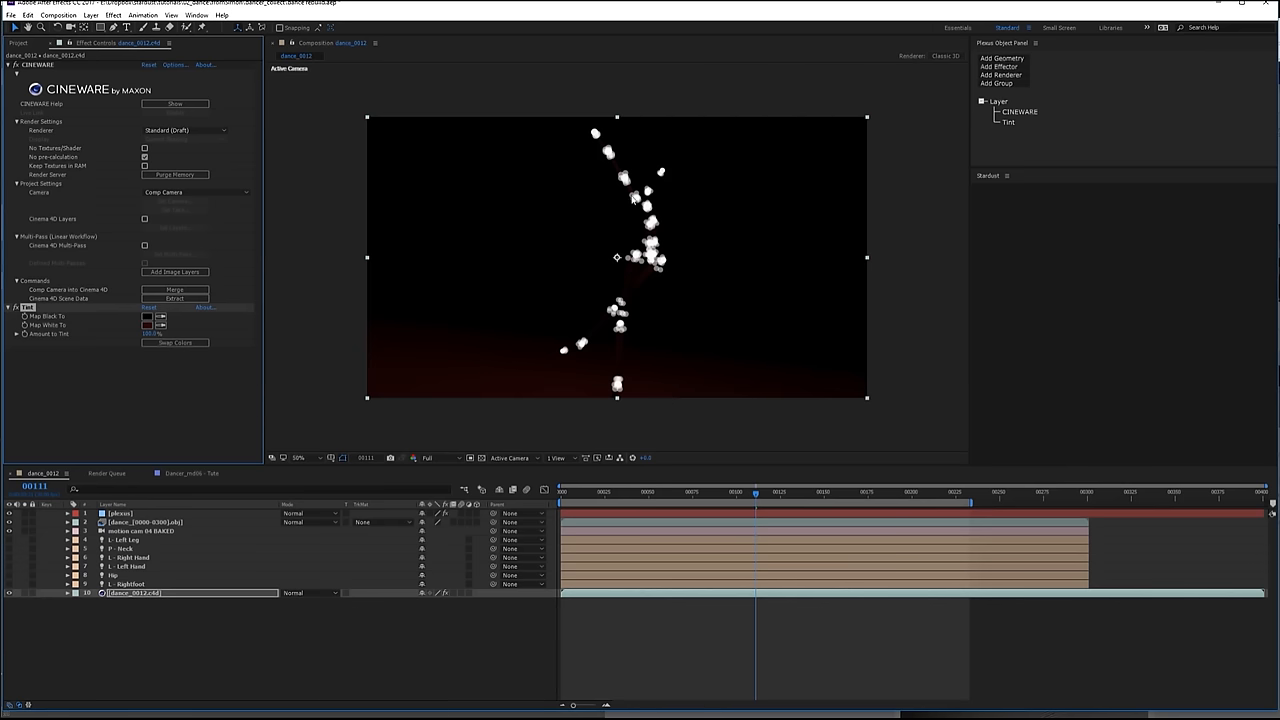
mouse_move(140, 600)
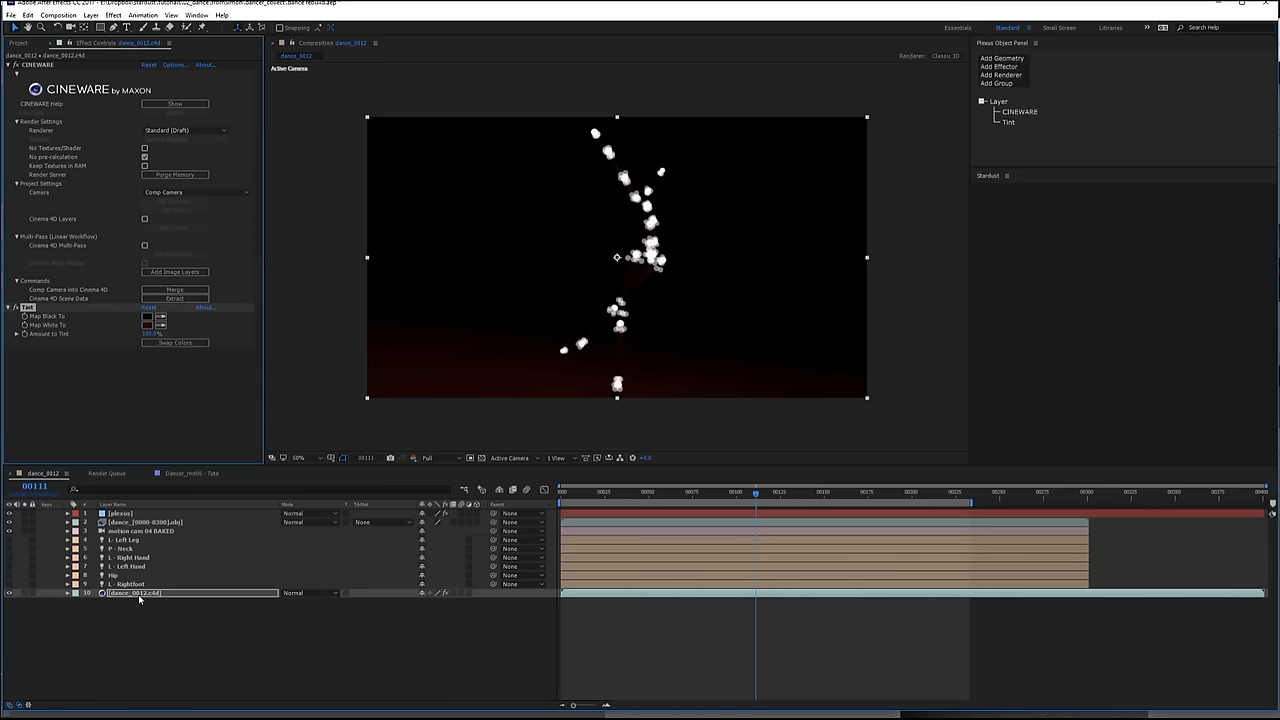
right_click(136, 592)
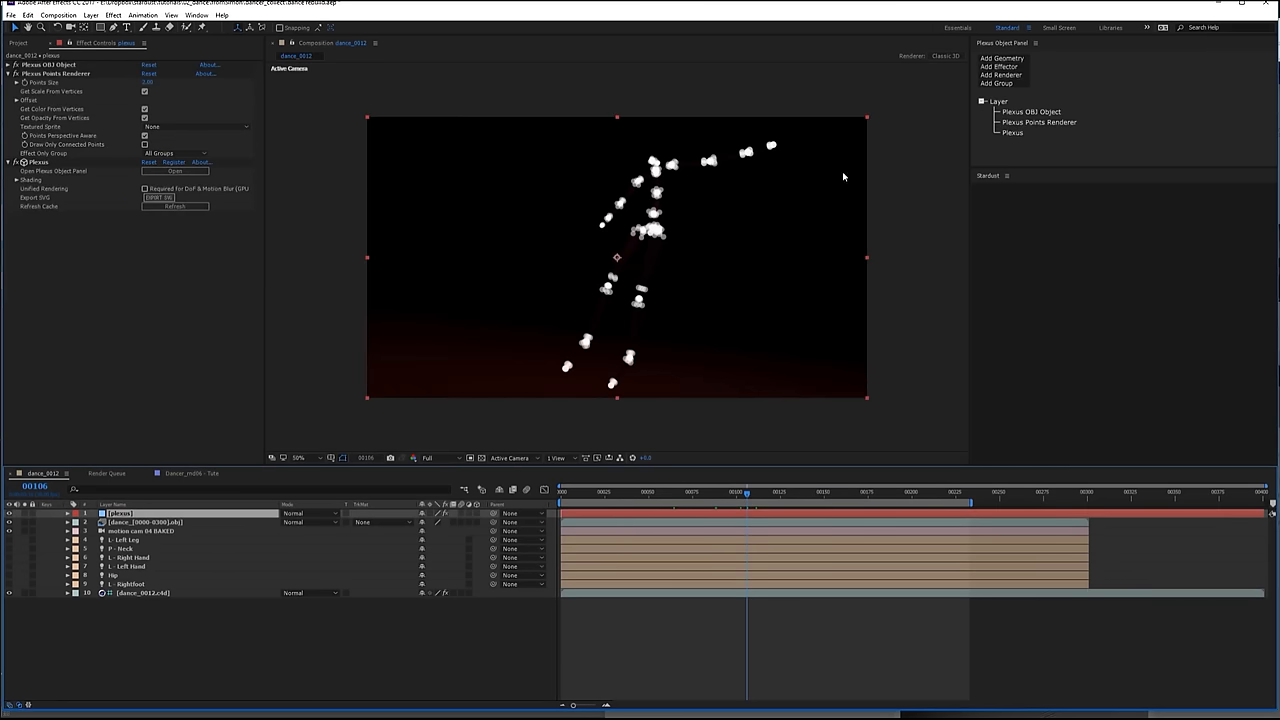
- Add a Triangulation renderer to the Plexus object, filling the dancer's points with white facets
click(1000, 76)
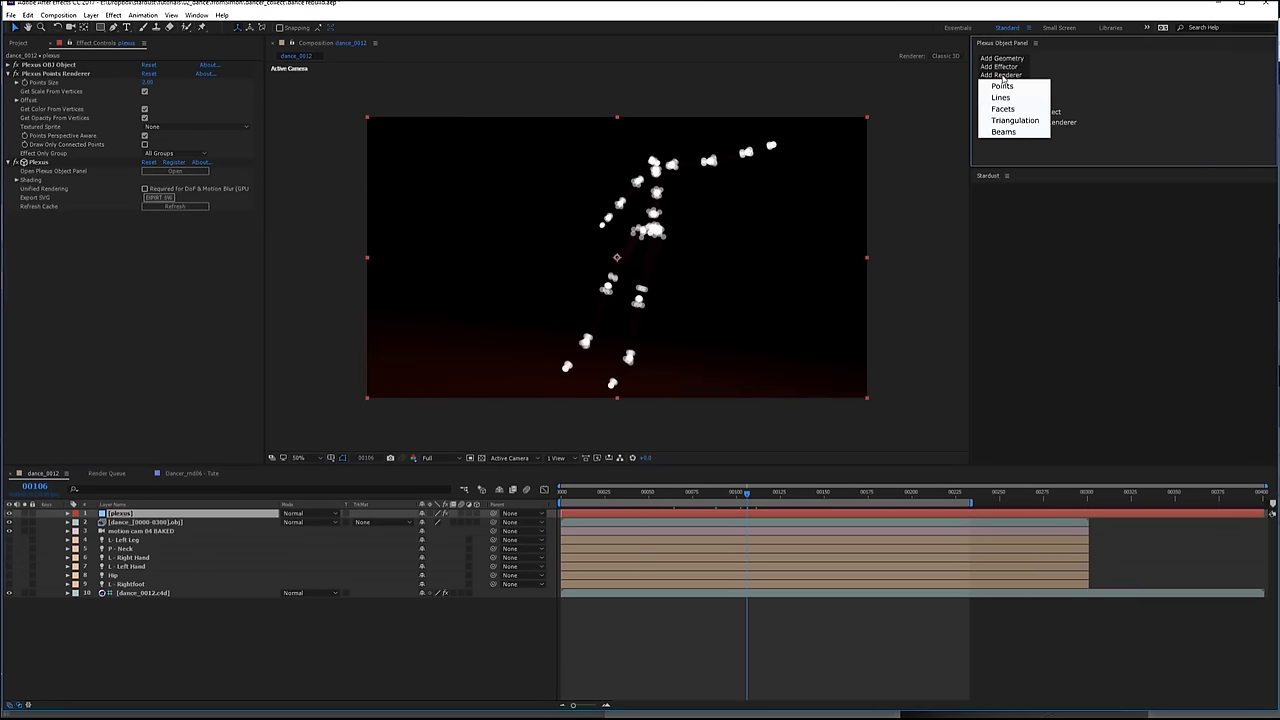
click(1014, 120)
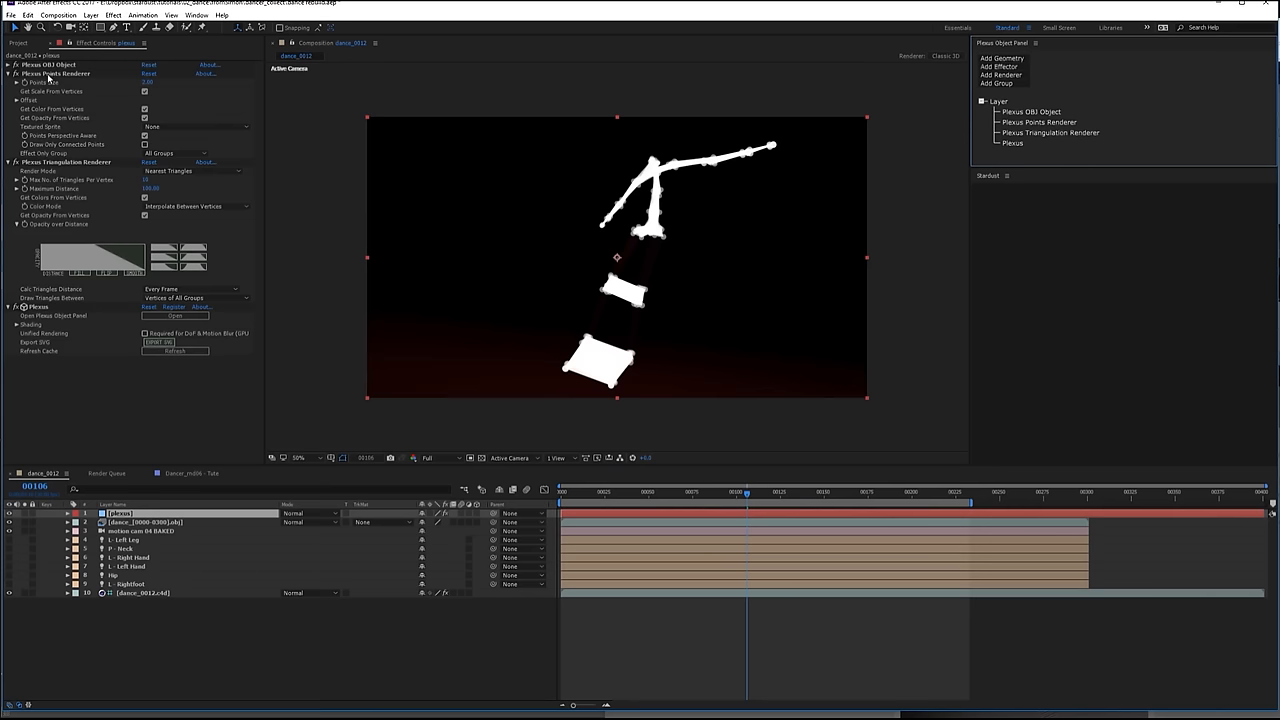
mouse_move(48, 78)
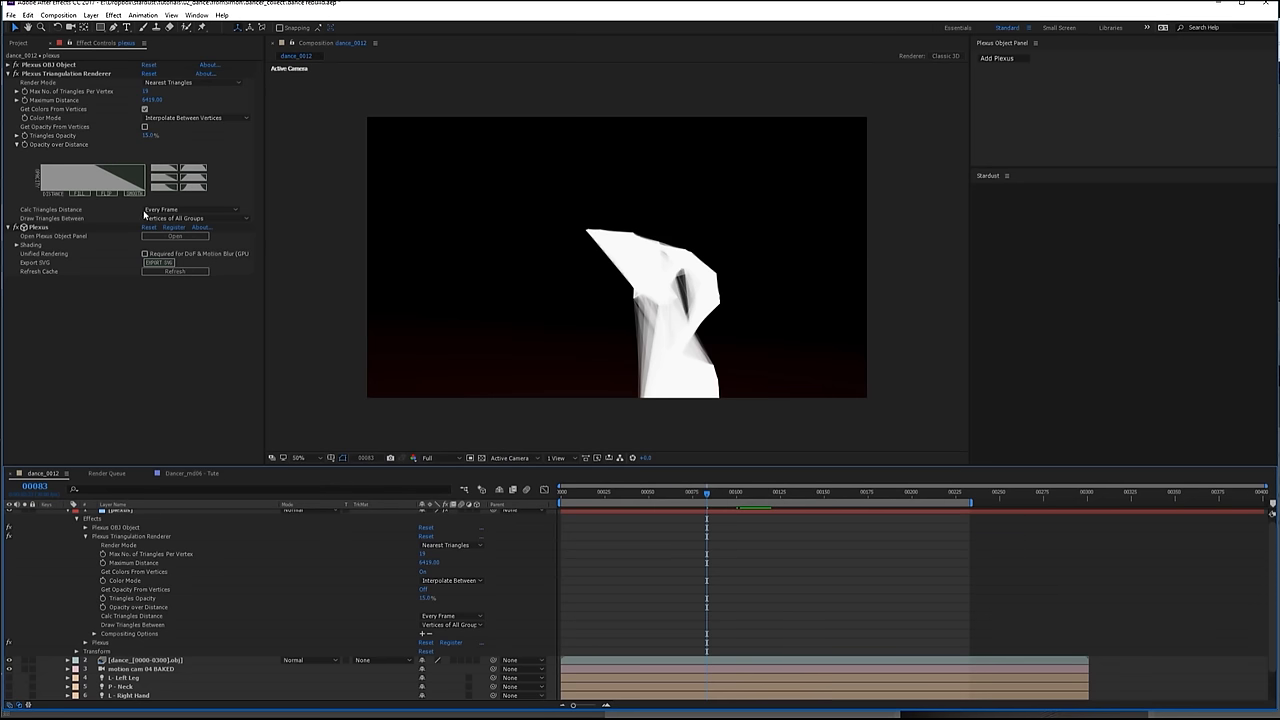
- Set Calc Triangle Distance to Only One Frame and add a pink-orange gradient layer
click(190, 210)
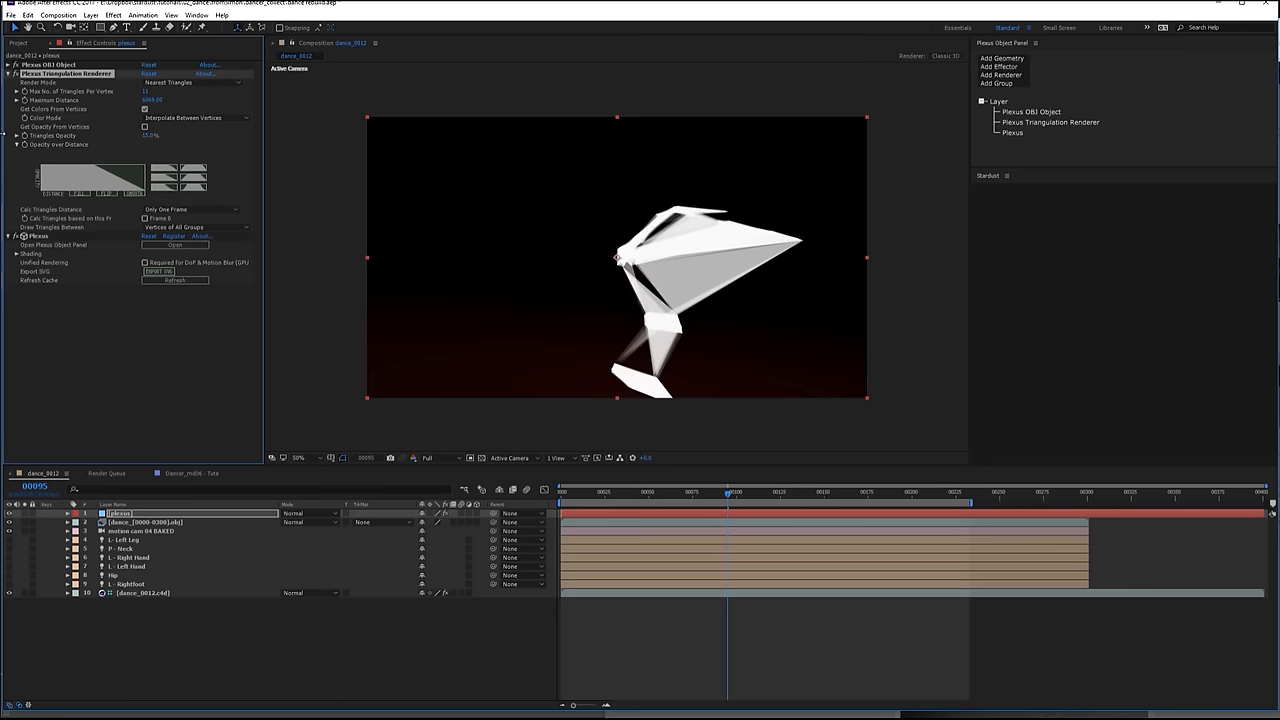
click(152, 100)
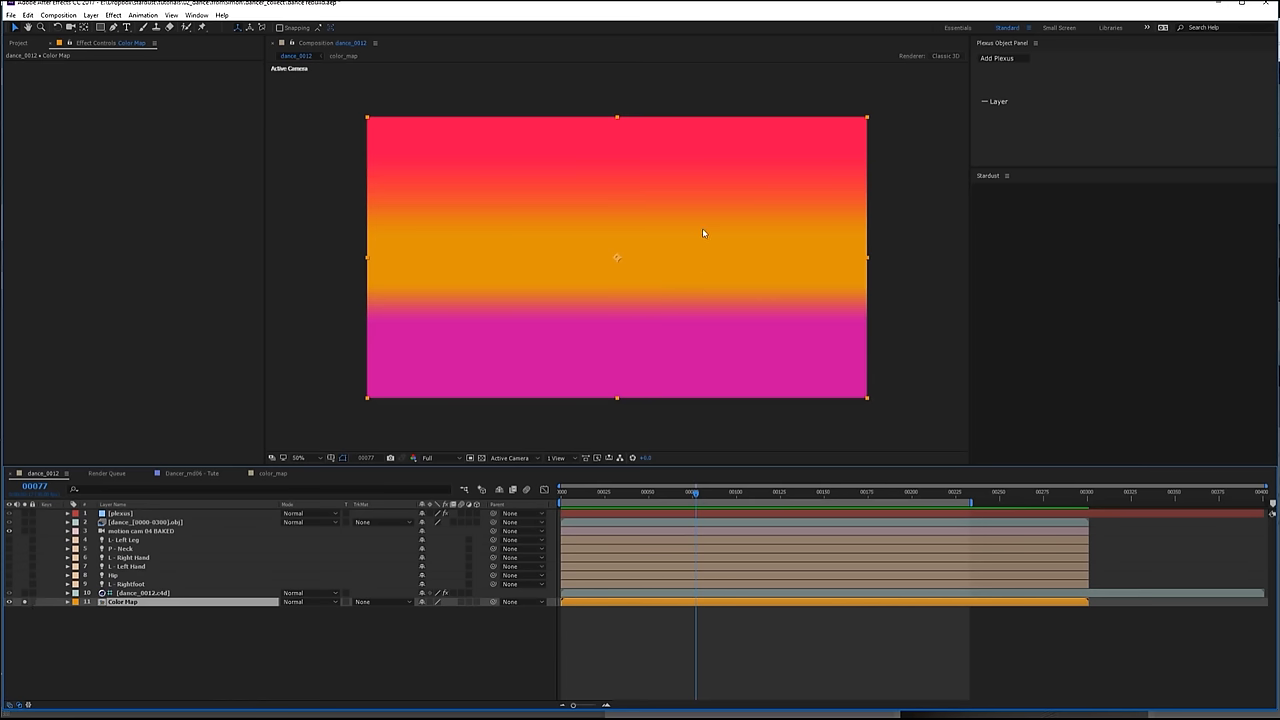
- Hide the gradient layer and add a Color Map effector sourcing colours from it
click(120, 512)
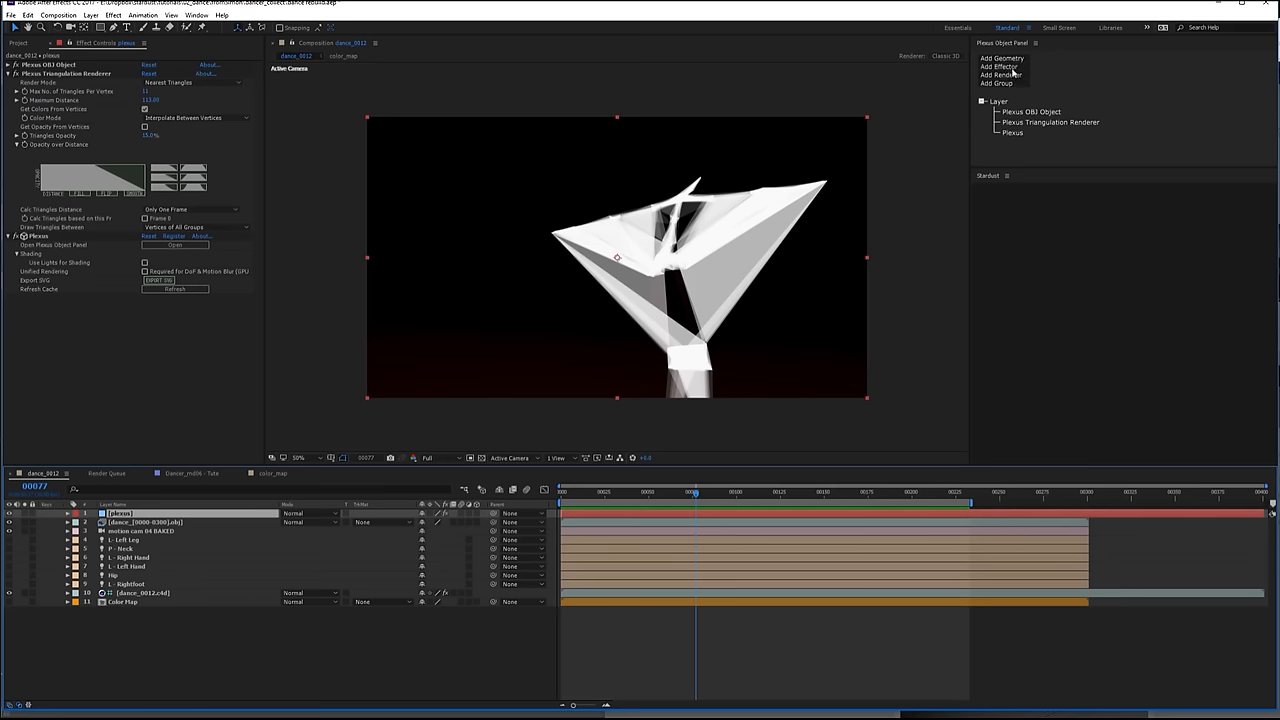
click(996, 66)
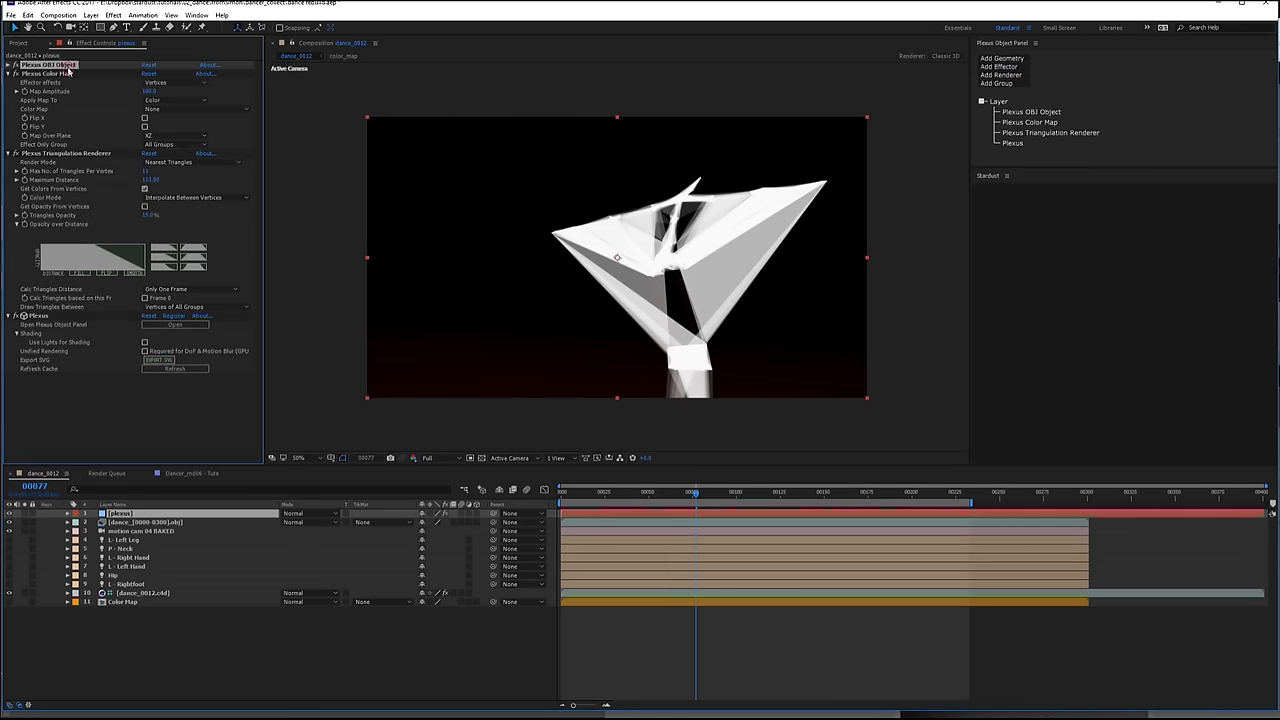
click(176, 108)
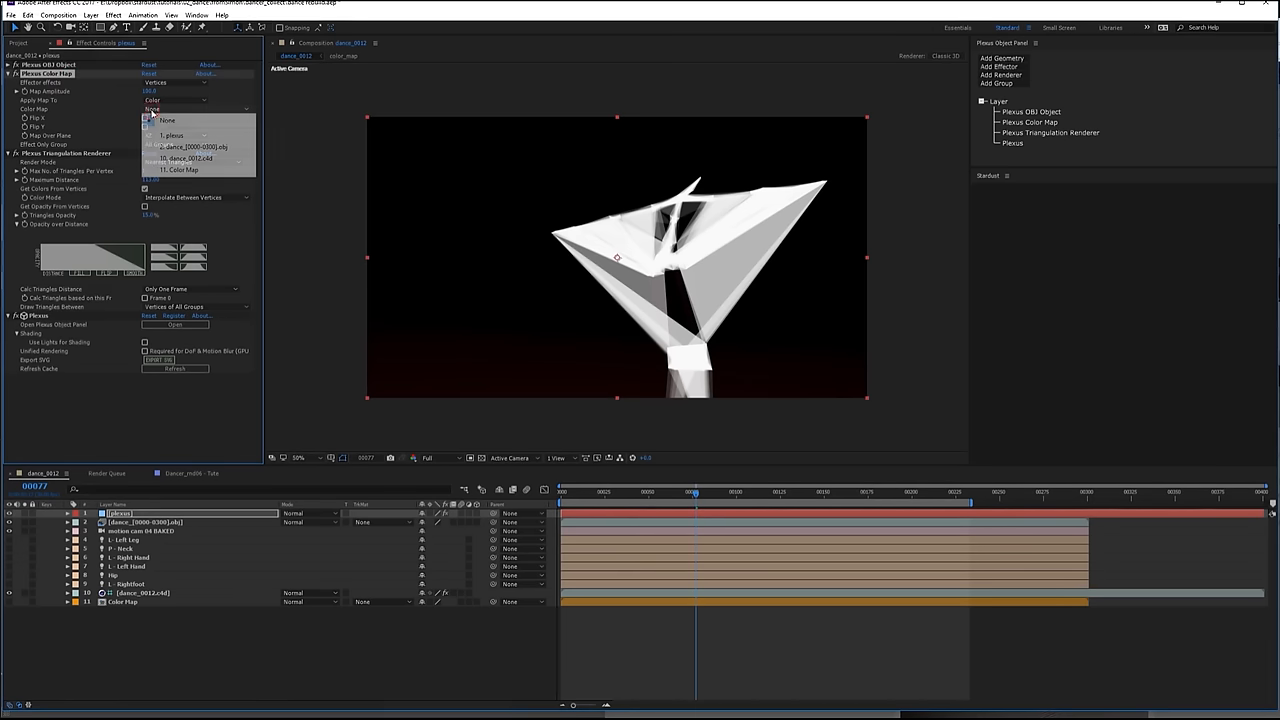
click(184, 168)
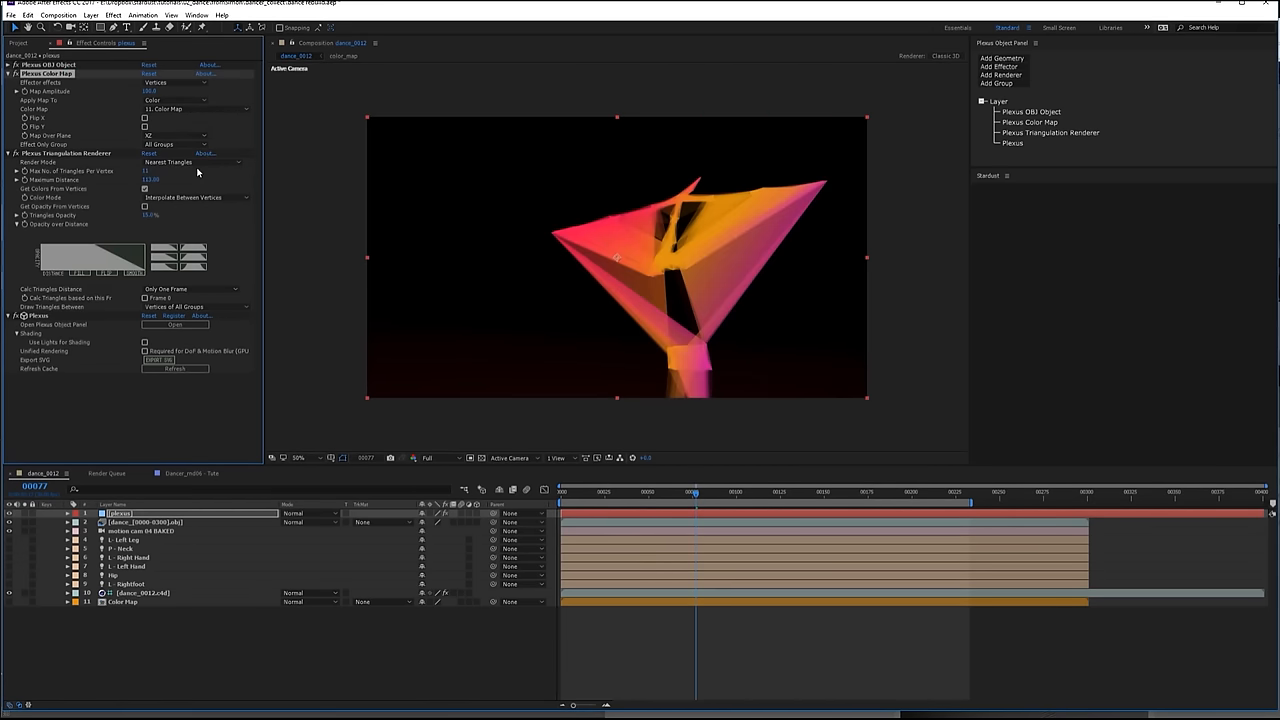
mouse_move(492, 232)
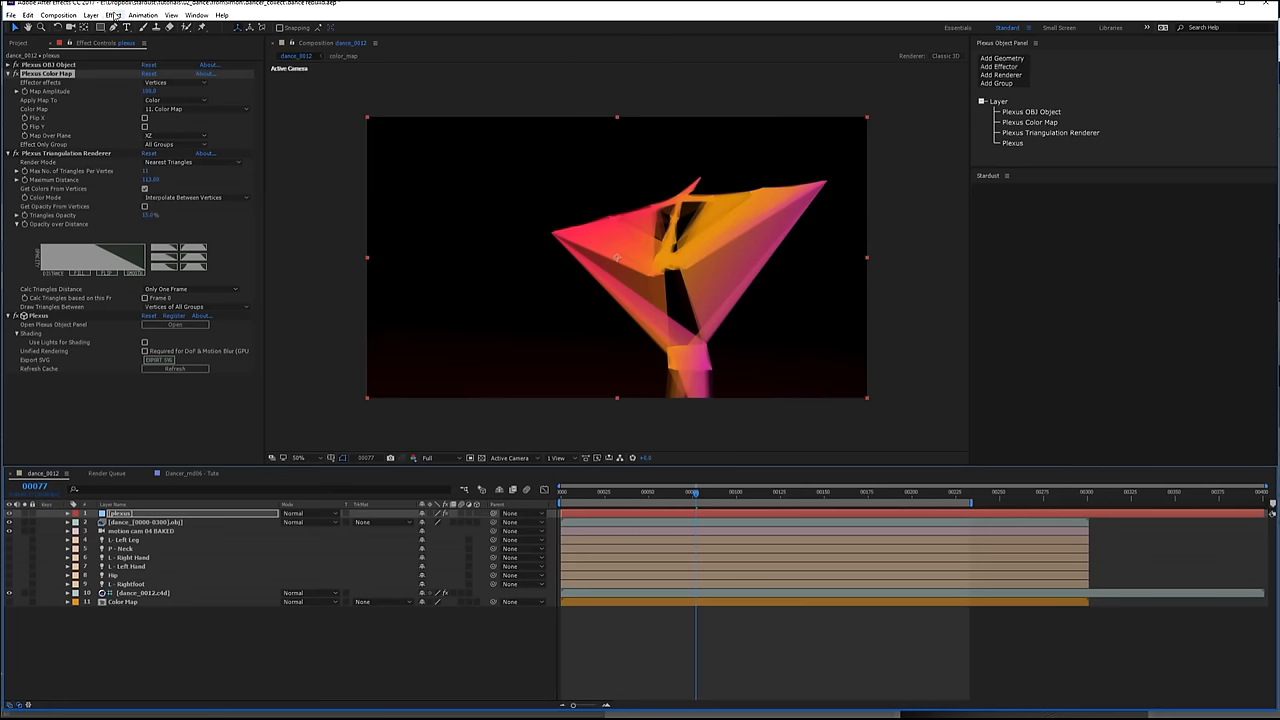
- Add Hue/Saturation colour correction and lower the Master Saturation of the tinted dancer
click(112, 16)
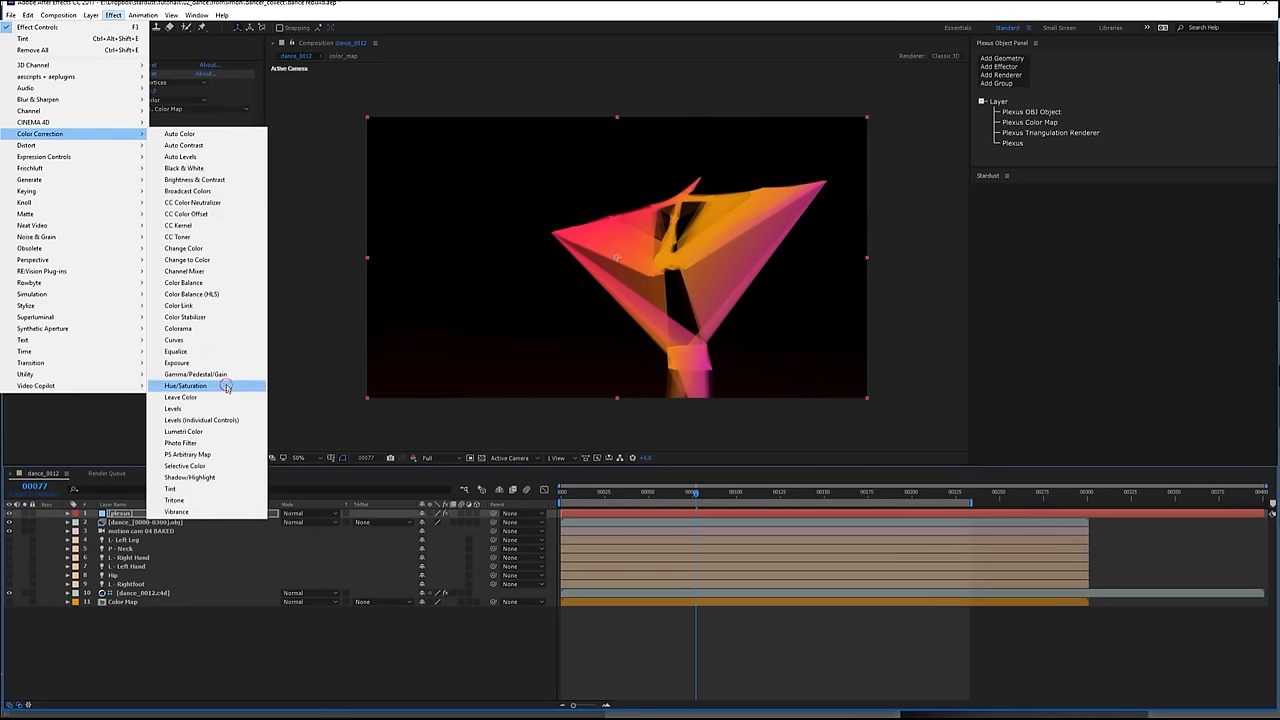
click(184, 386)
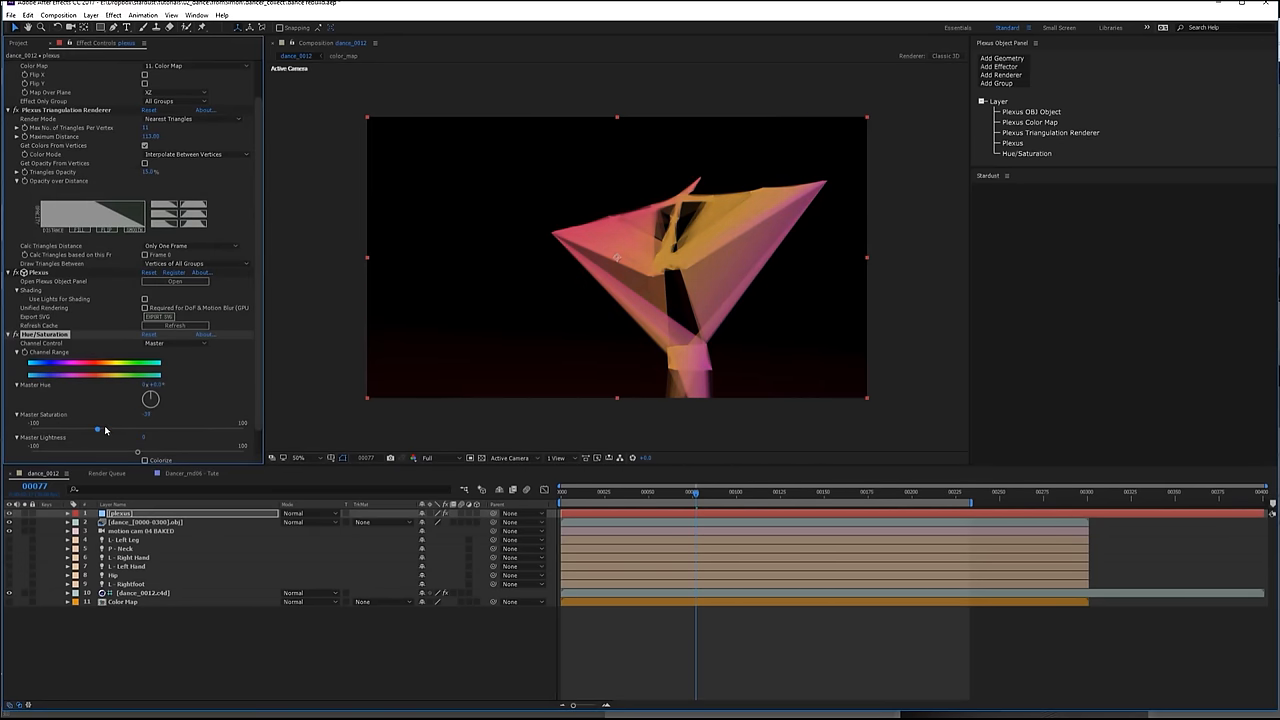
drag(96, 430, 116, 430)
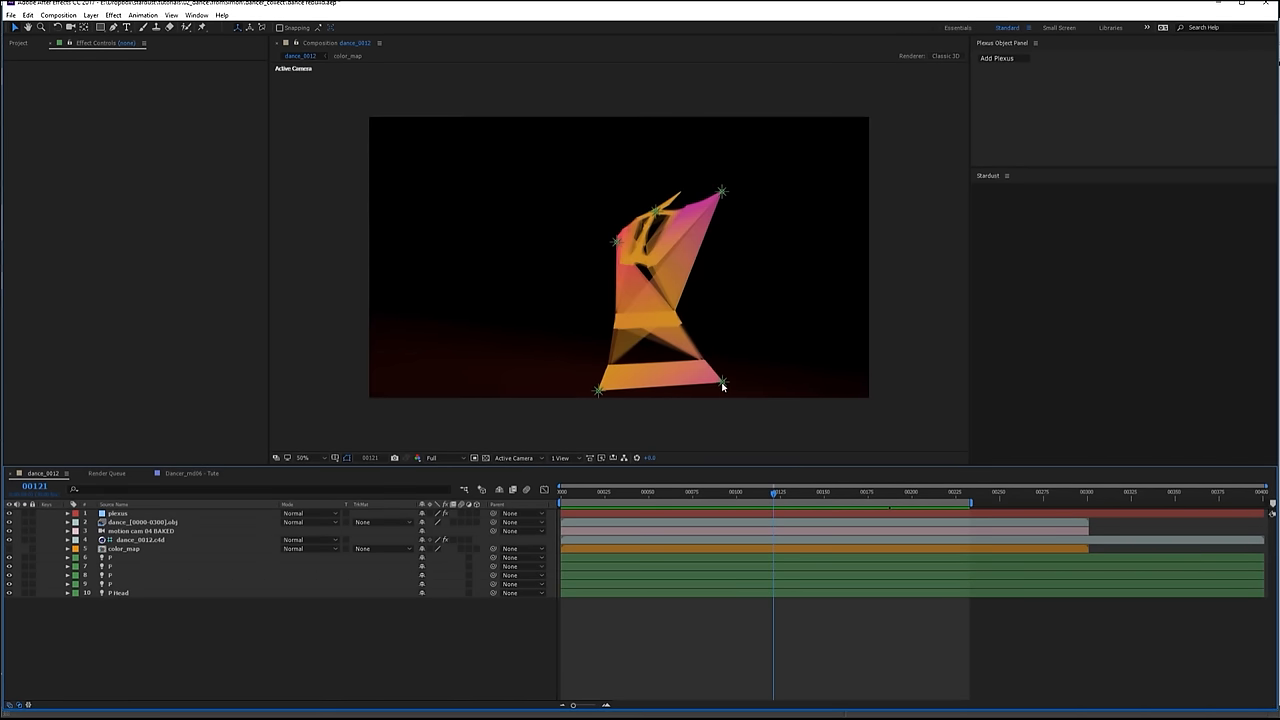
mouse_move(660, 232)
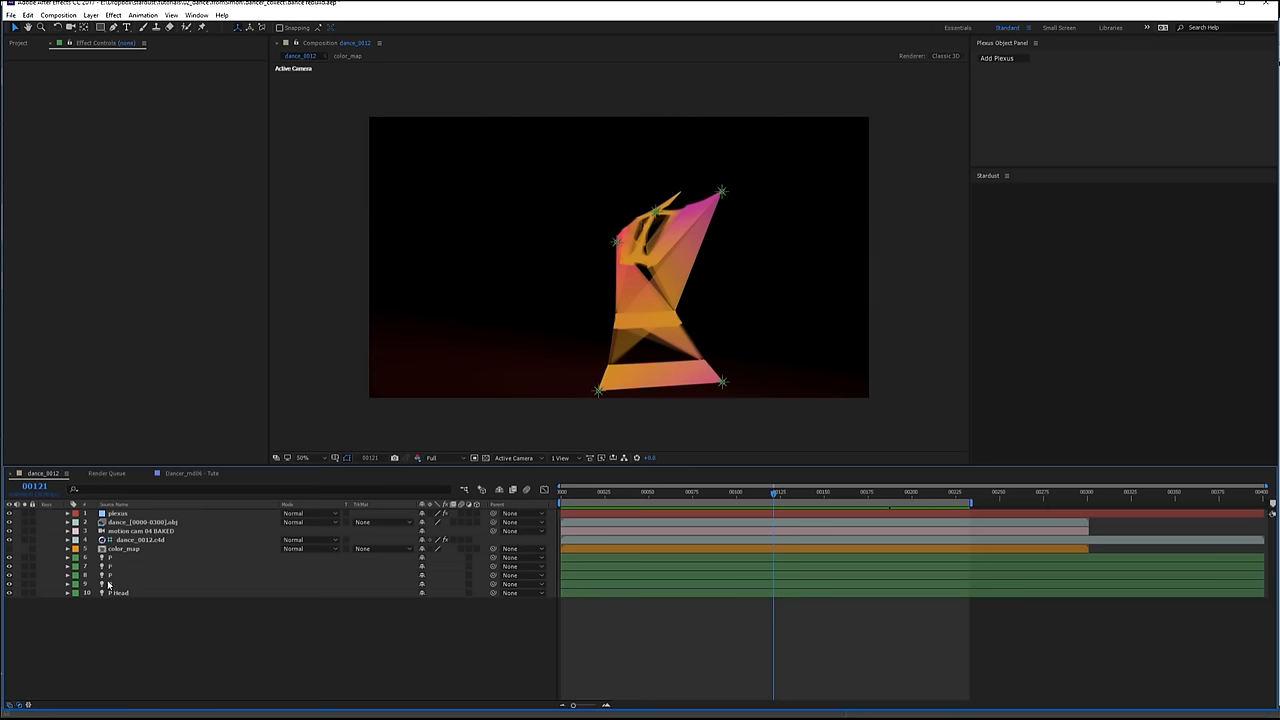
- Start a new Plexus layer and add a Lines renderer to it
click(120, 584)
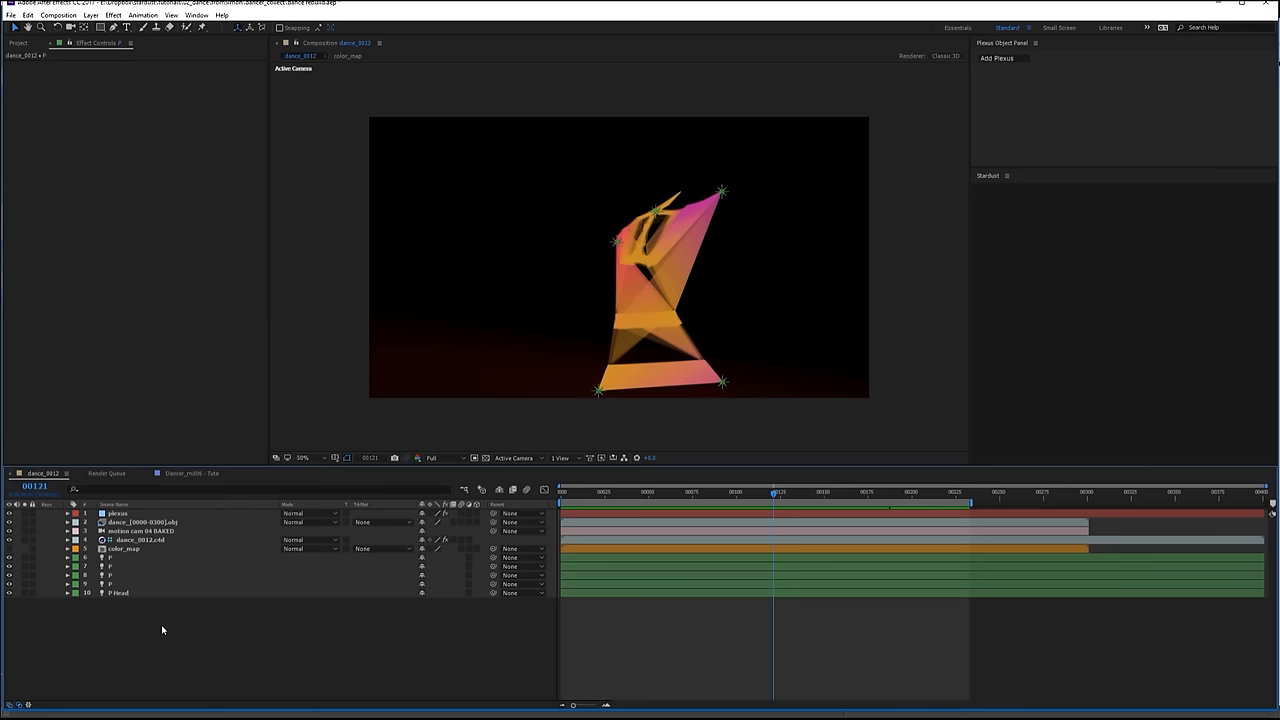
click(118, 512)
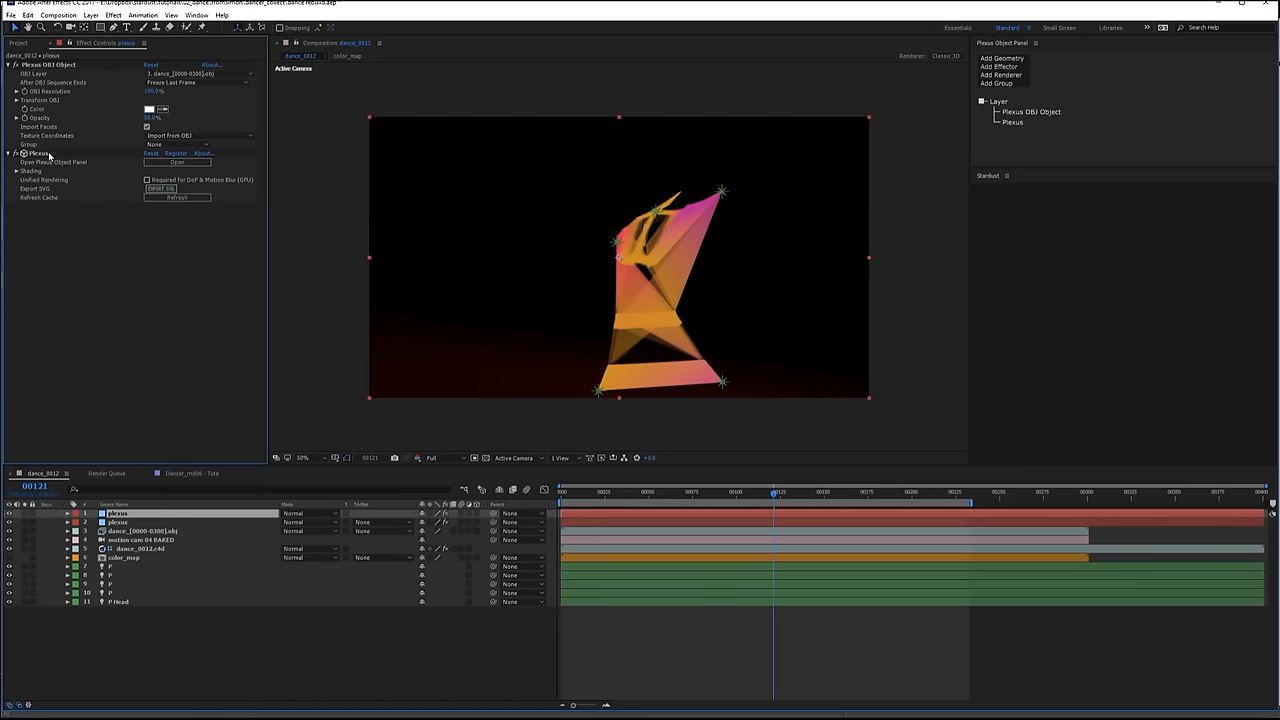
click(1000, 58)
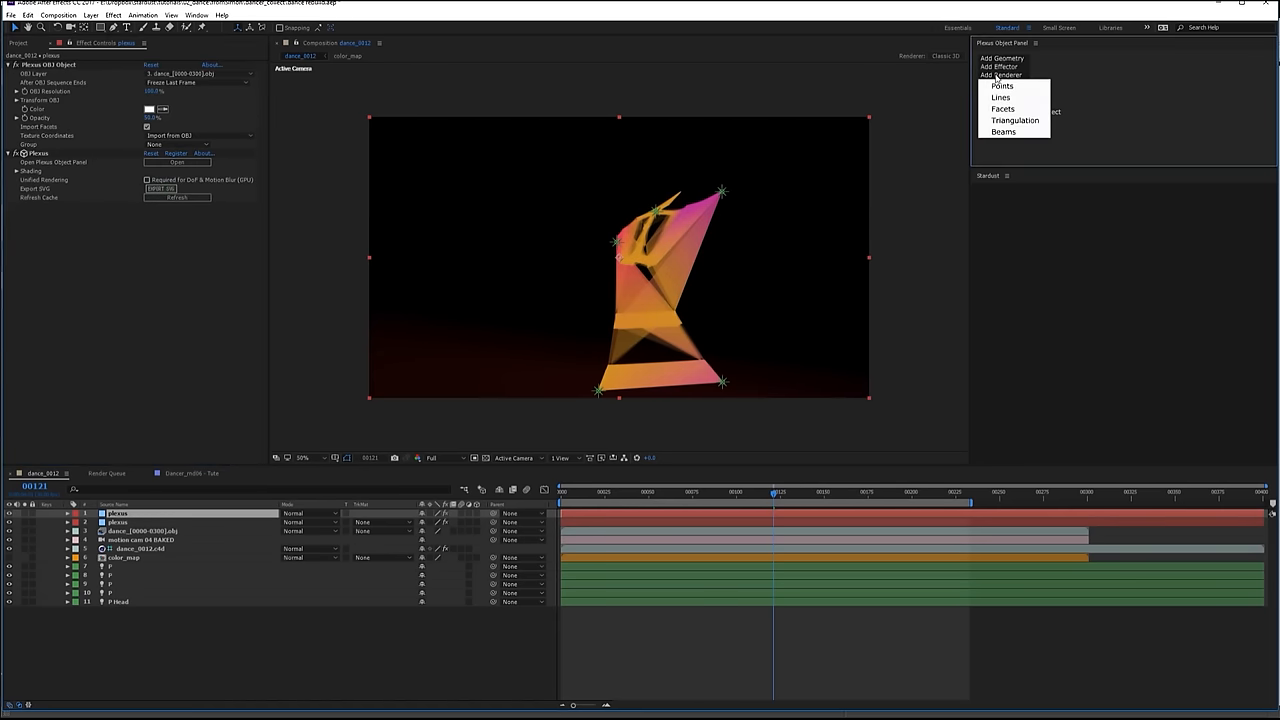
click(1000, 96)
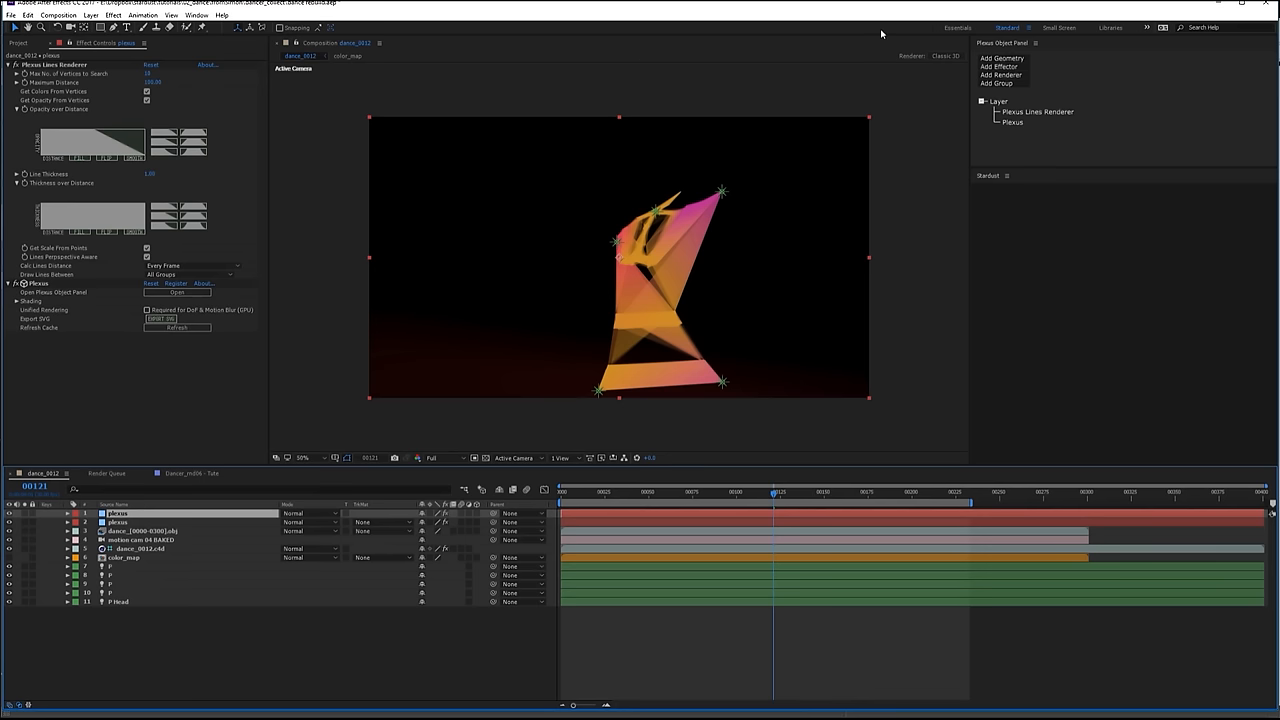
- Add a Layers object and filter it to layer names beginning with P
click(1004, 58)
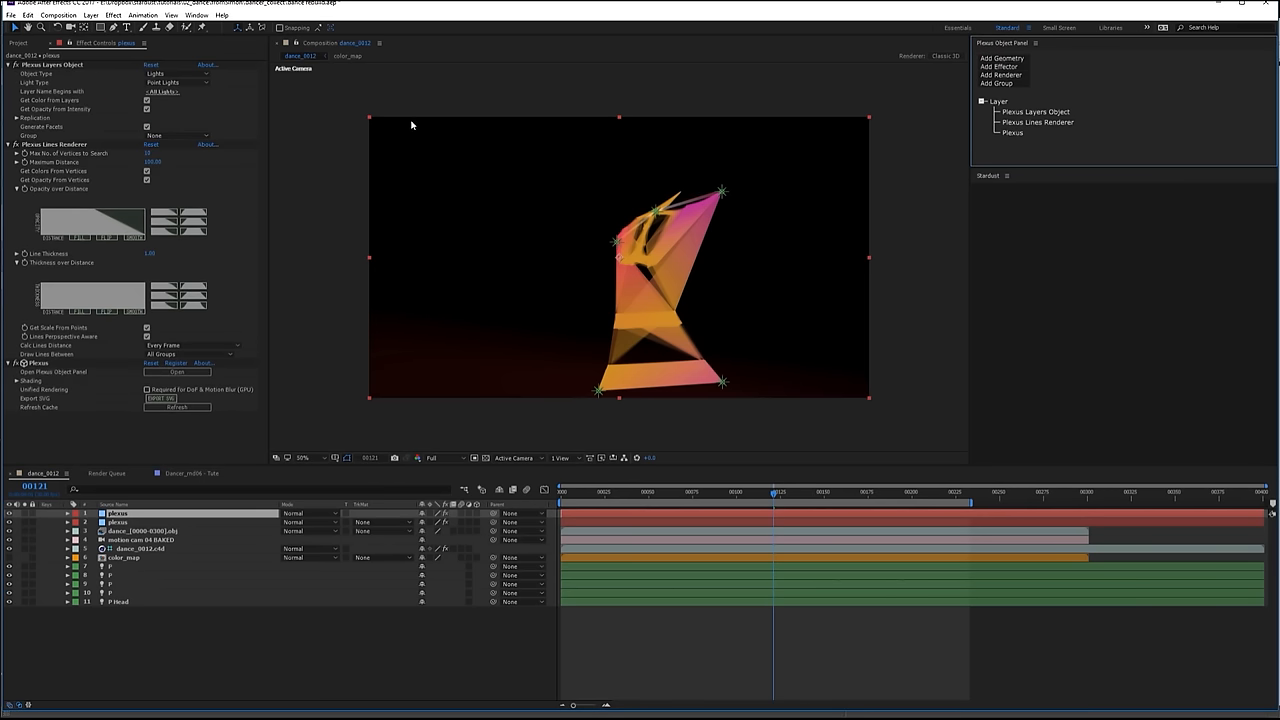
click(180, 82)
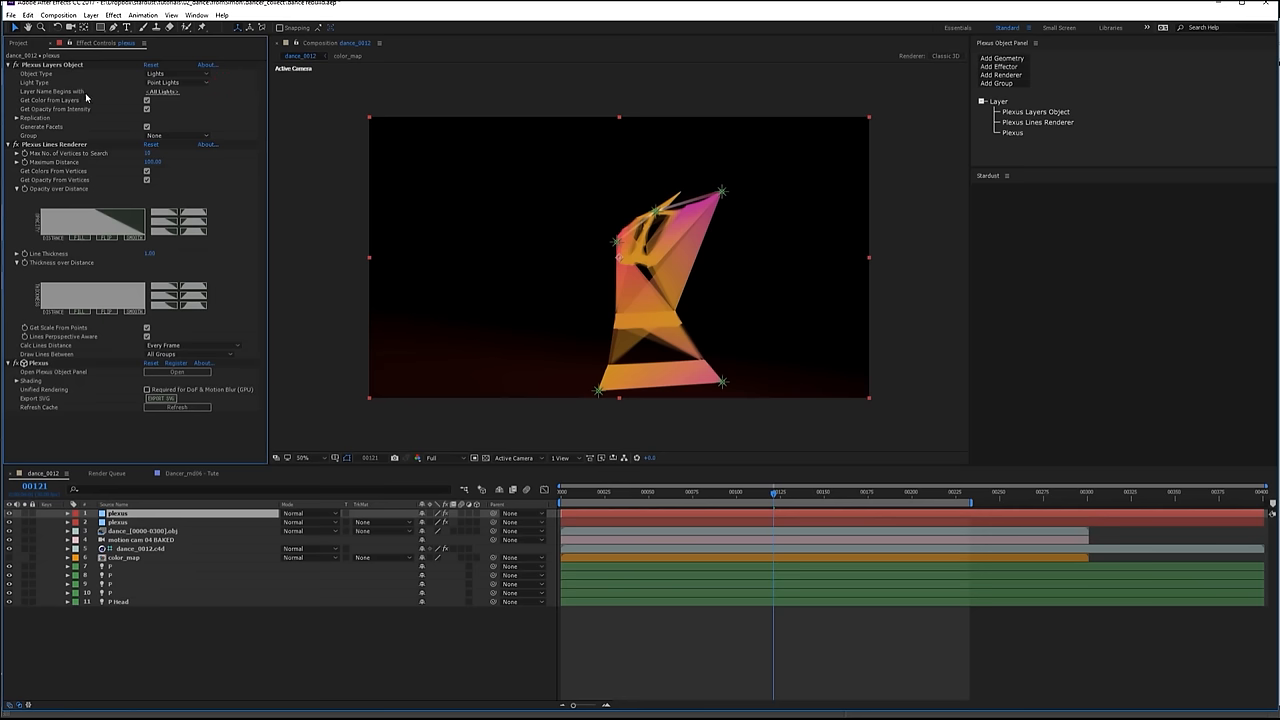
click(160, 92)
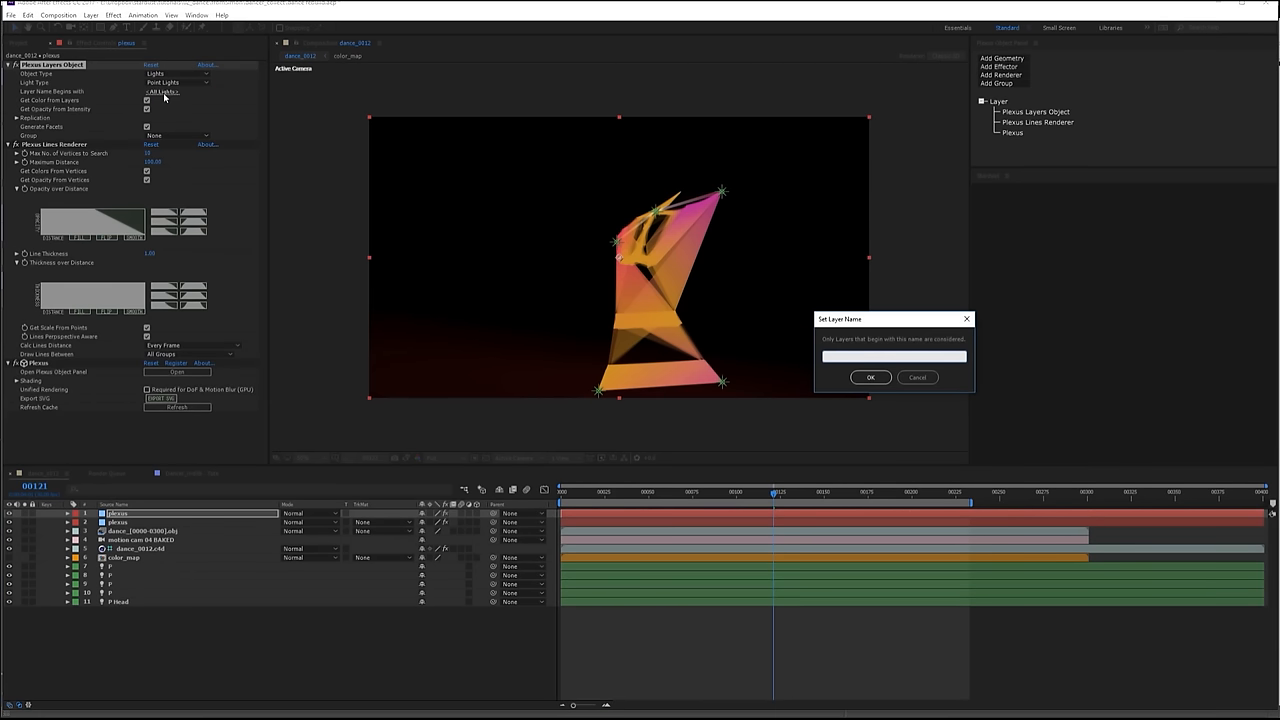
text(P)
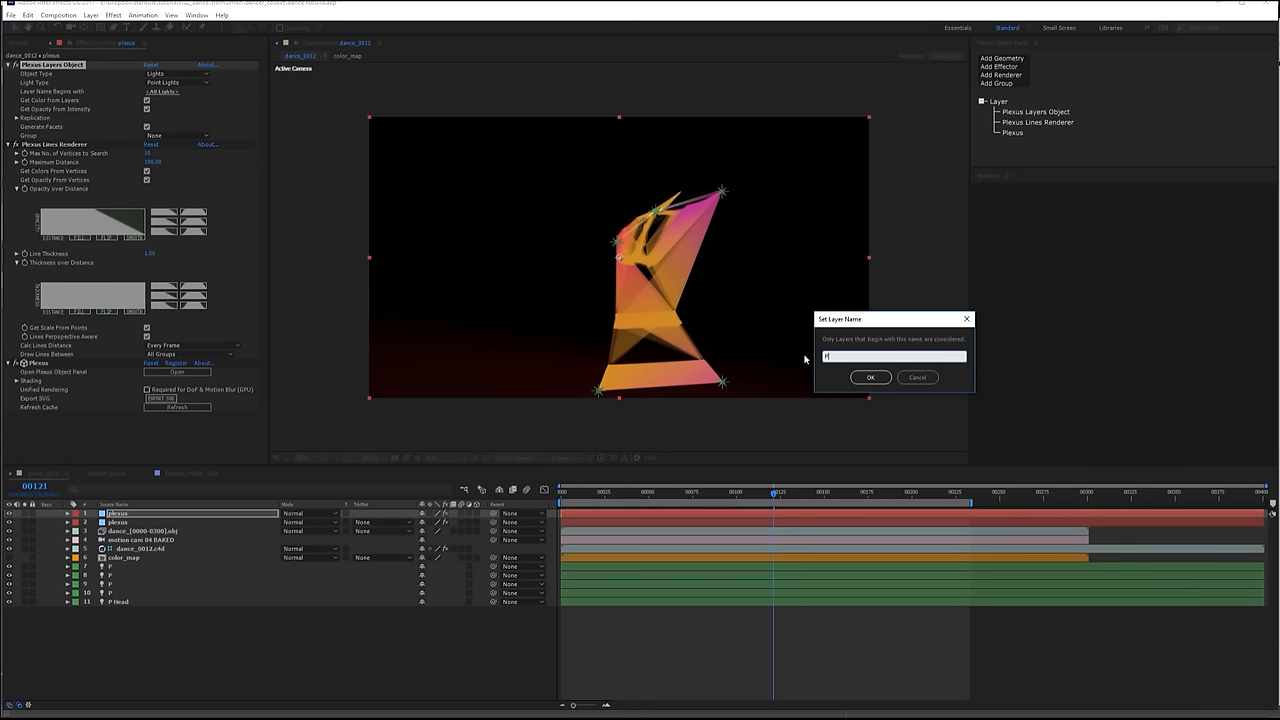
click(868, 376)
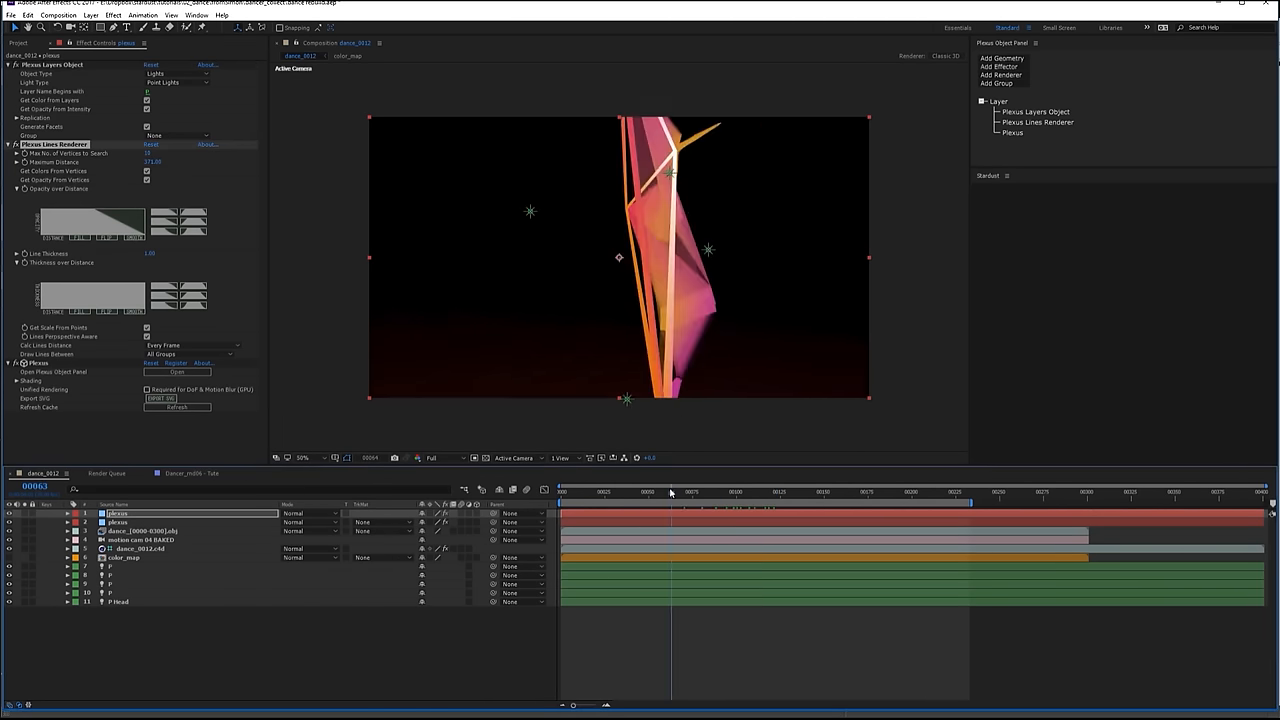
- Adjust the Layers object and Lines renderer so thin white lines cage the dancer, then collapse the layer
click(804, 492)
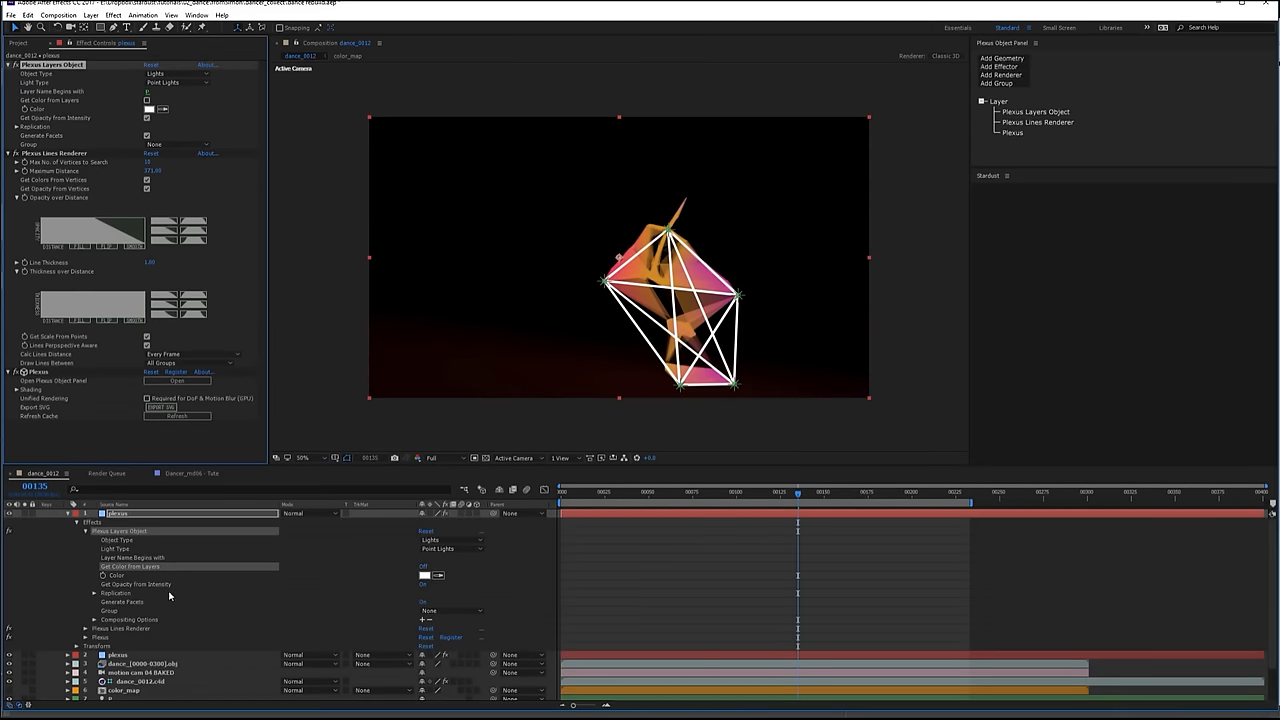
click(150, 262)
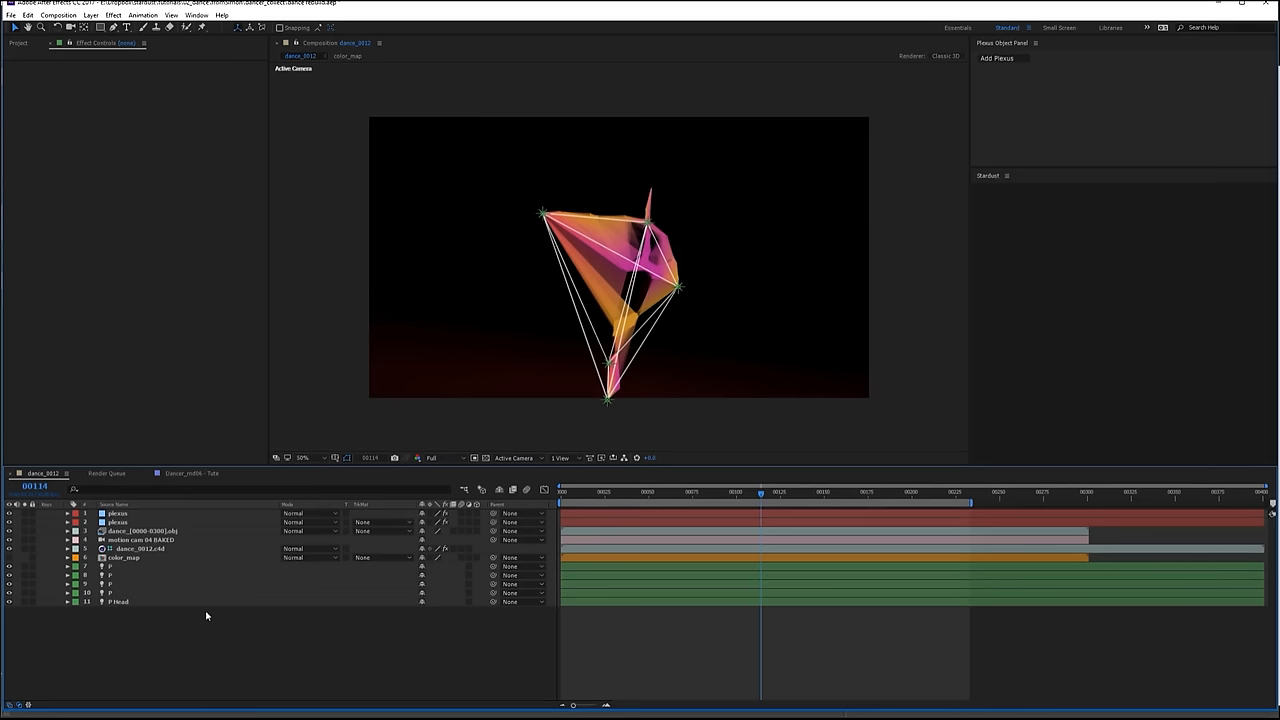
- Reopen the triangulated Plexus layer and add a lights-based Layers geometry source
click(118, 520)
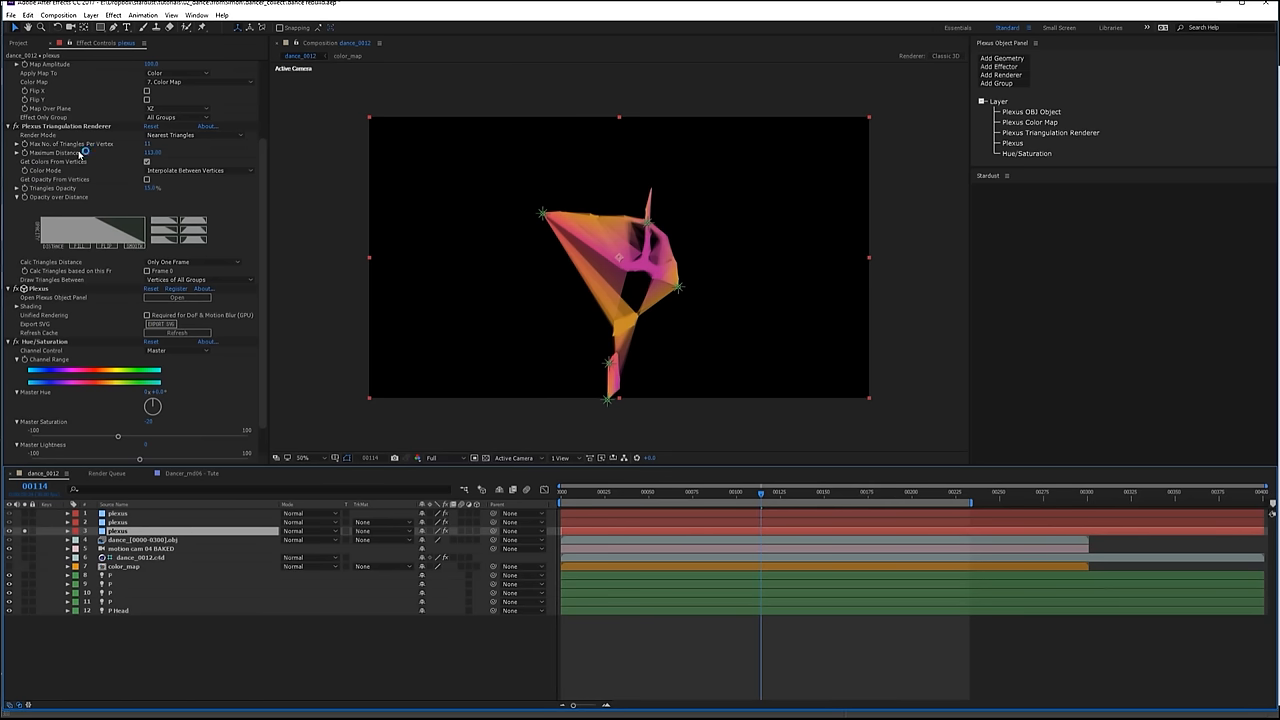
mouse_move(500, 268)
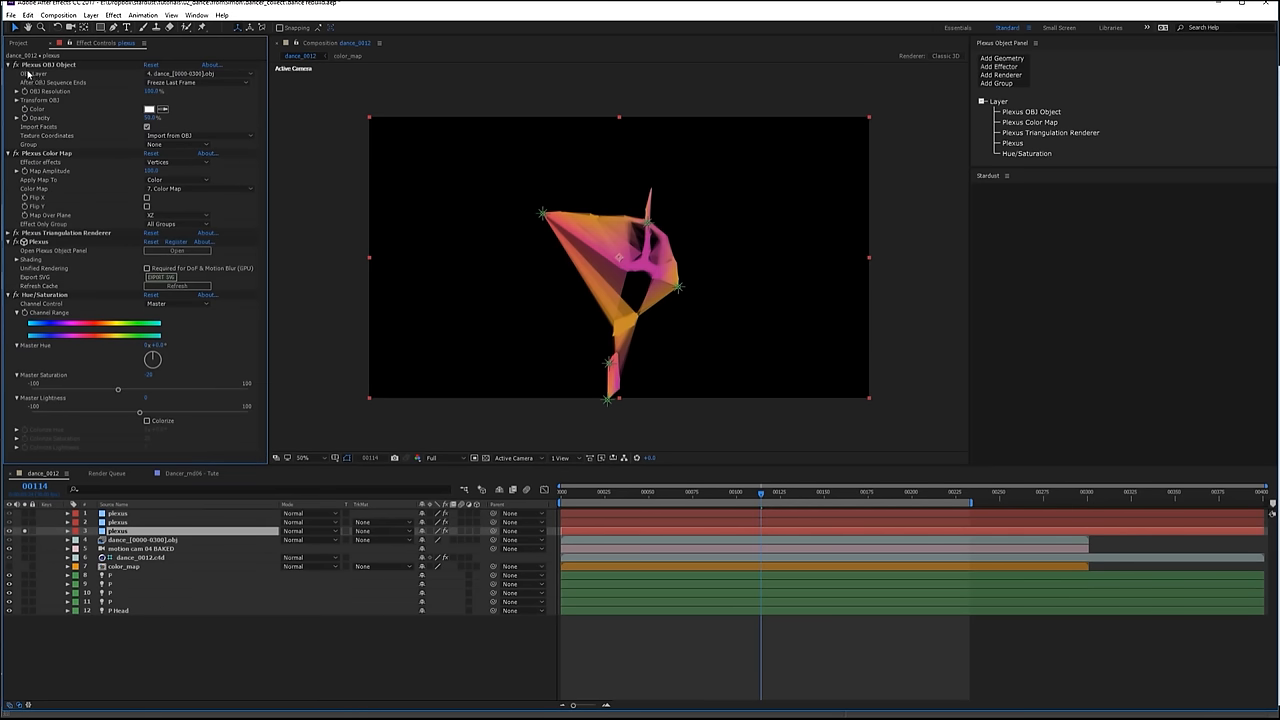
mouse_move(952, 120)
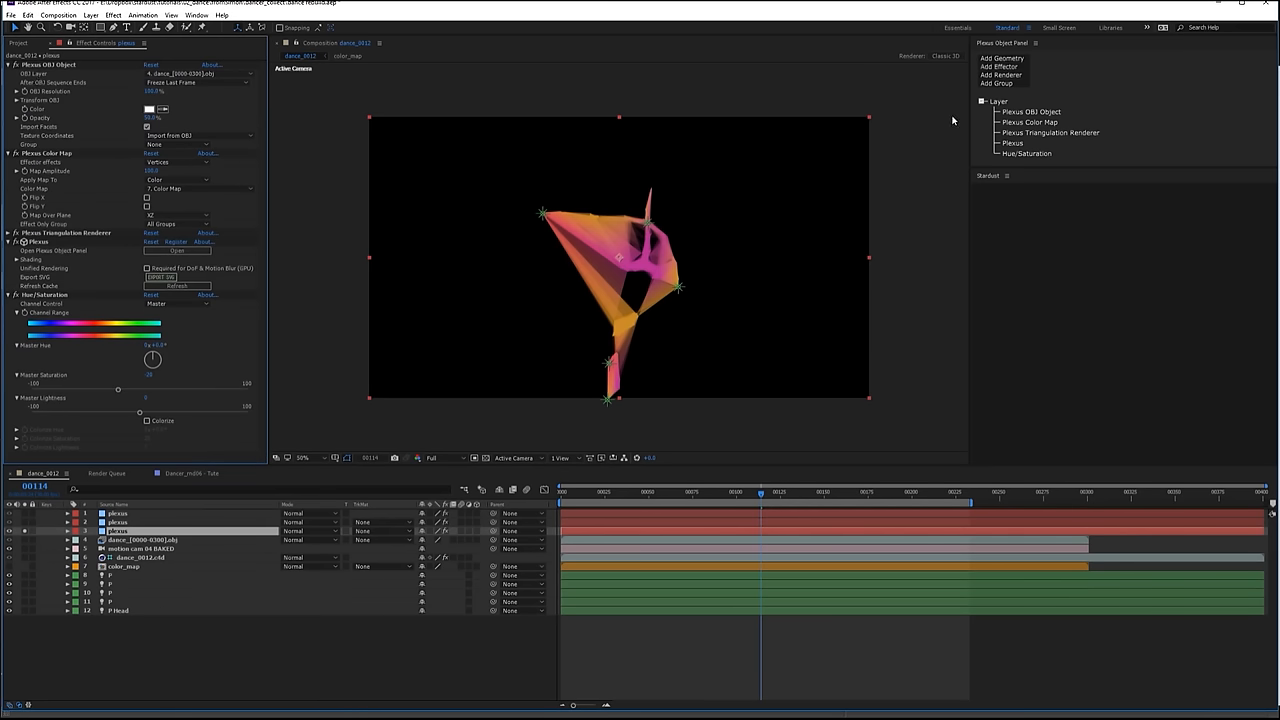
click(1002, 58)
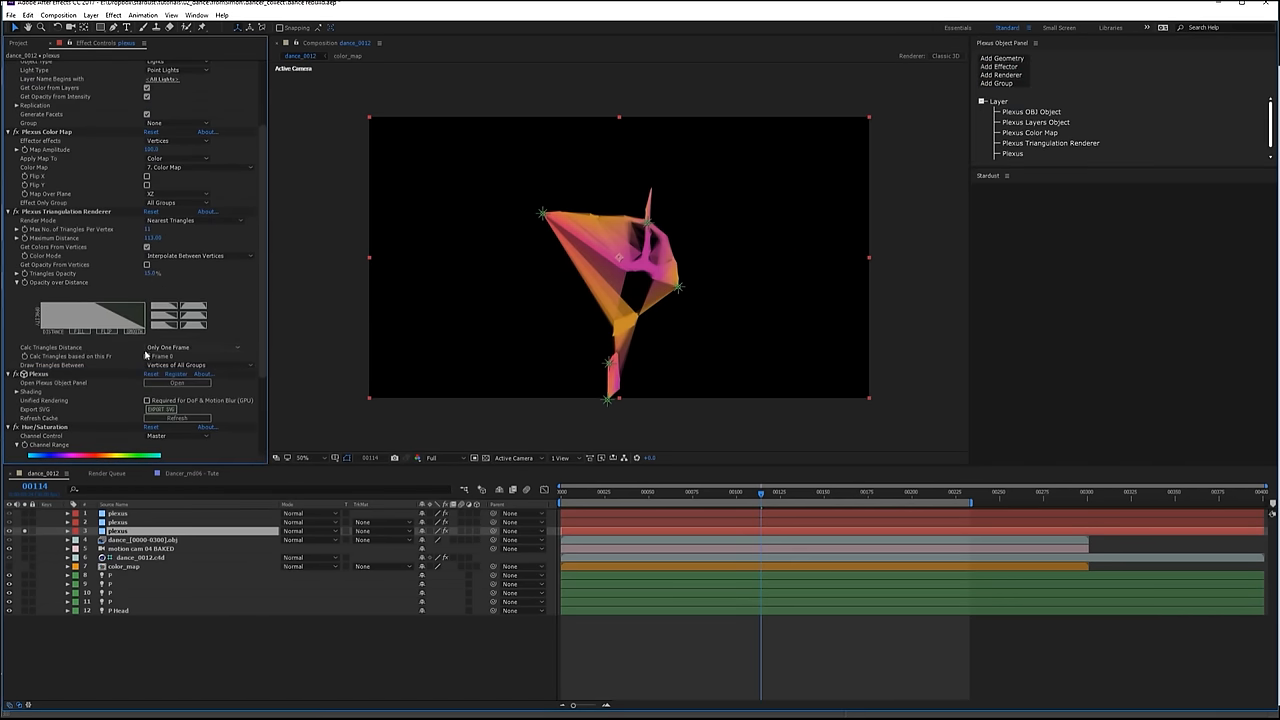
- Set Triangles Between to Vertices of Different Groups and give the skeleton mesh its own group
click(196, 364)
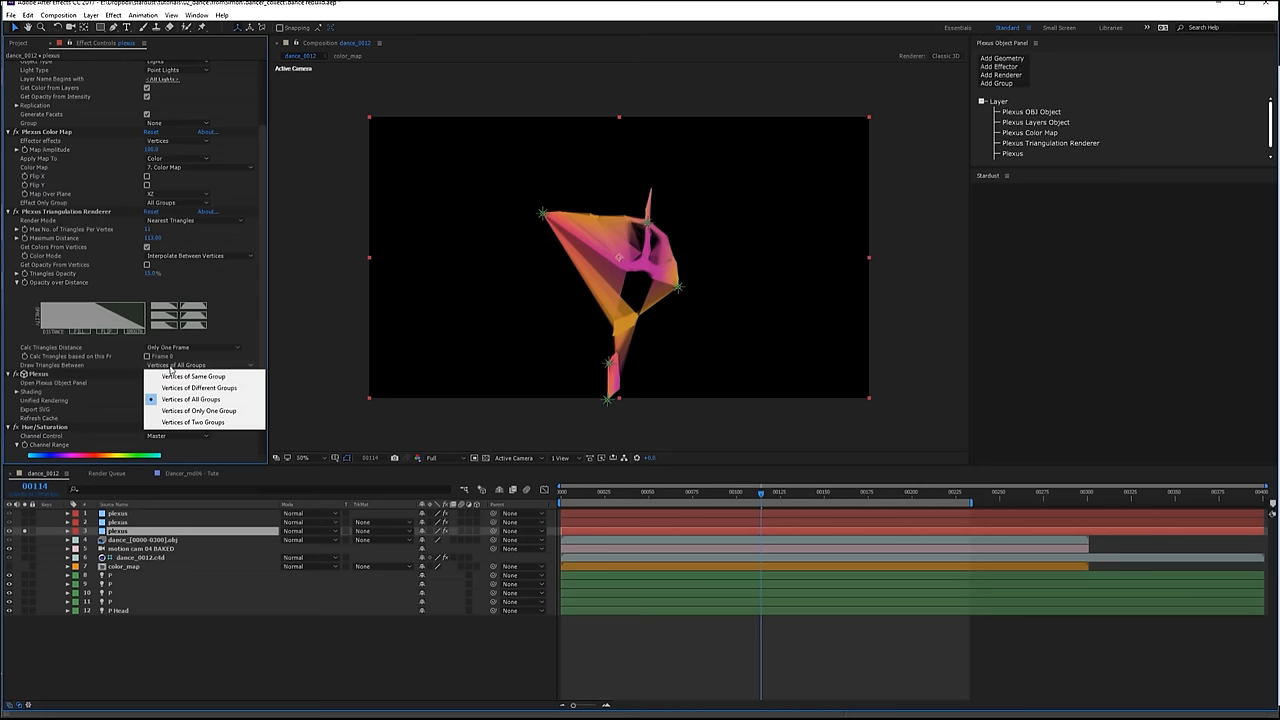
click(200, 388)
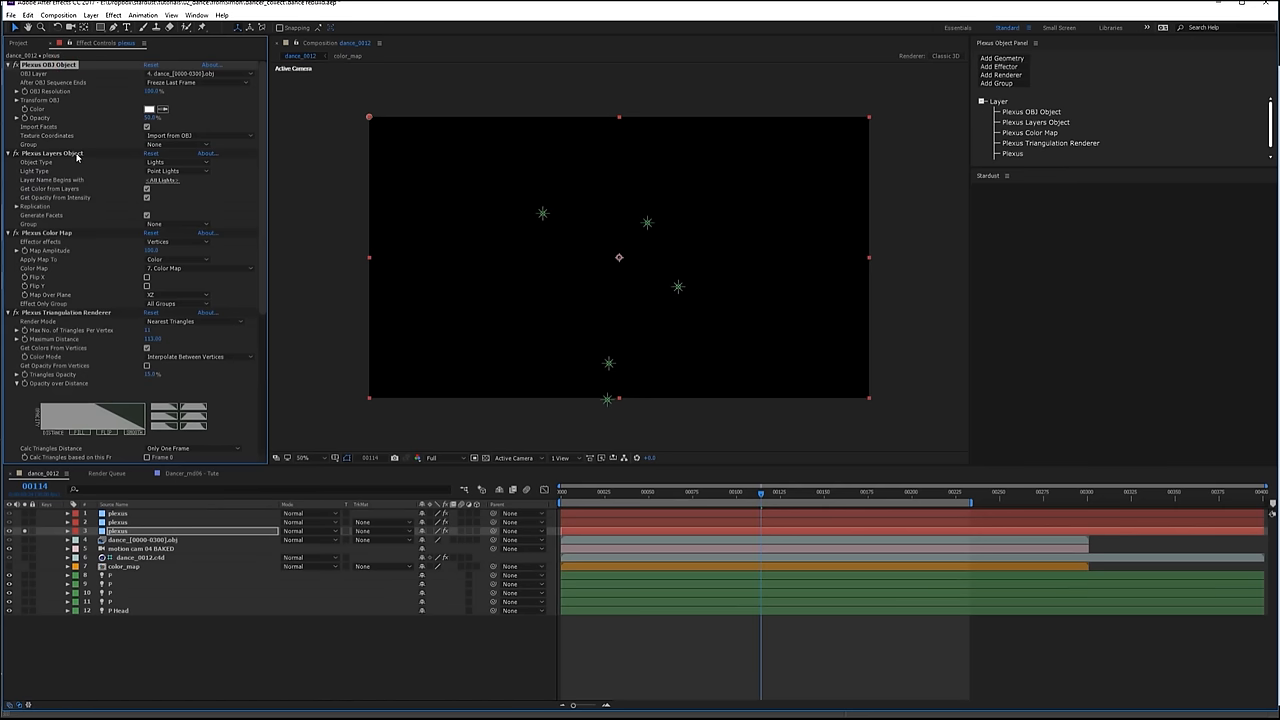
click(178, 144)
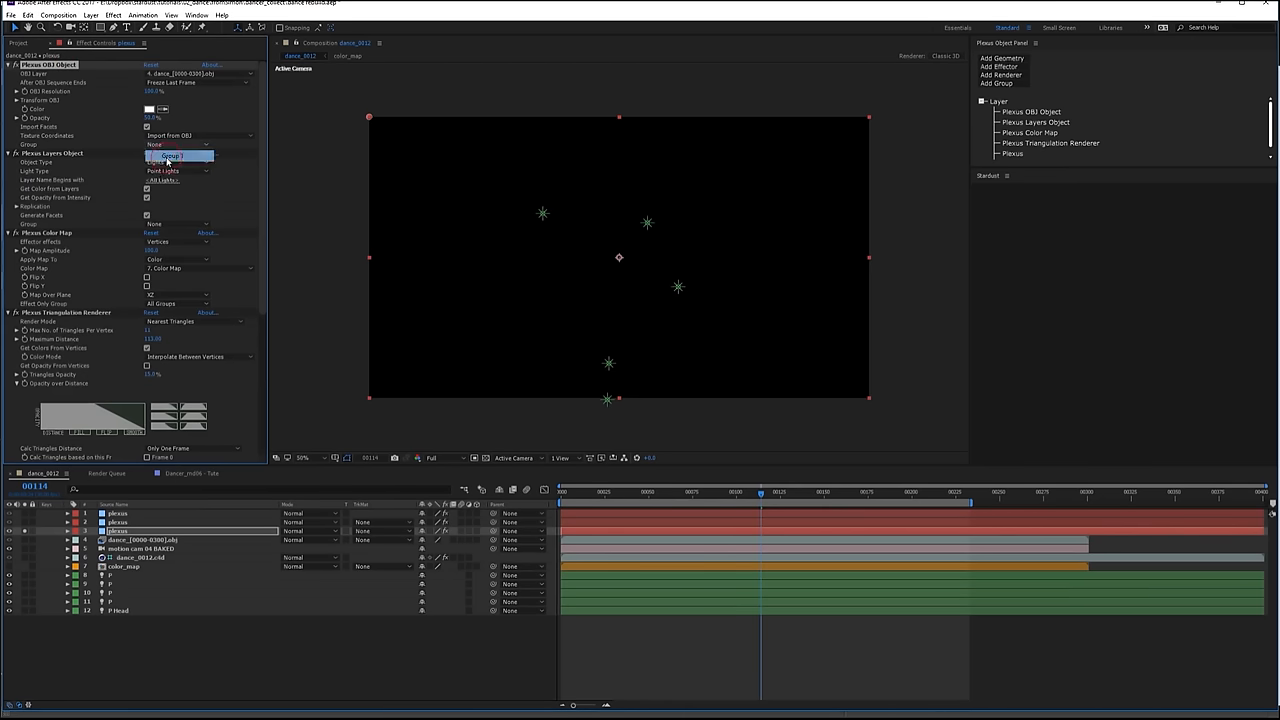
click(168, 156)
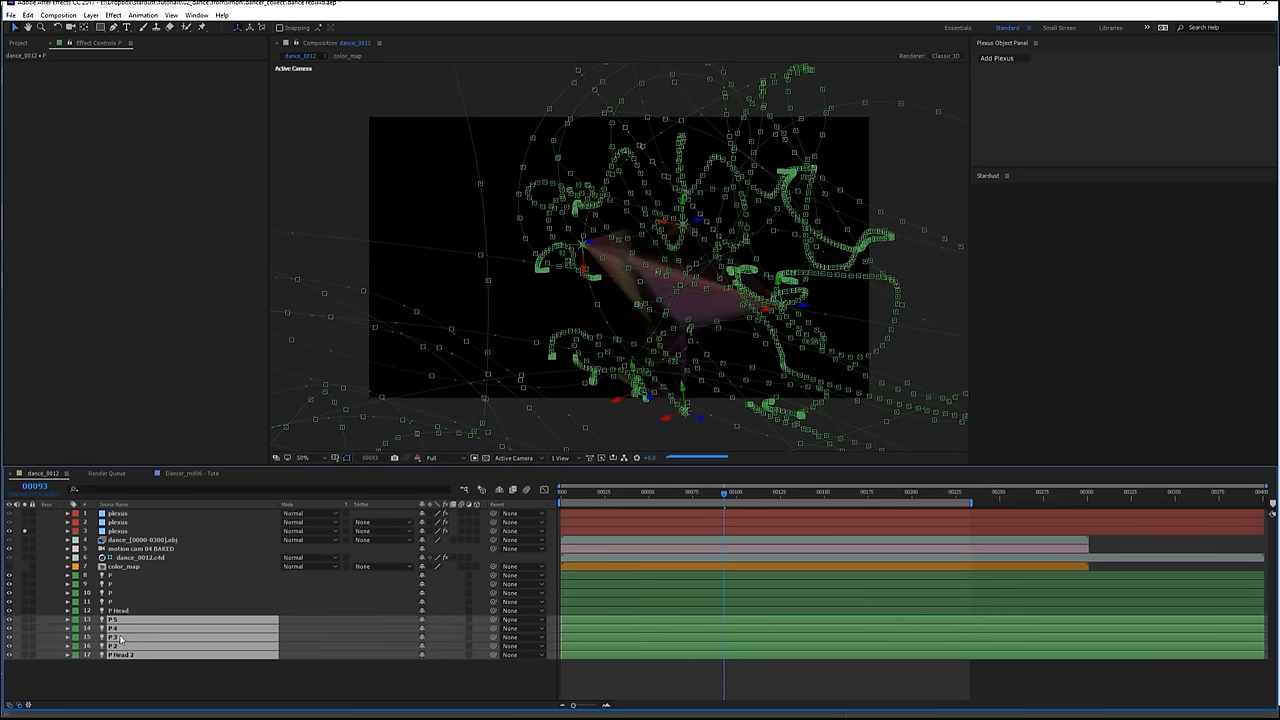
- Select the light layers and enter A in the Layer Name Begins With filter dialog
click(120, 620)
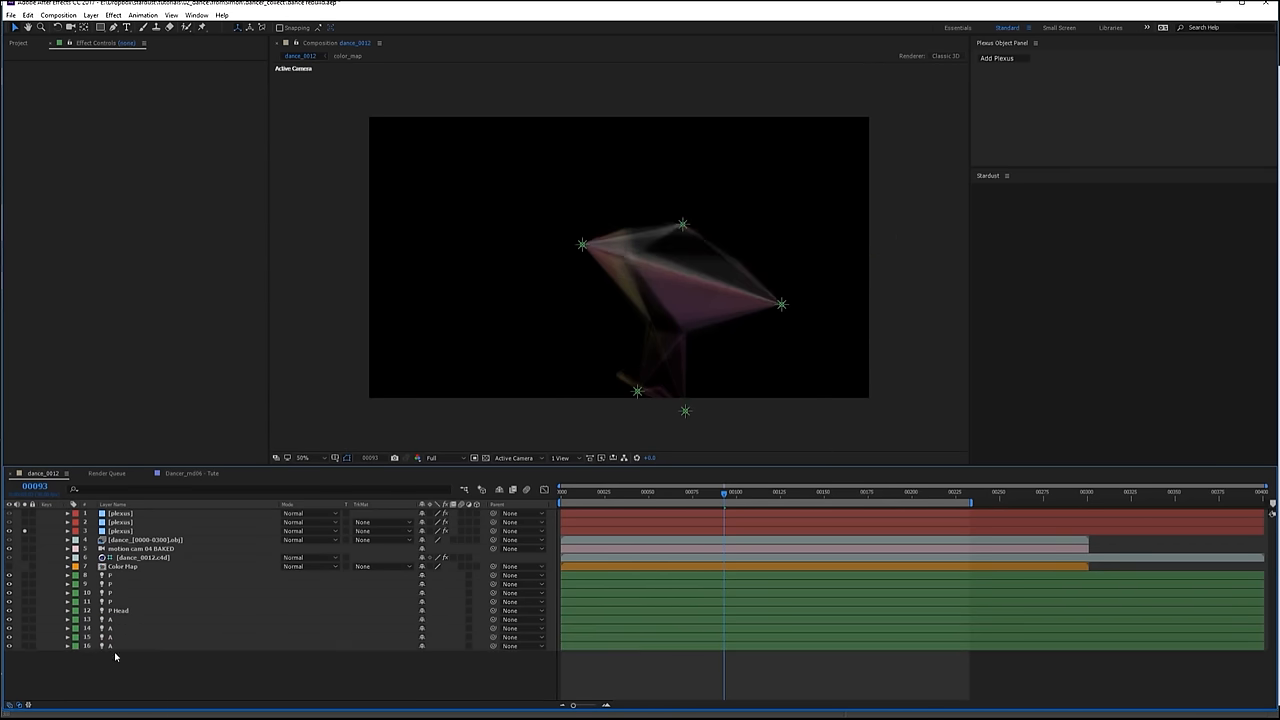
click(120, 532)
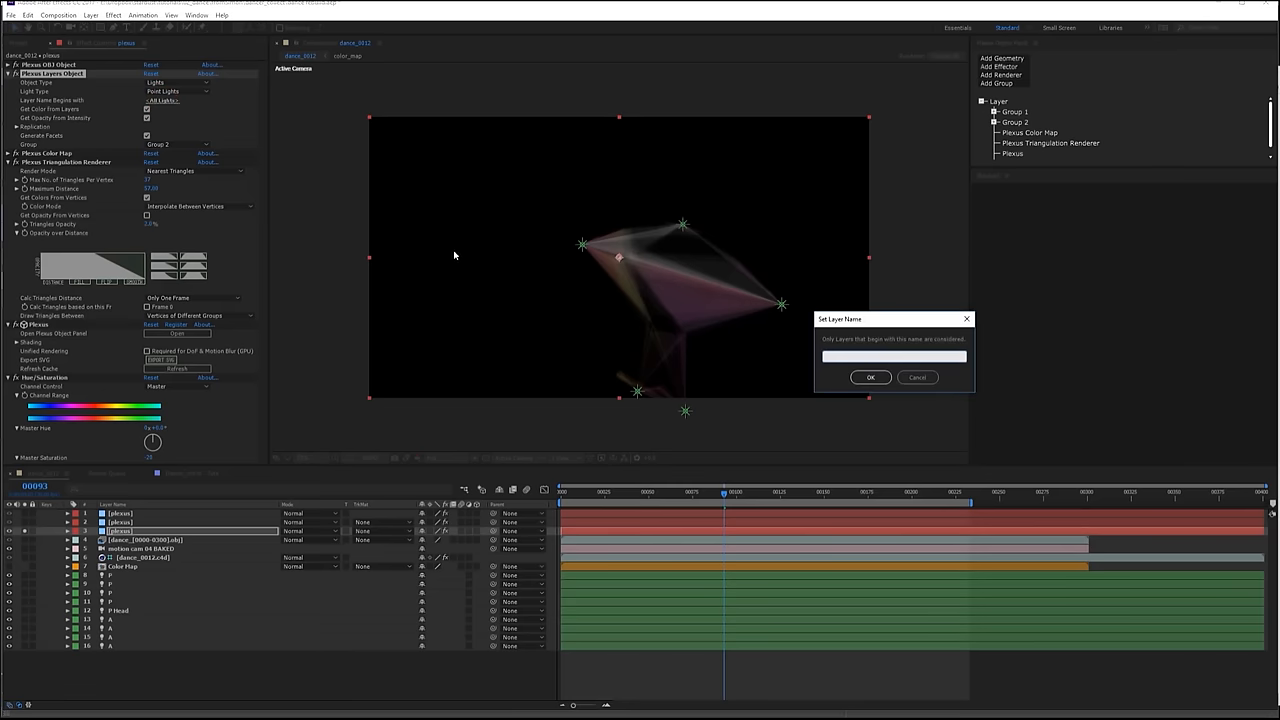
text(A)
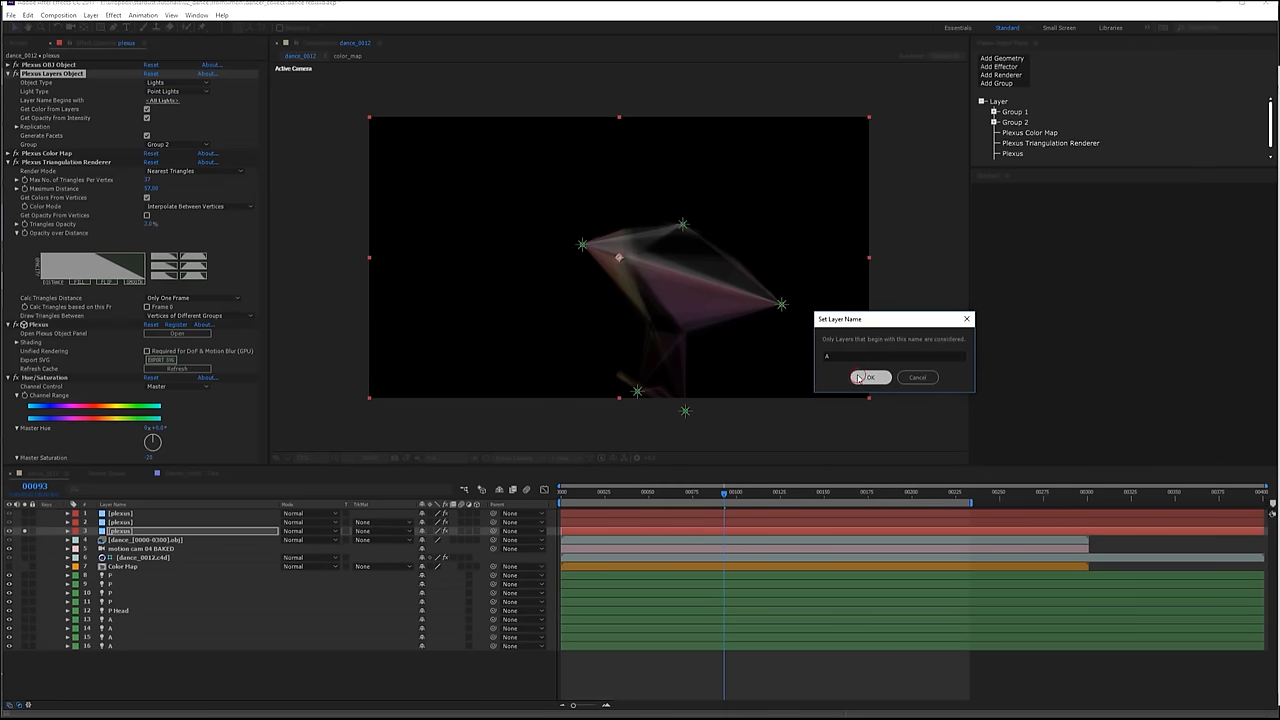
- Confirm the A filter, then apply Lumetri Color to the Plexus layer and open its Color Wheels
click(868, 376)
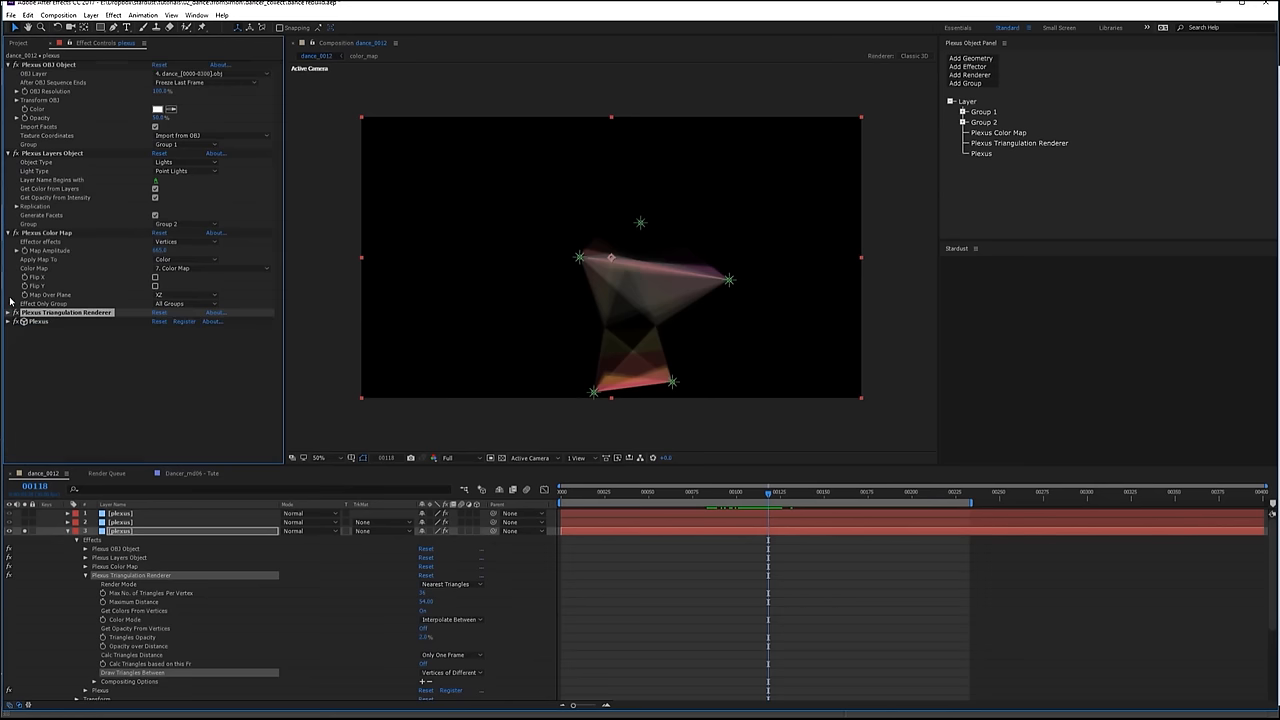
click(112, 16)
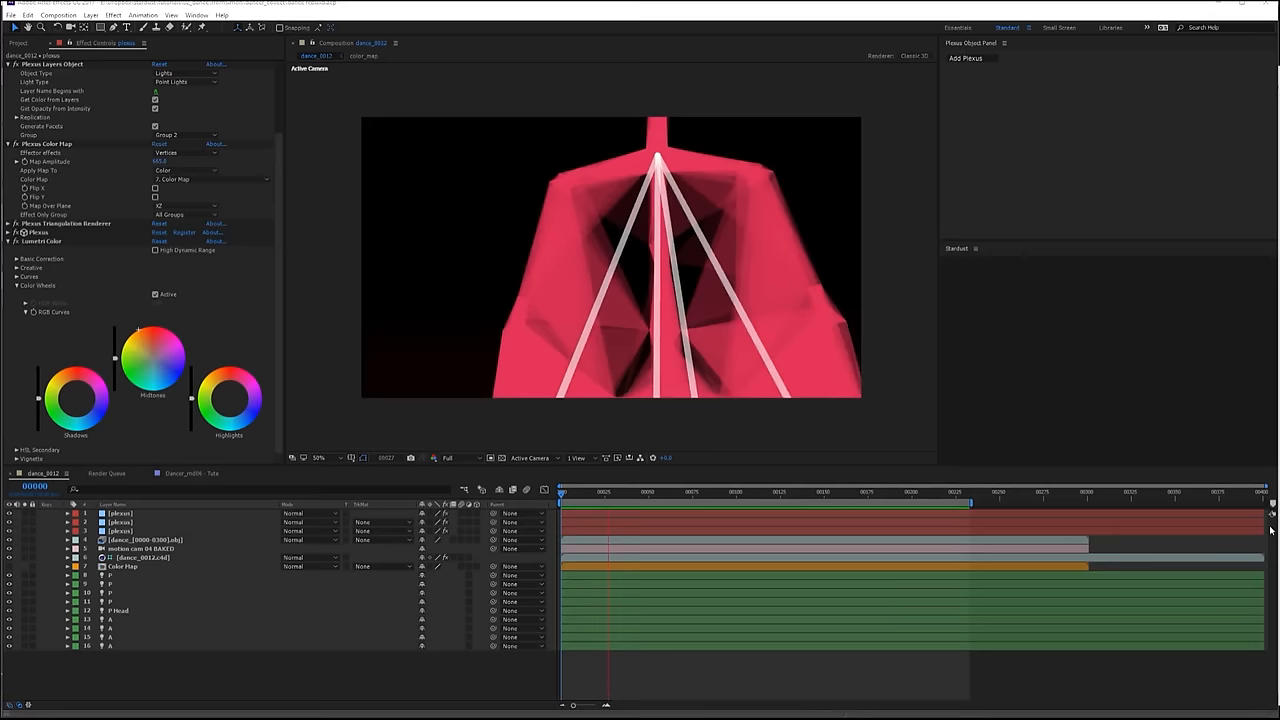
click(712, 492)
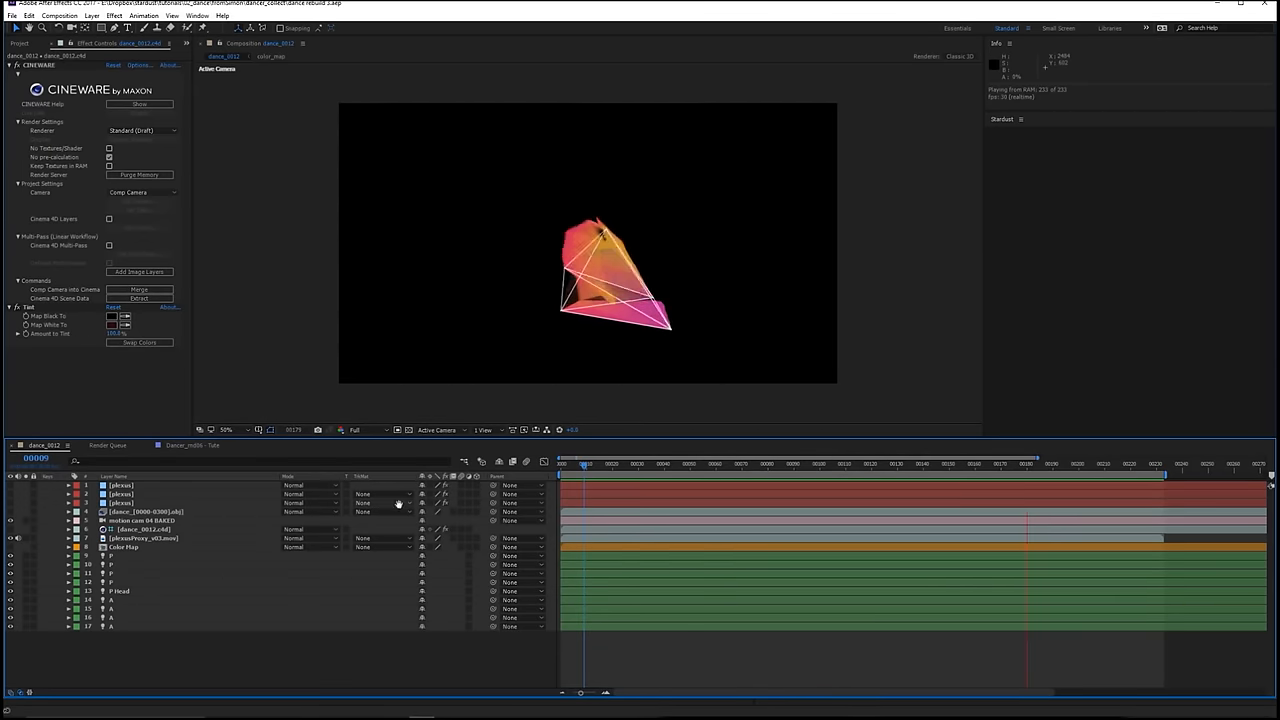
- Select the Cinema 4D skeleton layer and scrub to two later moments of the dance
click(144, 538)
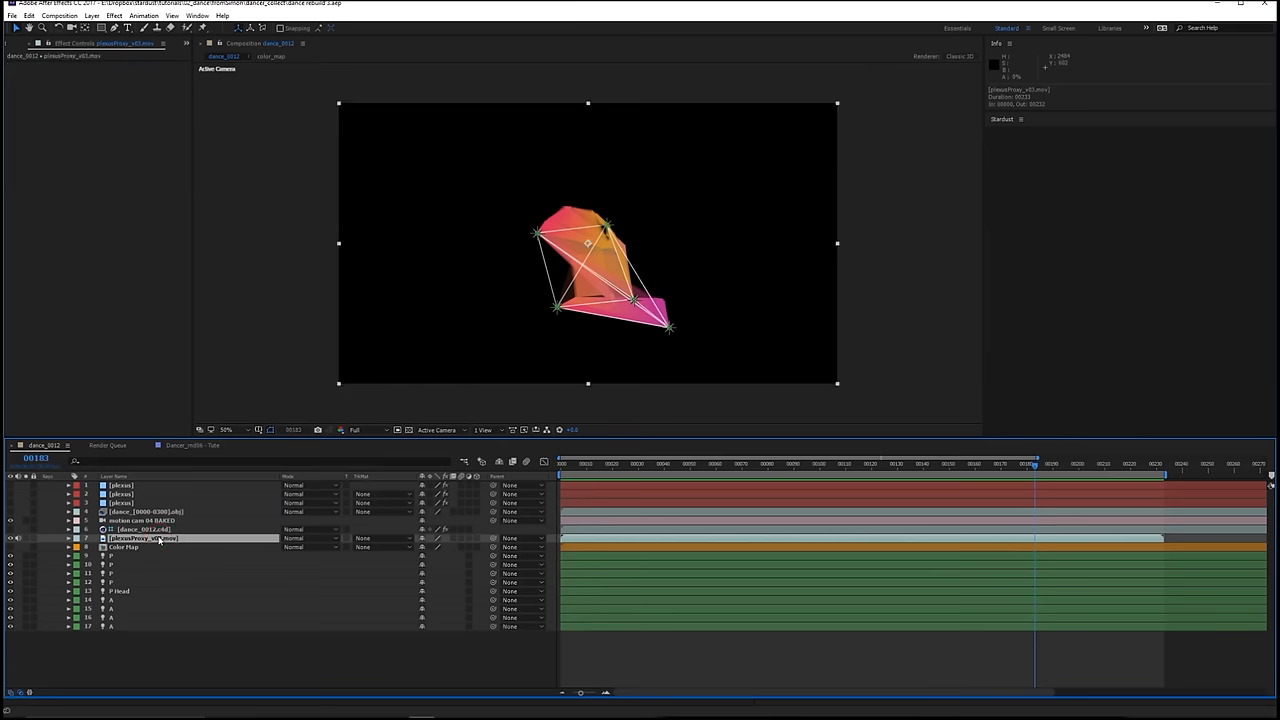
mouse_move(944, 460)
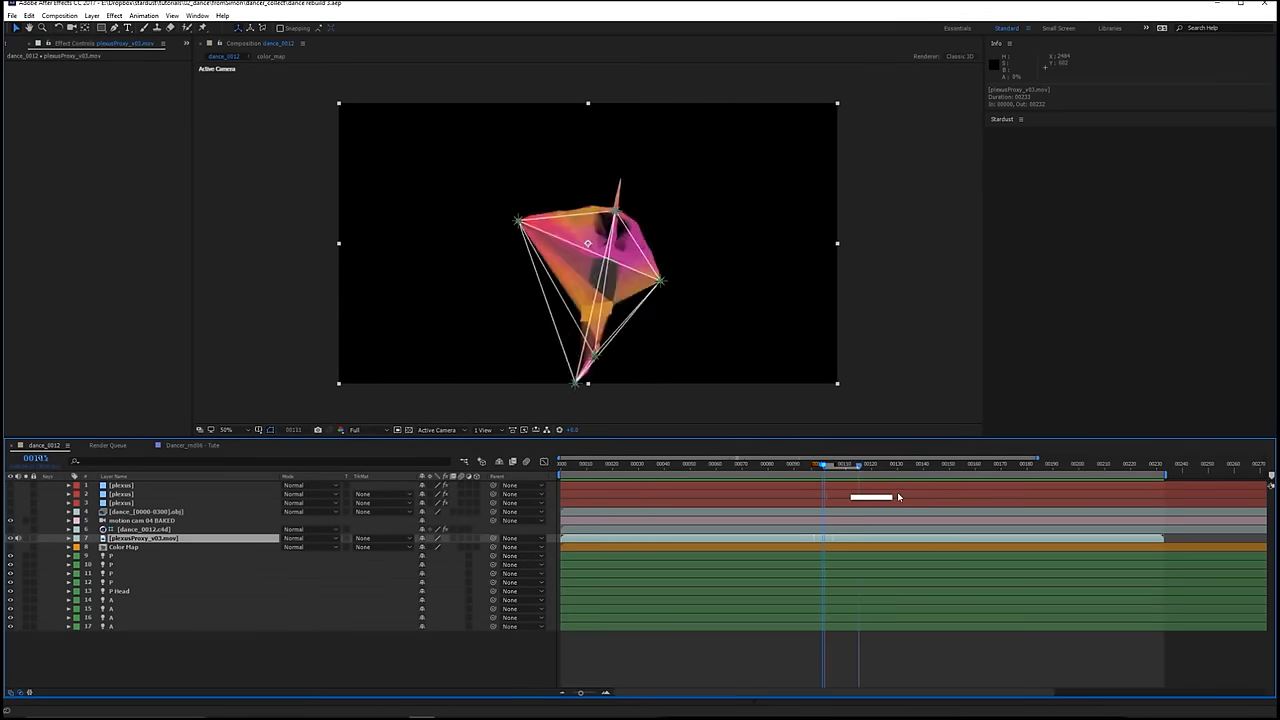
click(742, 464)
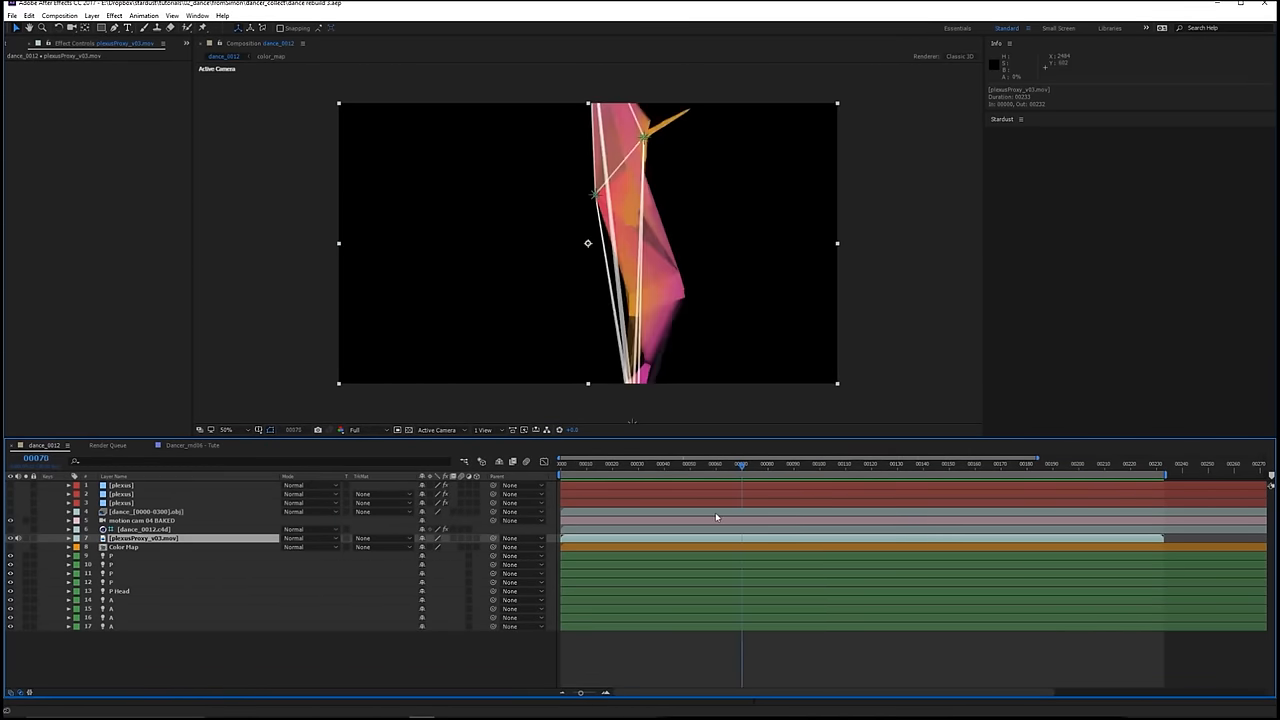
click(640, 464)
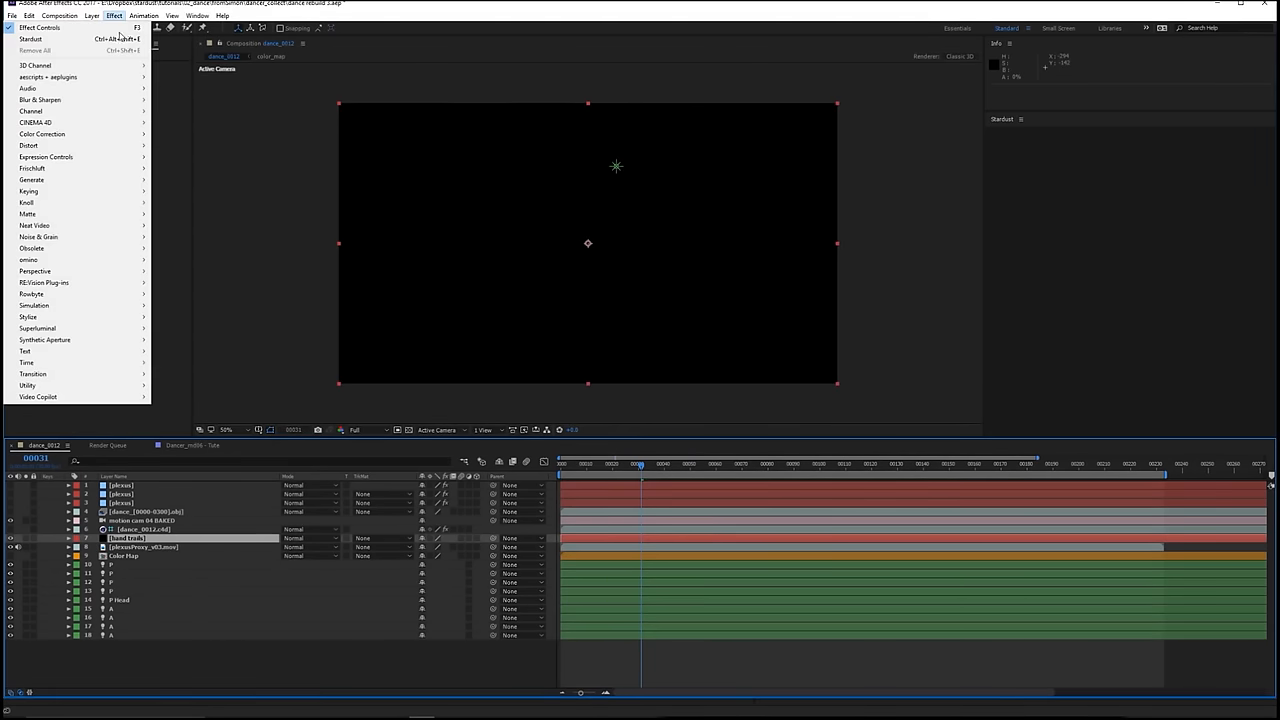
mouse_move(36, 328)
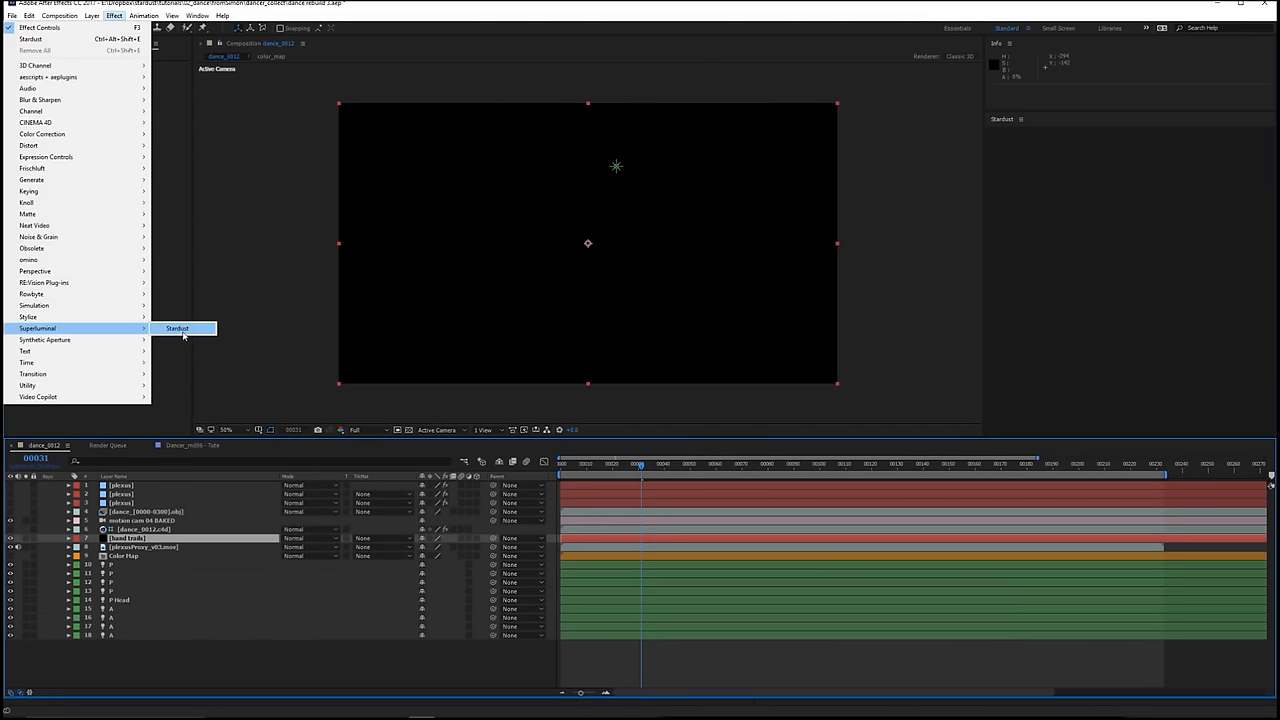
- Apply Stardust to the new hand-trails layer and add an Emitter node feeding the Particle node
click(176, 328)
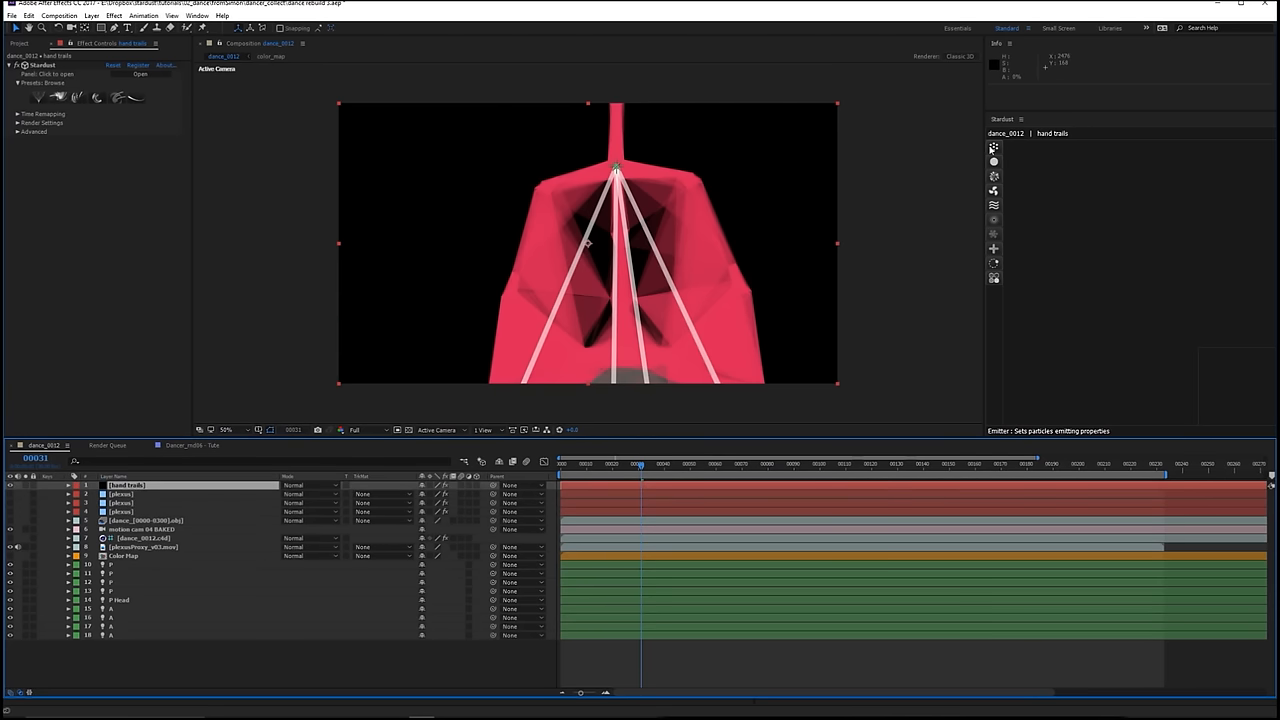
mouse_move(992, 148)
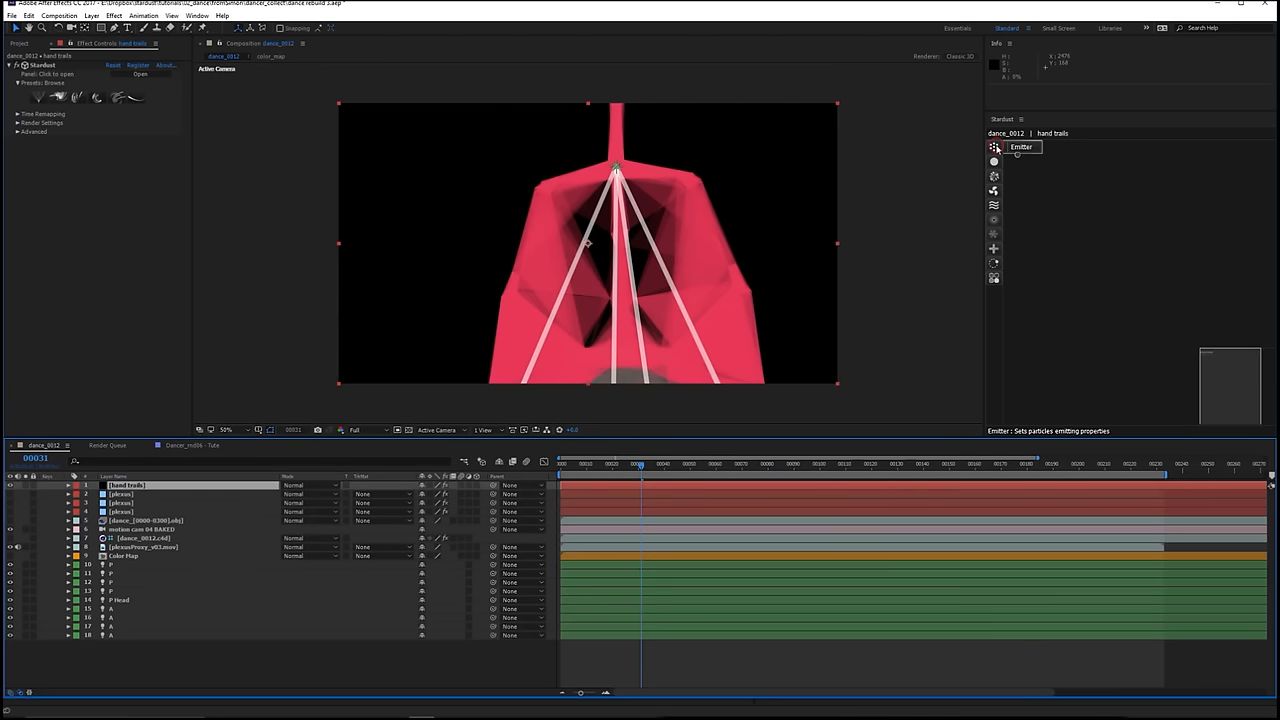
click(996, 148)
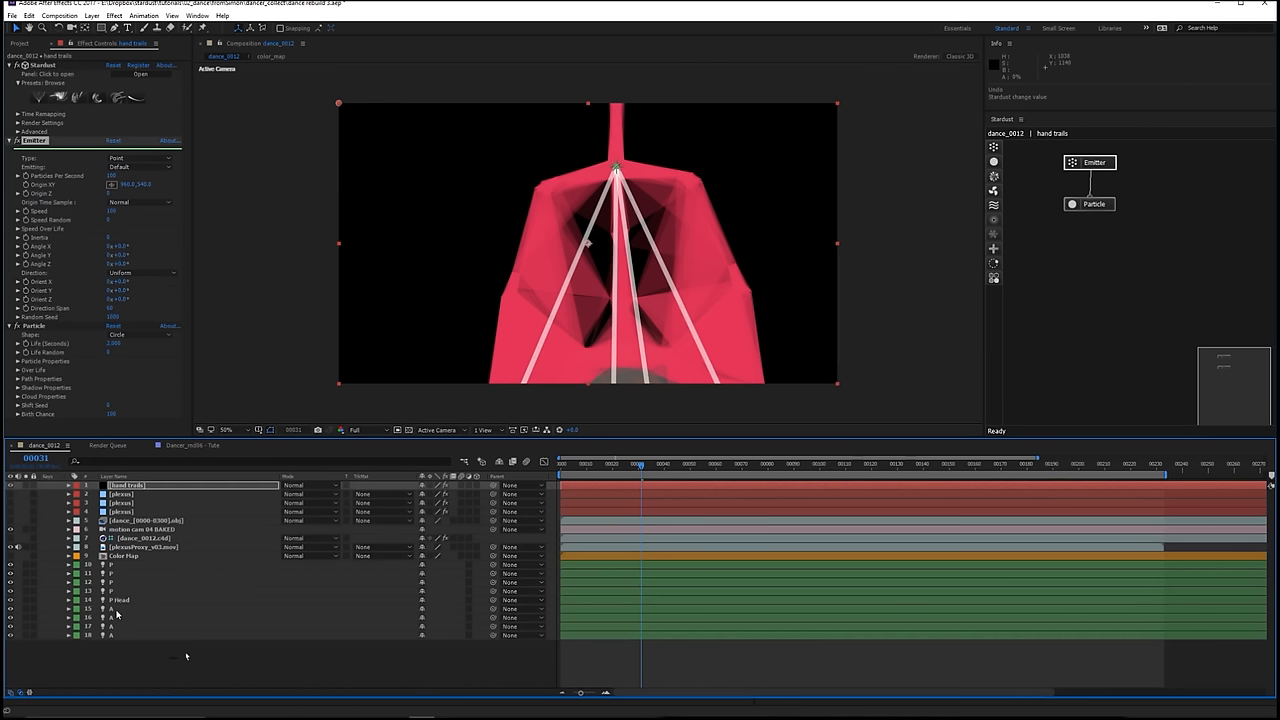
mouse_move(130, 128)
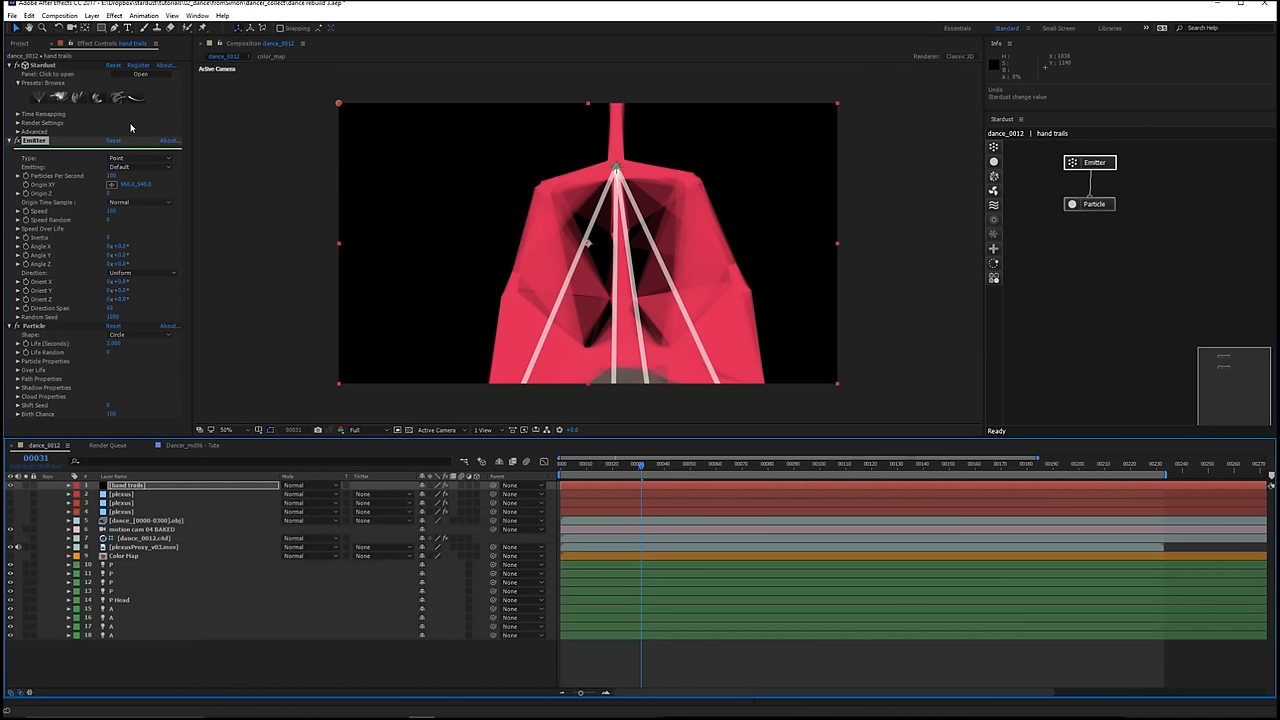
mouse_move(80, 158)
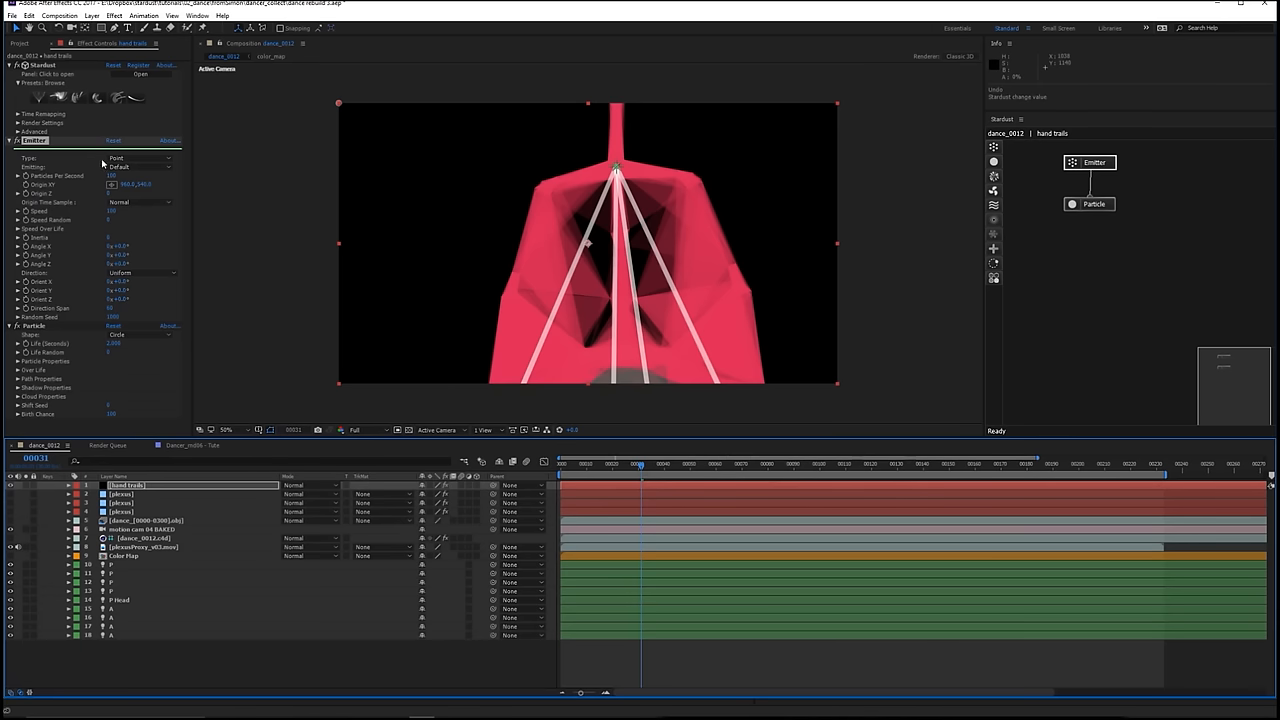
- Set the emitter Type to Light, restricted to light names starting with 'A'
click(140, 158)
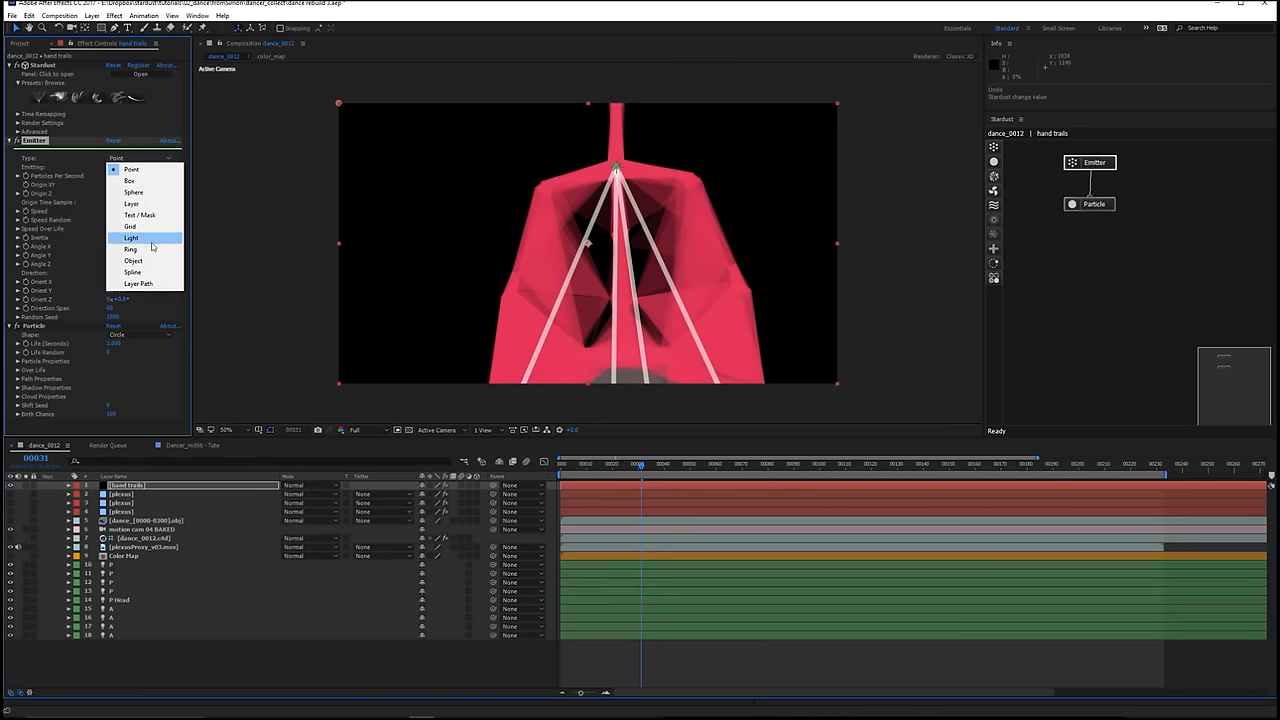
click(130, 236)
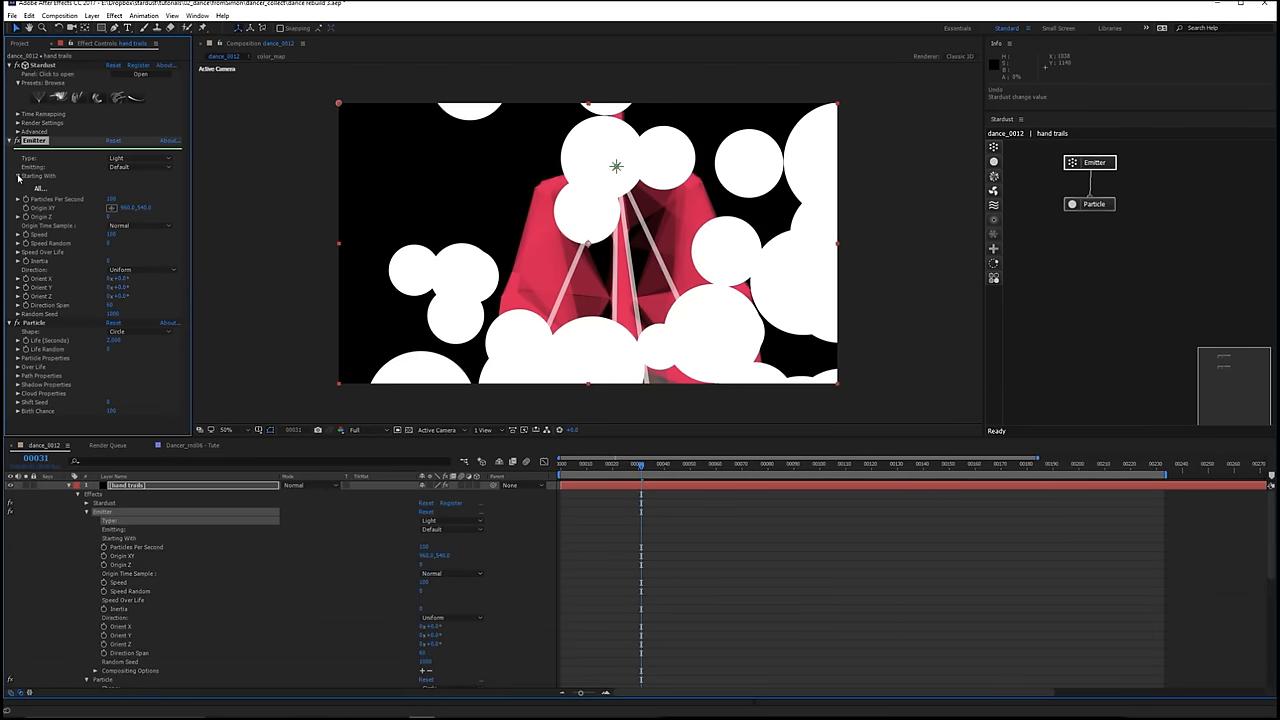
click(40, 188)
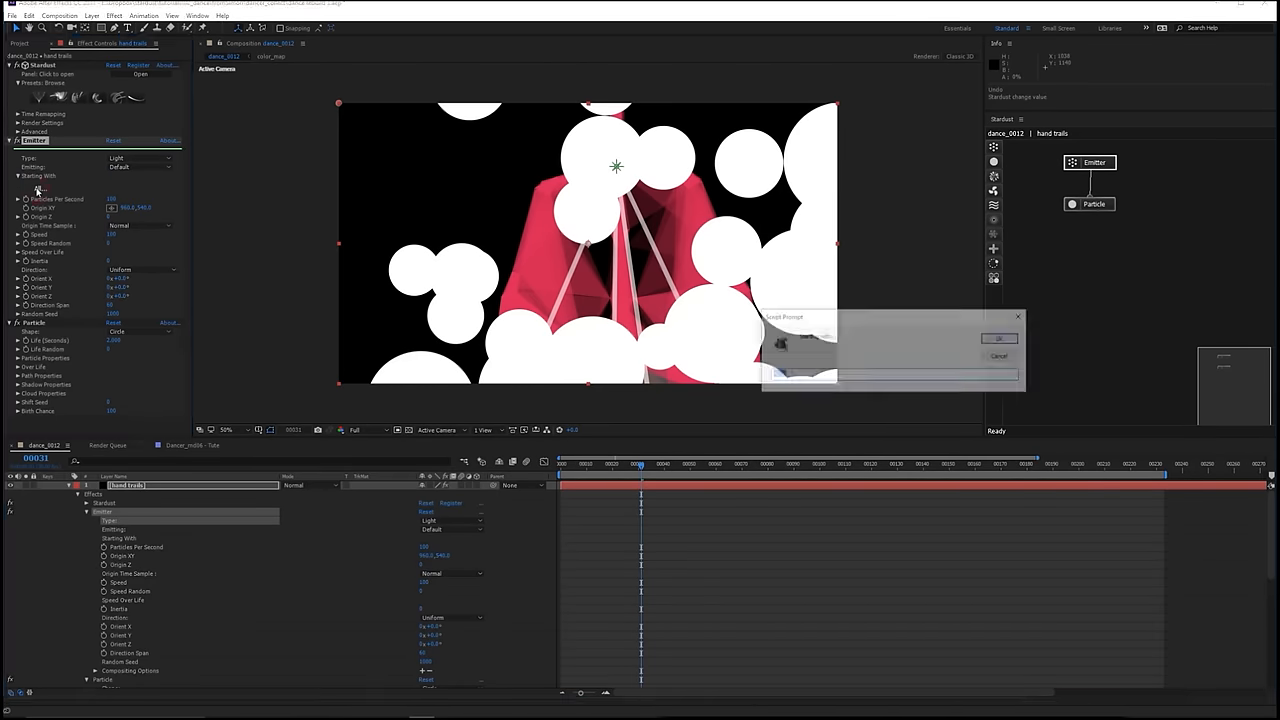
text(A)
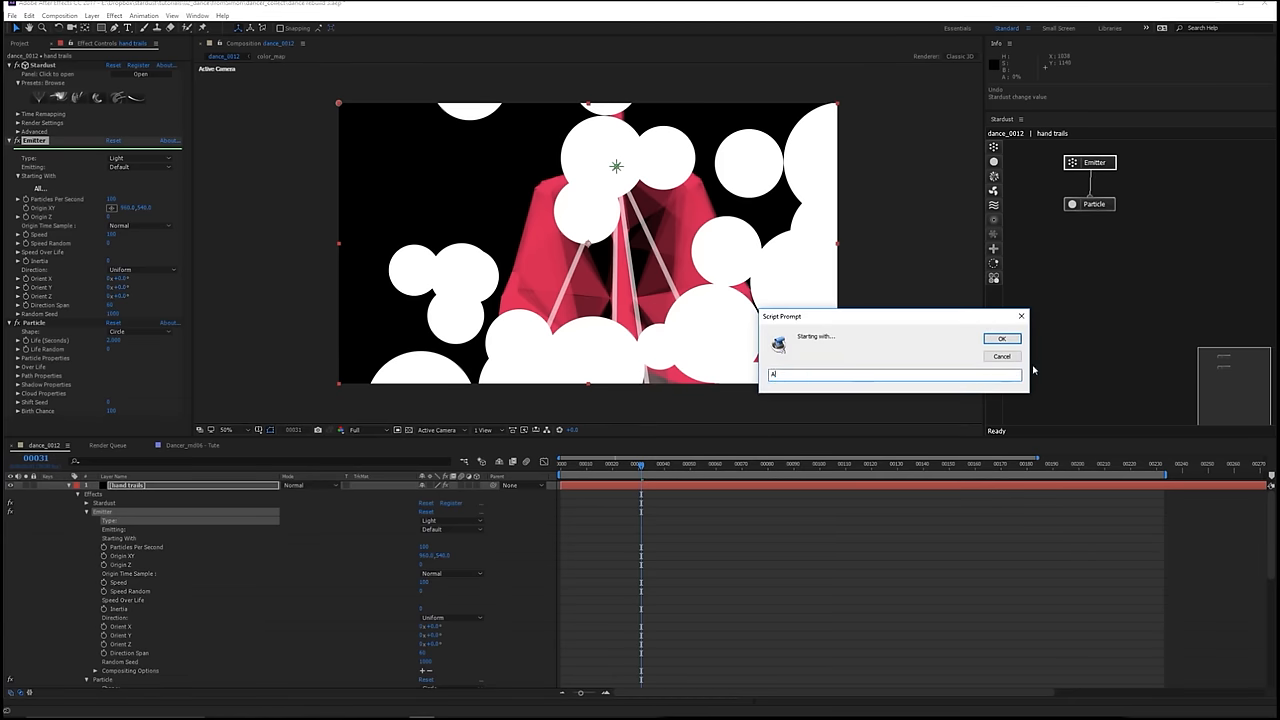
click(1000, 338)
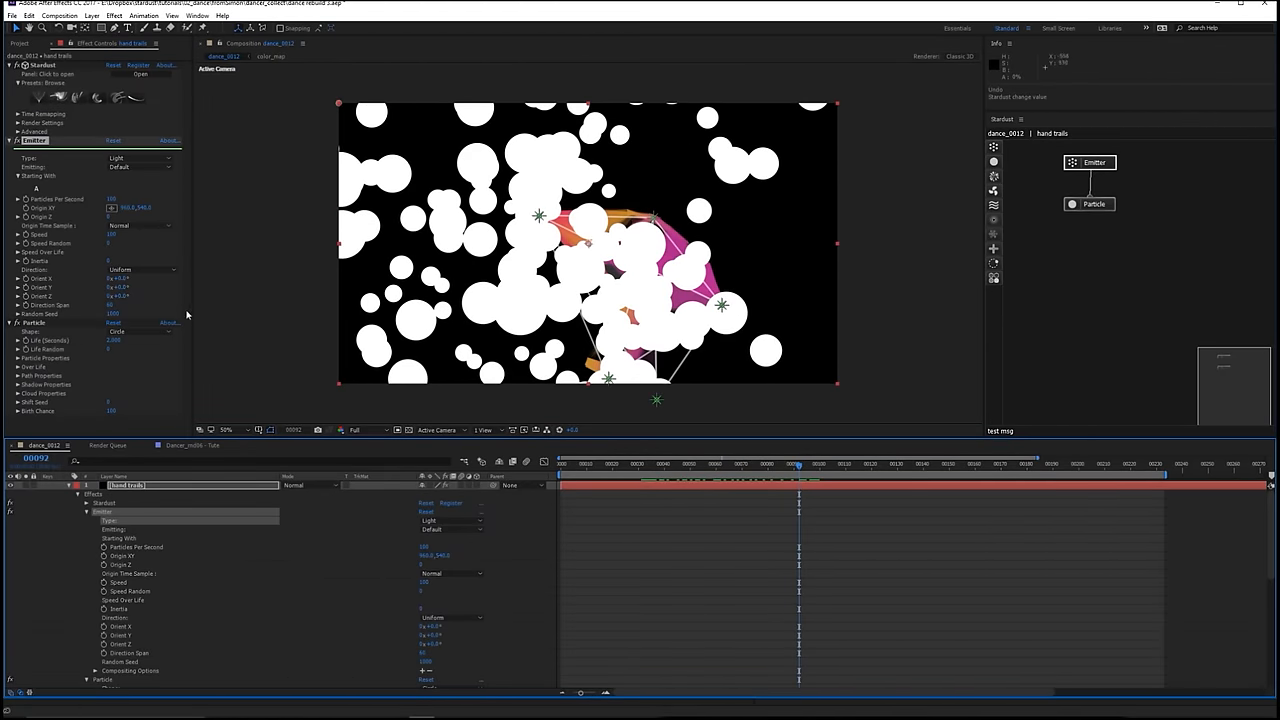
mouse_move(112, 236)
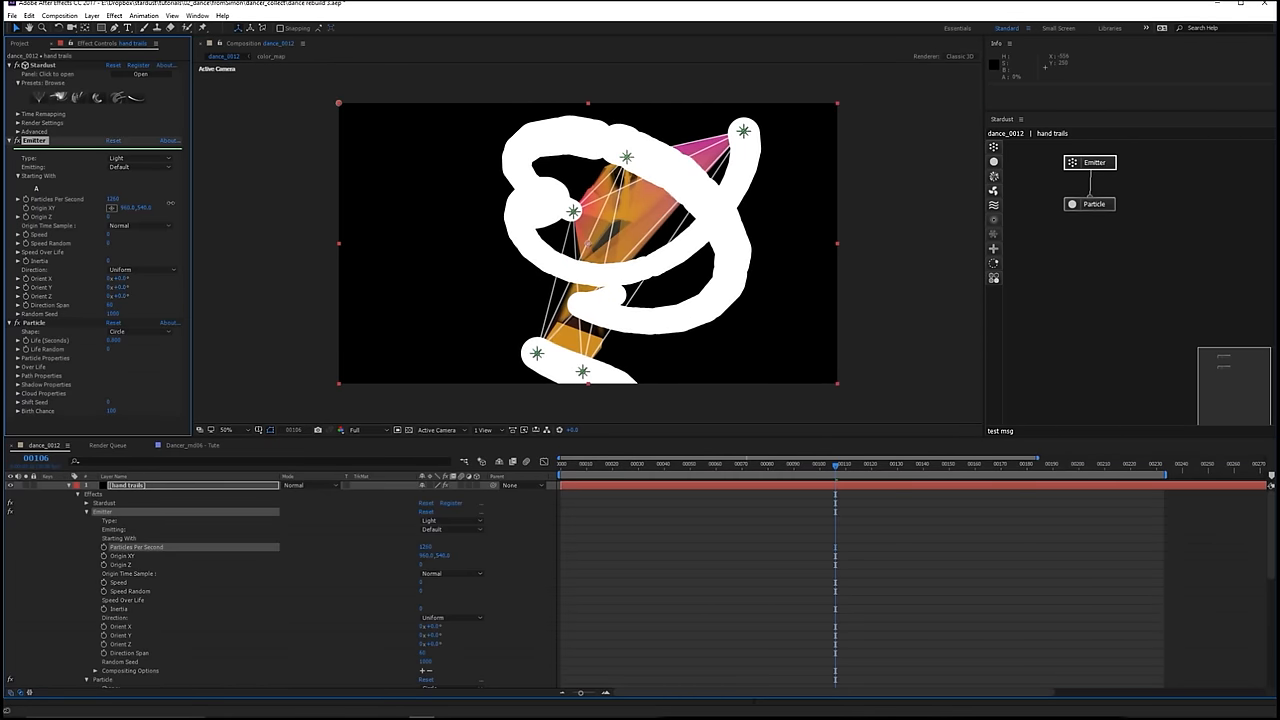
- Select the Particle node after raising Particles Per Second into continuous trails
click(656, 464)
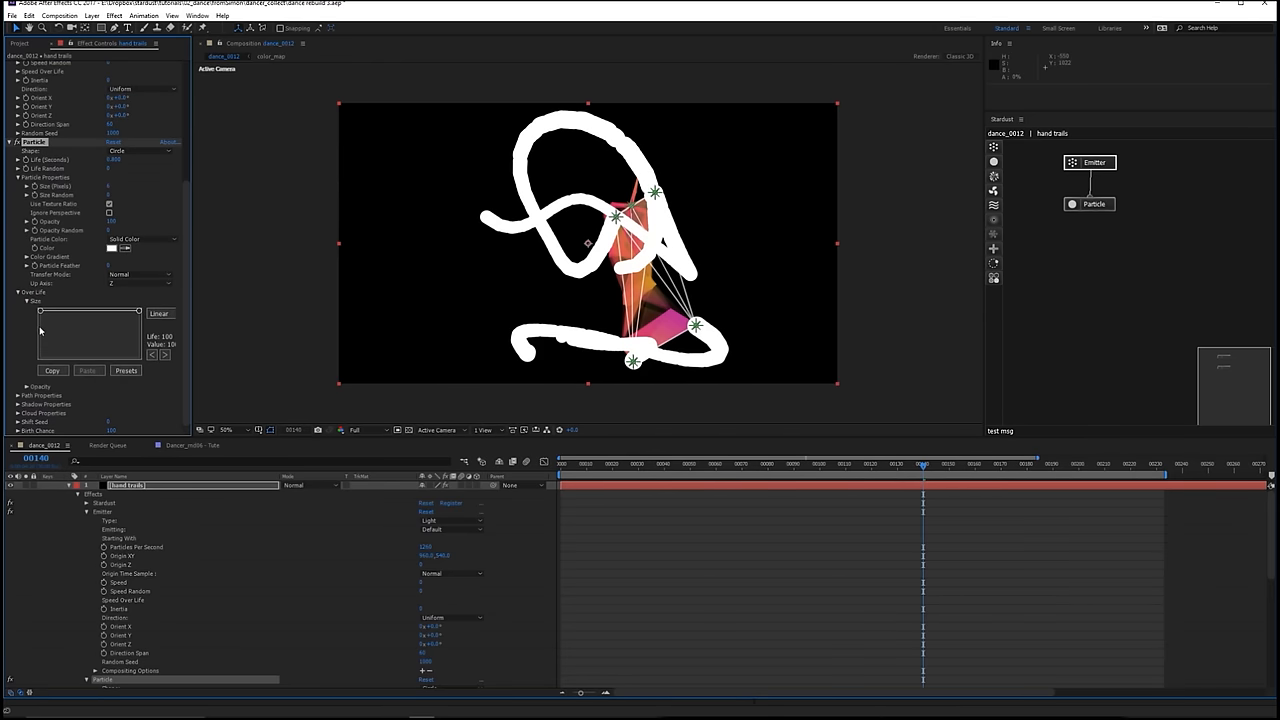
mouse_move(138, 322)
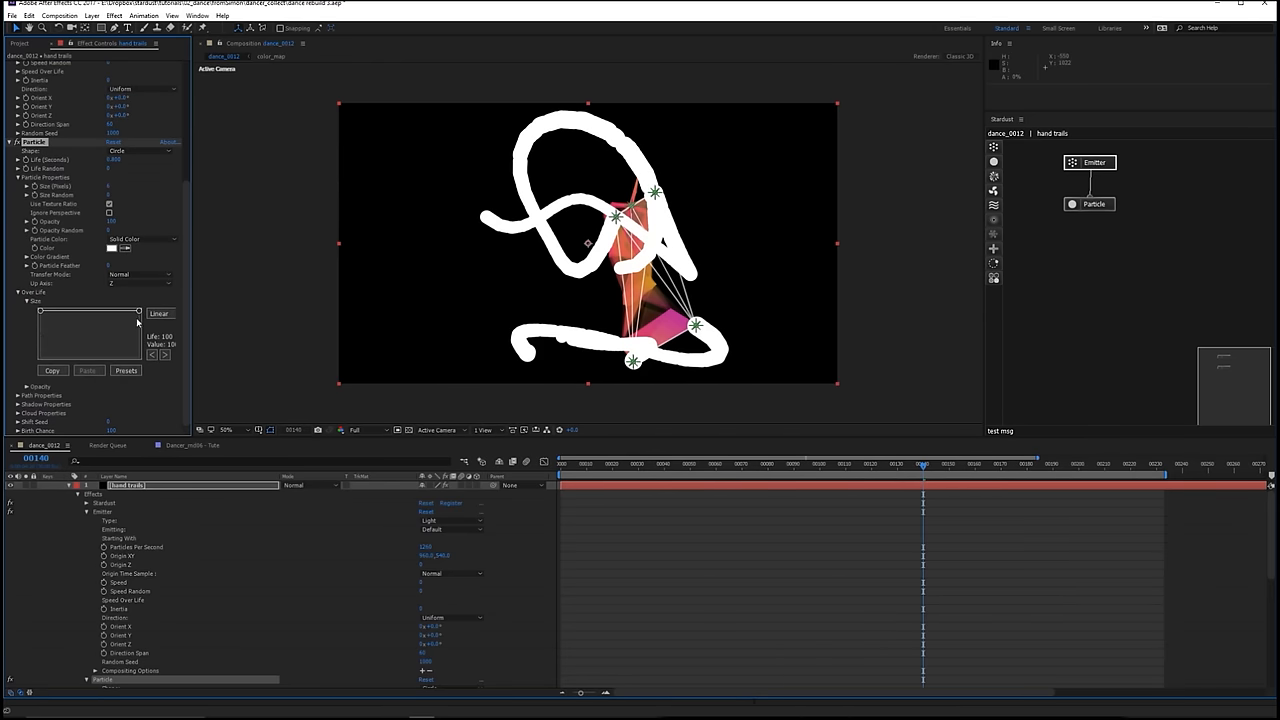
- Apply a bell-shaped Size Over Life preset and reshape the curve so ribbons taper at both ends
drag(136, 312, 134, 356)
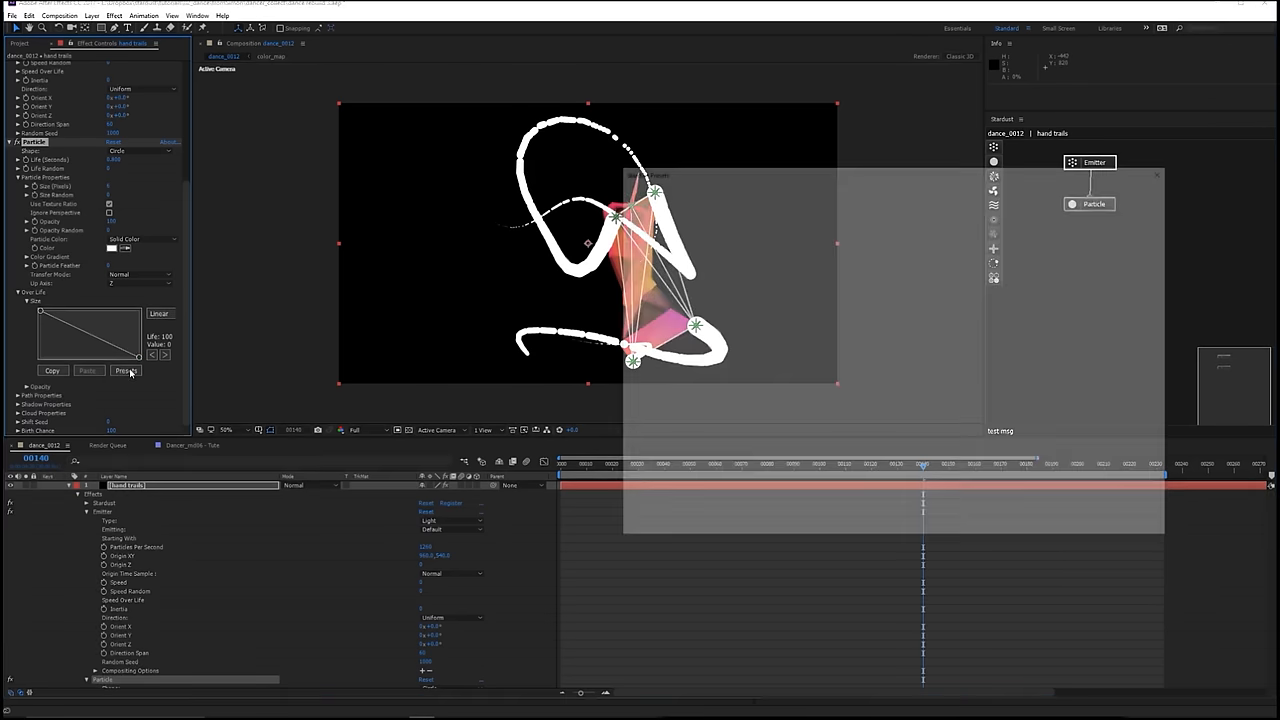
click(124, 370)
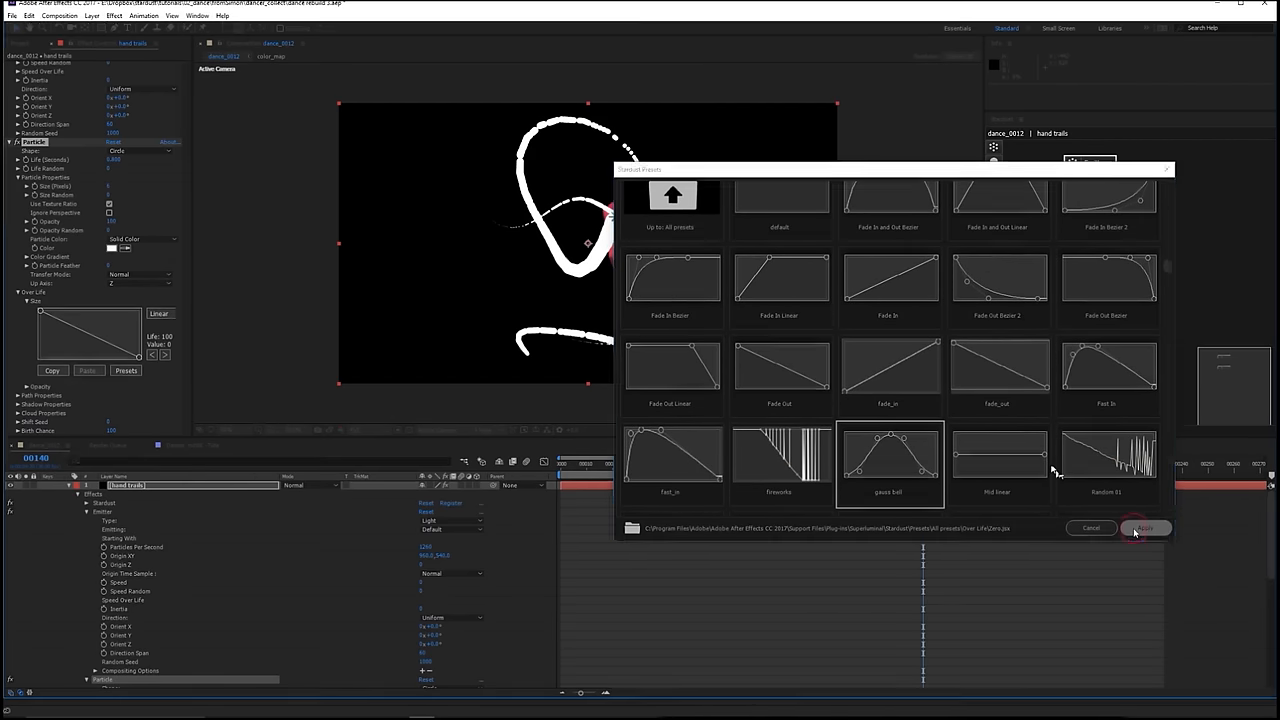
click(1144, 528)
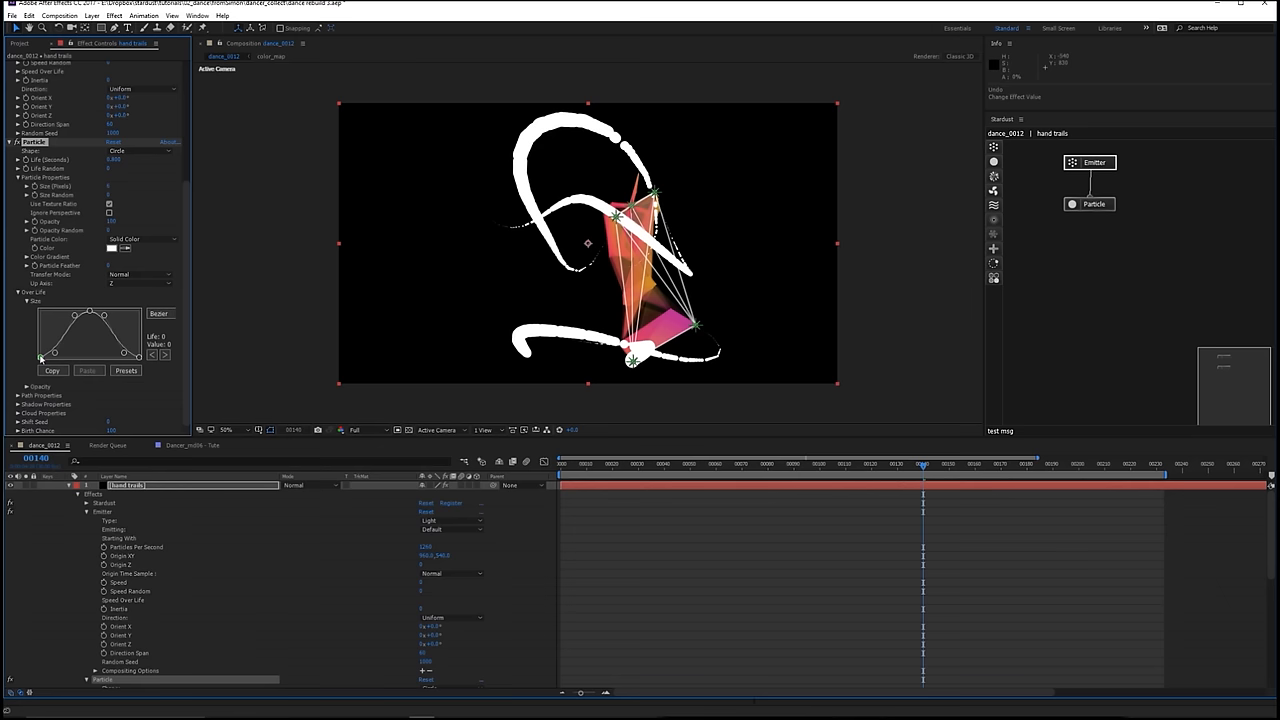
drag(40, 356, 132, 356)
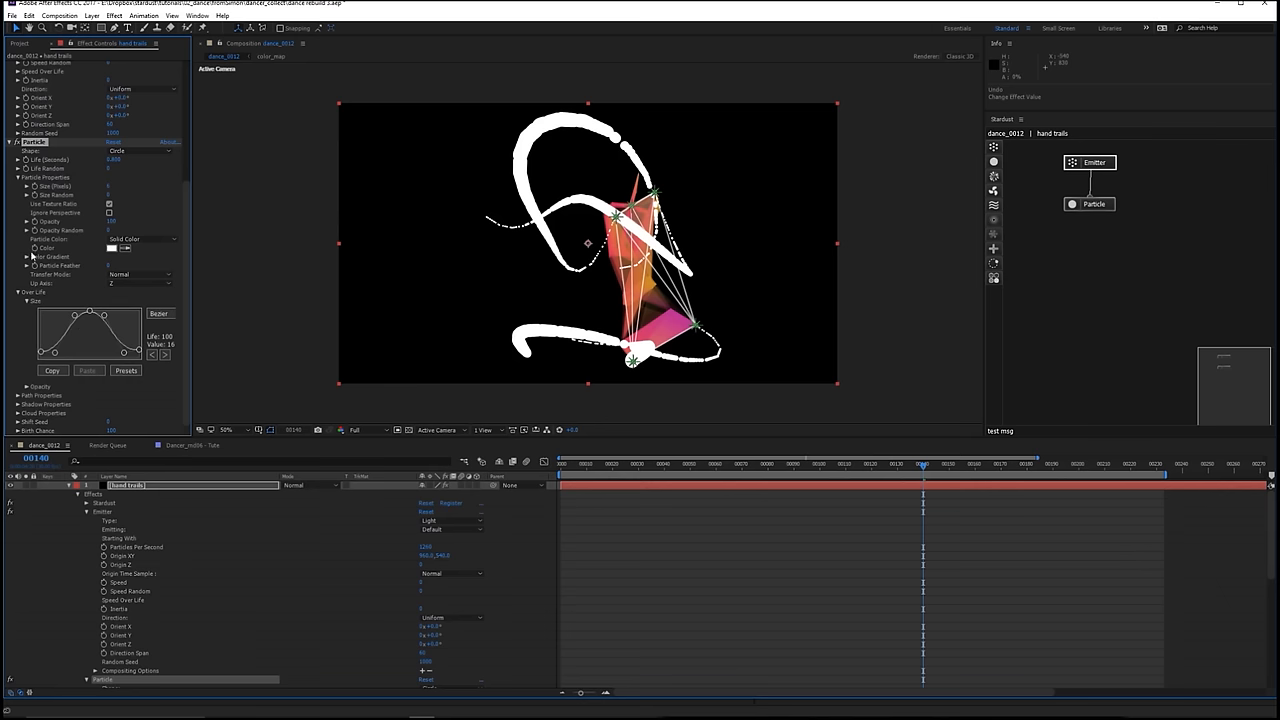
- Load a warm multicolour gradient preset and set Particle Color to Color Over Life
click(20, 256)
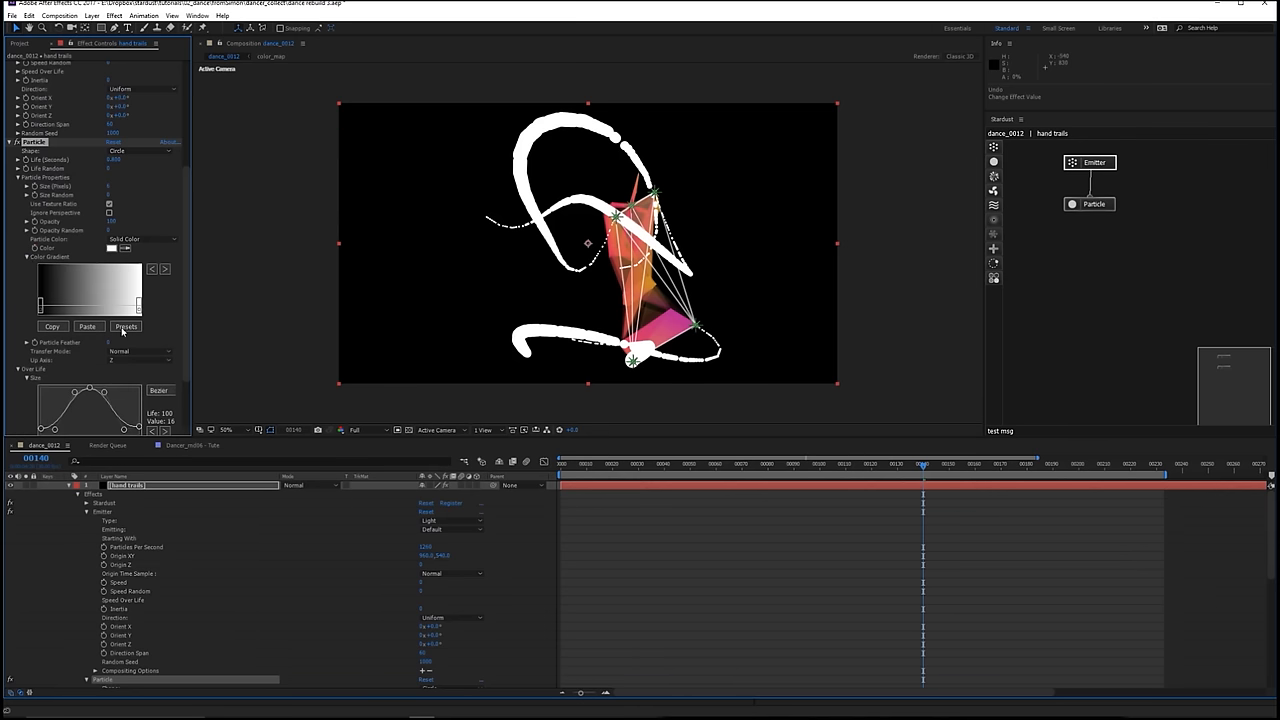
click(124, 326)
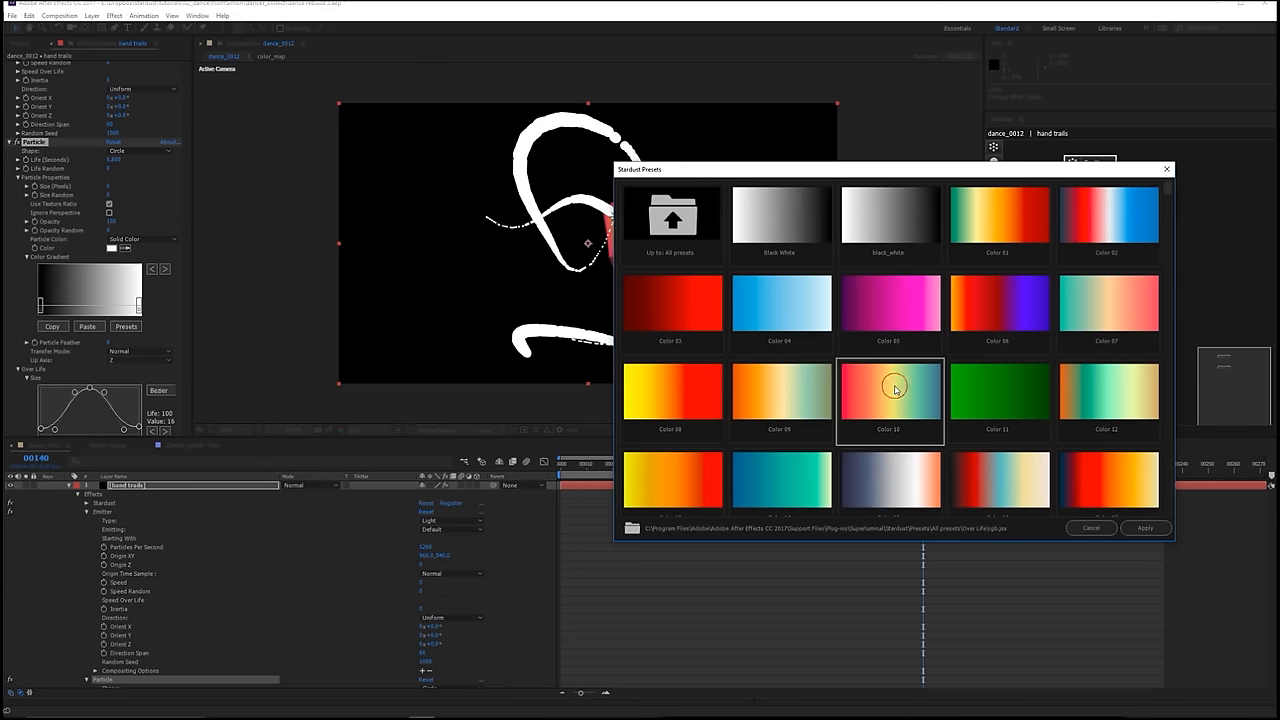
click(1144, 528)
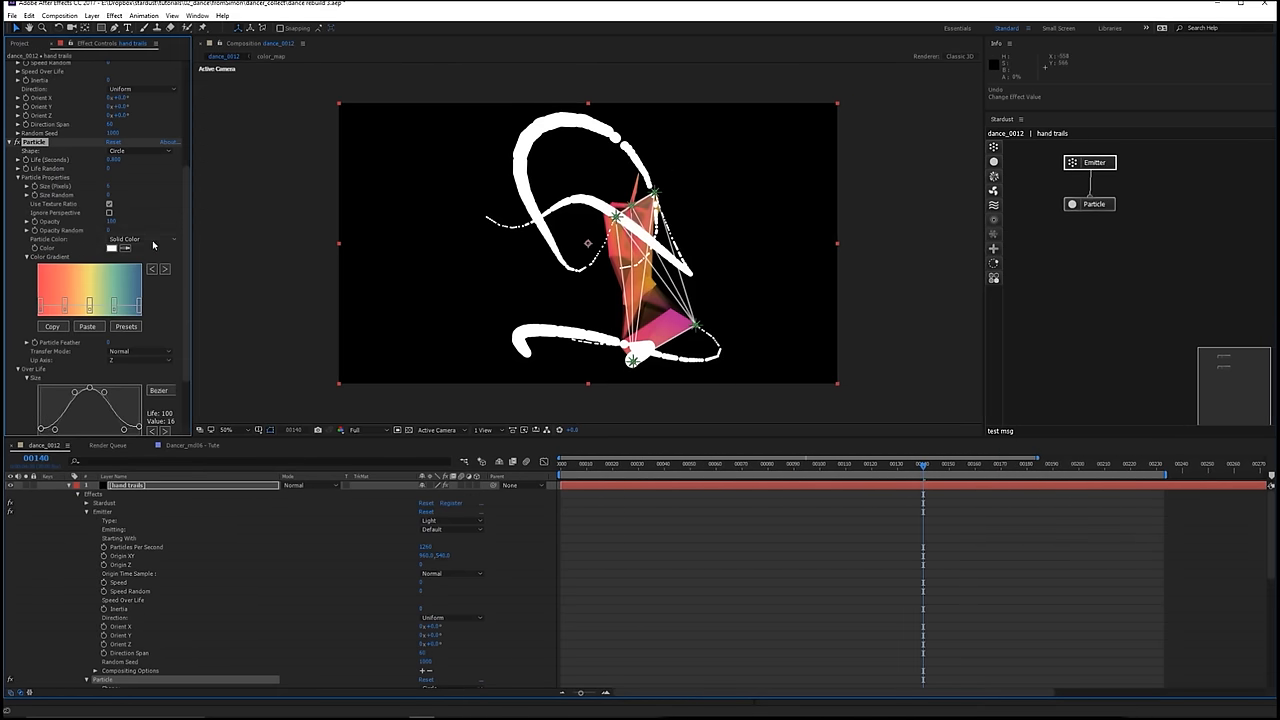
click(140, 240)
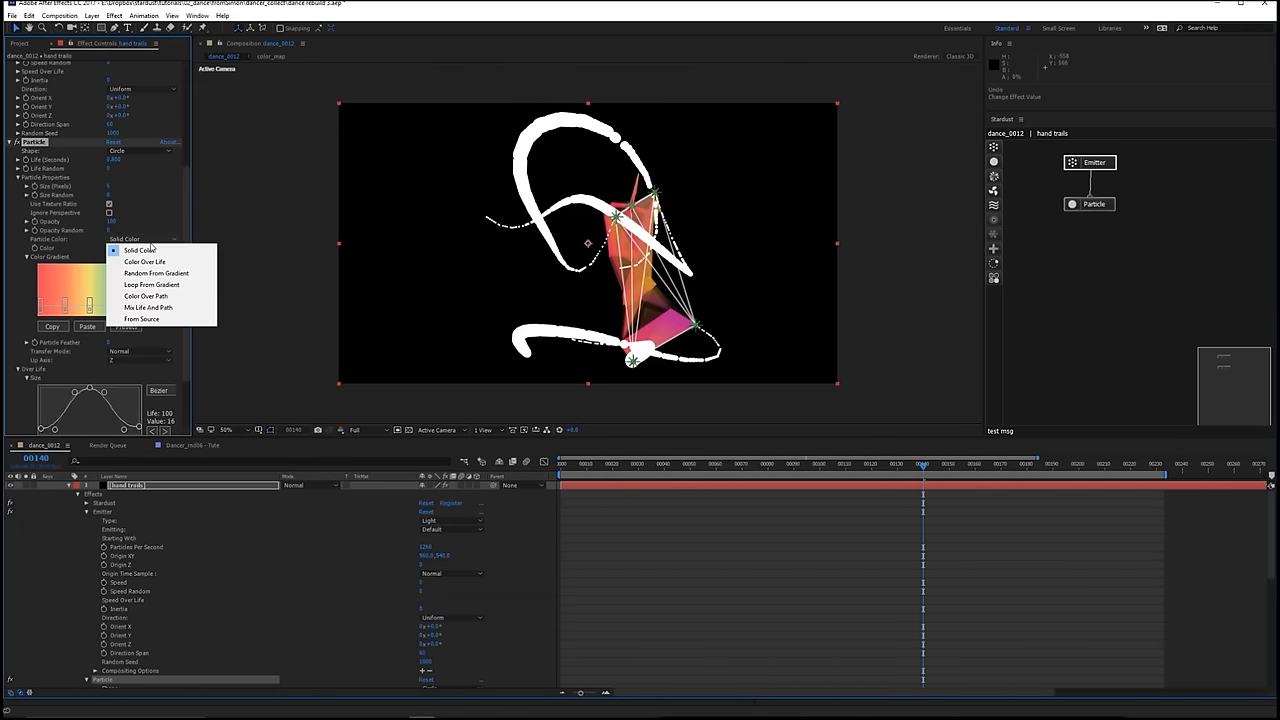
click(144, 260)
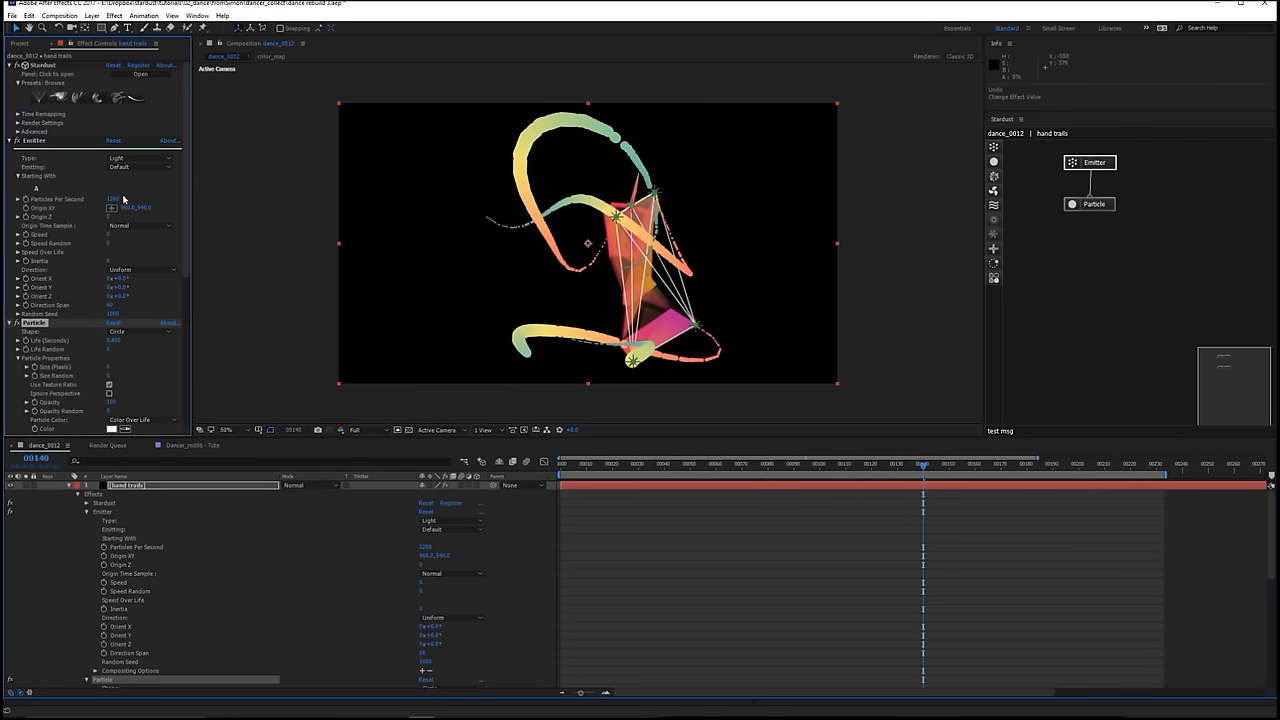
click(116, 200)
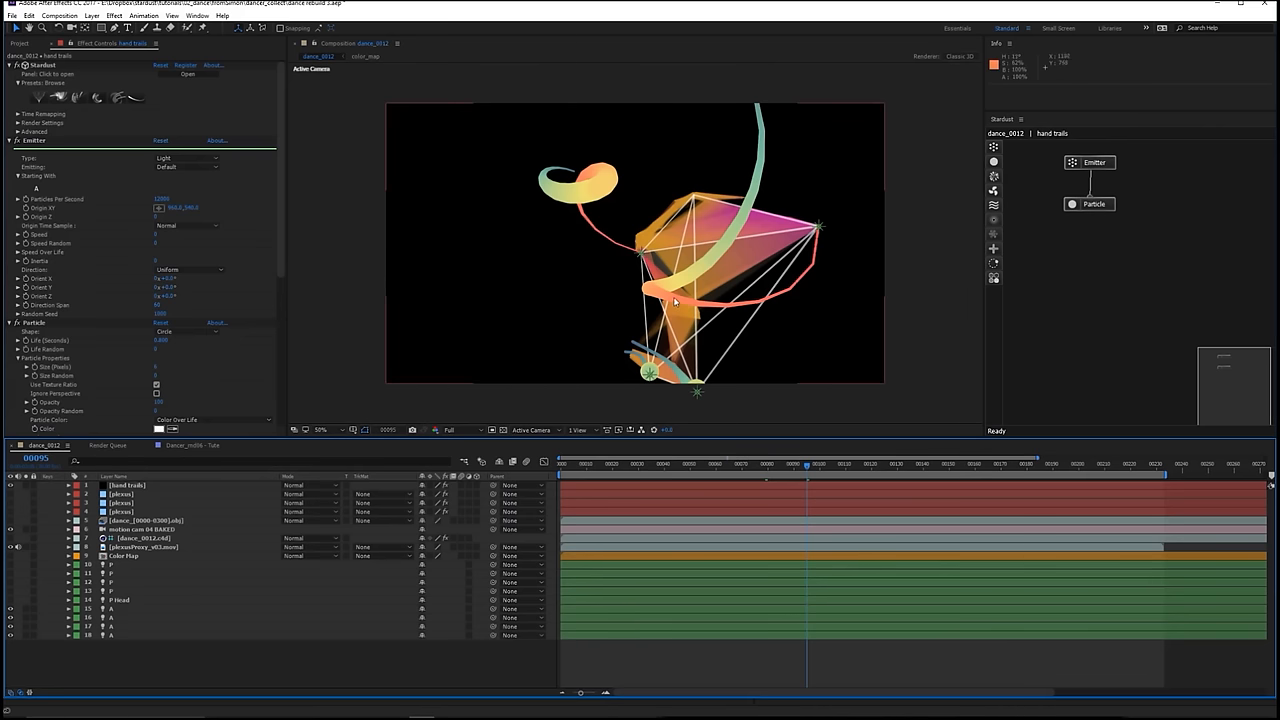
mouse_move(792, 292)
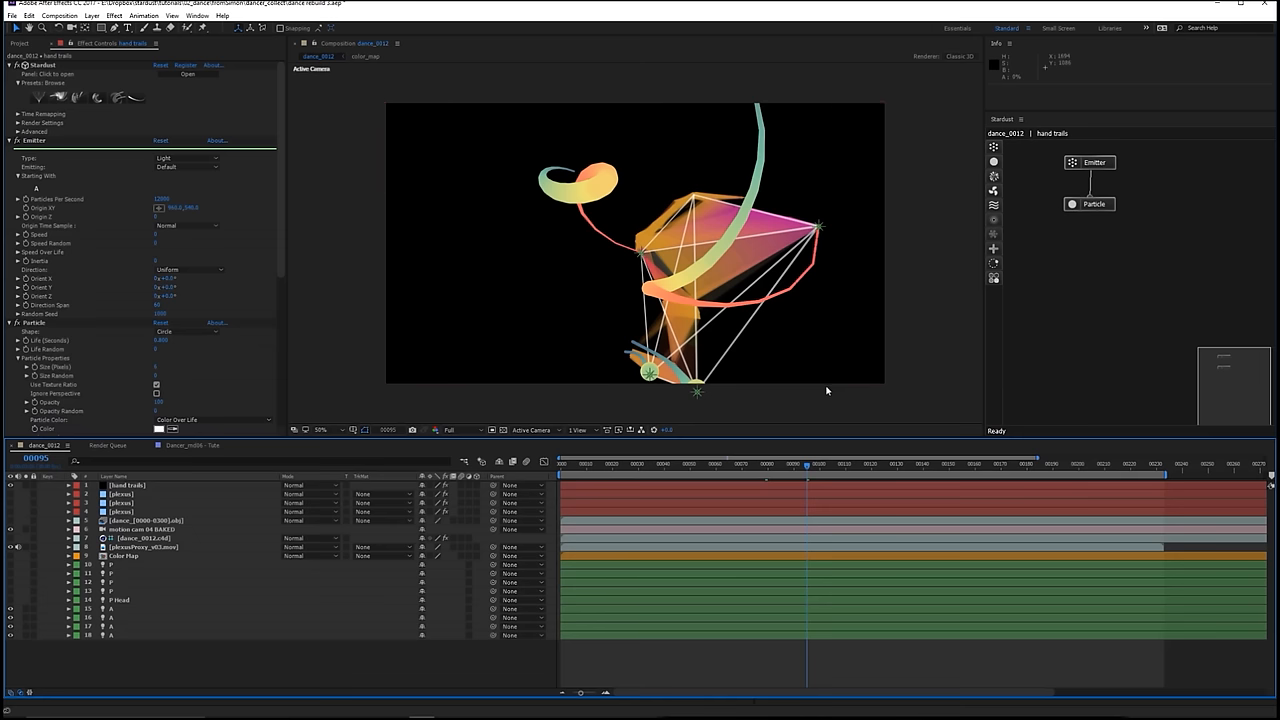
mouse_move(376, 256)
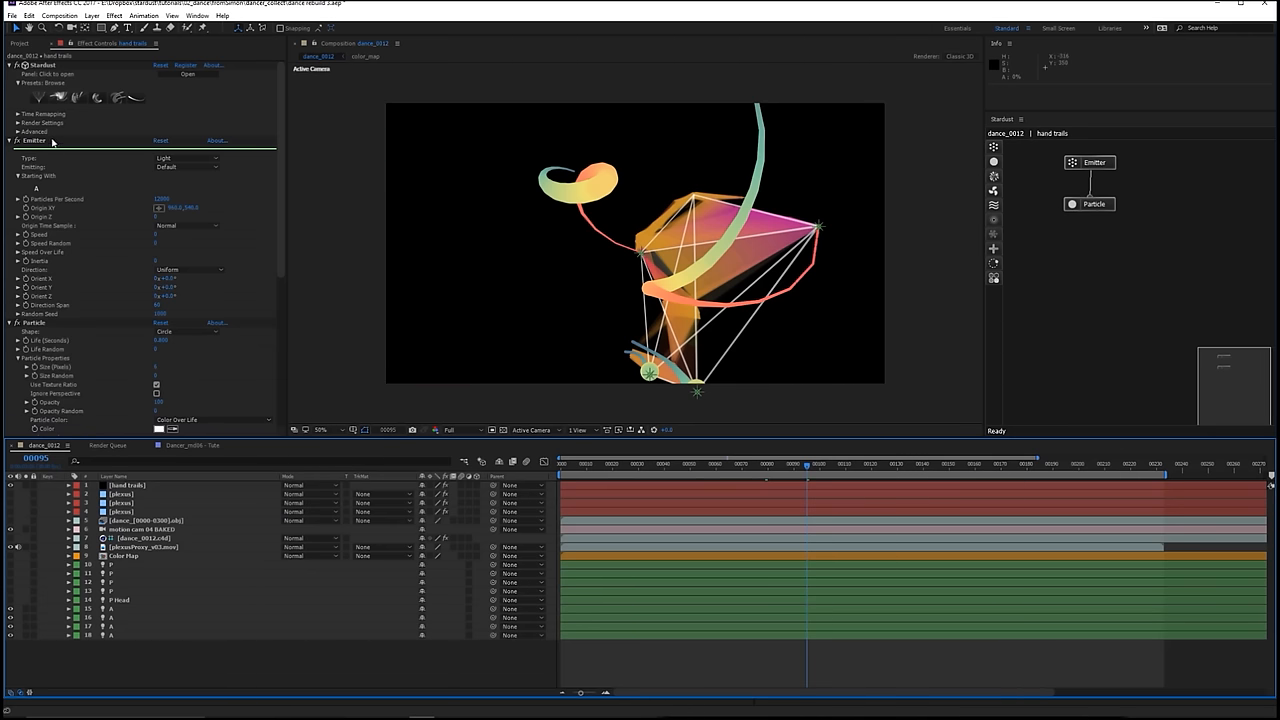
mouse_move(186, 230)
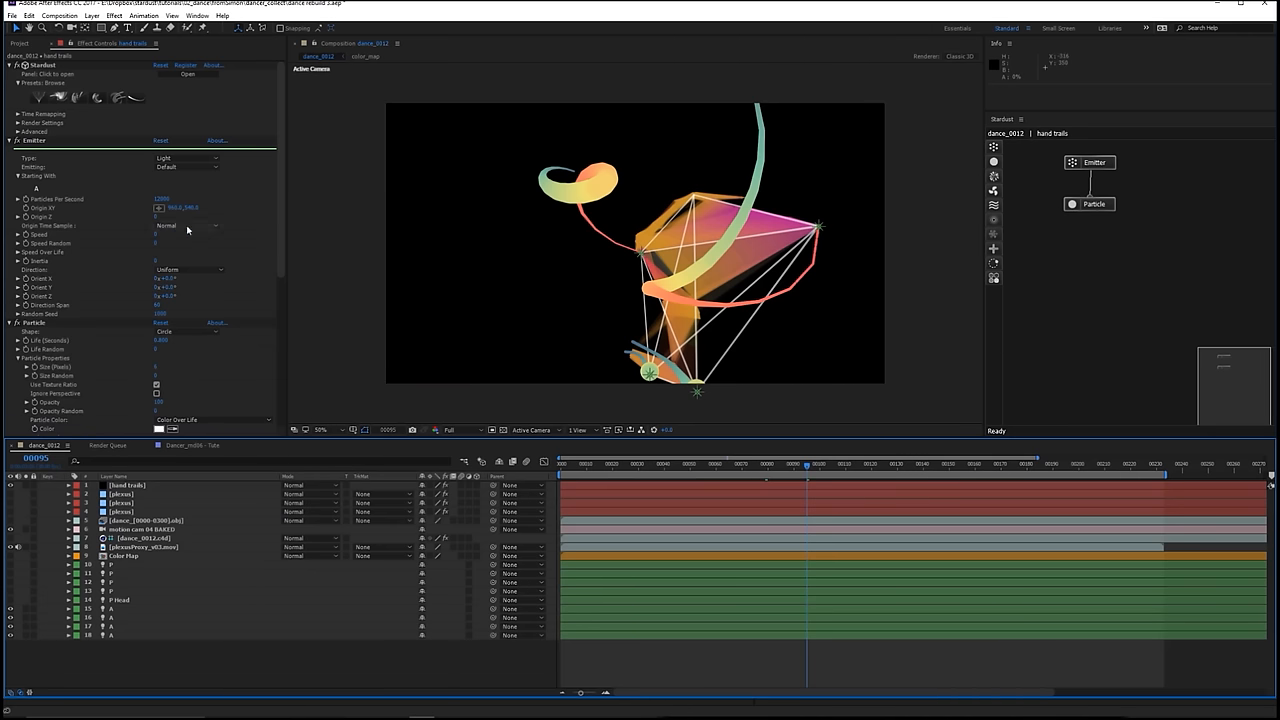
mouse_move(740, 410)
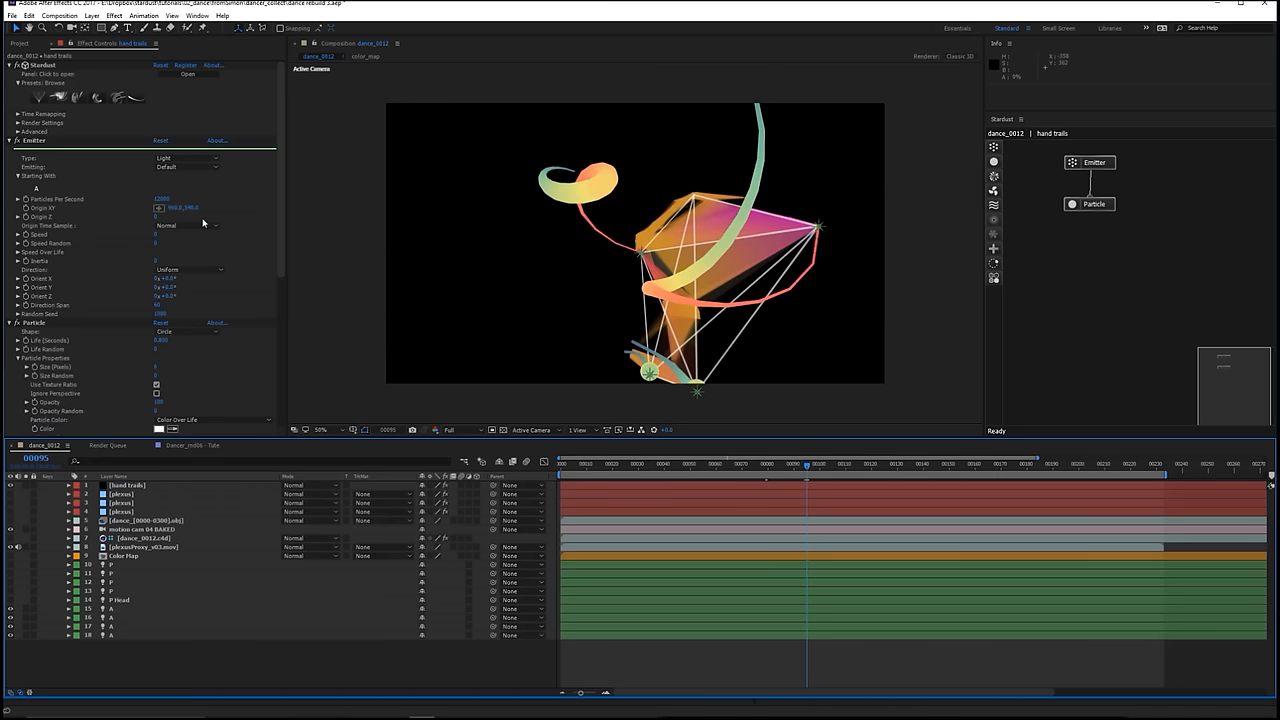
- Pick another Origin Type Sample mode for the emitter and reveal the hand layer's Position keyframes
click(186, 224)
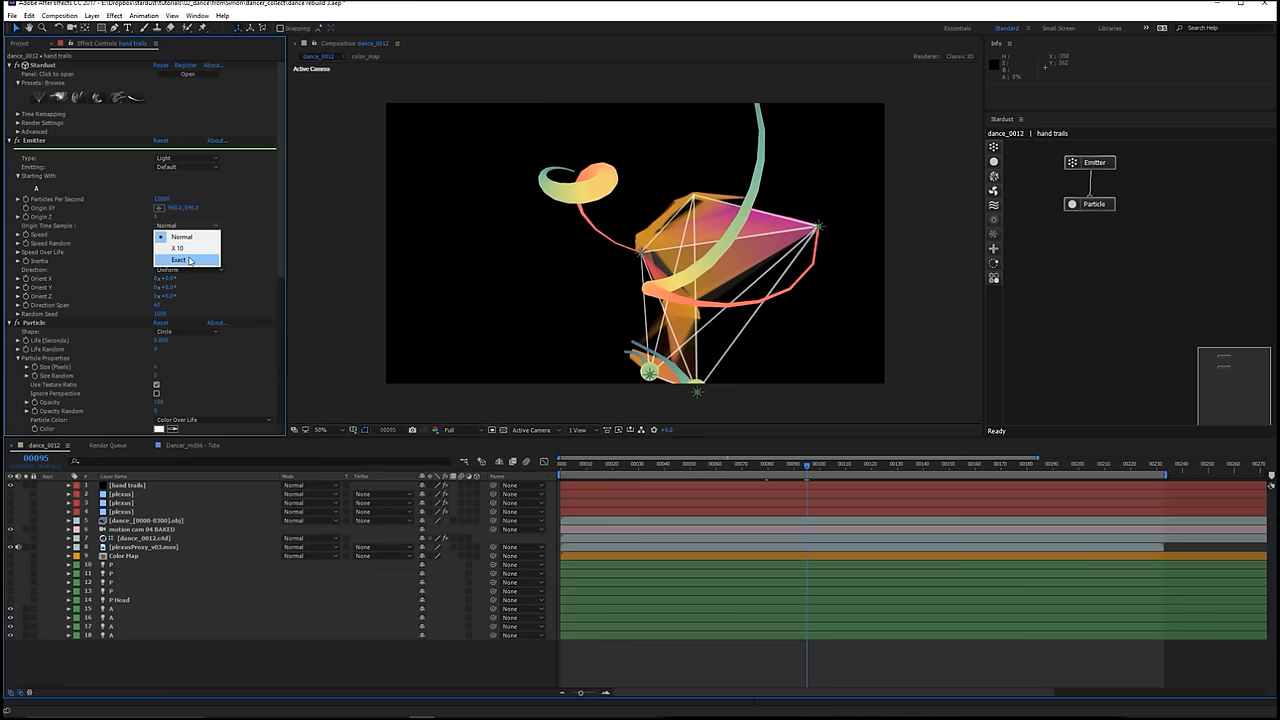
click(178, 260)
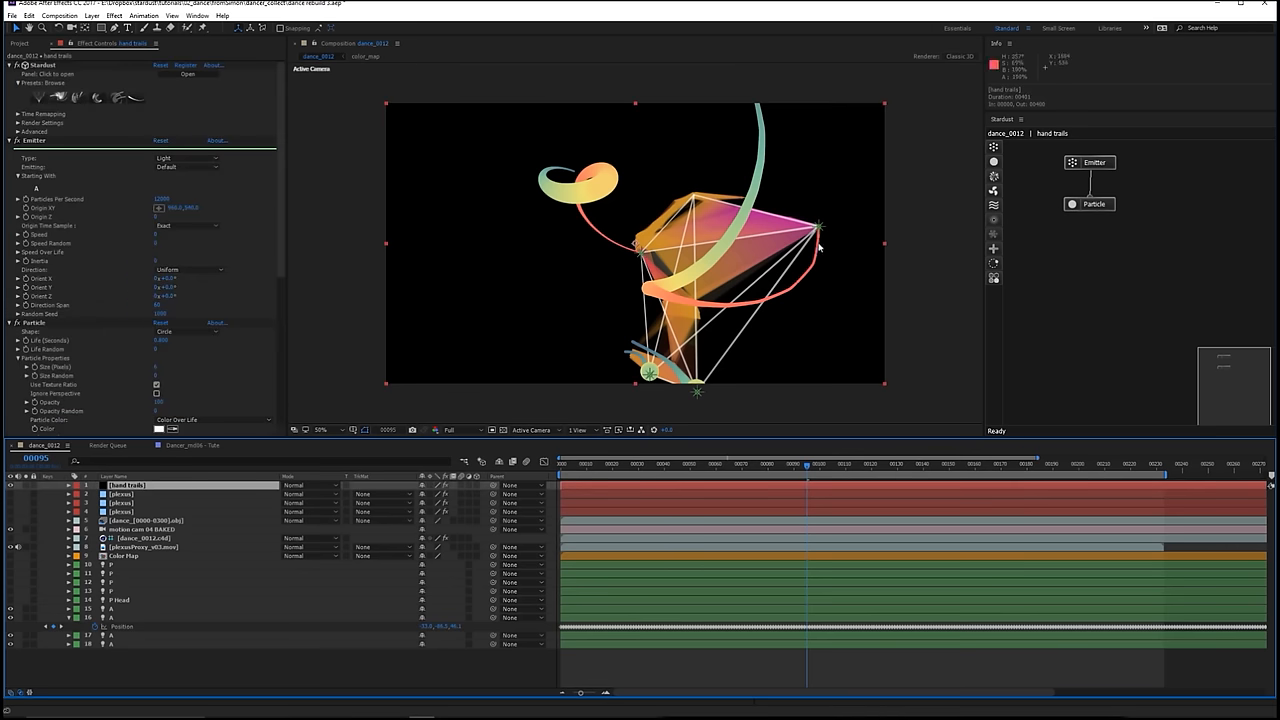
click(162, 200)
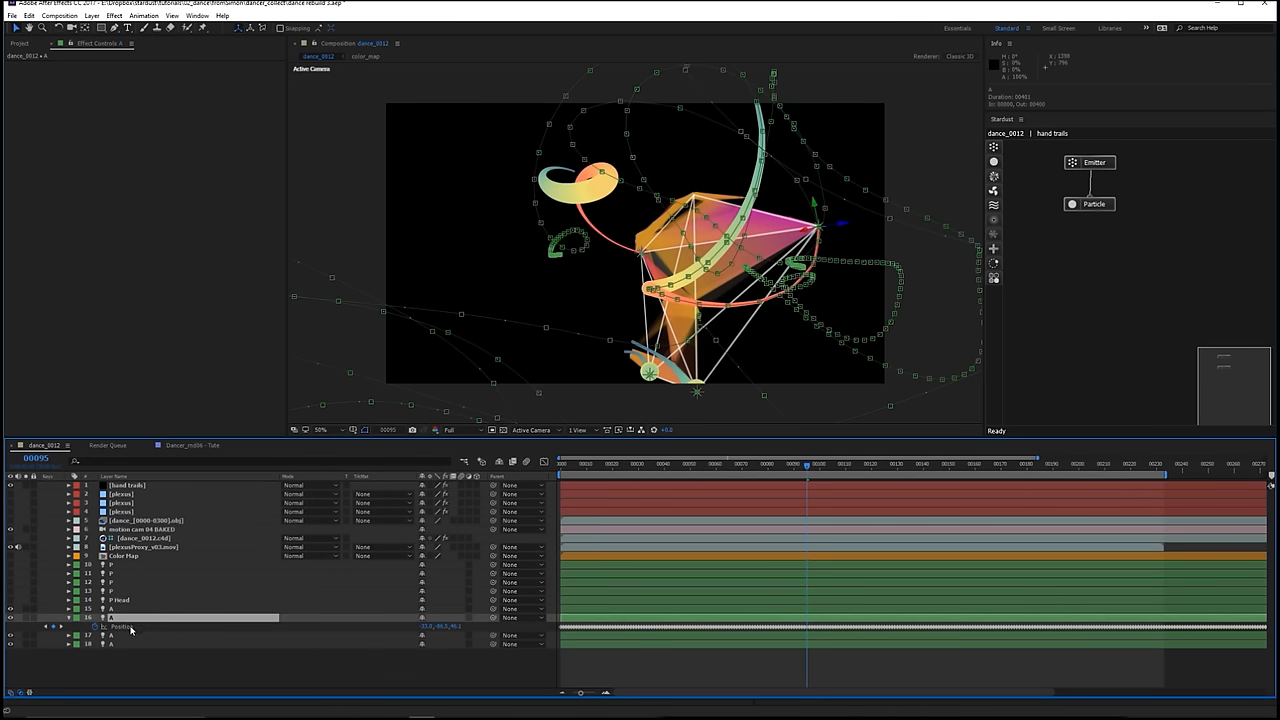
- Apply new interpolation types to the hand layer's position keys via Animation > Keyframe Interpolation
click(144, 16)
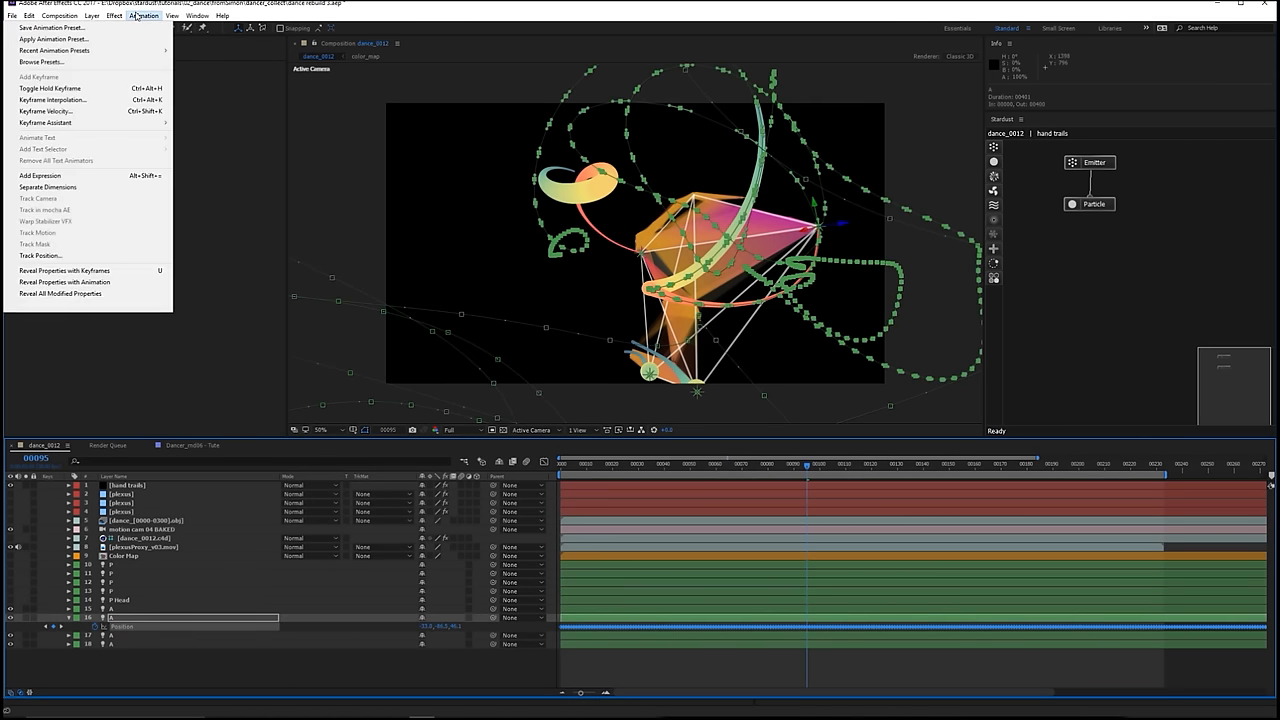
mouse_move(90, 100)
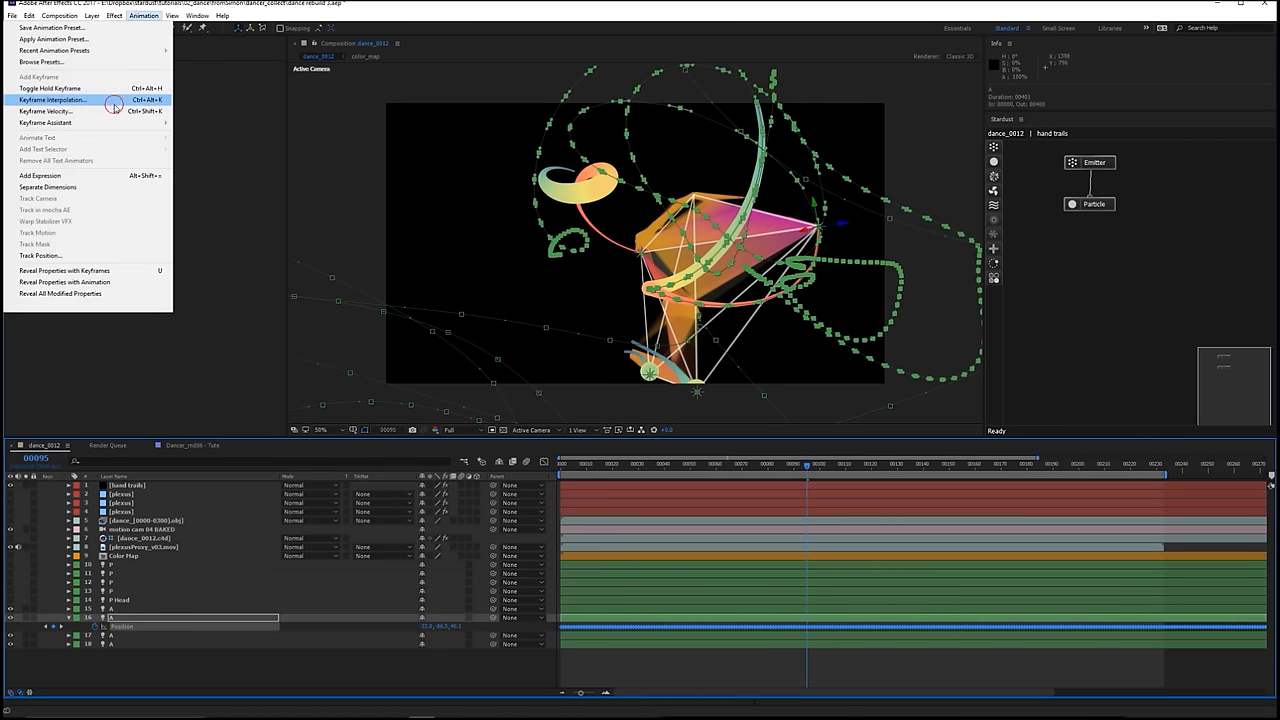
click(52, 100)
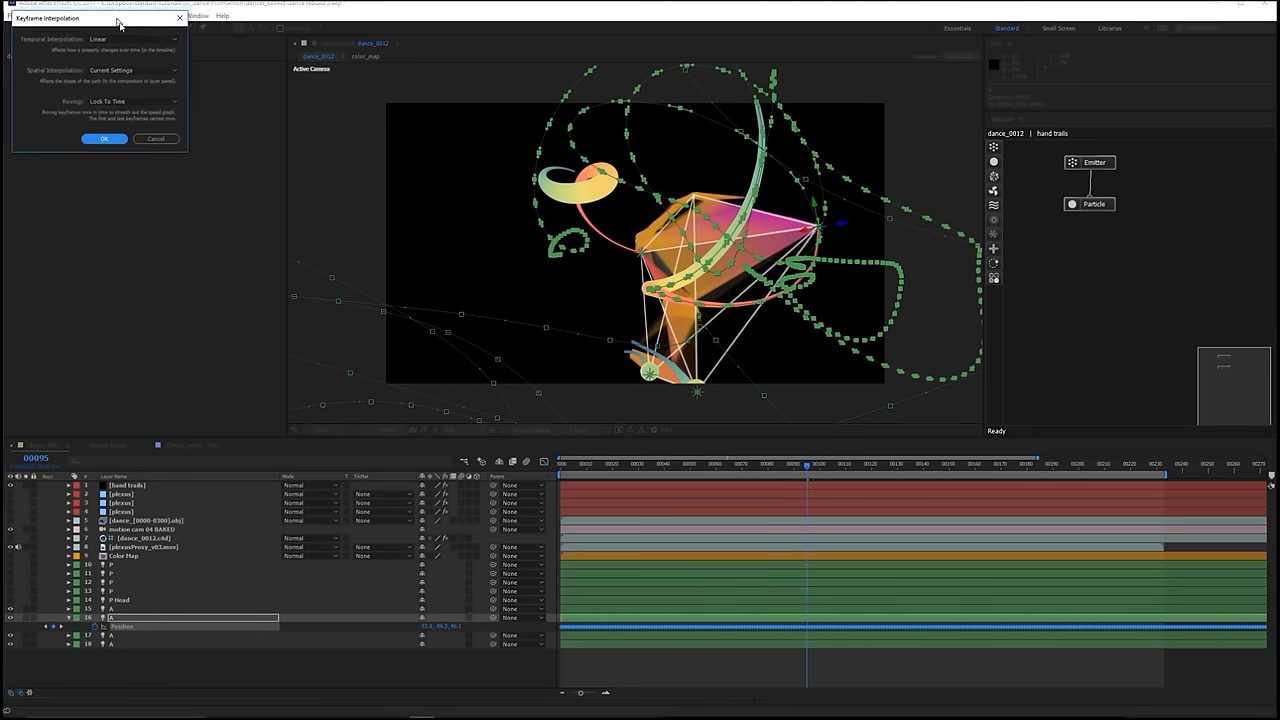
click(476, 170)
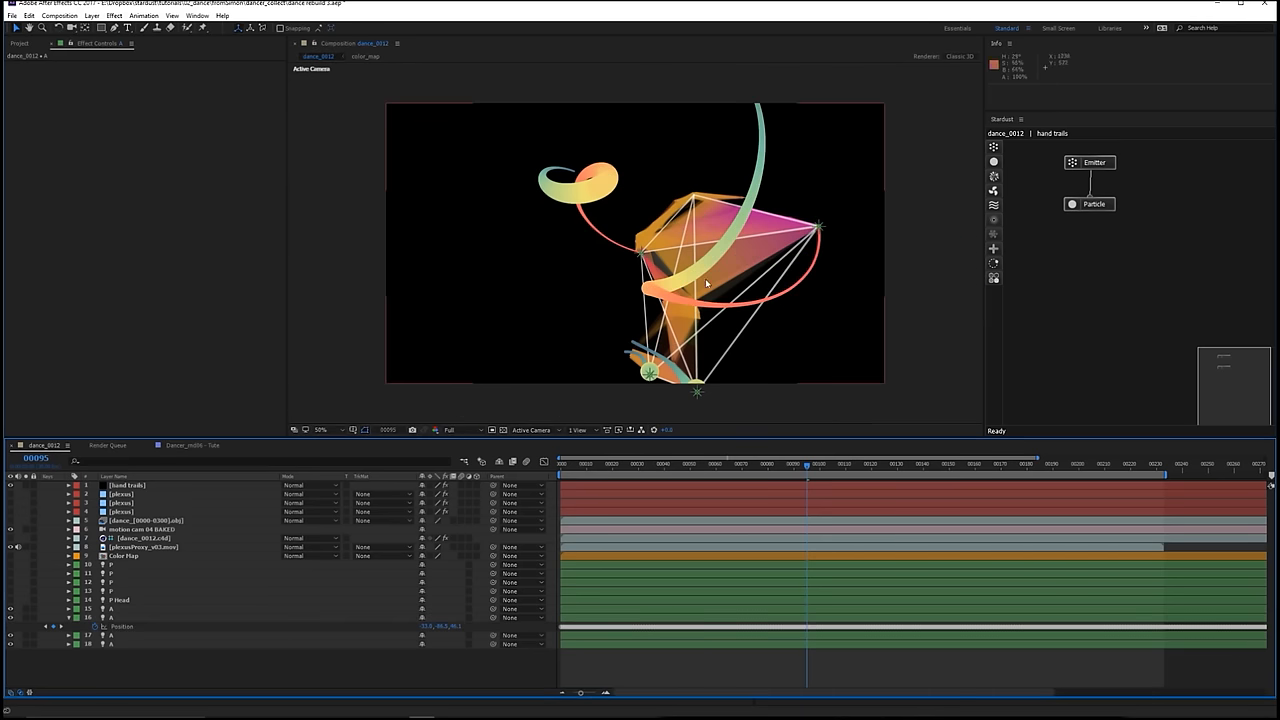
mouse_move(706, 348)
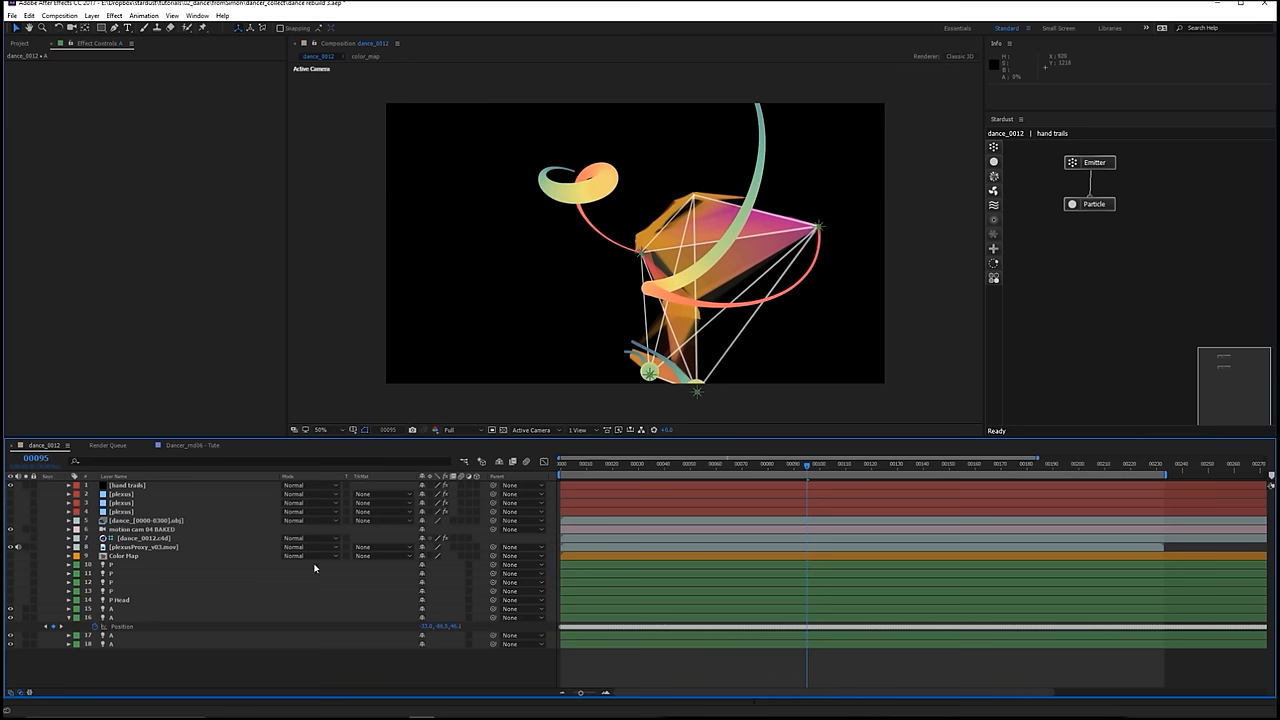
mouse_move(166, 608)
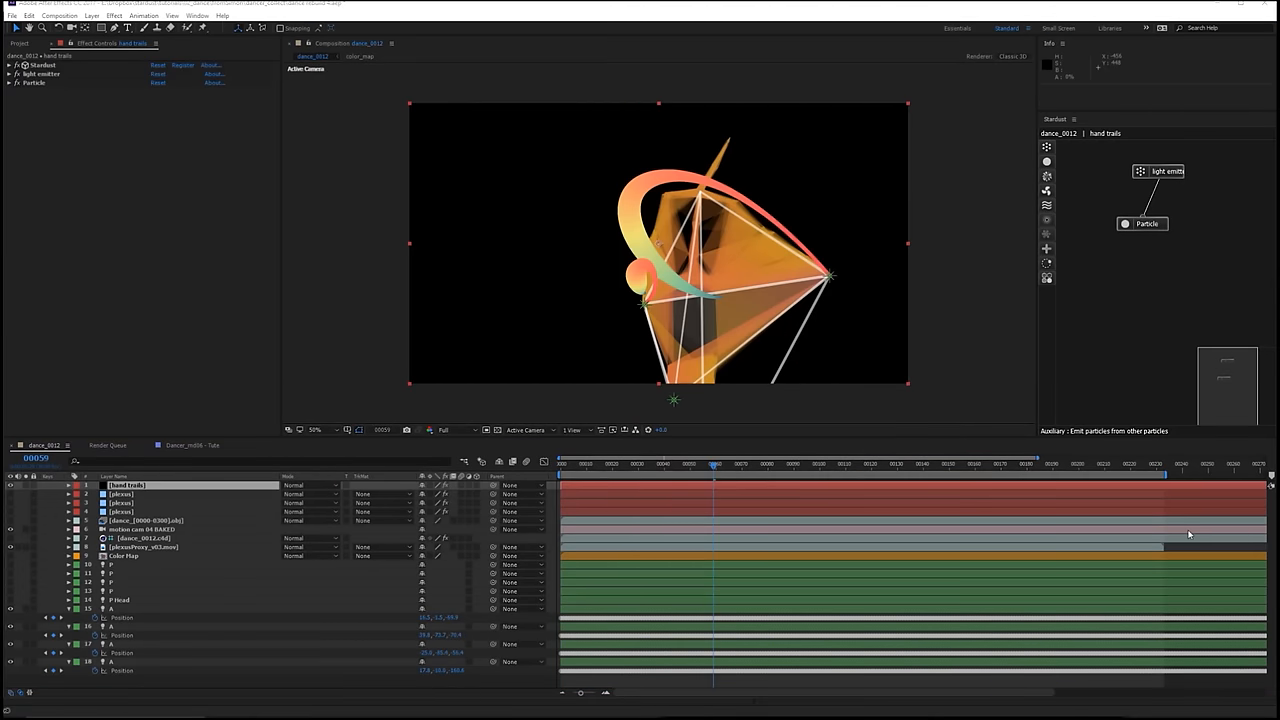
mouse_move(278, 108)
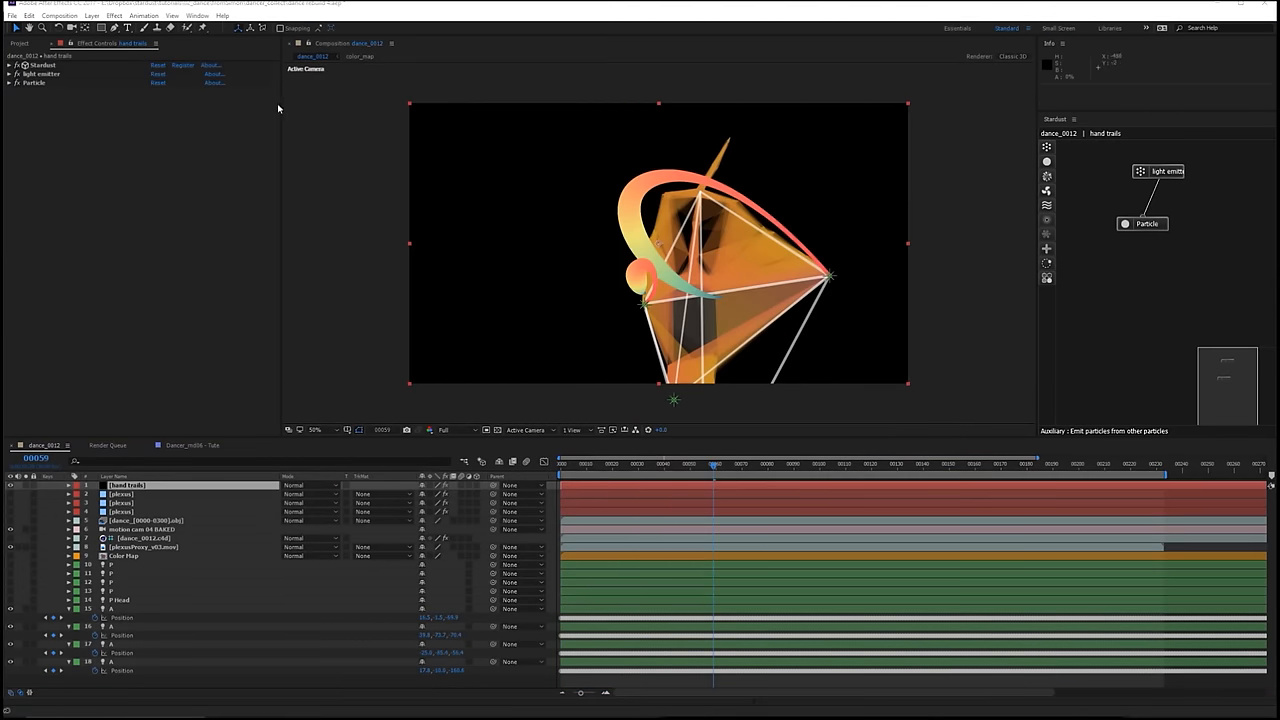
- Review the light emitter's settings, then add a second Emitter node to the Stardust graph
click(10, 74)
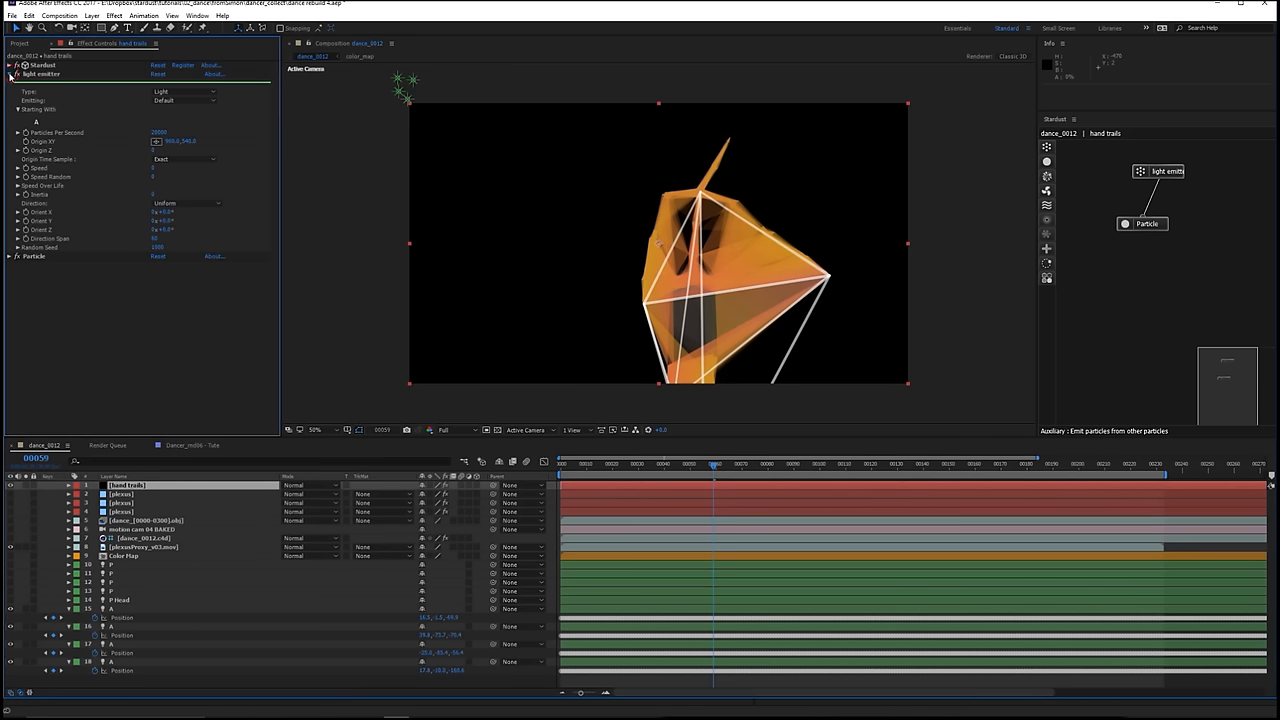
click(8, 74)
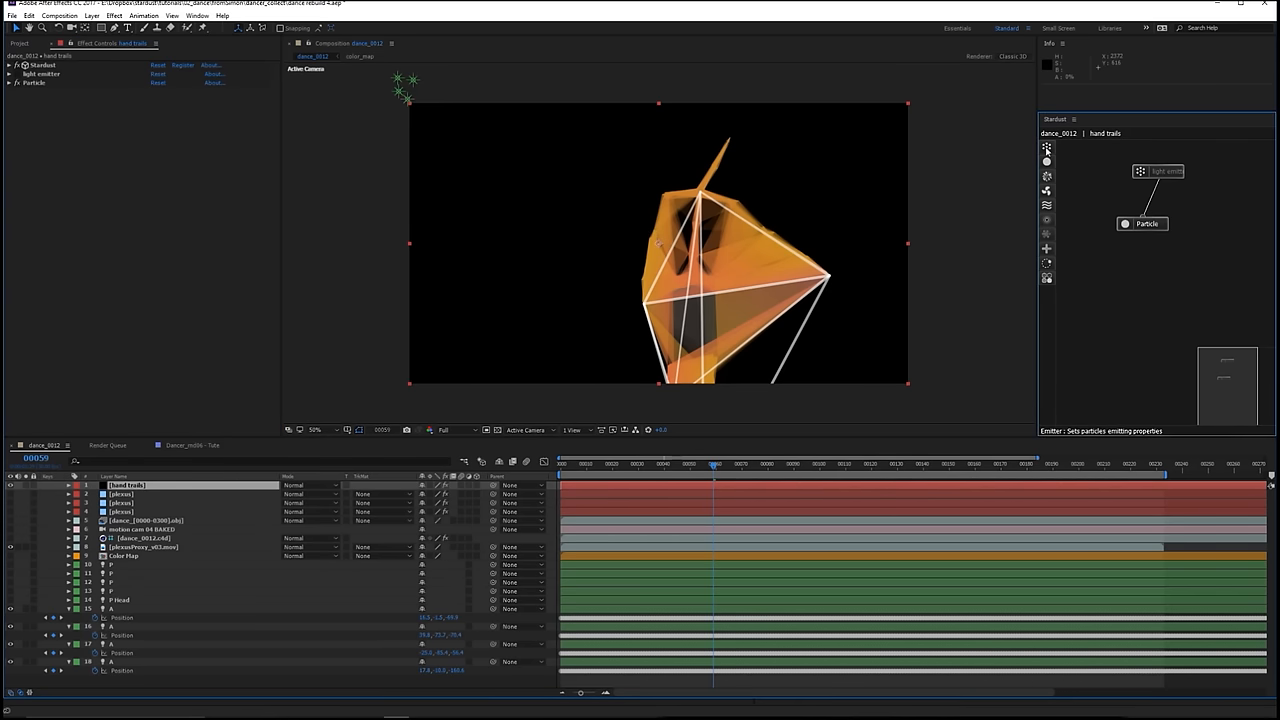
click(1084, 176)
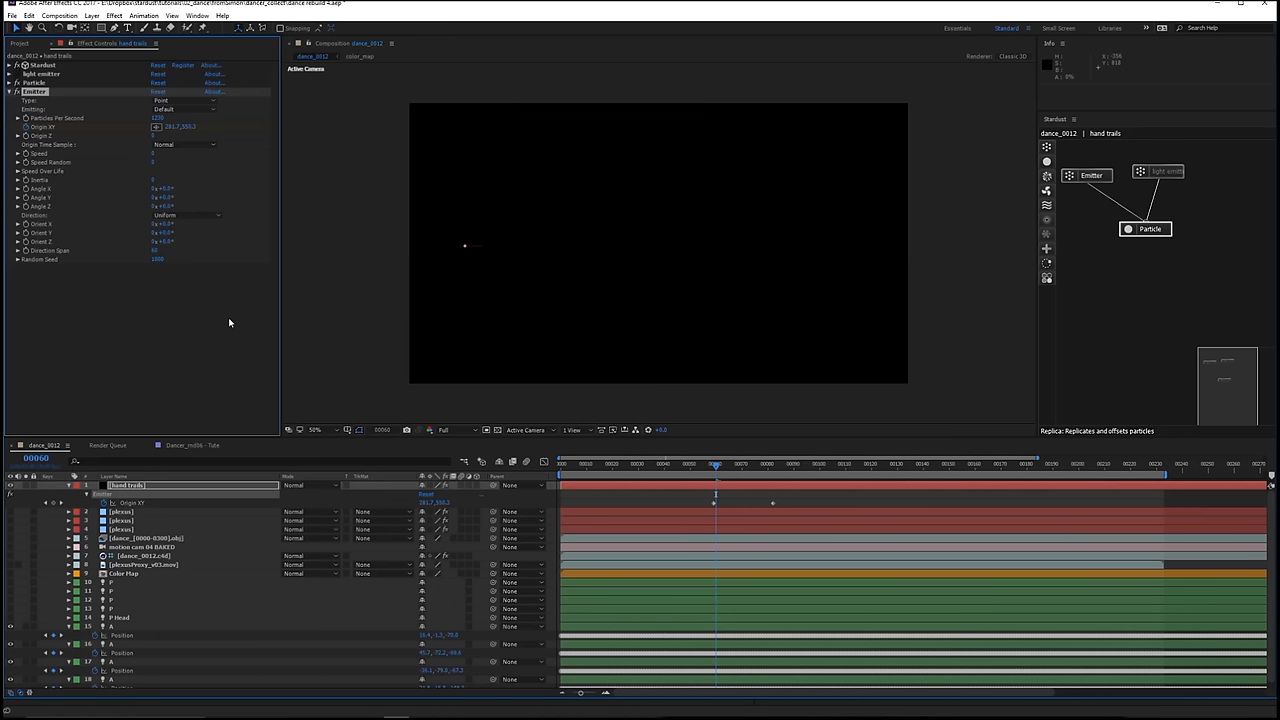
- Preview the new emitter's single streak over time and select its node for editing
key(space)
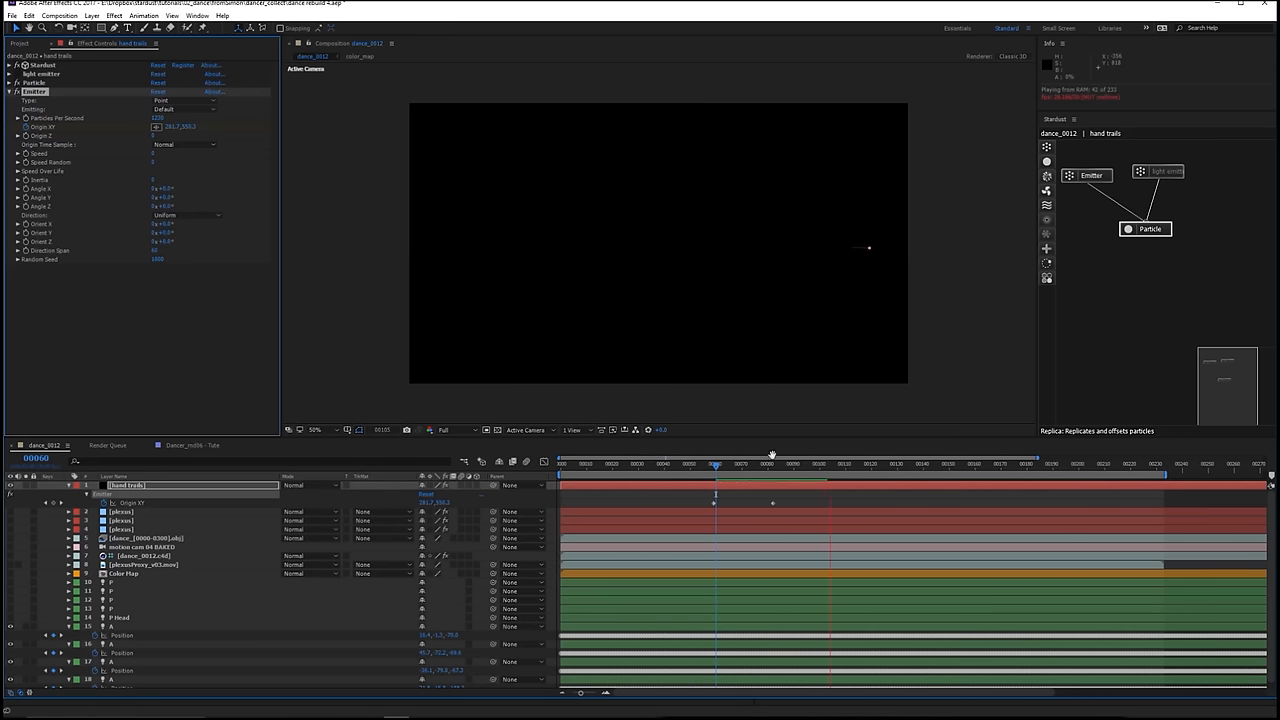
click(736, 464)
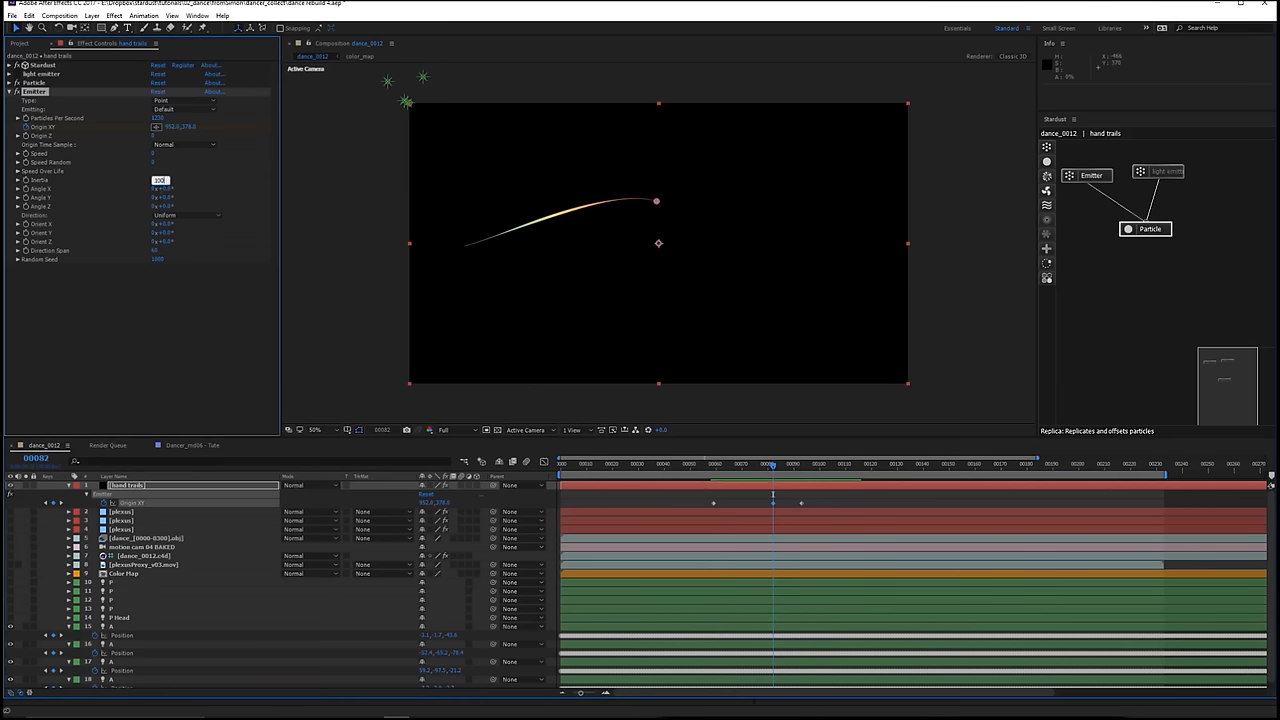
click(716, 464)
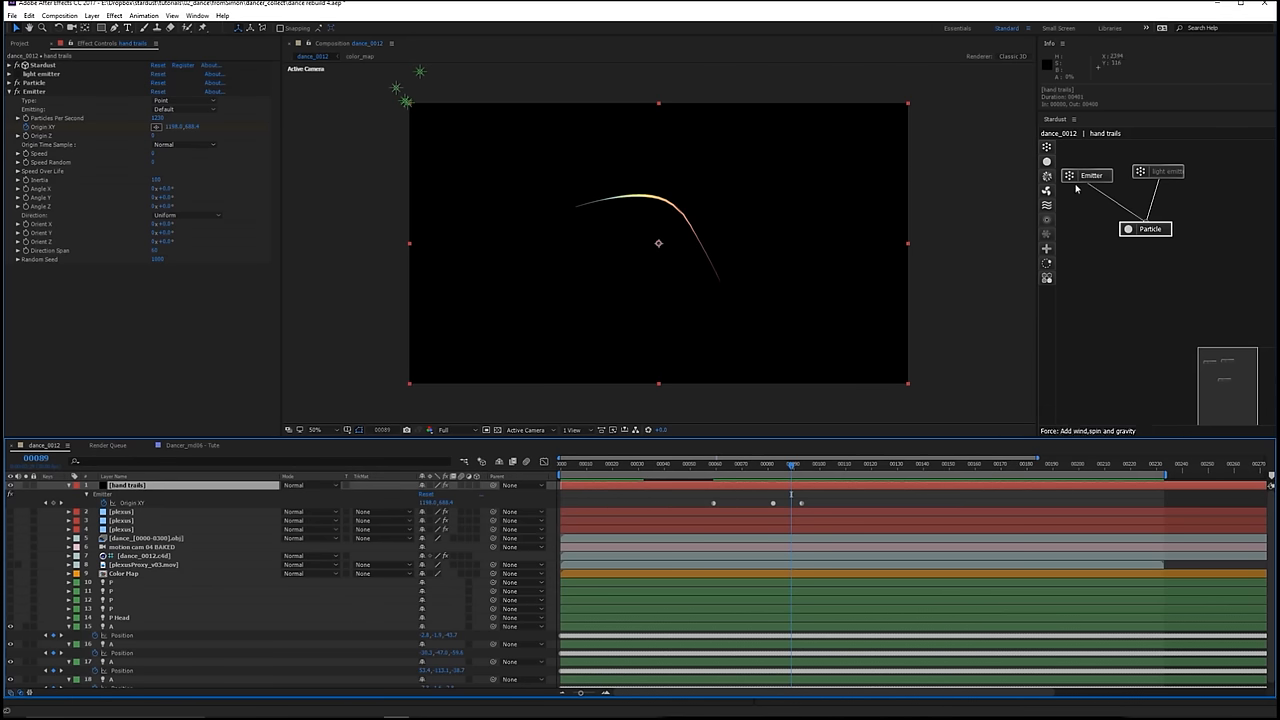
- Re-enable the light emitter, restore the Plexus layer and adjust an Emitter parameter of the trails
click(1088, 176)
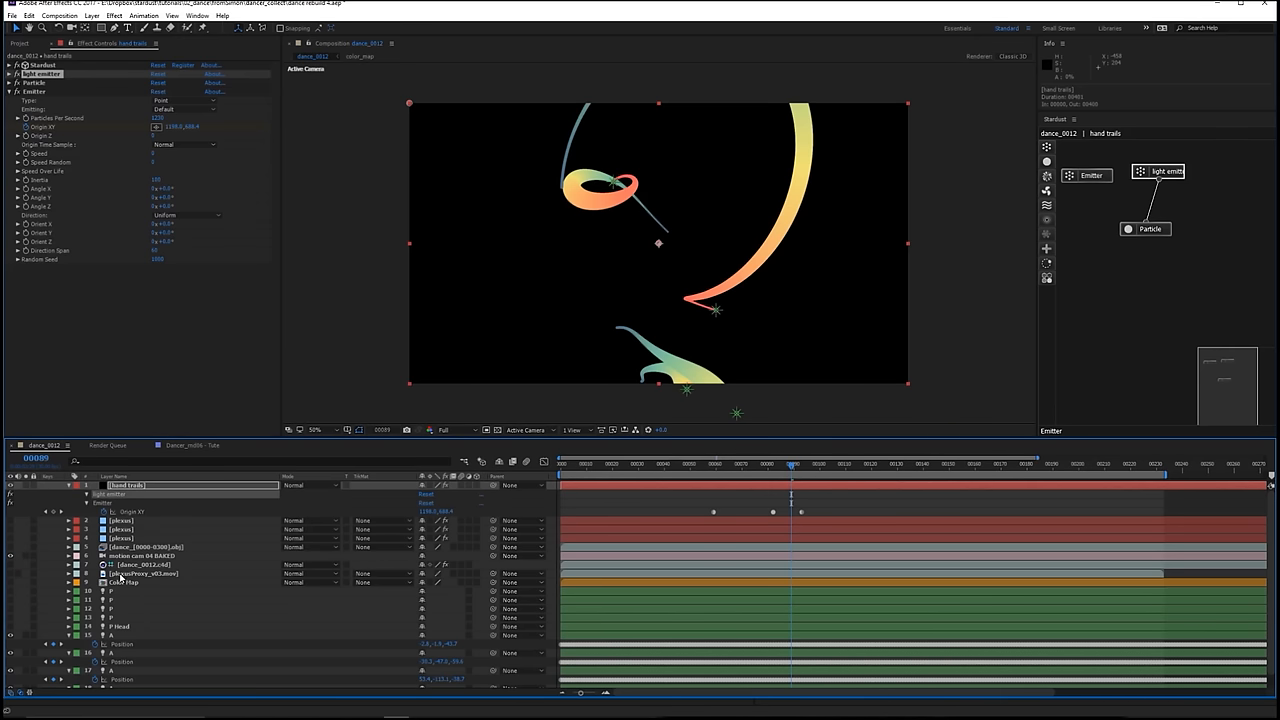
click(150, 572)
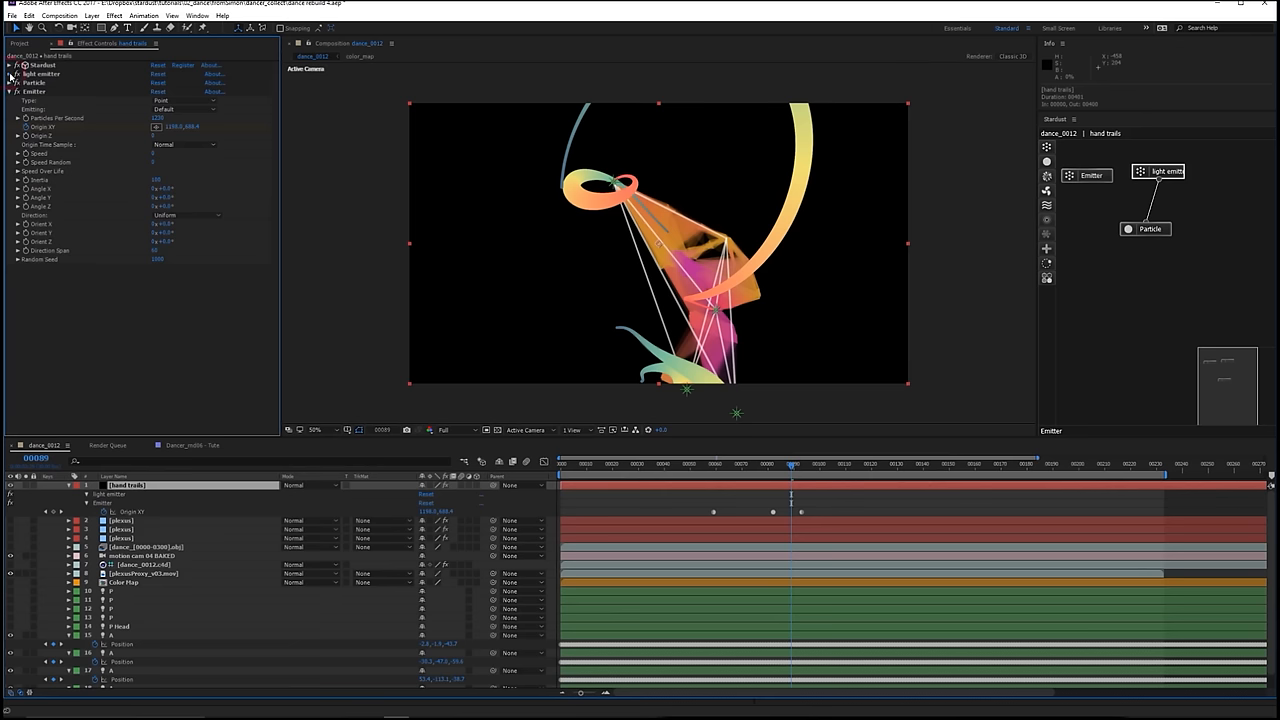
click(10, 74)
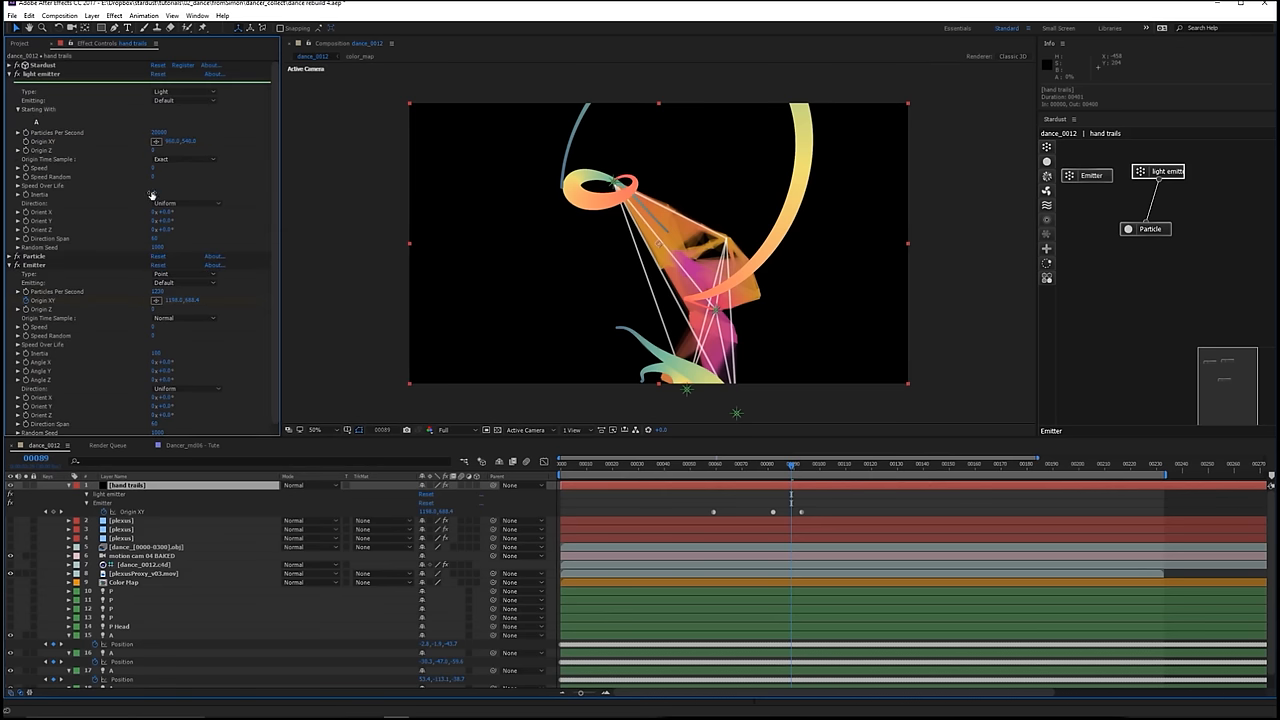
click(160, 194)
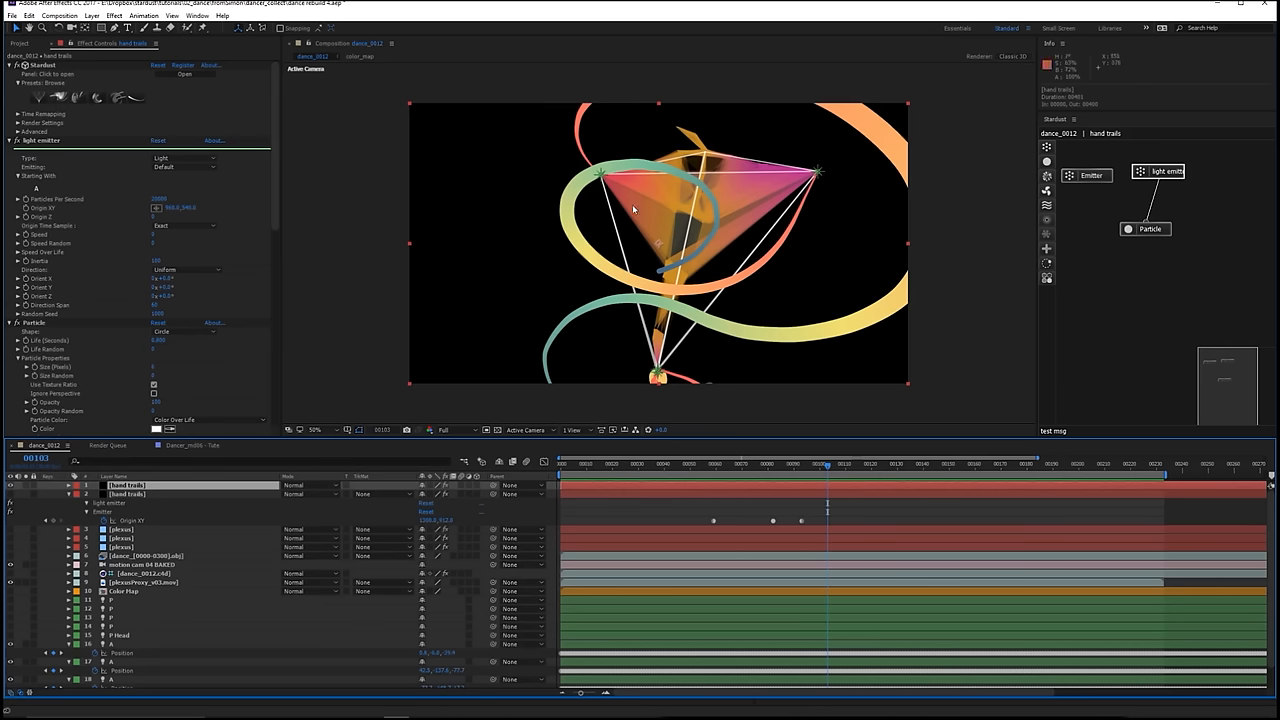
mouse_move(620, 272)
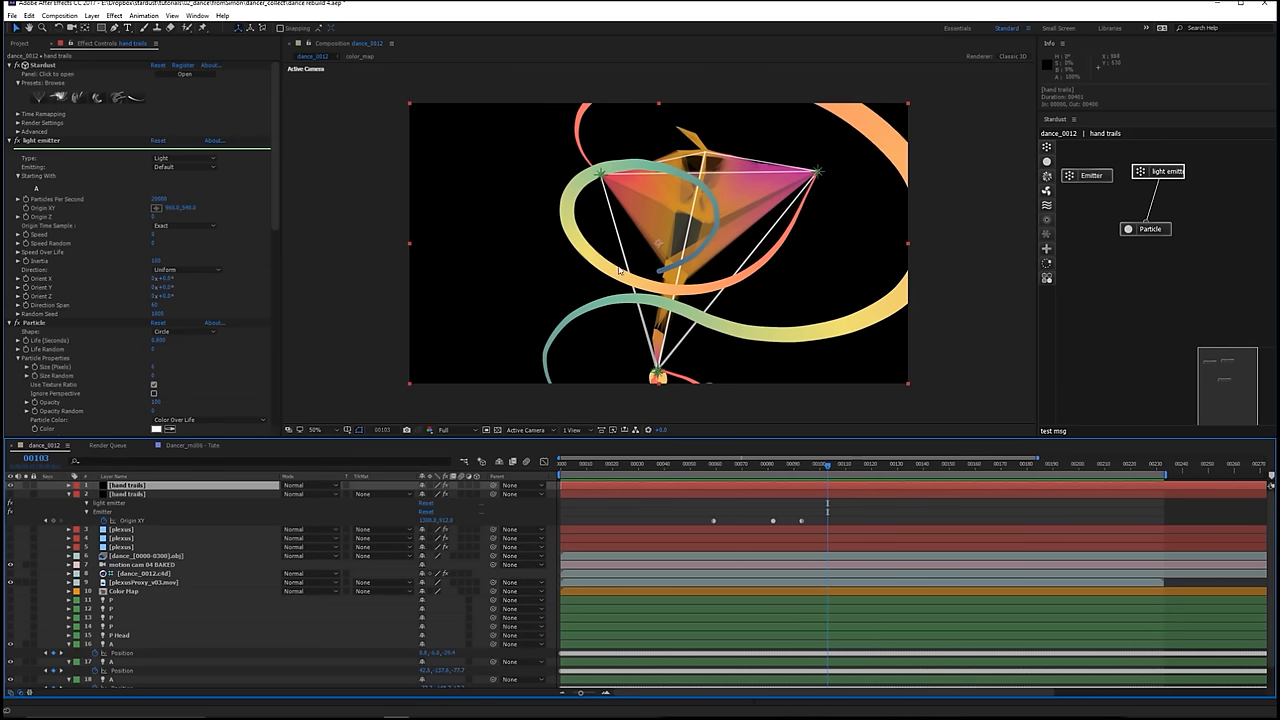
- Bring up the Stardust particle settings for the hand-trail ribbons
scroll(down, 3)
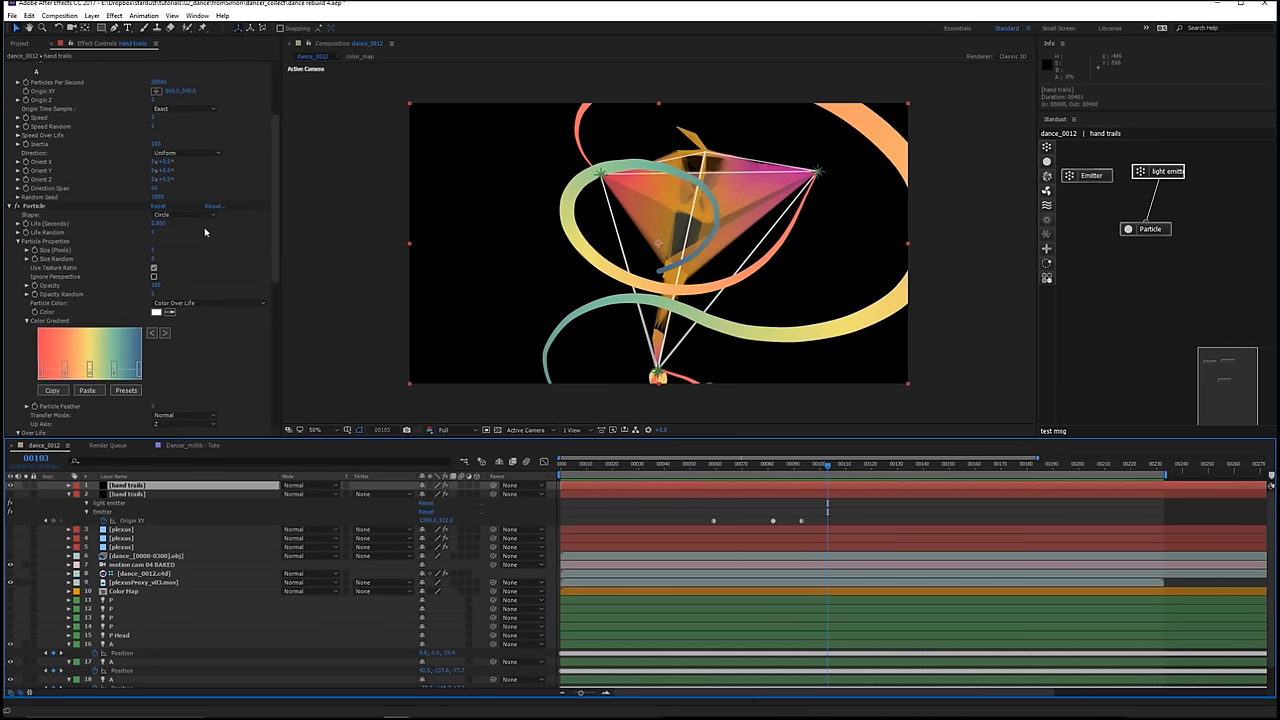
click(156, 250)
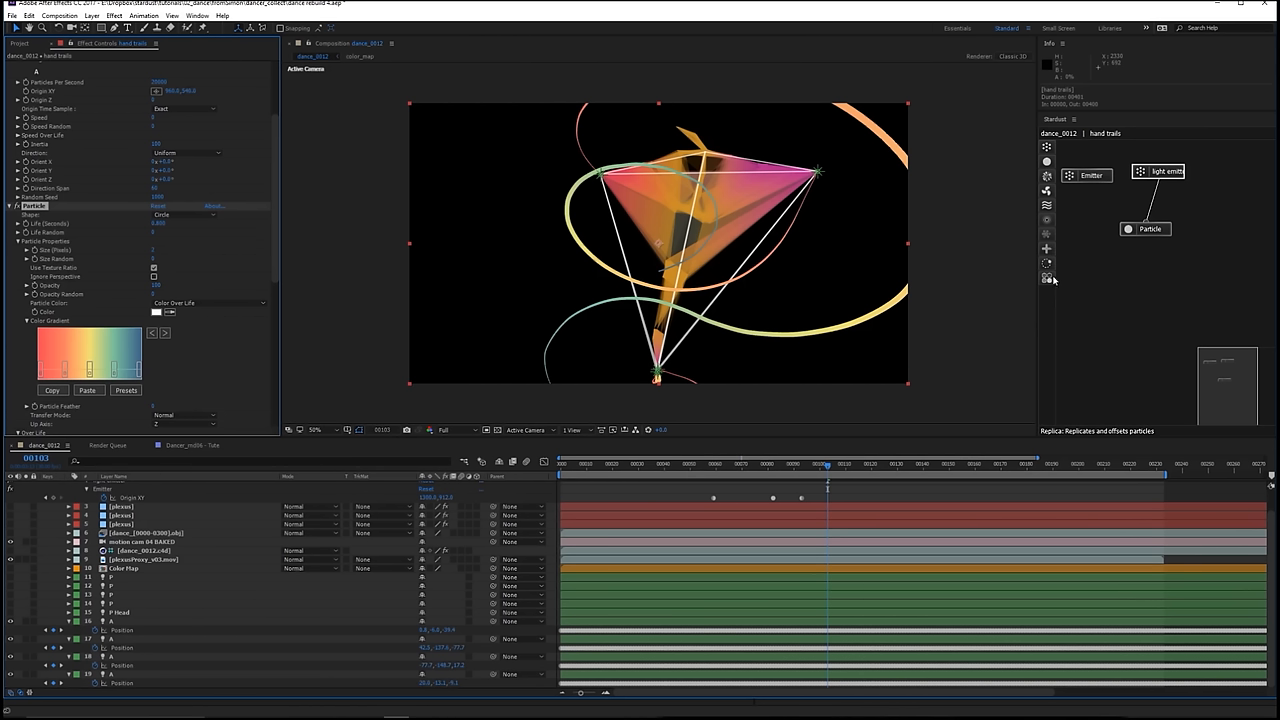
mouse_move(1060, 256)
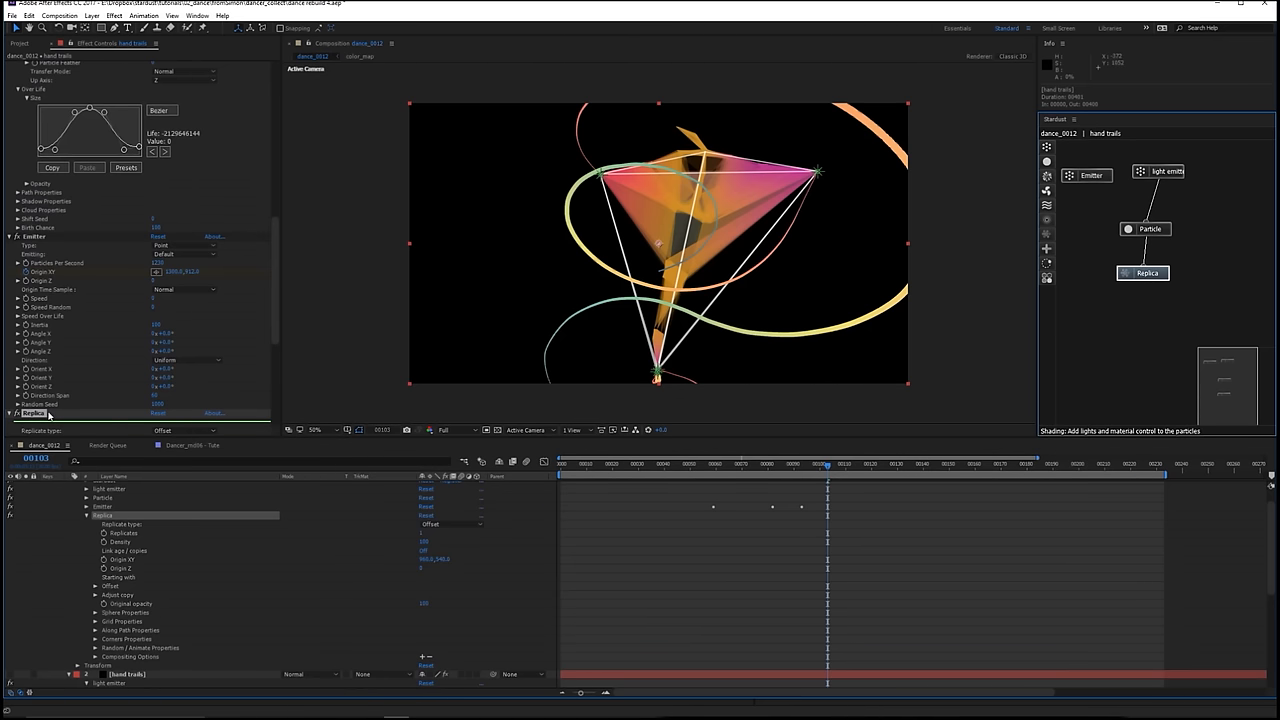
- Keep Offset as the Replica node's replication type
scroll(down, 3)
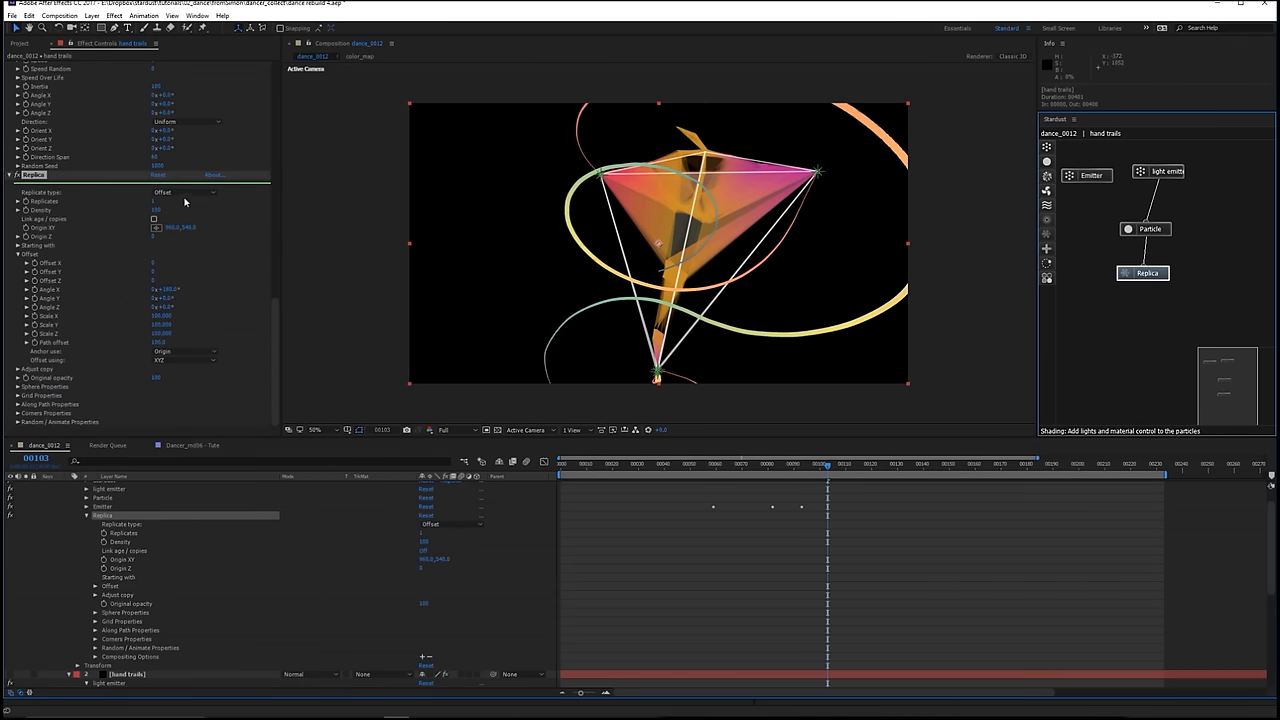
click(184, 192)
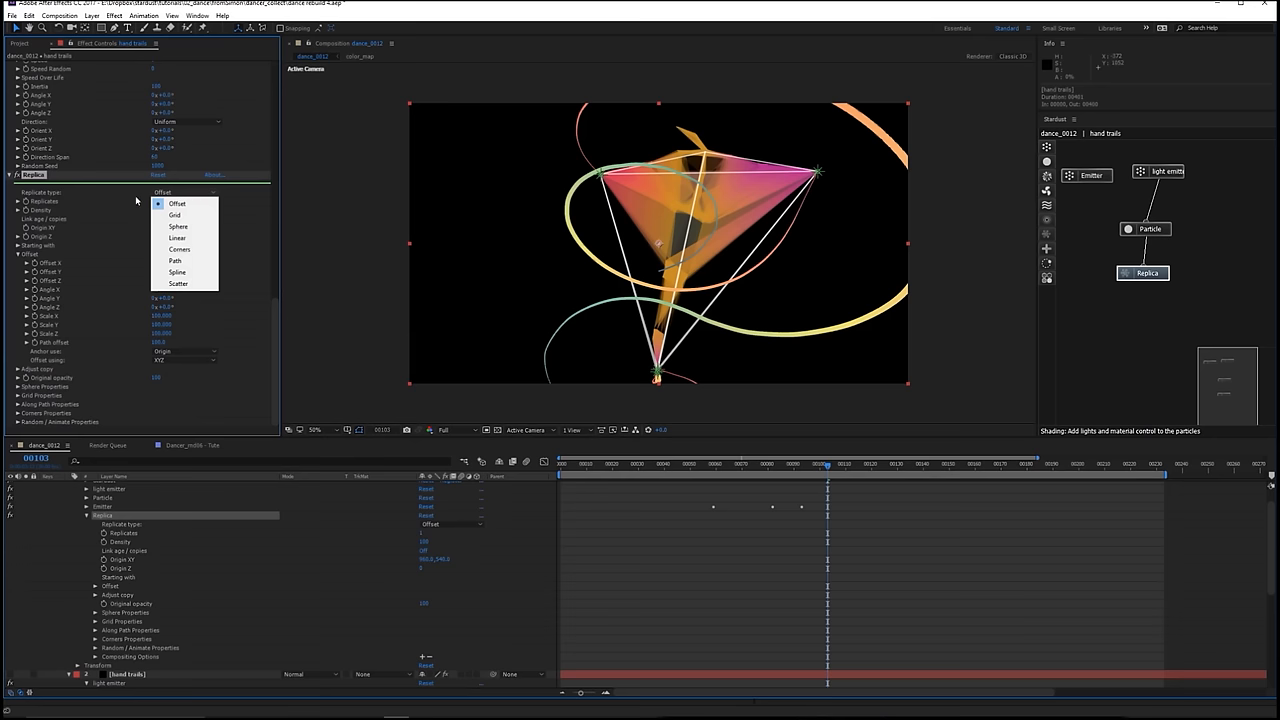
click(178, 226)
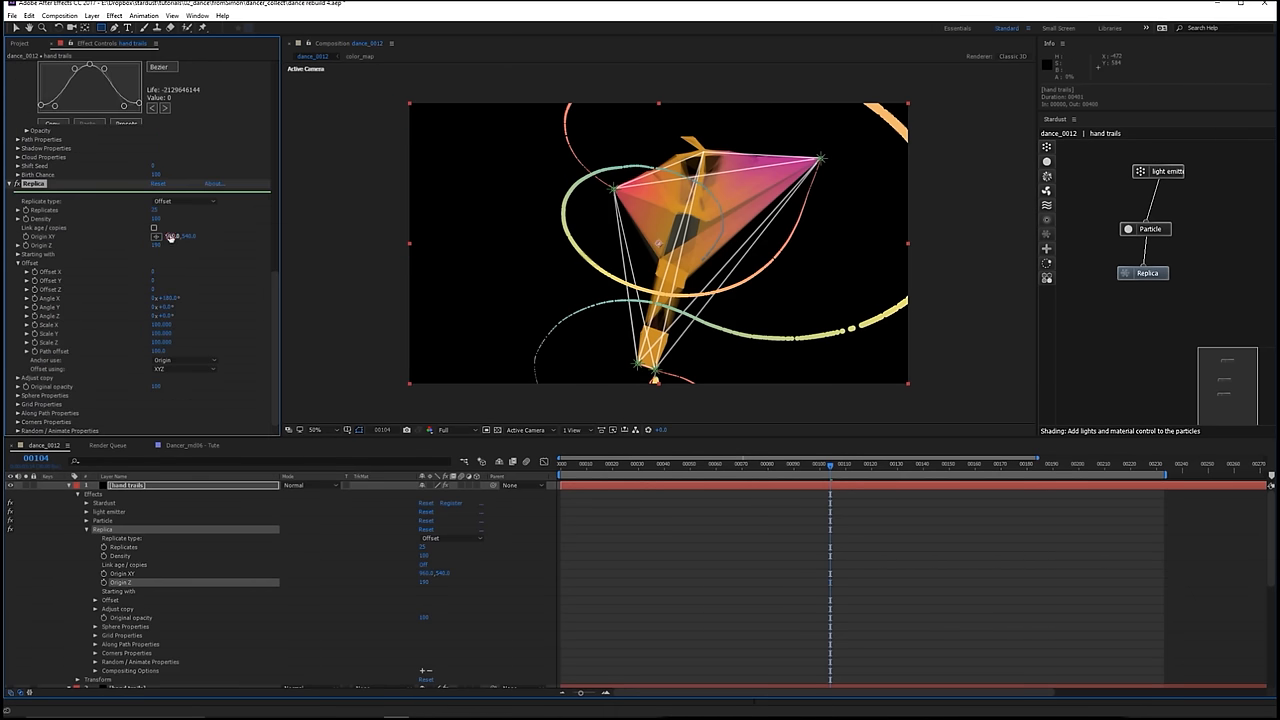
- Raise the Replica offset values so the trails widen into cloth-like bands
click(180, 236)
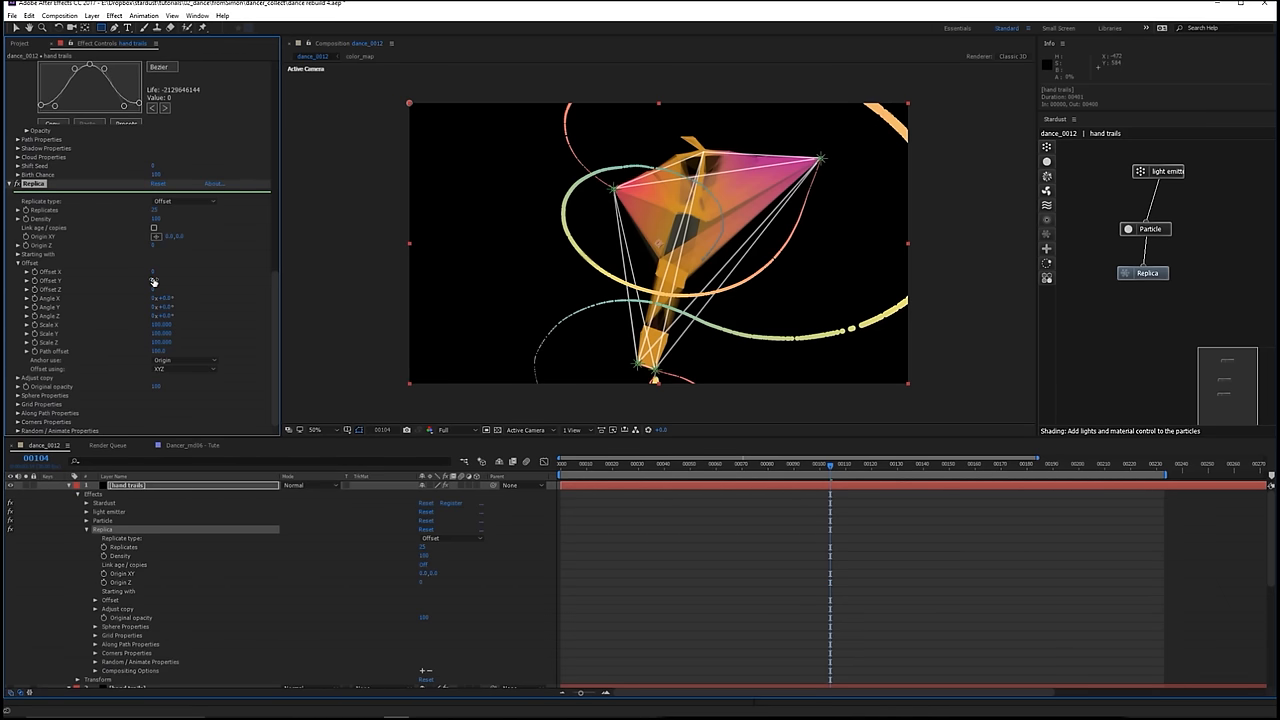
double_click(156, 272)
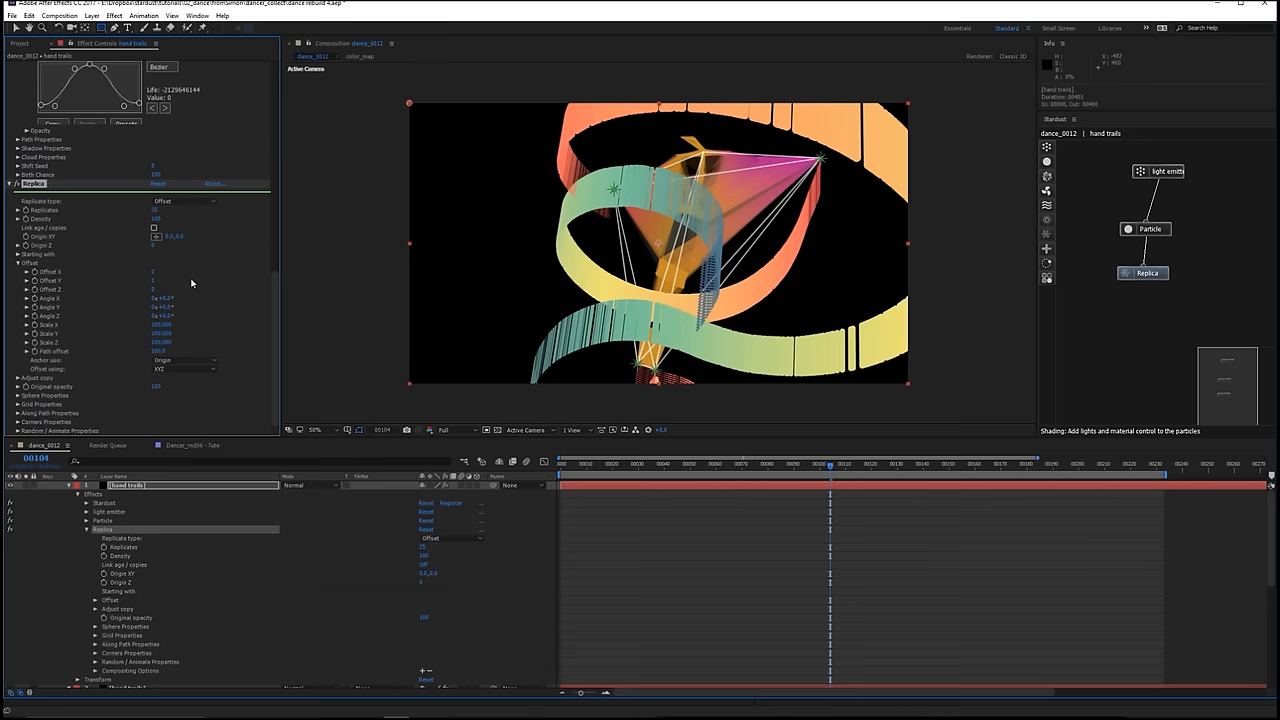
mouse_move(746, 540)
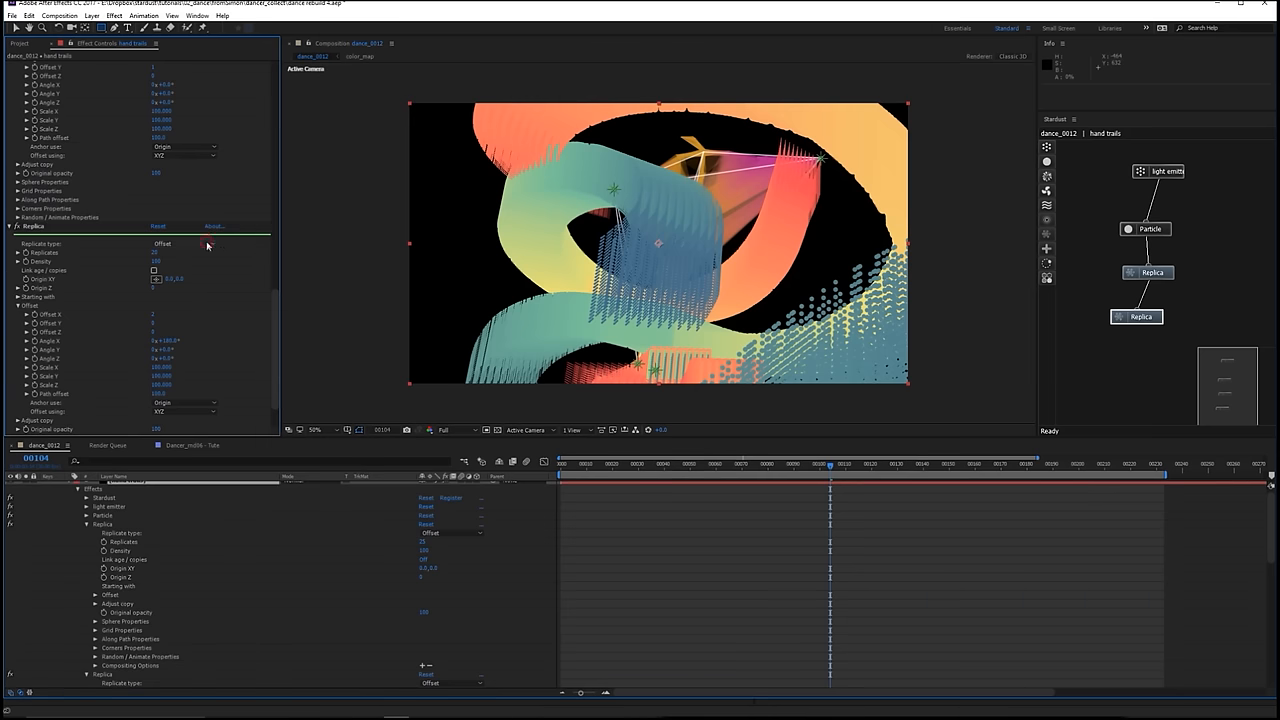
- Chain a second Replica node, keep its replication type, and review both Replica nodes
click(184, 244)
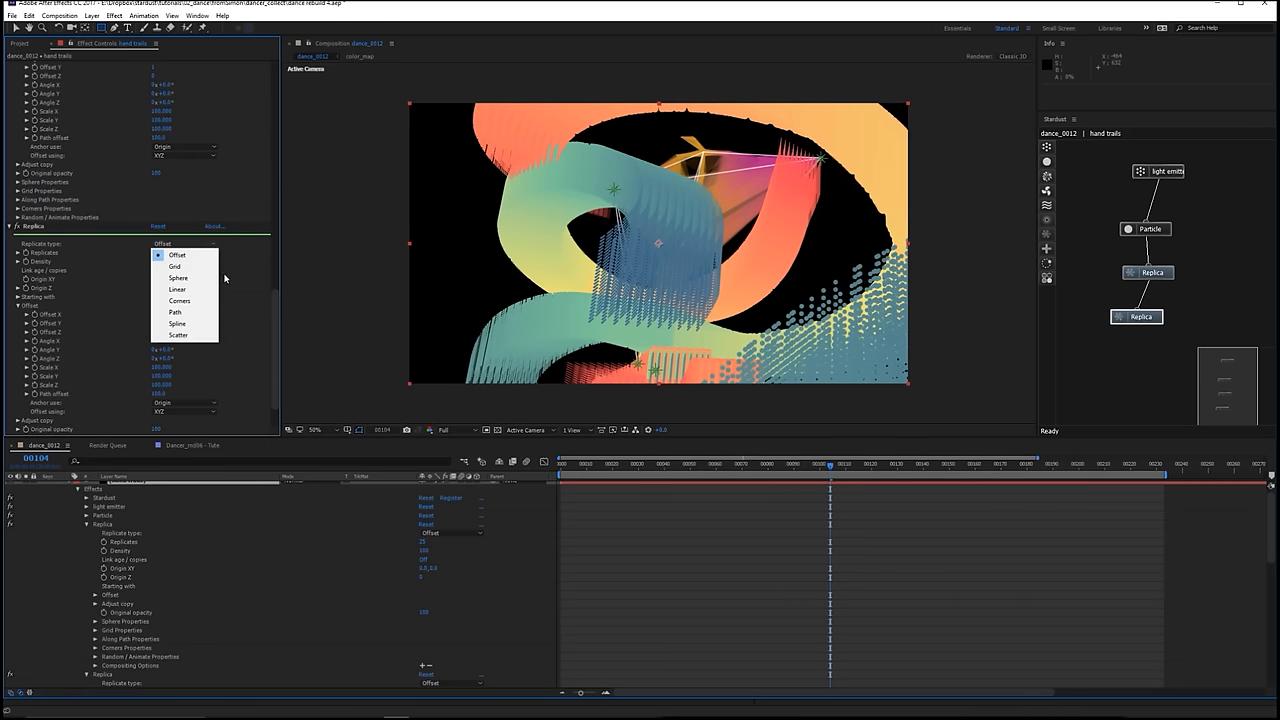
click(176, 254)
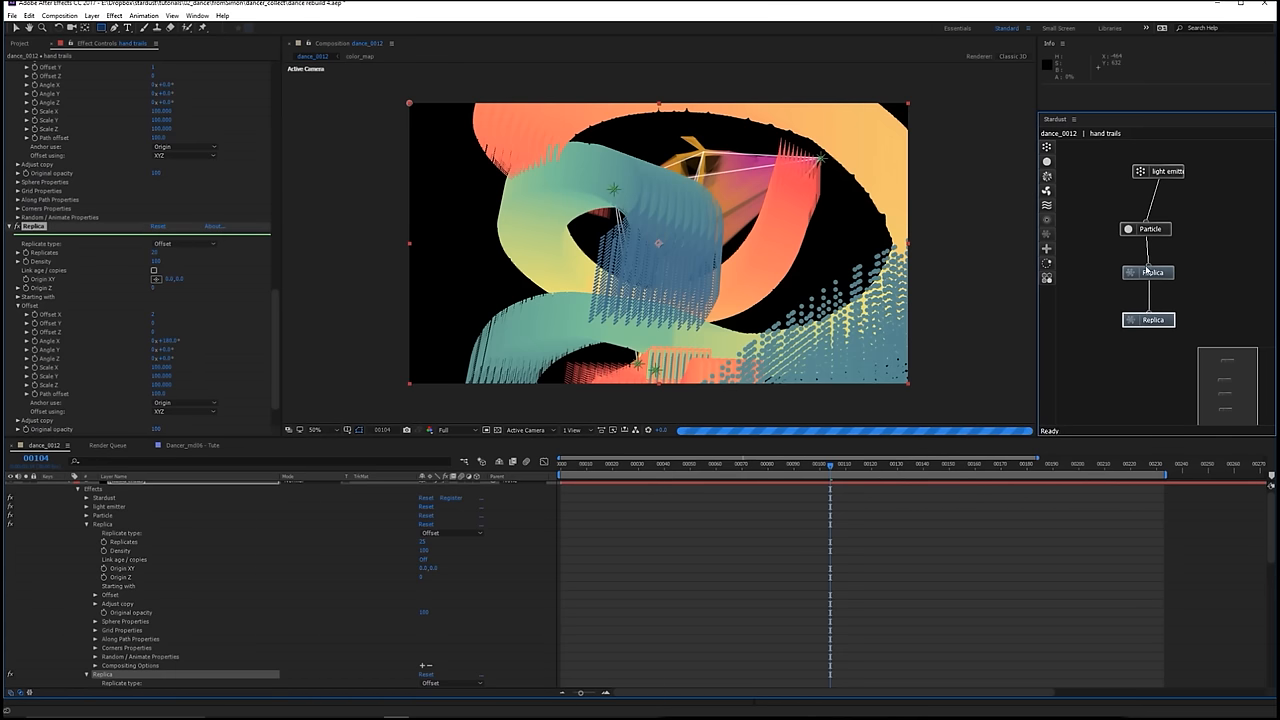
click(1148, 320)
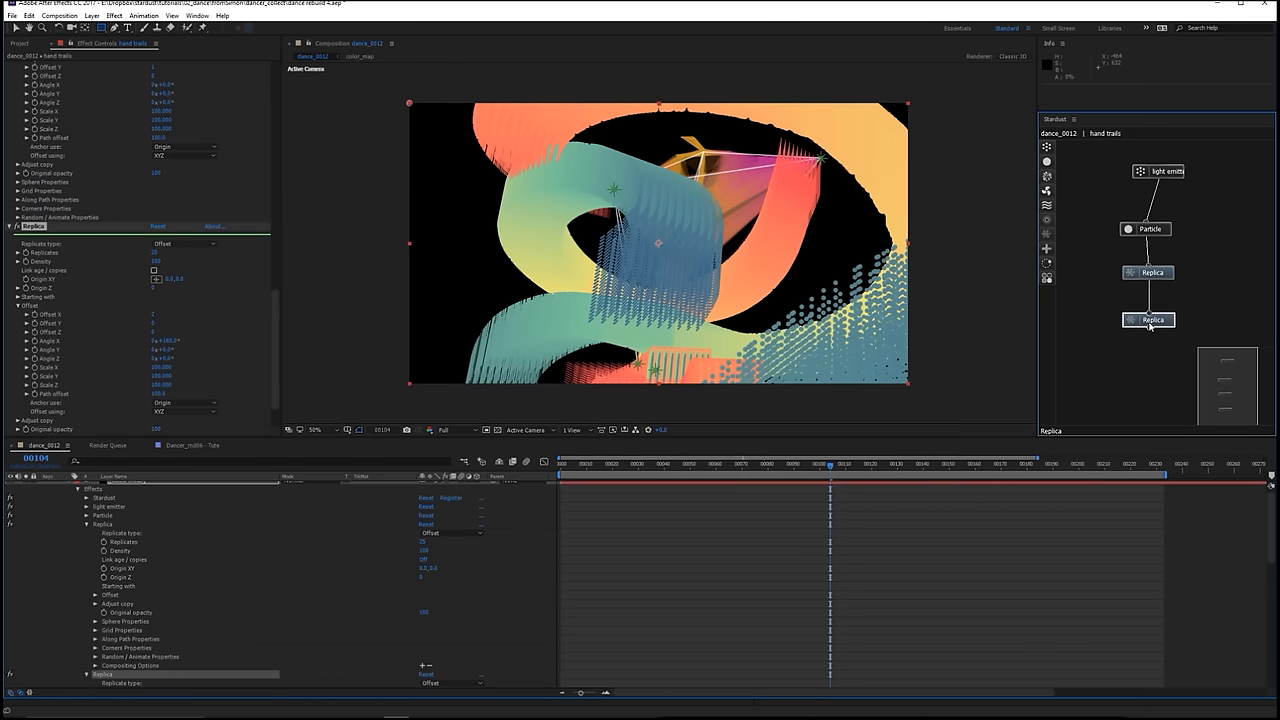
click(1148, 280)
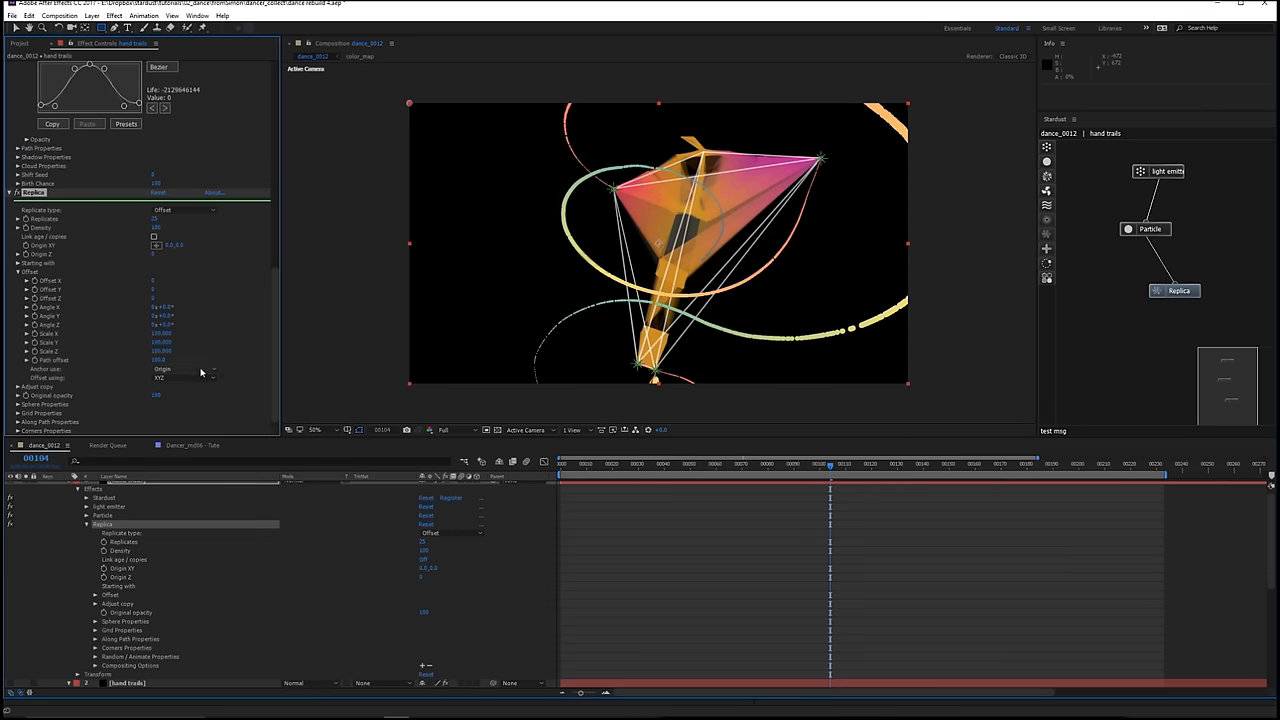
- Make replica offsets follow Particle birth, tweak the angle, and check an earlier frame
click(184, 368)
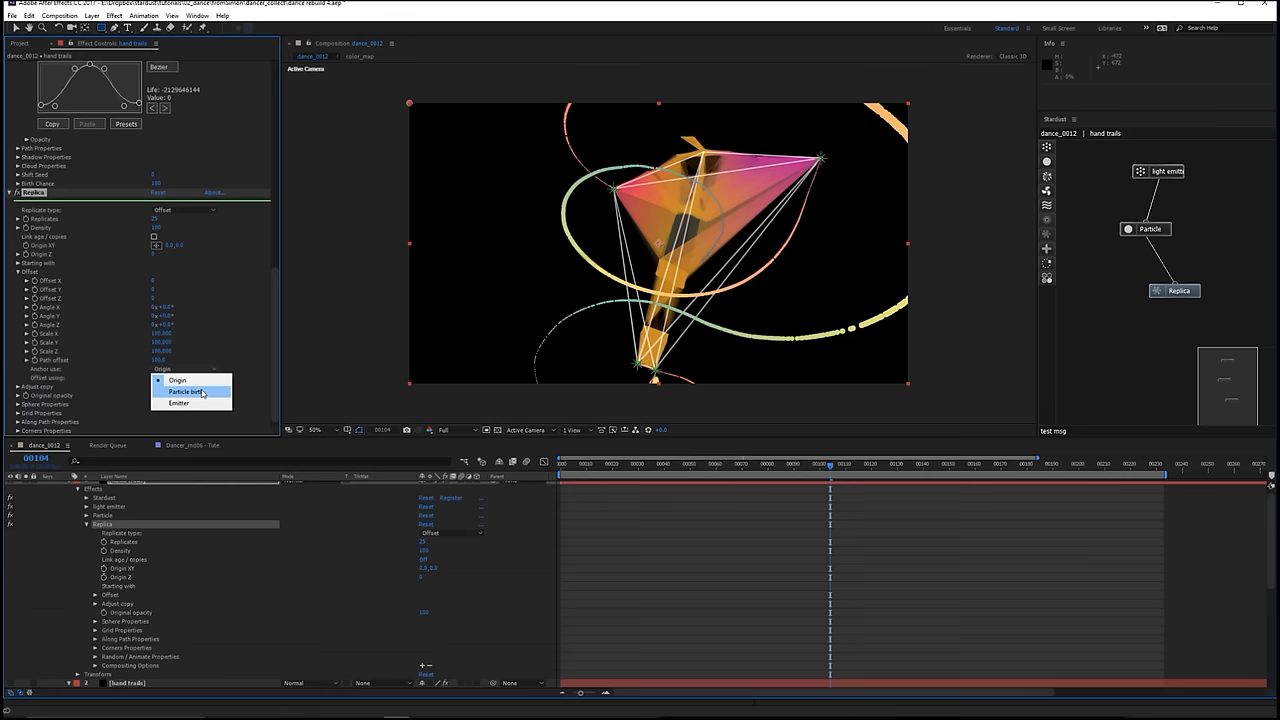
click(186, 390)
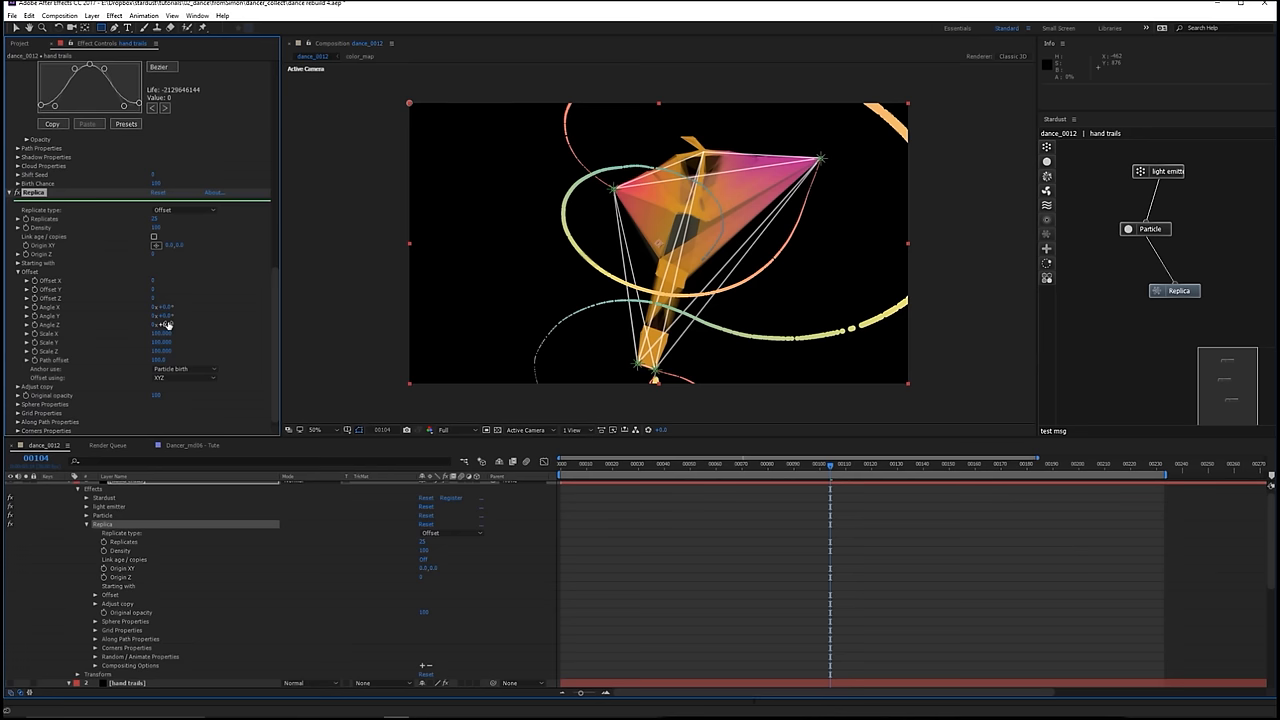
click(662, 464)
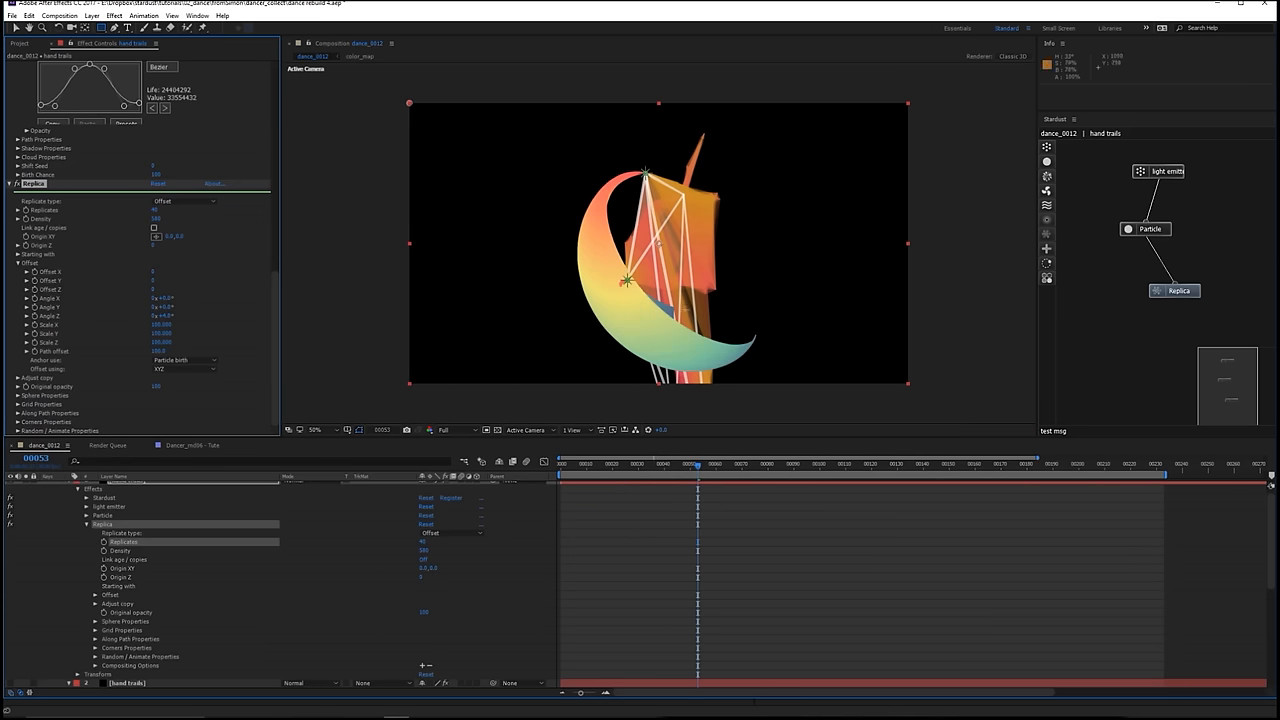
click(160, 210)
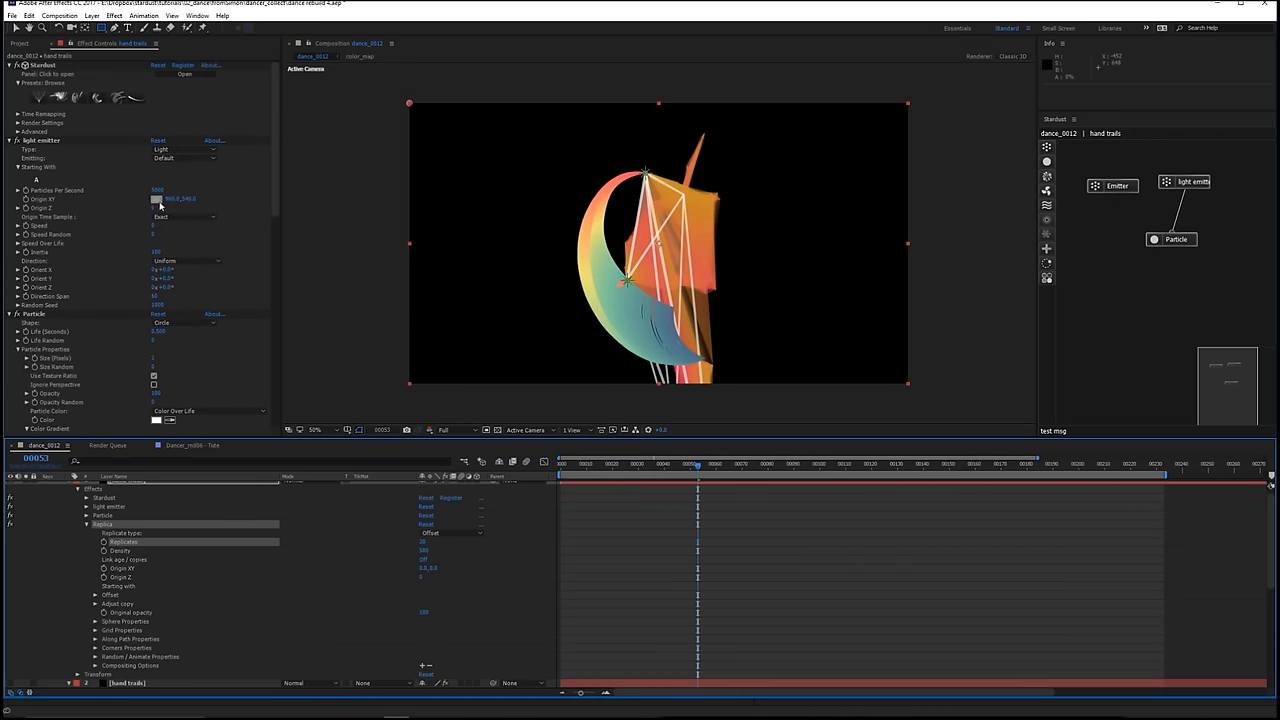
- Set the light emitter's Particles Per Second to 2000 and review the Replica settings
click(160, 190)
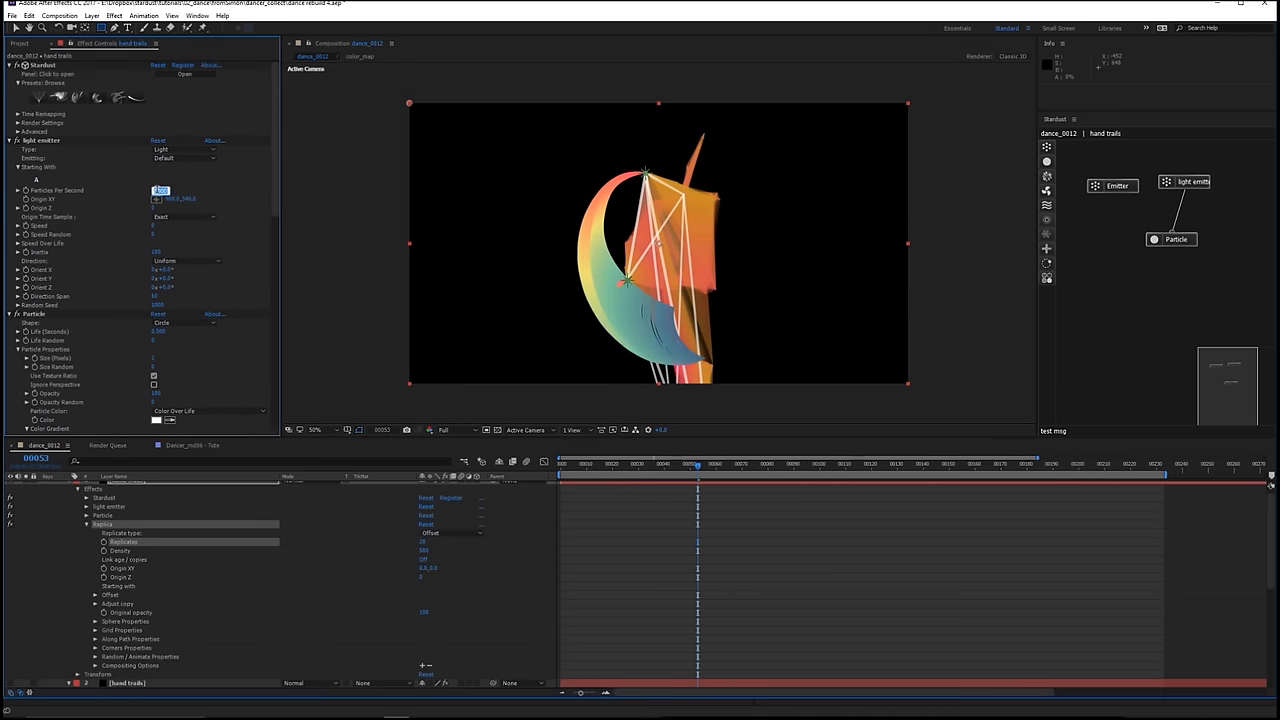
text(2000)
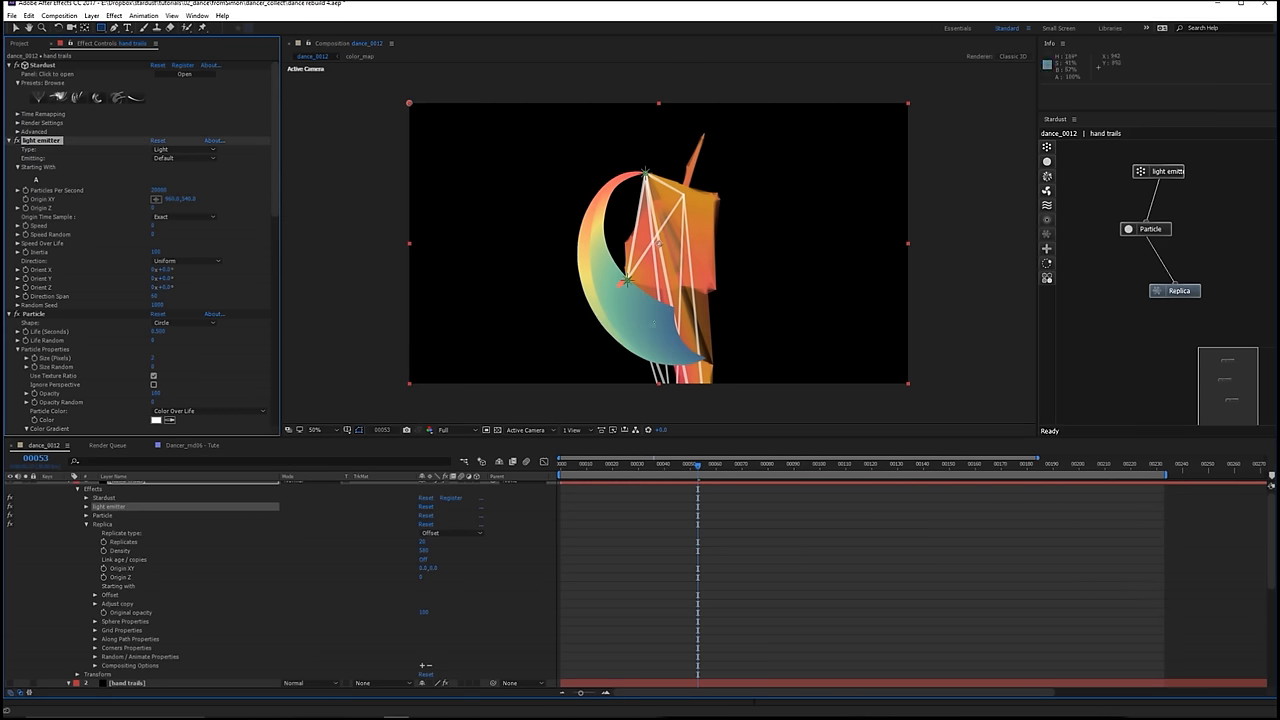
click(1176, 290)
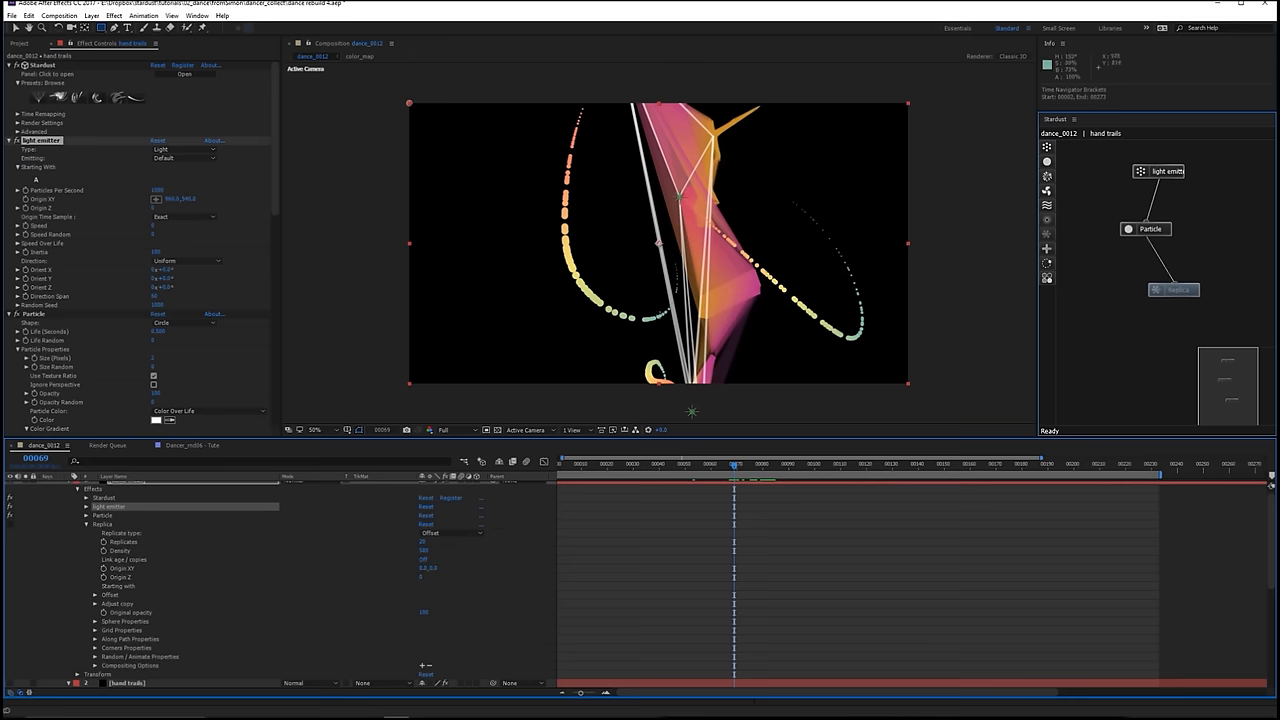
click(160, 190)
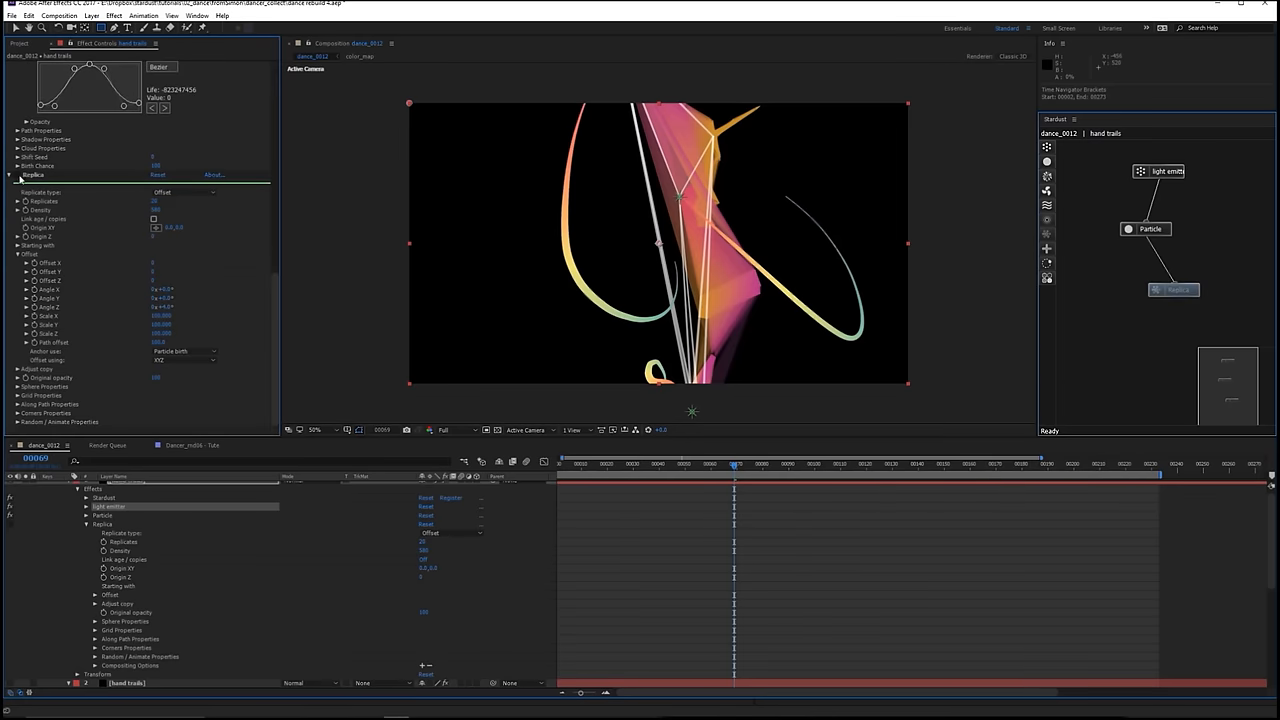
click(1176, 290)
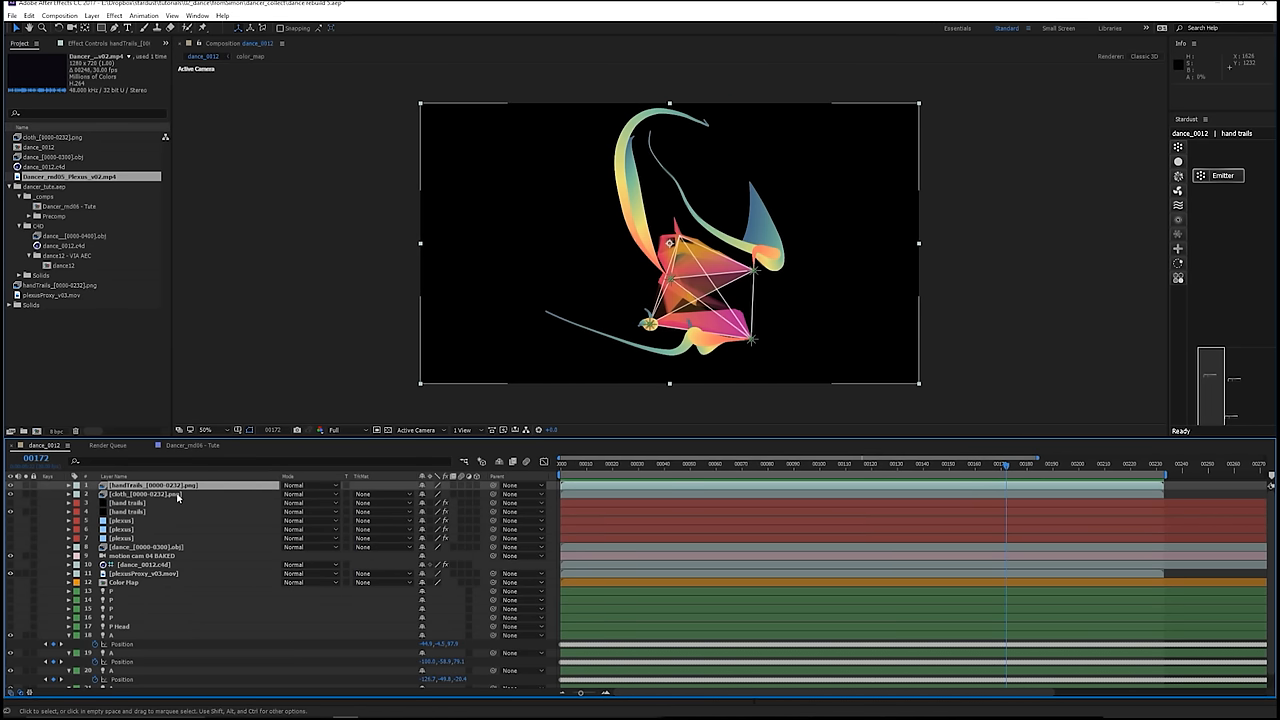
- Blend the top trail image-sequence layer in Screen mode
click(150, 494)
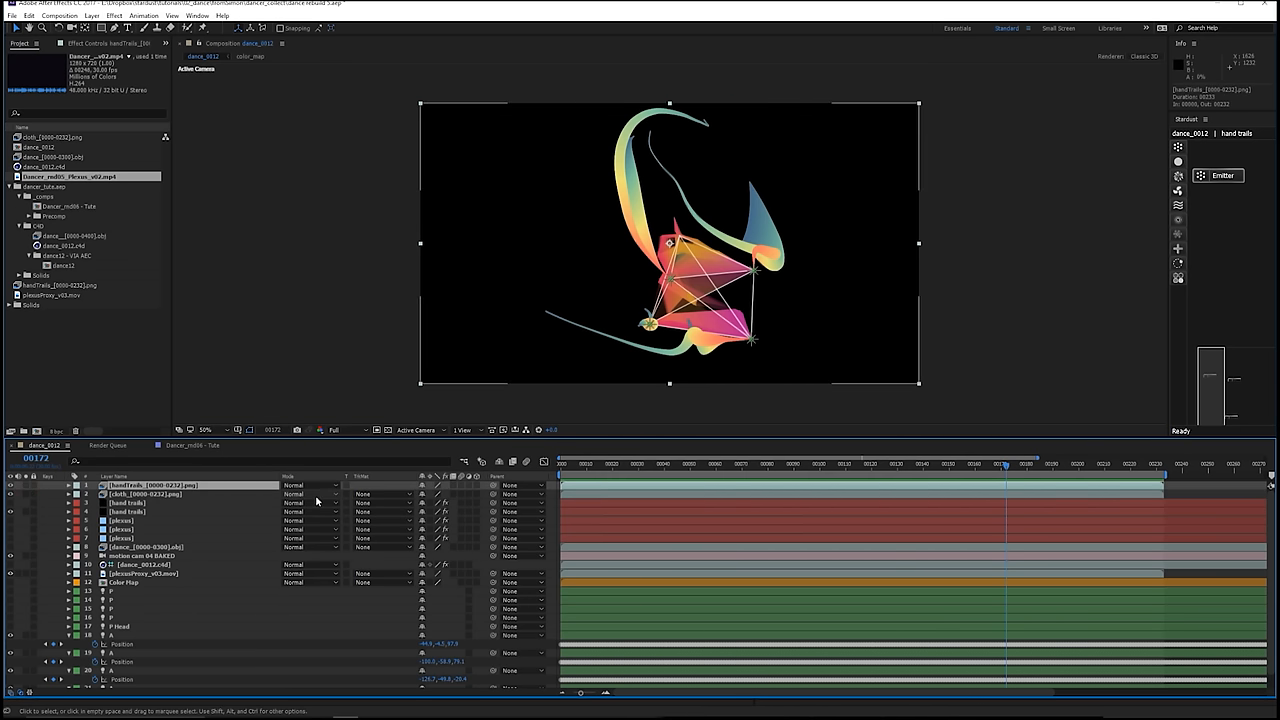
click(304, 486)
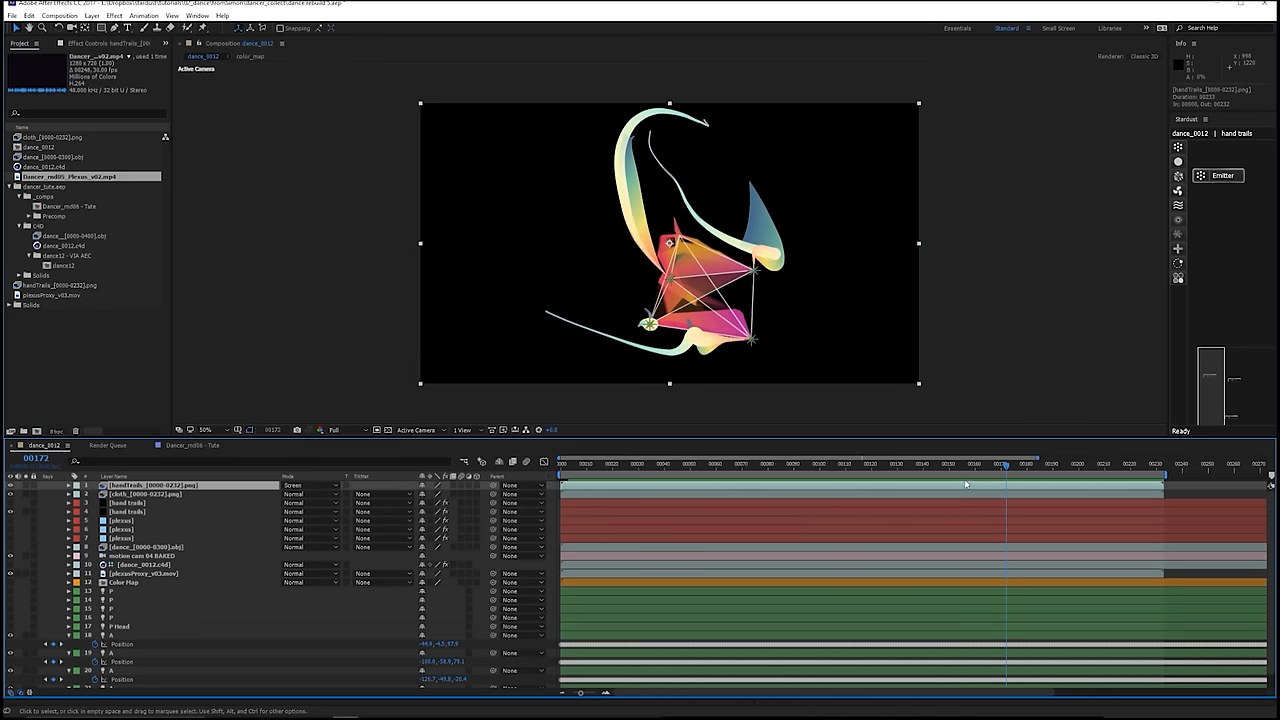
click(796, 464)
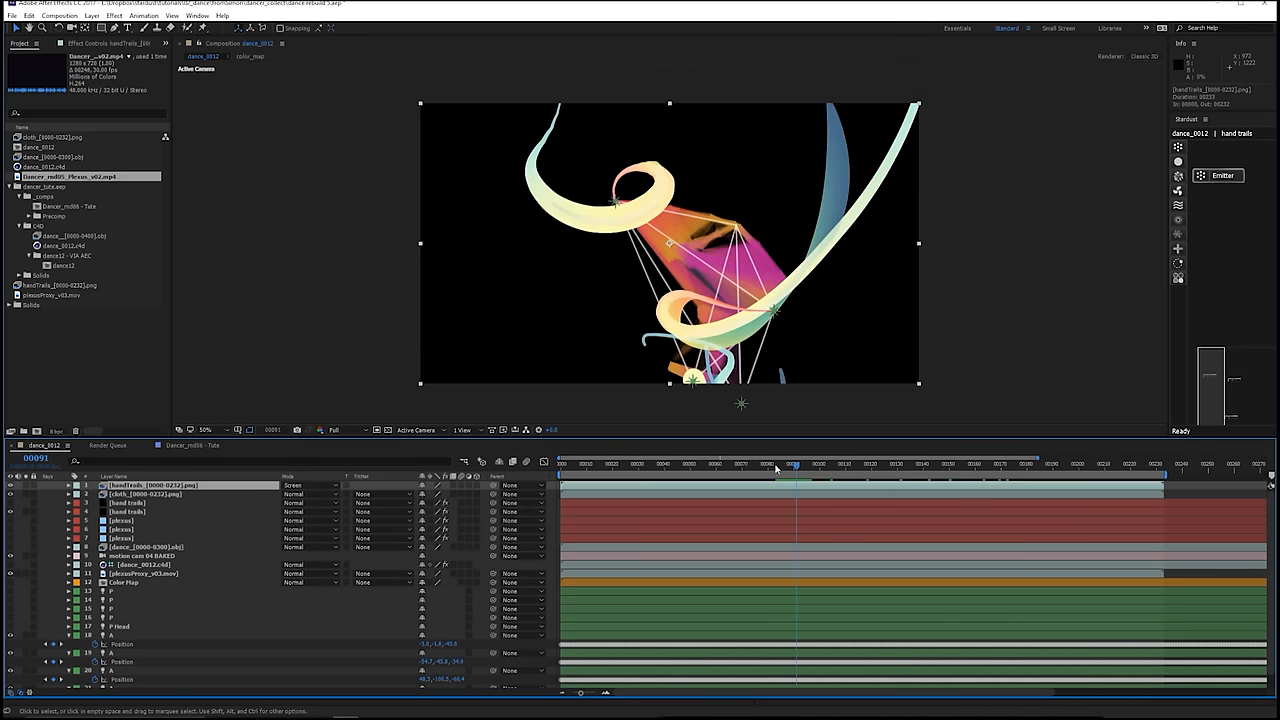
- Preview a later frame and duplicate the Screen-blended trail layer
click(804, 464)
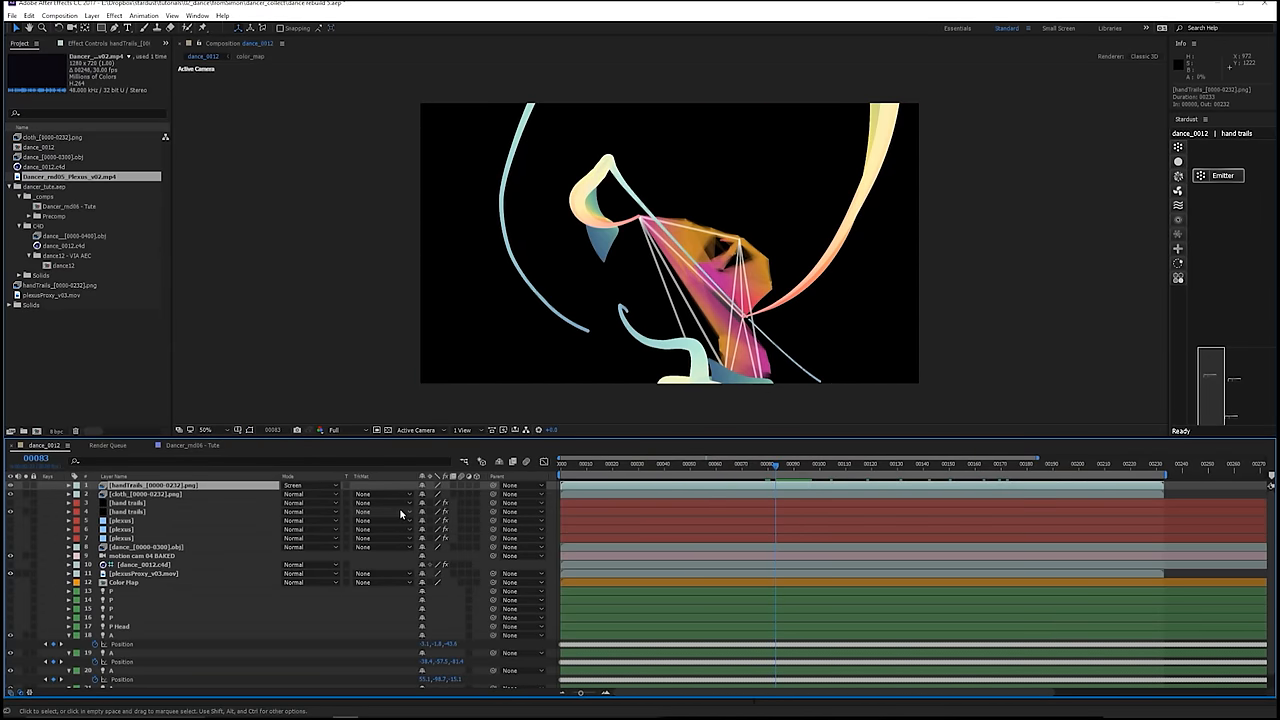
click(144, 492)
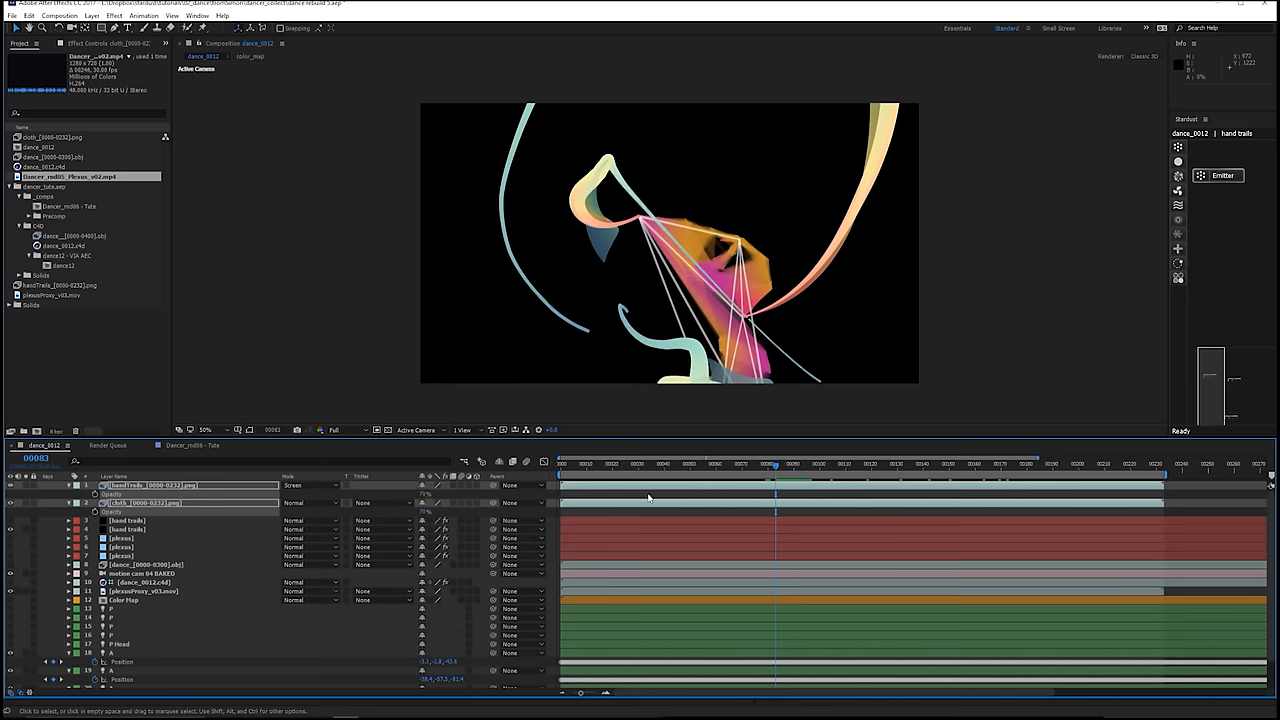
key(space)
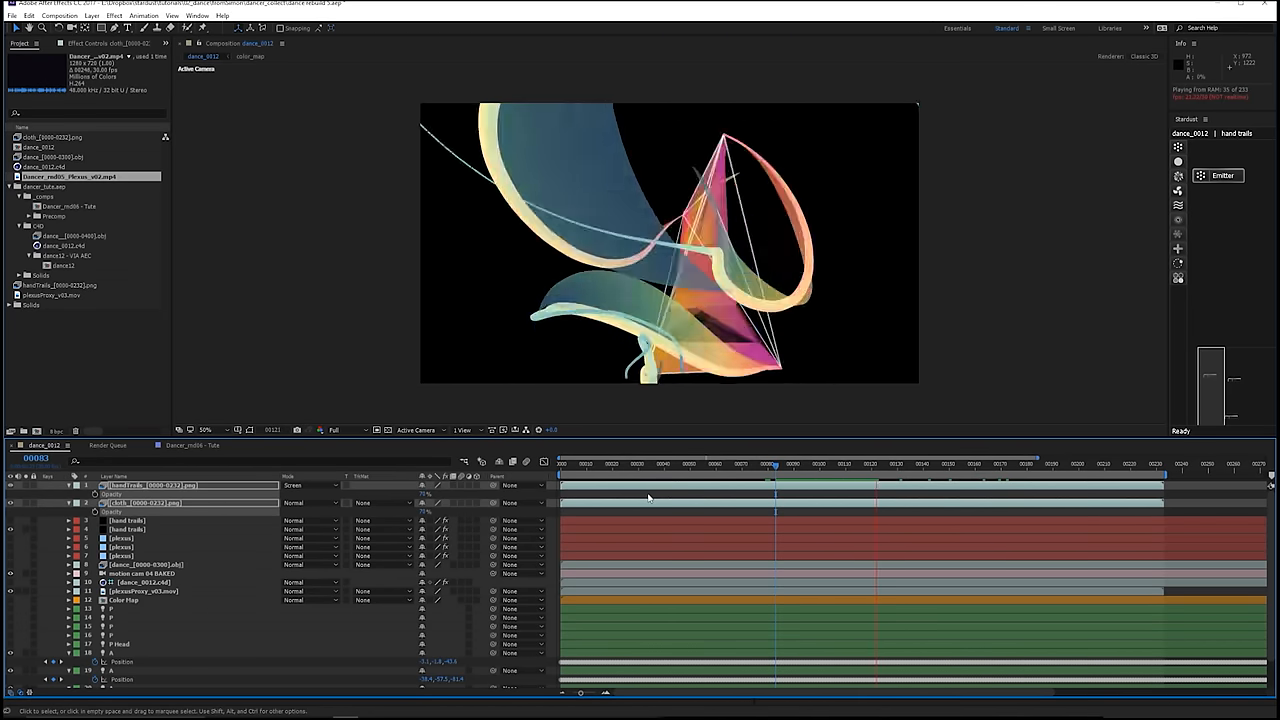